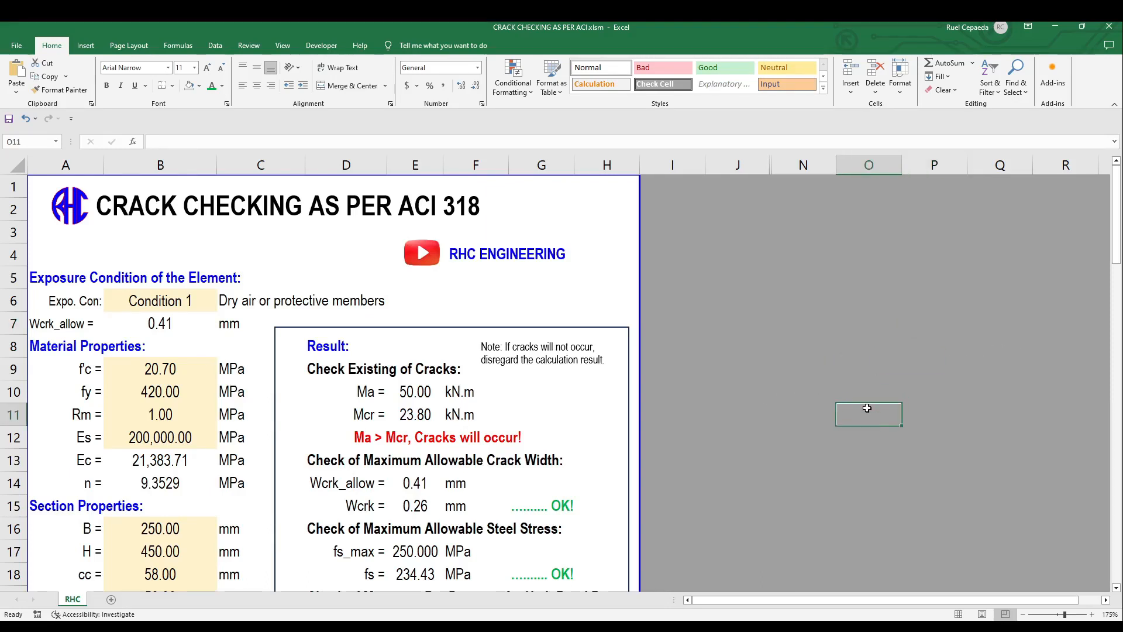
Inspect the exposure description lookup and set exposure back to Condition 1
{"action": "left_click", "coordinate": [804, 459]}
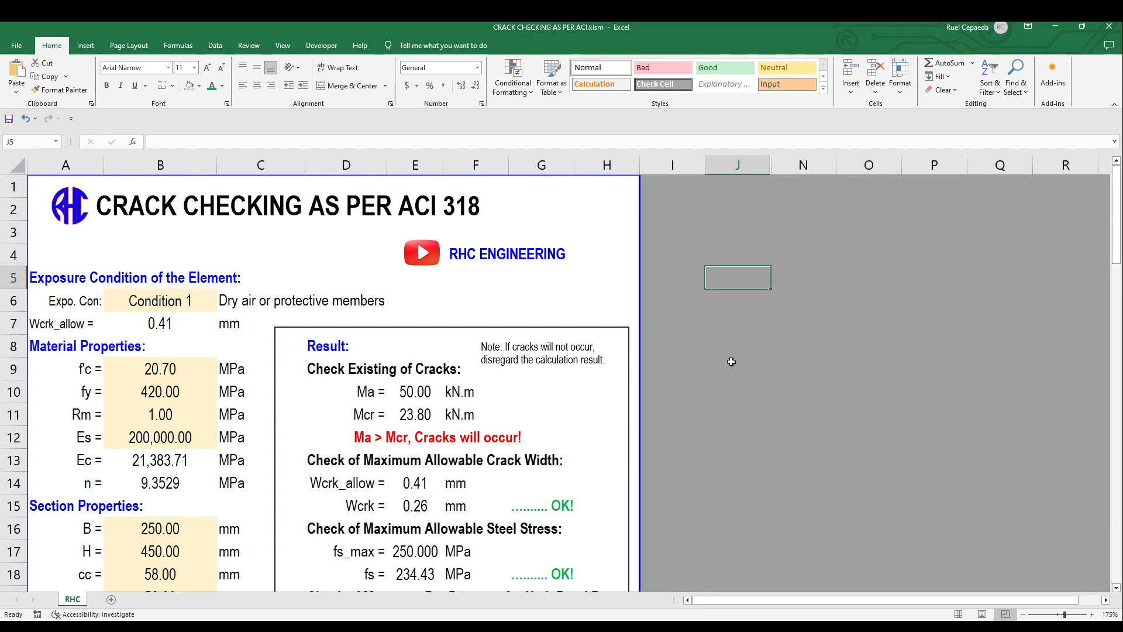
{"action": "left_click", "coordinate": [737, 396]}
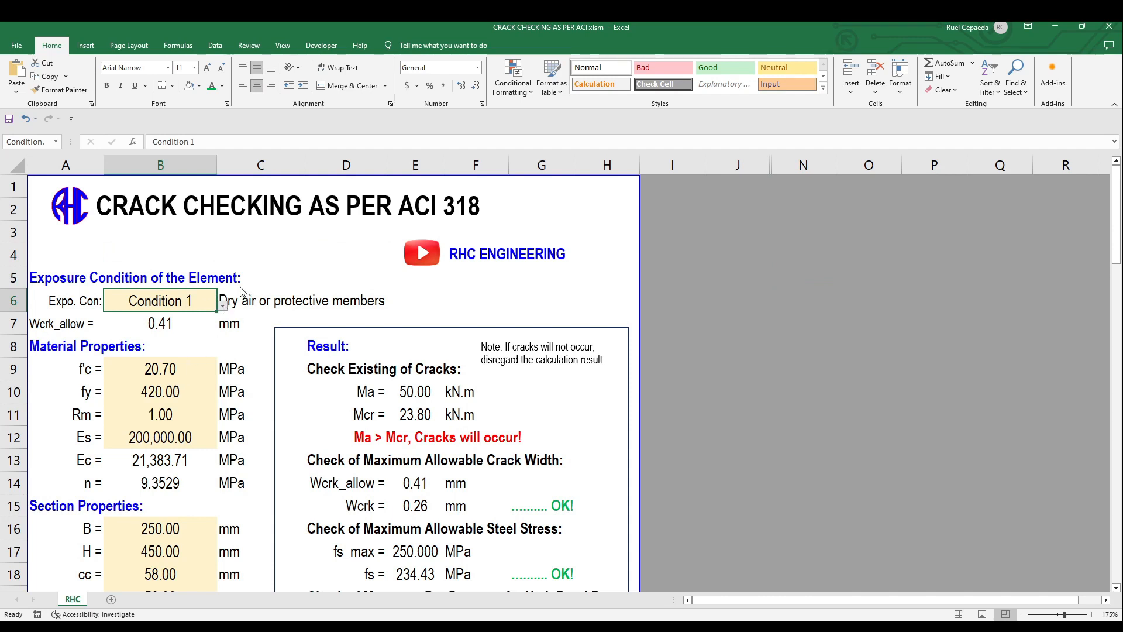
{"action": "left_click", "coordinate": [260, 300]}
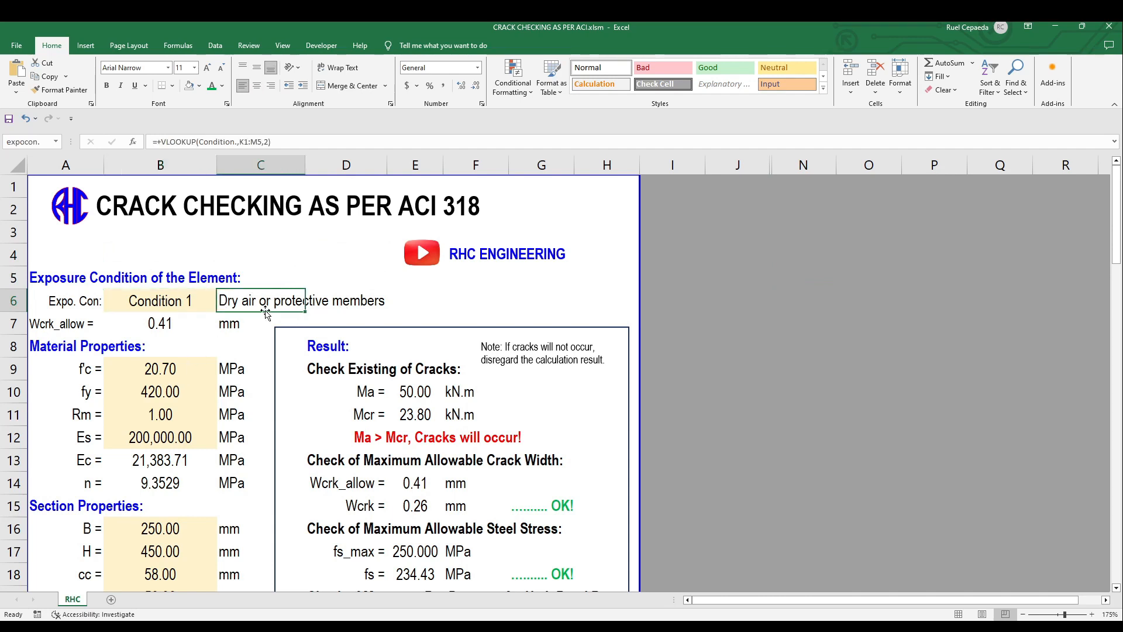
{"action": "left_click", "coordinate": [159, 323]}
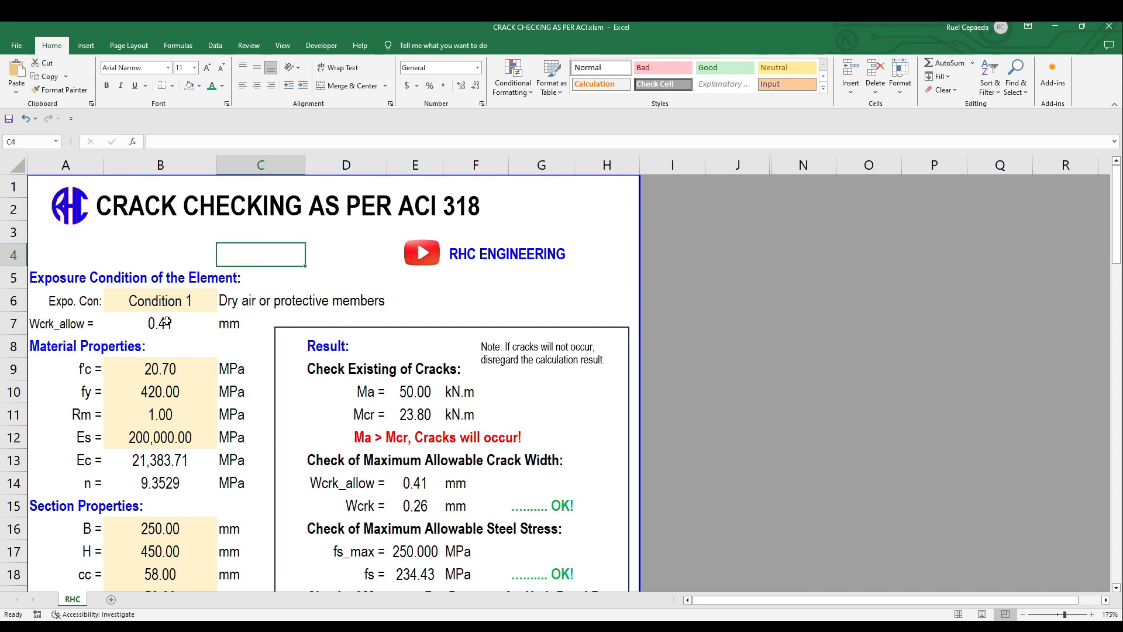
{"action": "left_click", "coordinate": [160, 300]}
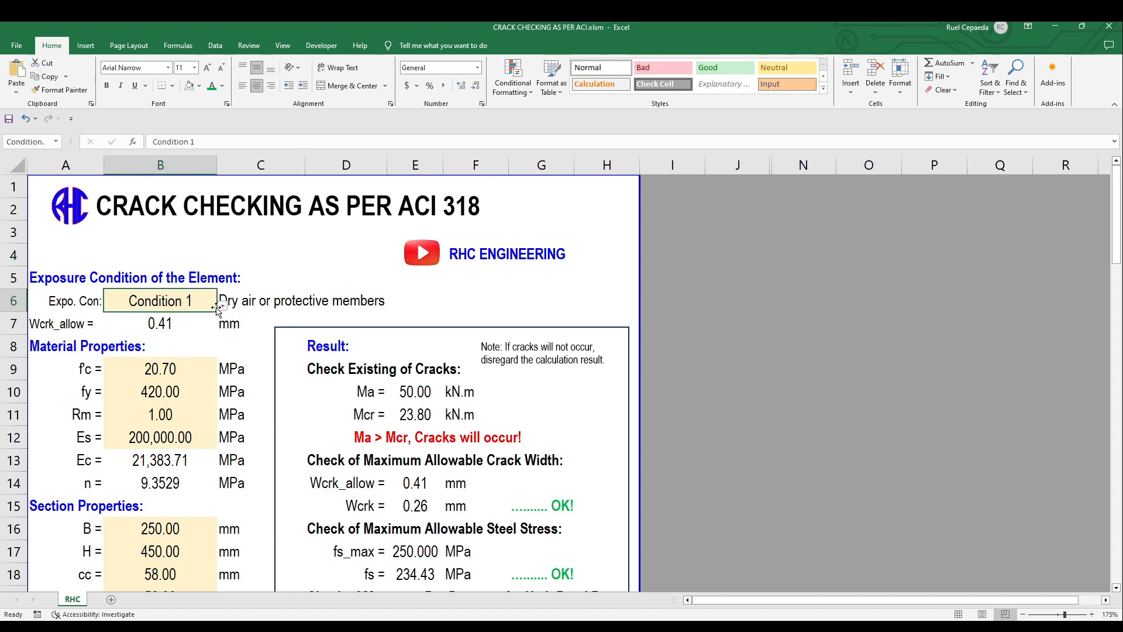
{"action": "mouse_move", "coordinate": [191, 337]}
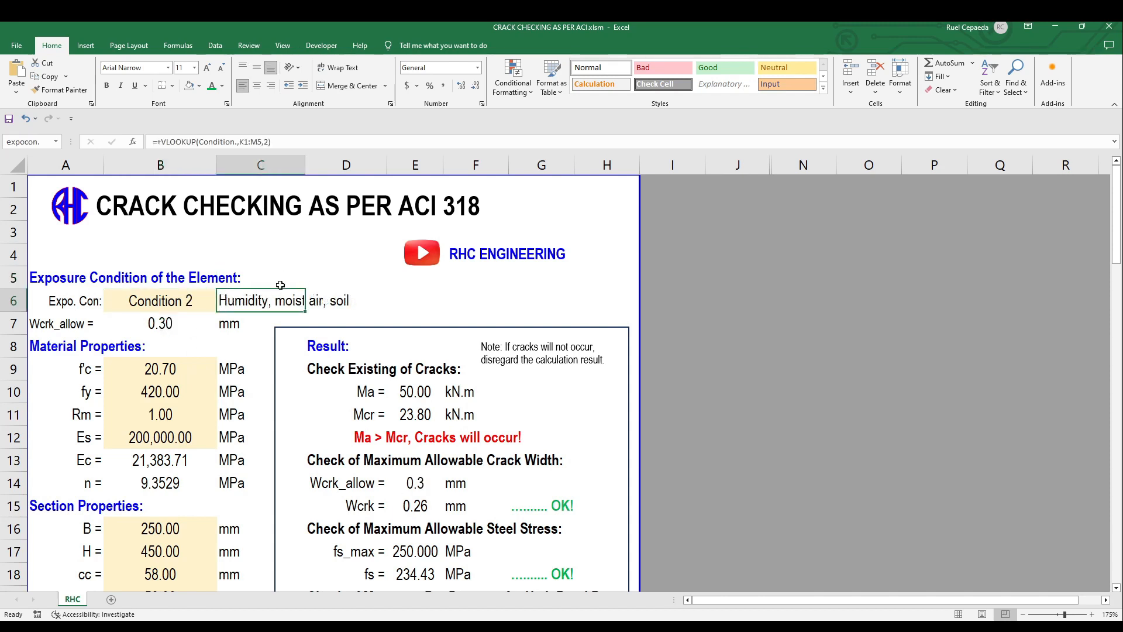
{"action": "mouse_move", "coordinate": [253, 296]}
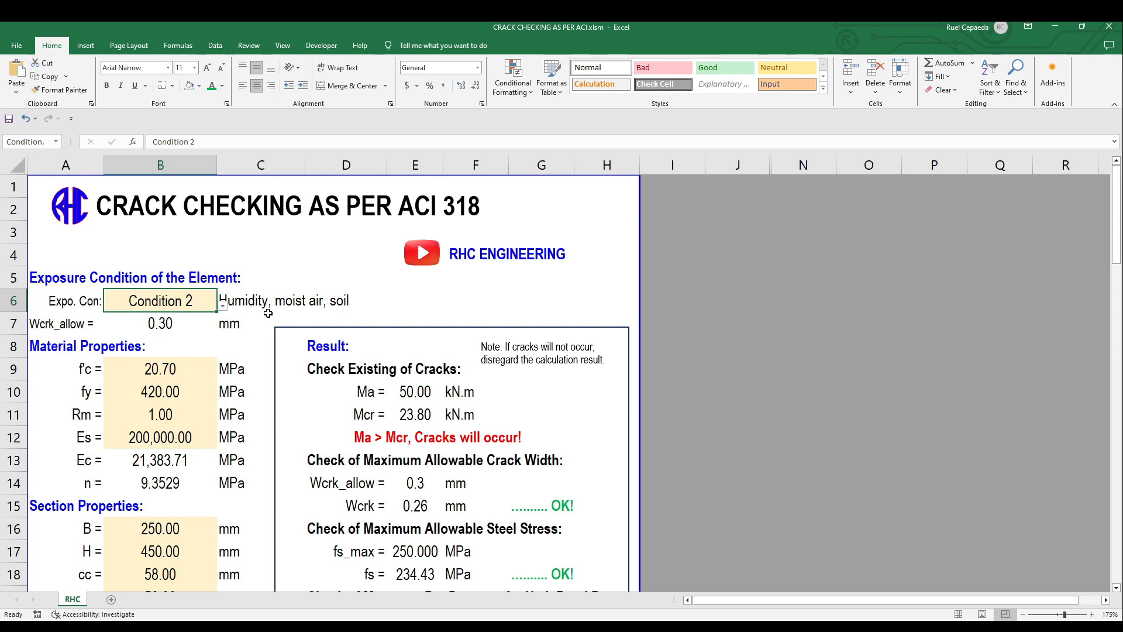
{"action": "mouse_move", "coordinate": [223, 313]}
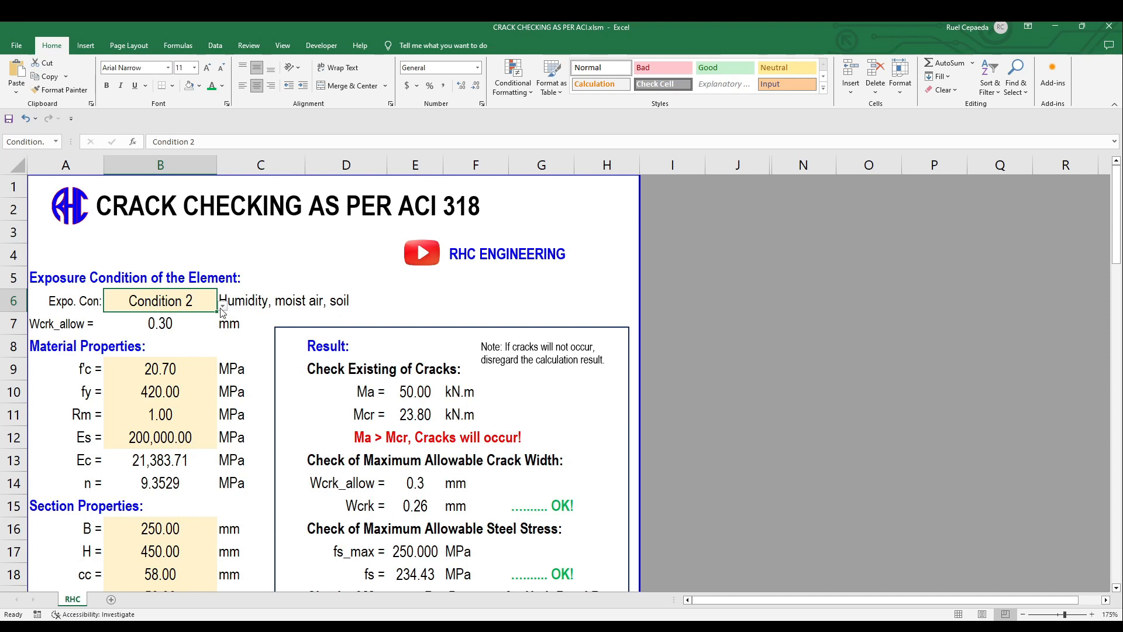
{"action": "left_click", "coordinate": [220, 306]}
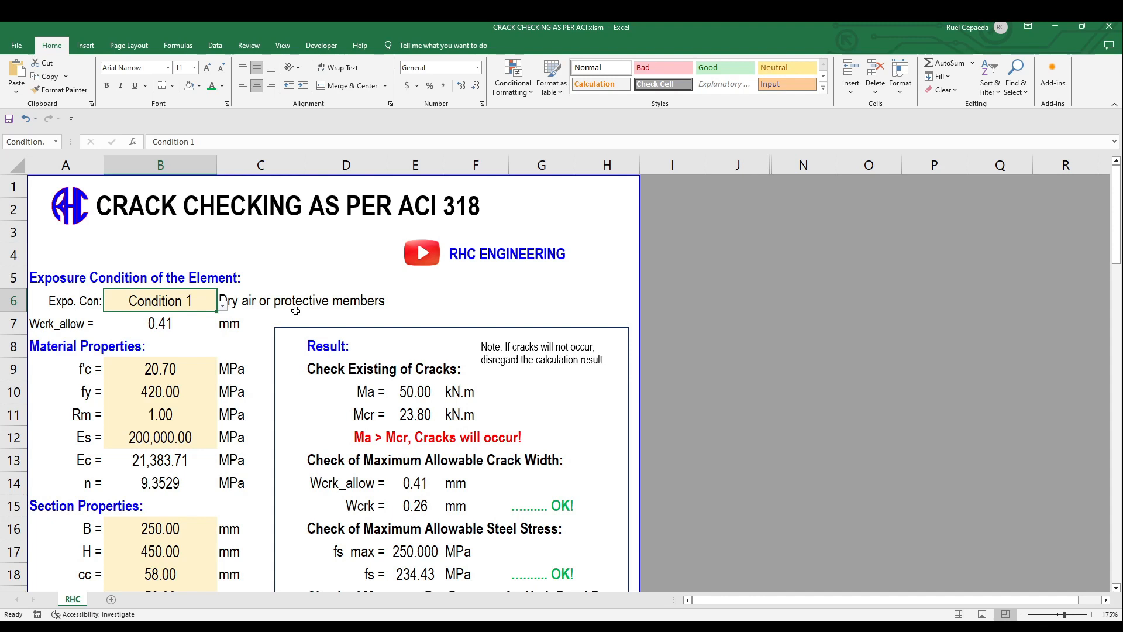
{"action": "scroll", "scroll_direction": "down", "scroll_amount": 3}
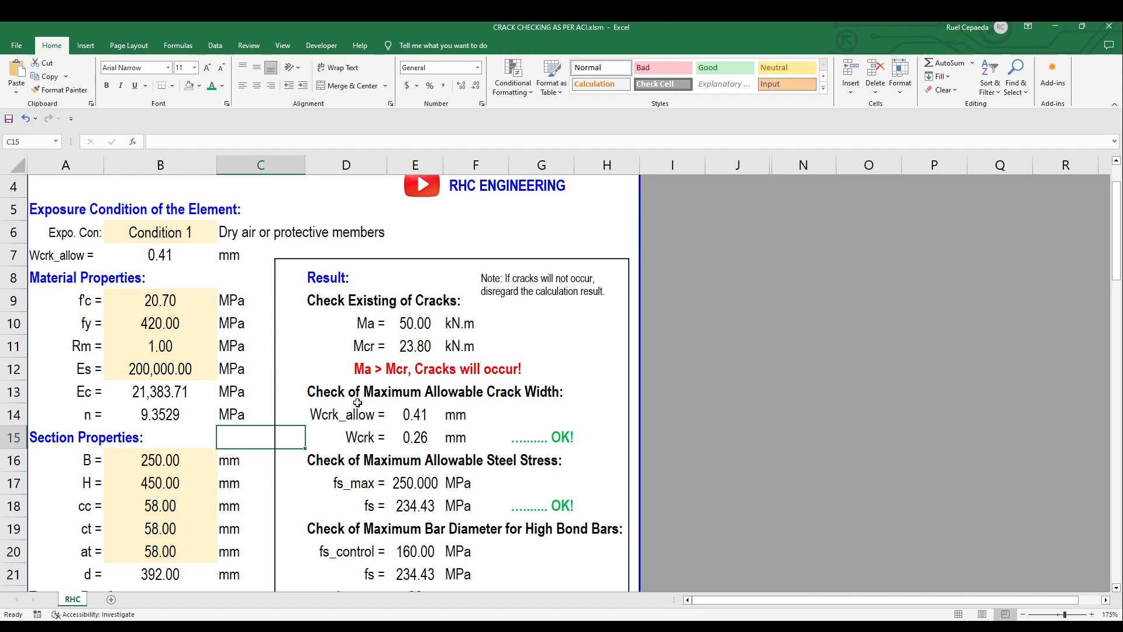
{"action": "left_click", "coordinate": [160, 323]}
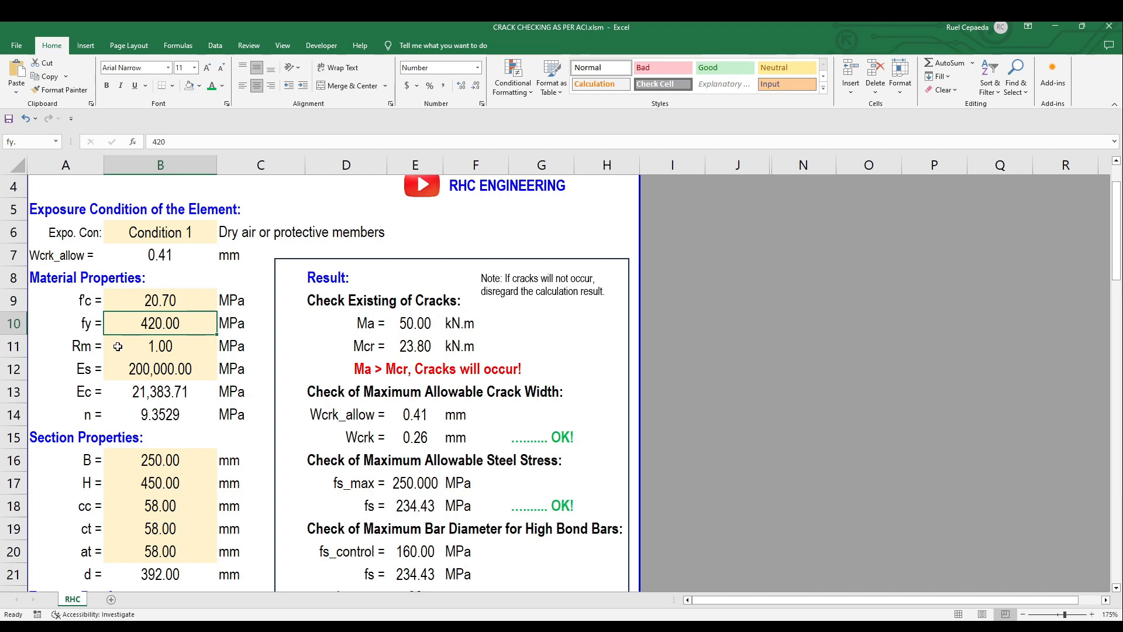
{"action": "mouse_move", "coordinate": [154, 345]}
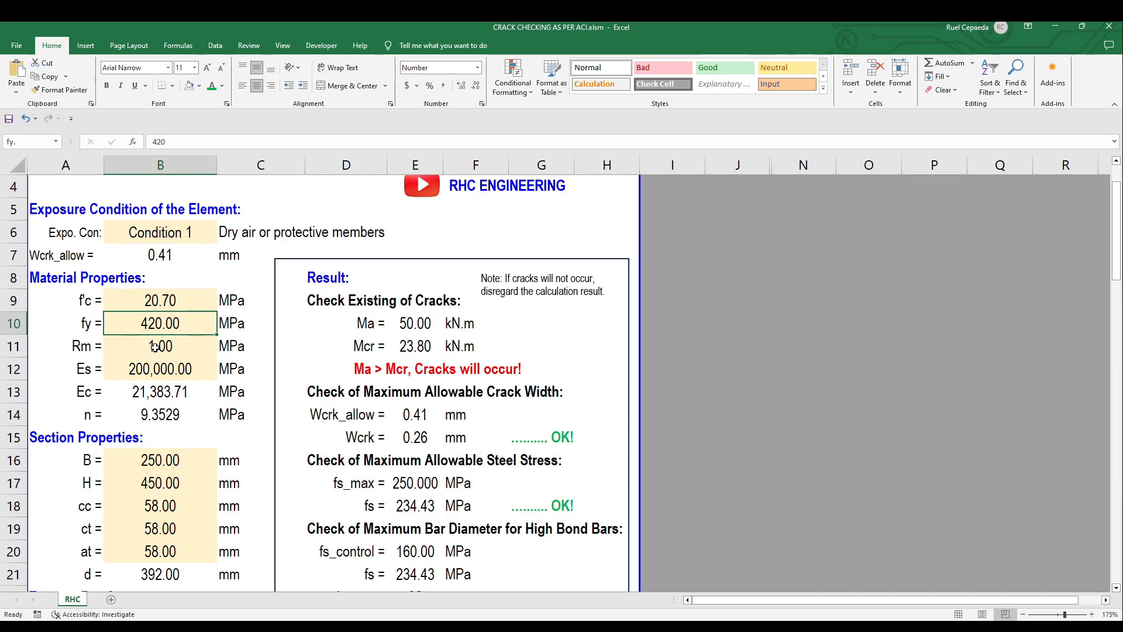
Review the Rm, Es, Ec and modular ratio n values and formulas
{"action": "left_click", "coordinate": [160, 346]}
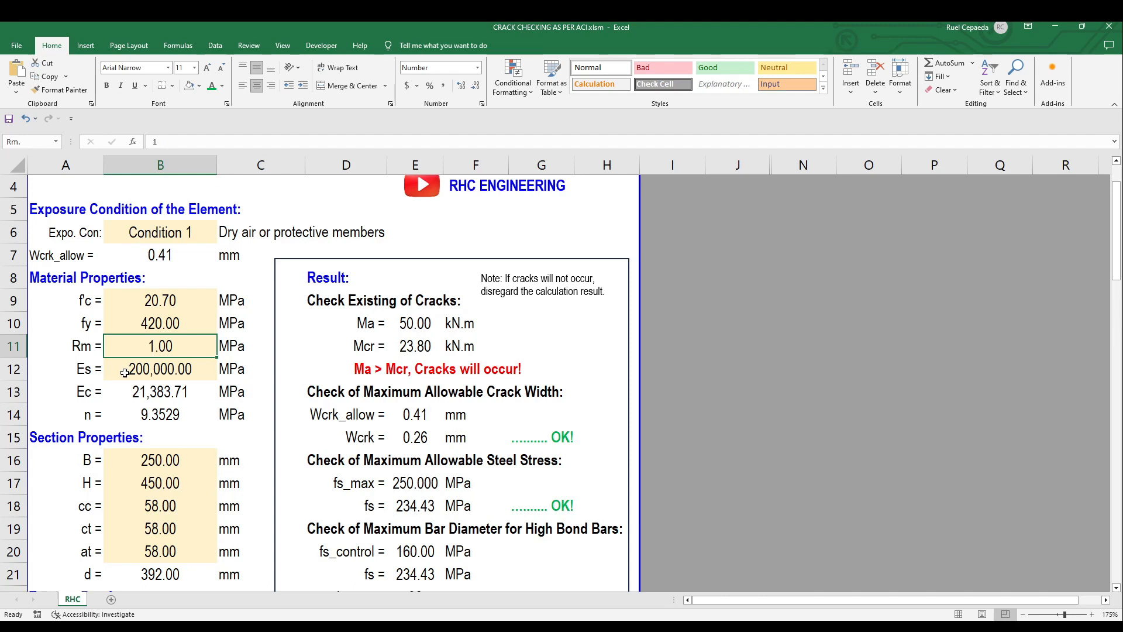
{"action": "left_click", "coordinate": [160, 368]}
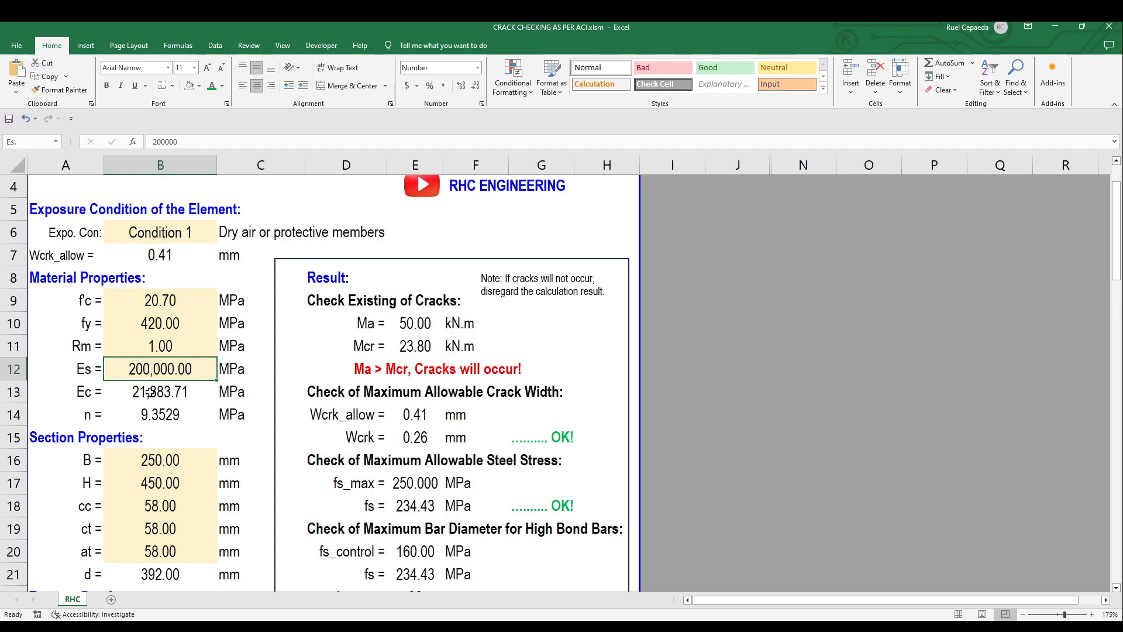
{"action": "left_click", "coordinate": [160, 391]}
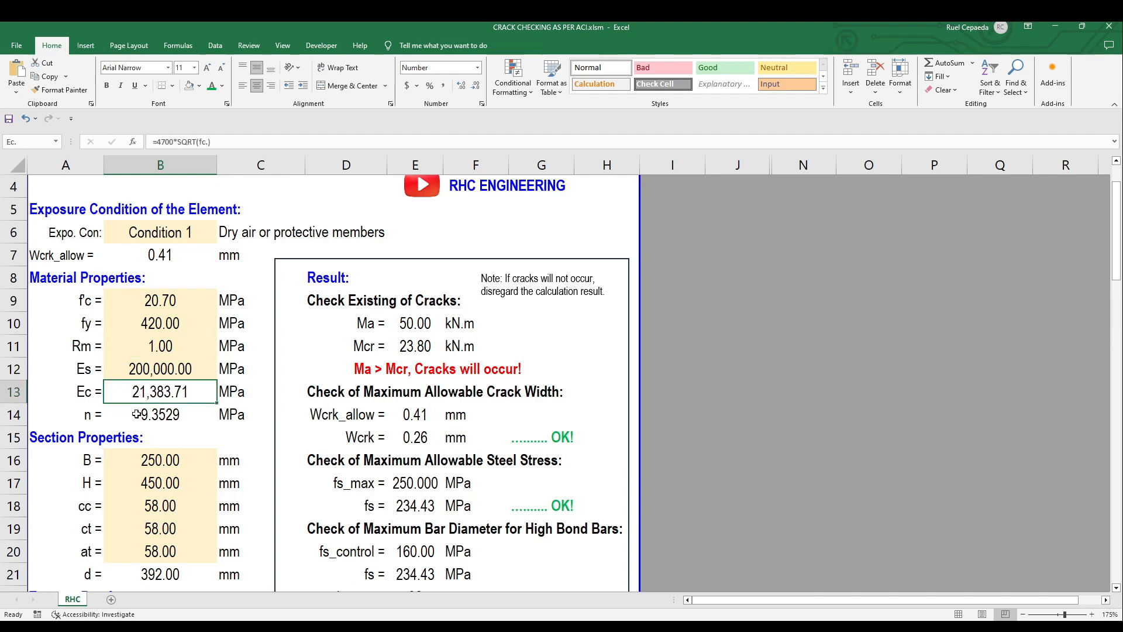
{"action": "left_click", "coordinate": [160, 415]}
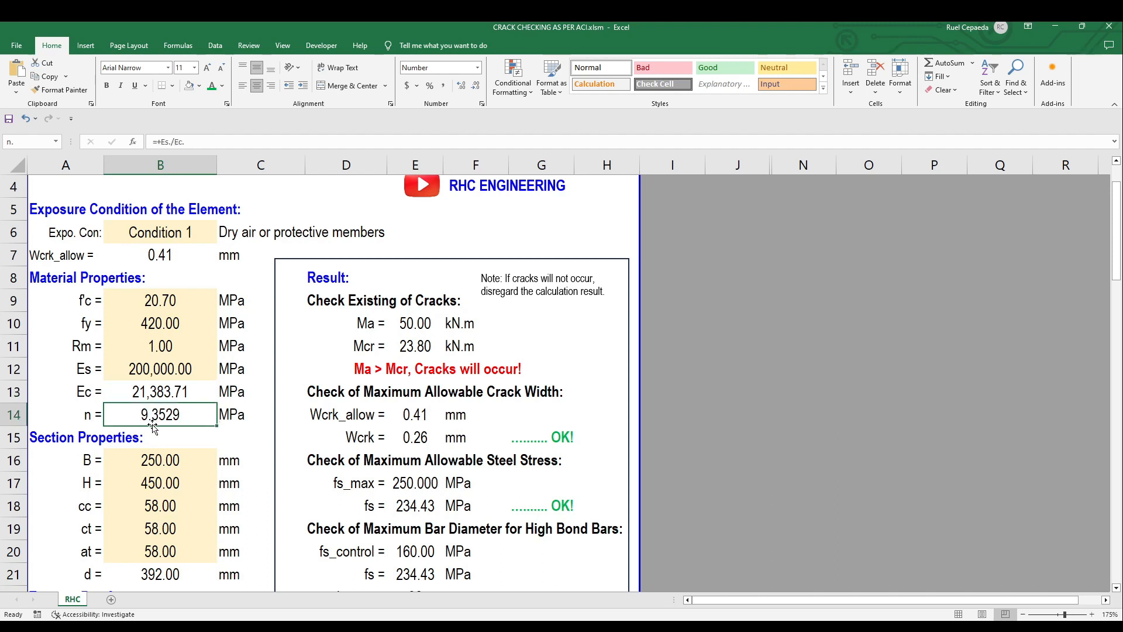
{"action": "mouse_move", "coordinate": [63, 362]}
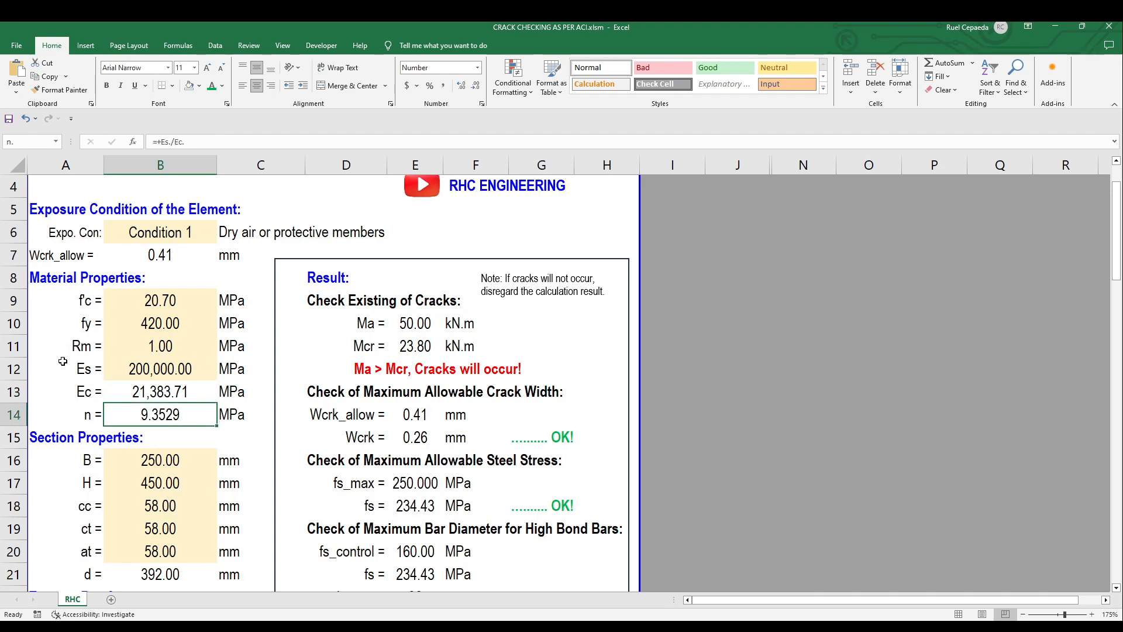
{"action": "left_click", "coordinate": [160, 392]}
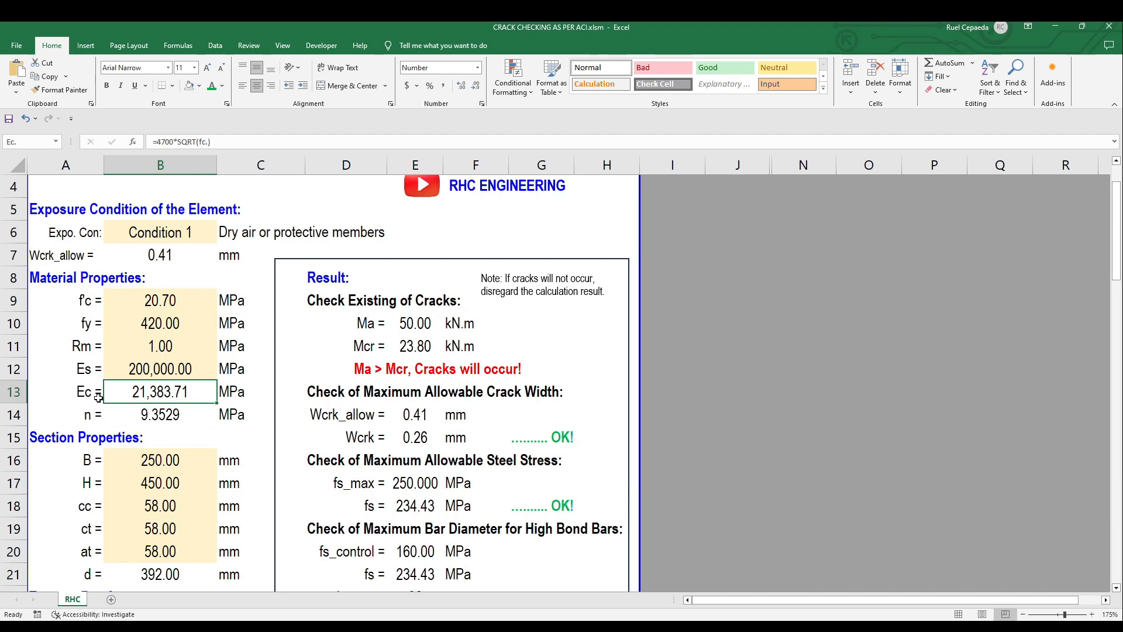
{"action": "mouse_move", "coordinate": [191, 281]}
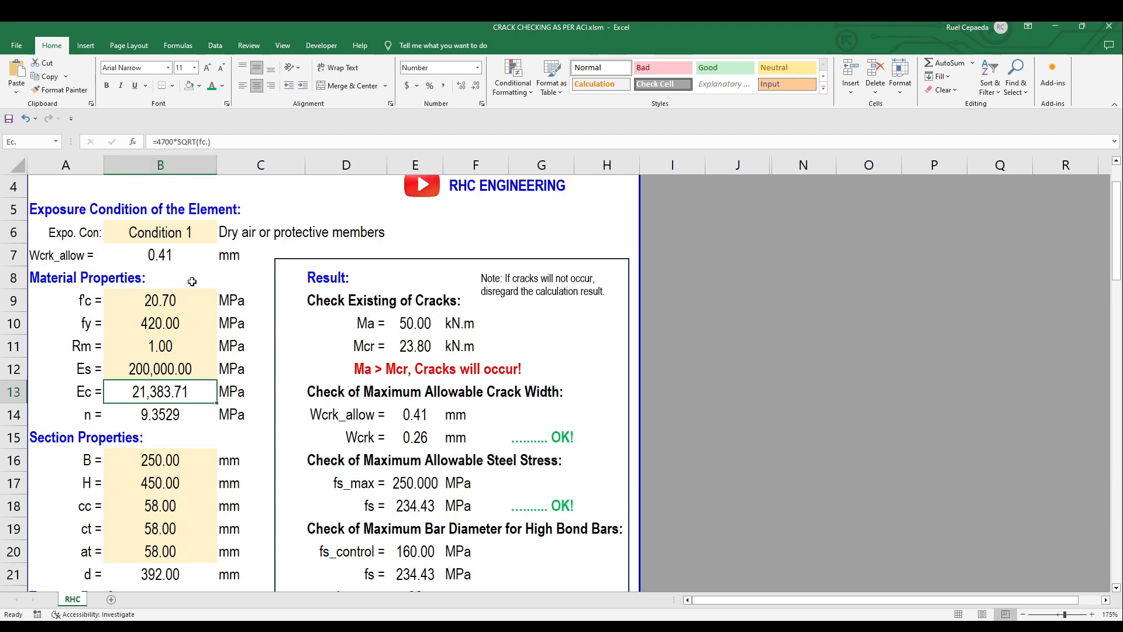
{"action": "left_click", "coordinate": [160, 300]}
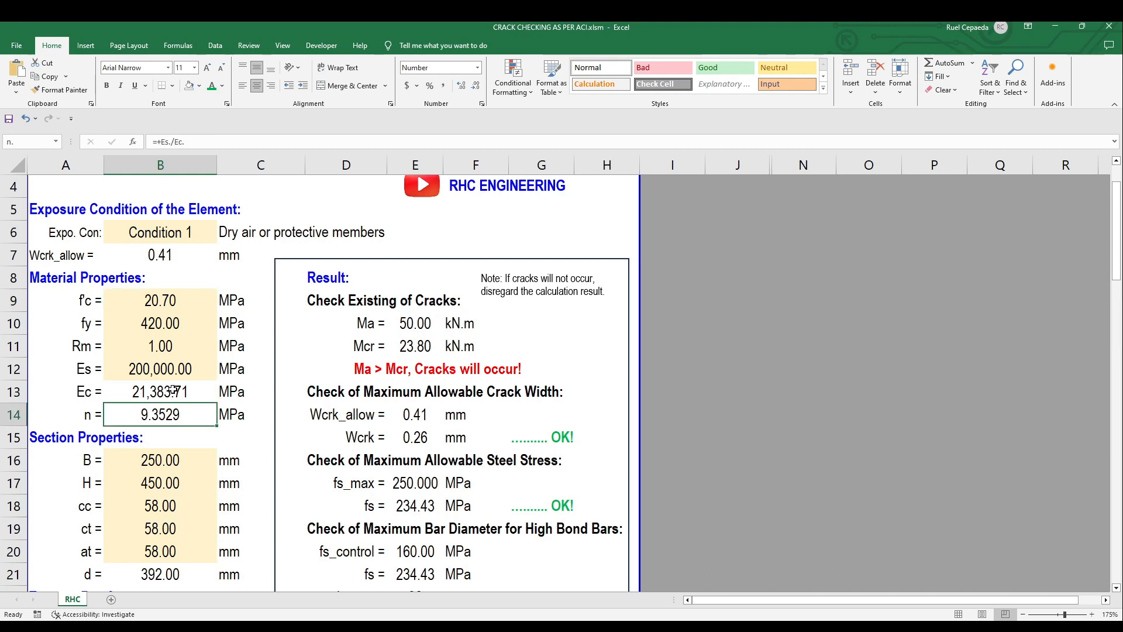
Clear the MPa unit labels beside Rm and the modular ratio n
{"action": "left_click", "coordinate": [260, 391]}
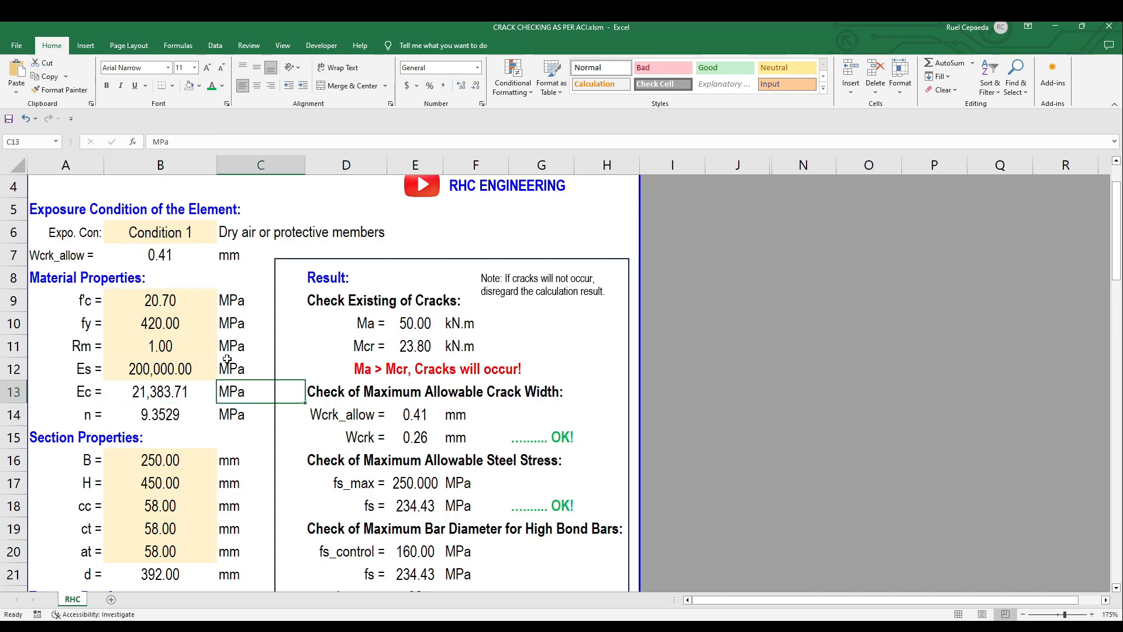
{"action": "left_click", "coordinate": [260, 345]}
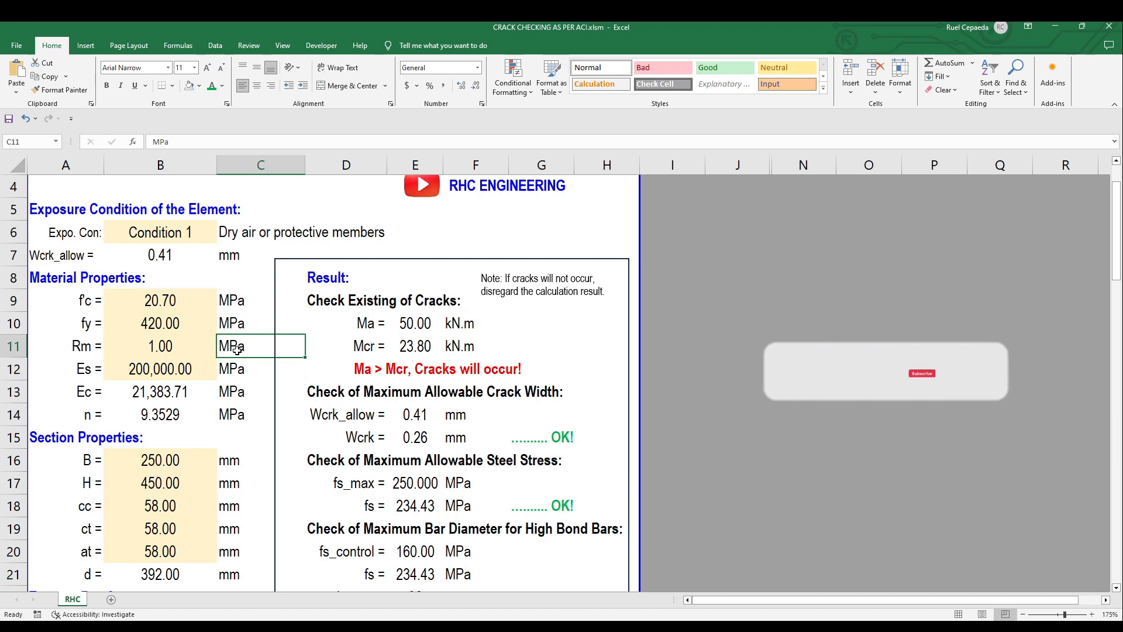
{"action": "left_click", "coordinate": [260, 323]}
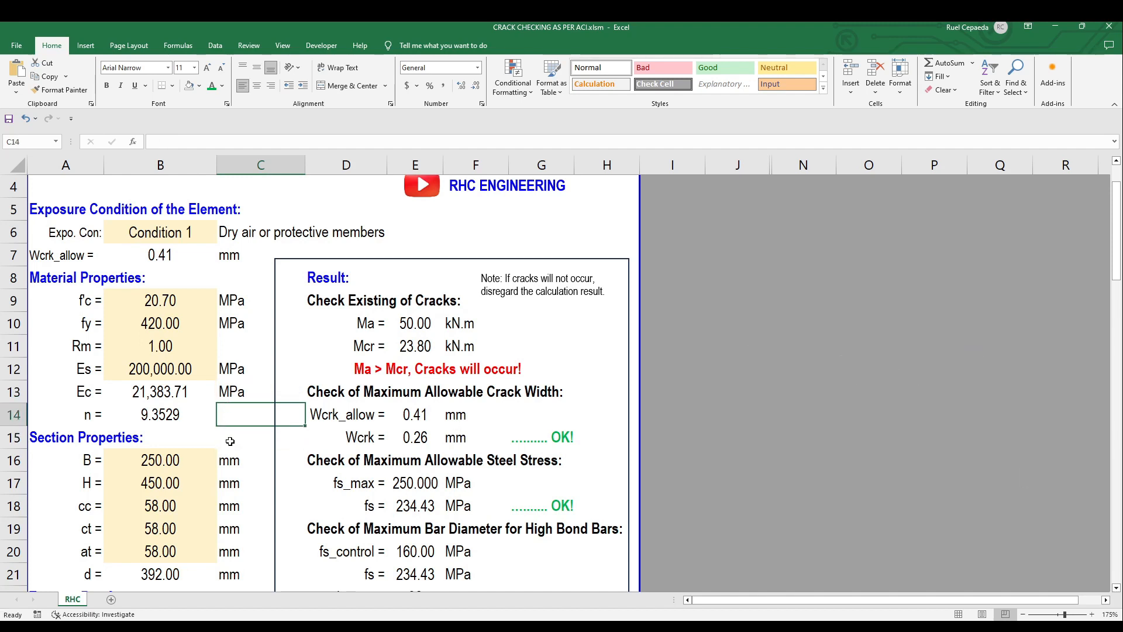
{"action": "scroll", "scroll_direction": "down", "scroll_amount": 3}
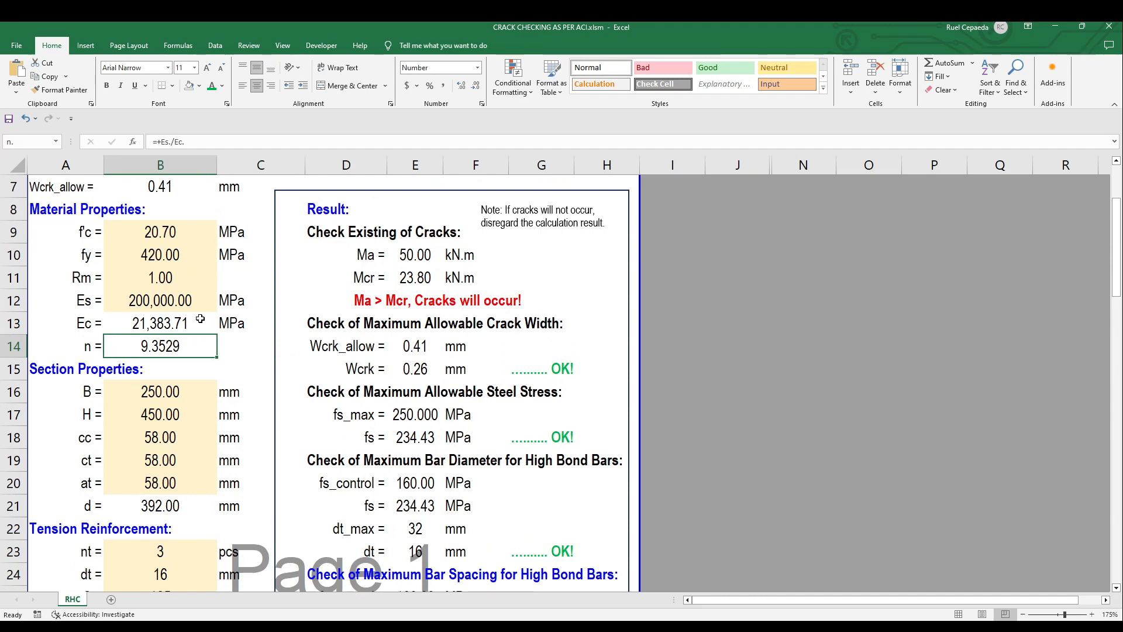
{"action": "left_click", "coordinate": [260, 391]}
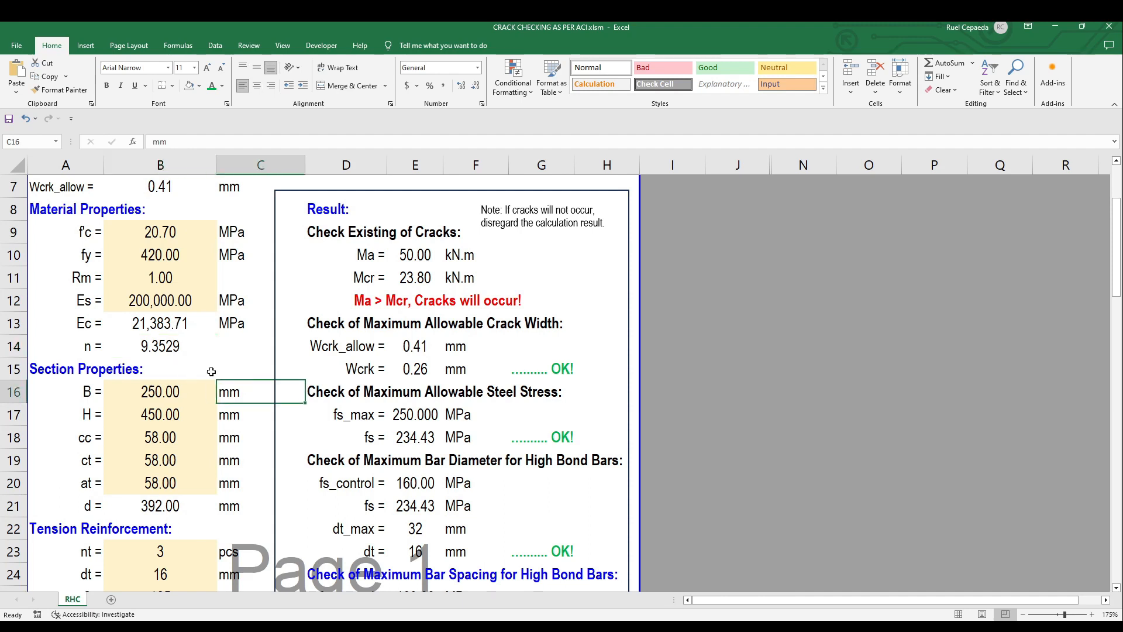
{"action": "scroll", "scroll_direction": "down", "scroll_amount": 3}
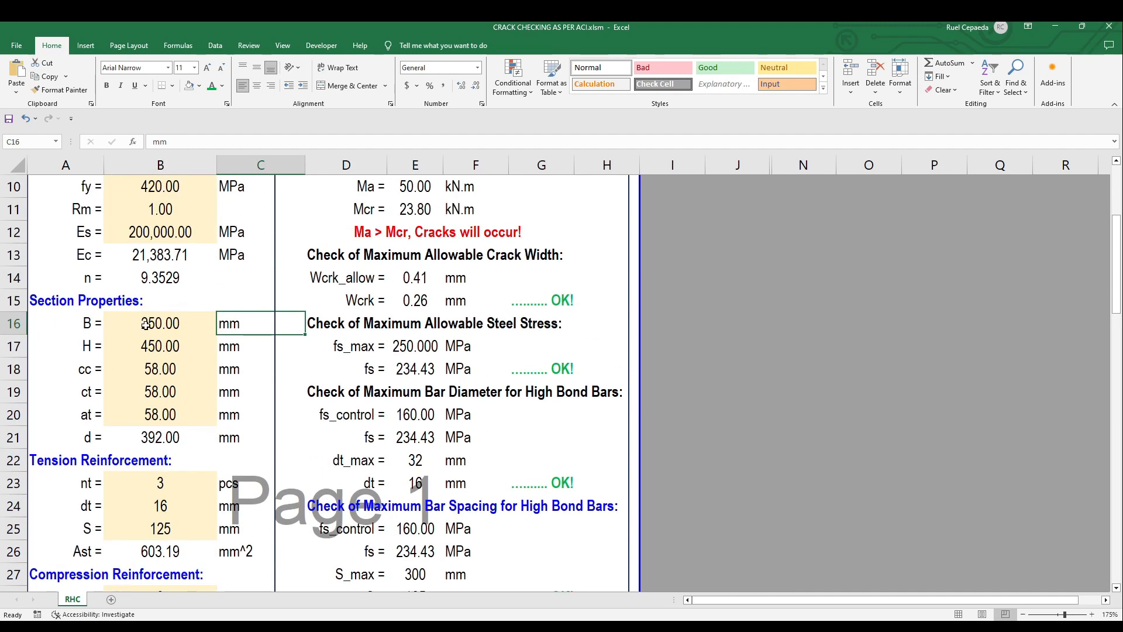
{"action": "left_click", "coordinate": [260, 300]}
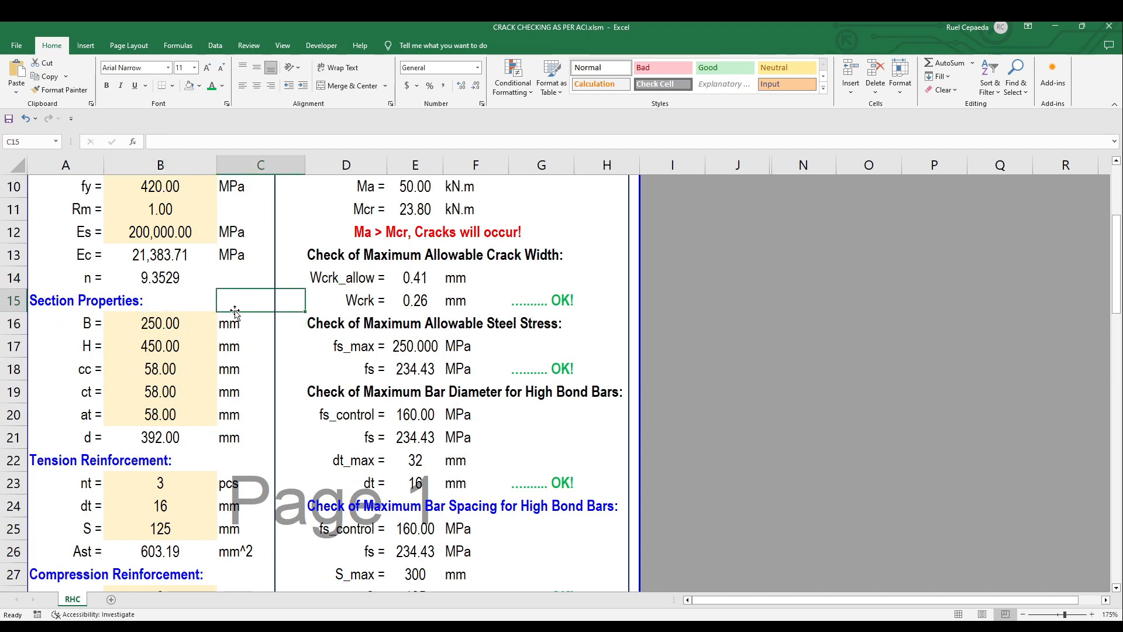
{"action": "left_click", "coordinate": [161, 322]}
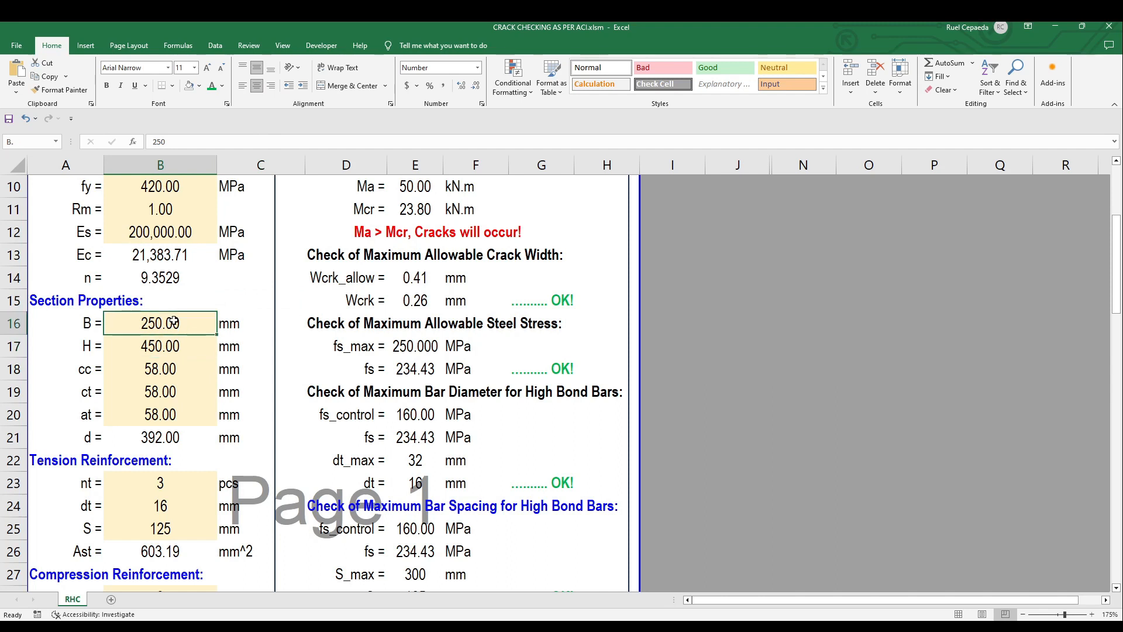
{"action": "left_click", "coordinate": [160, 346]}
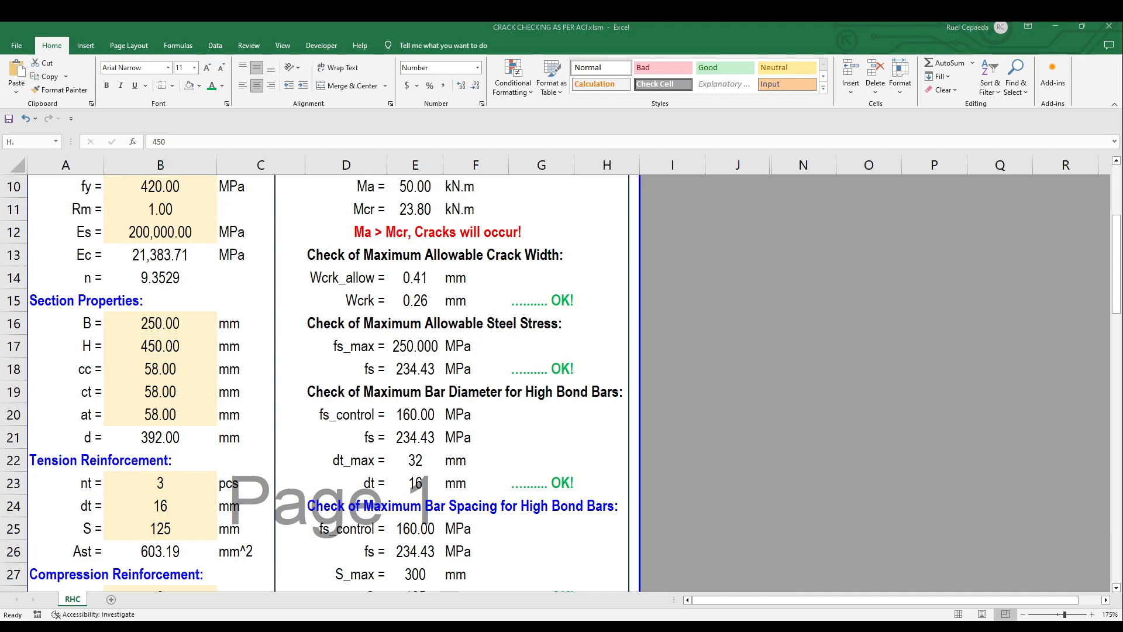
{"action": "left_click", "coordinate": [160, 346]}
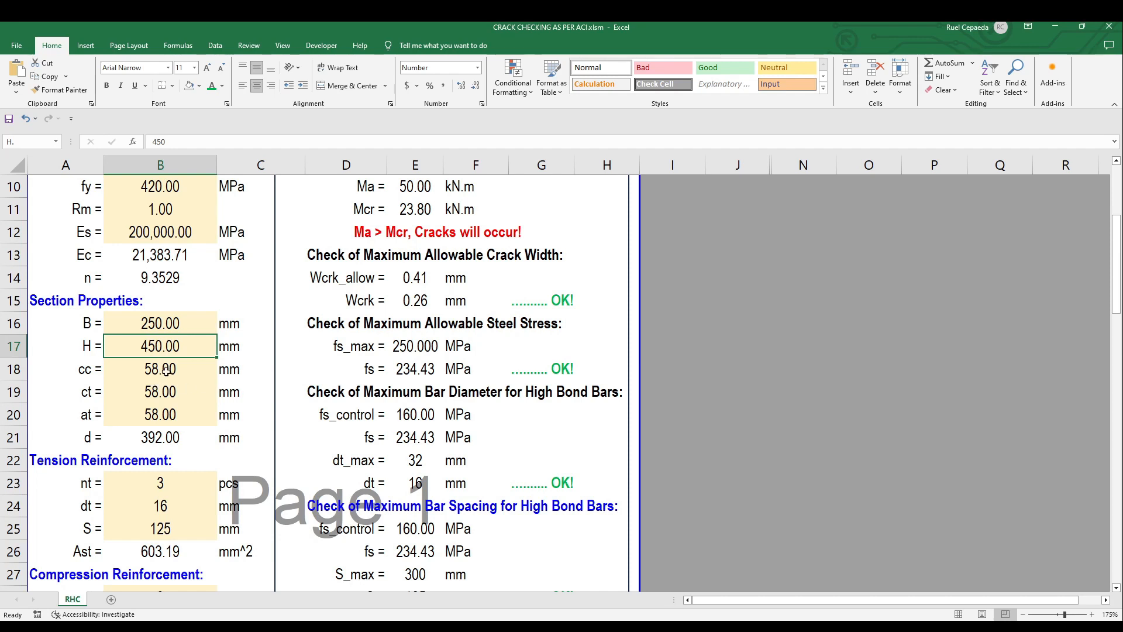
{"action": "left_click", "coordinate": [160, 278]}
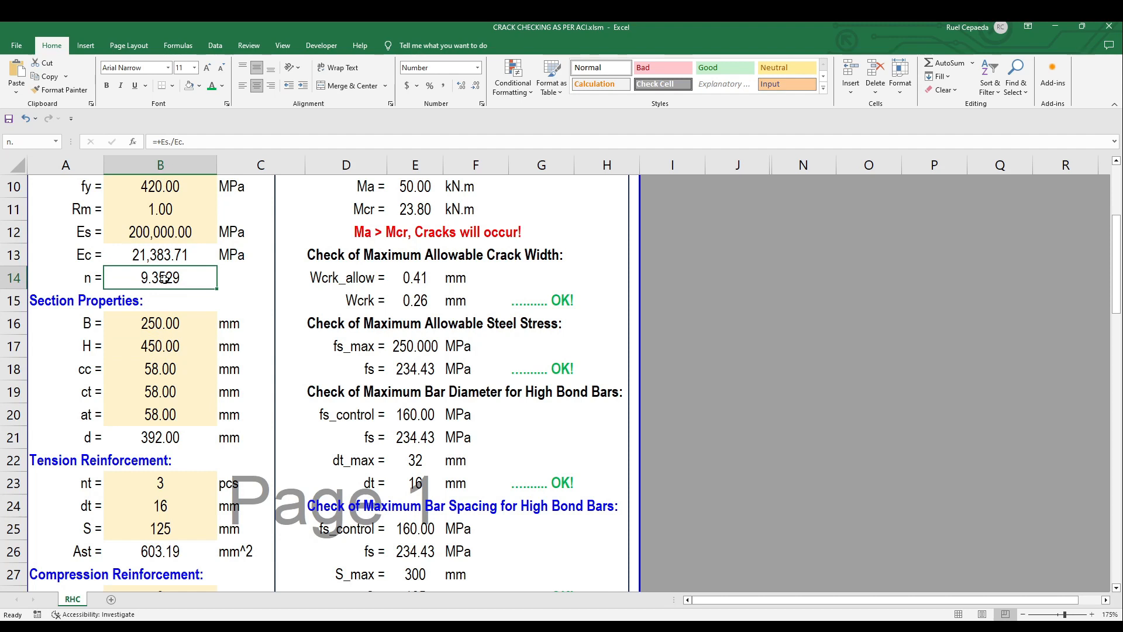
{"action": "mouse_move", "coordinate": [161, 323]}
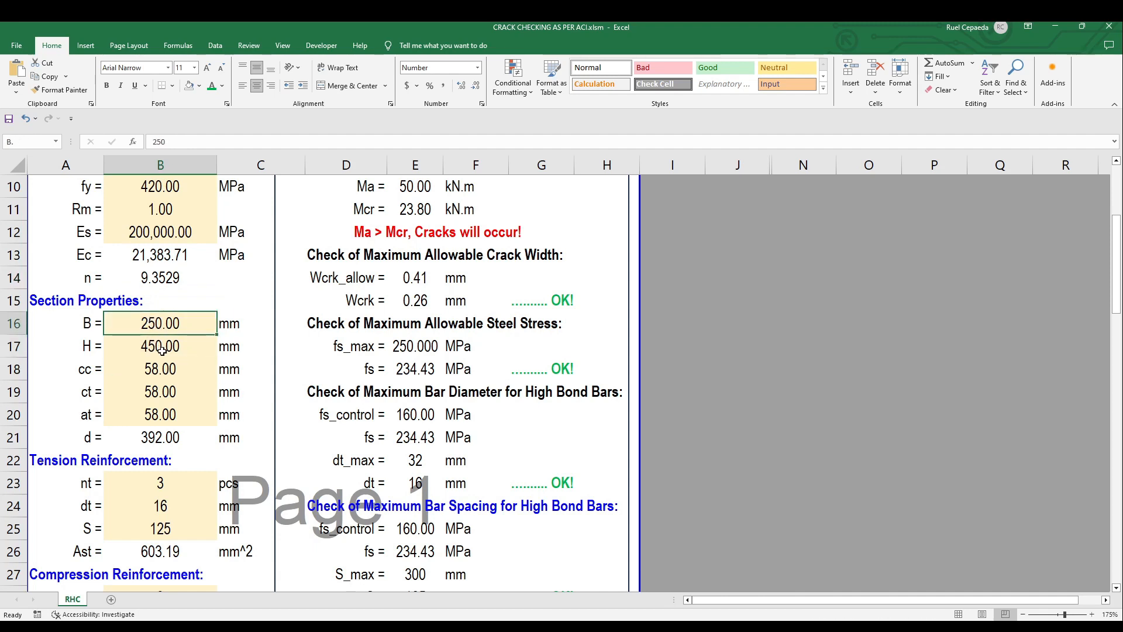
{"action": "scroll", "scroll_direction": "down", "scroll_amount": 3}
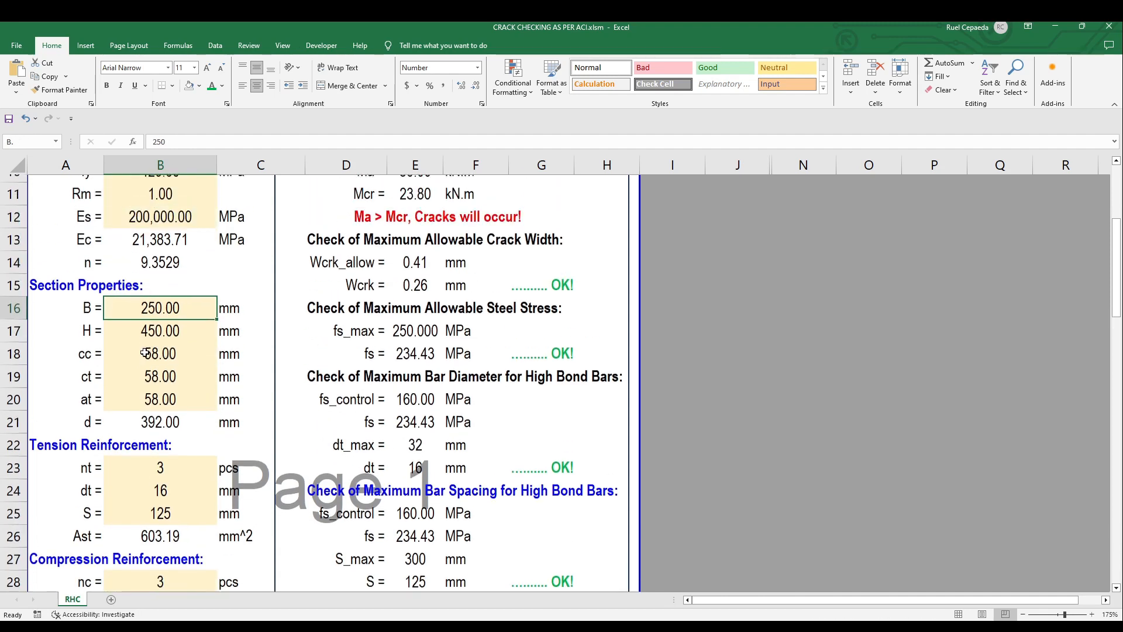
{"action": "scroll", "scroll_direction": "down", "scroll_amount": 3}
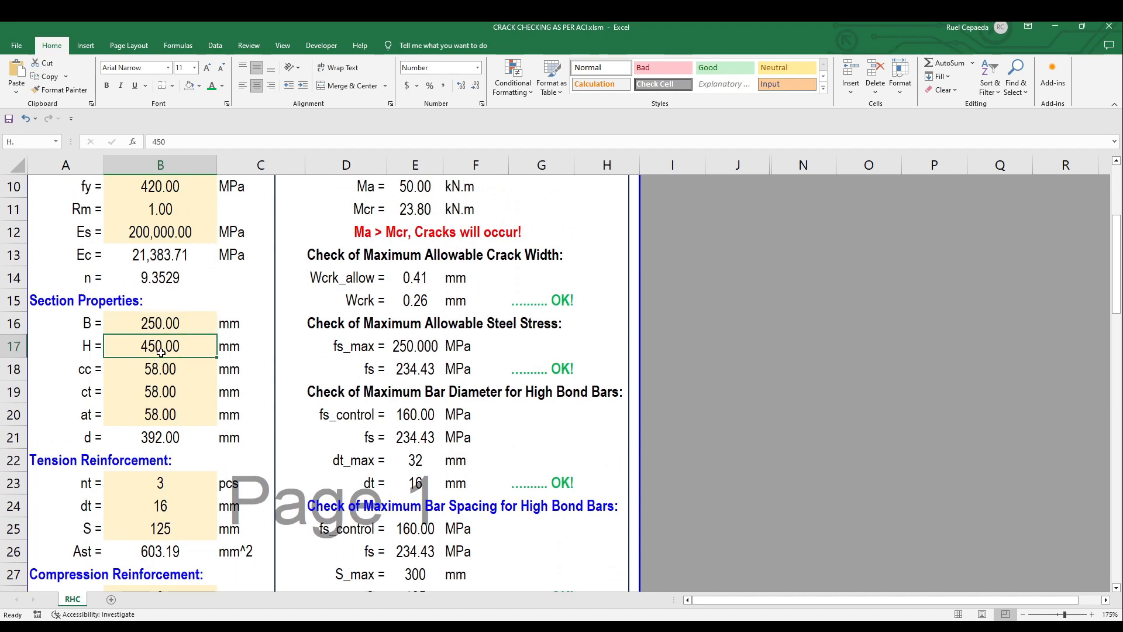
{"action": "mouse_move", "coordinate": [160, 361]}
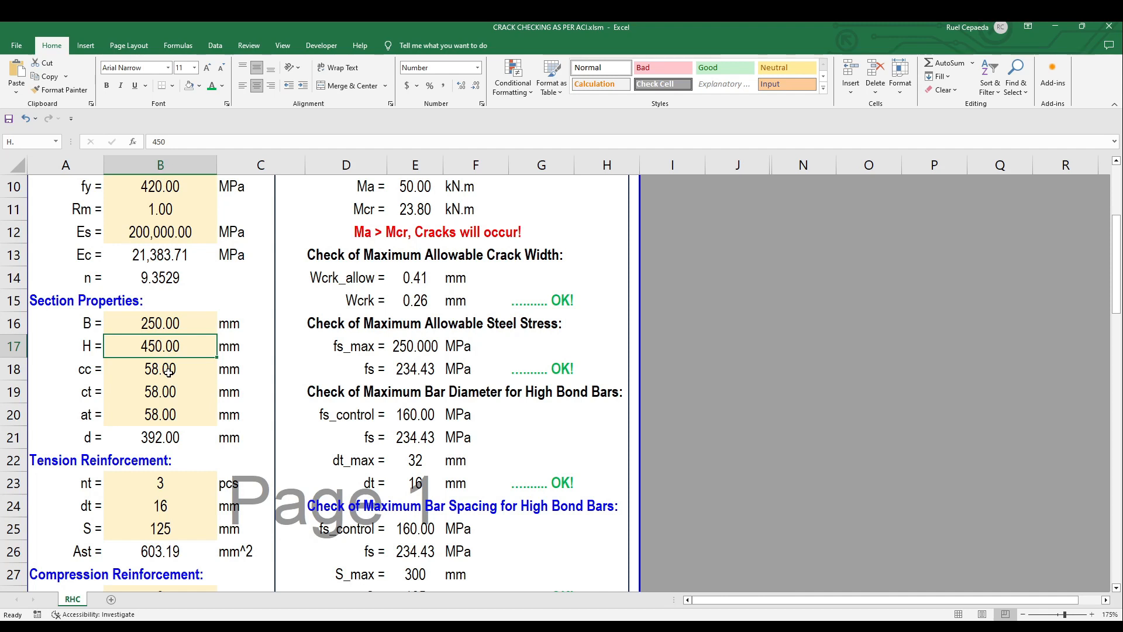
{"action": "left_click", "coordinate": [160, 368]}
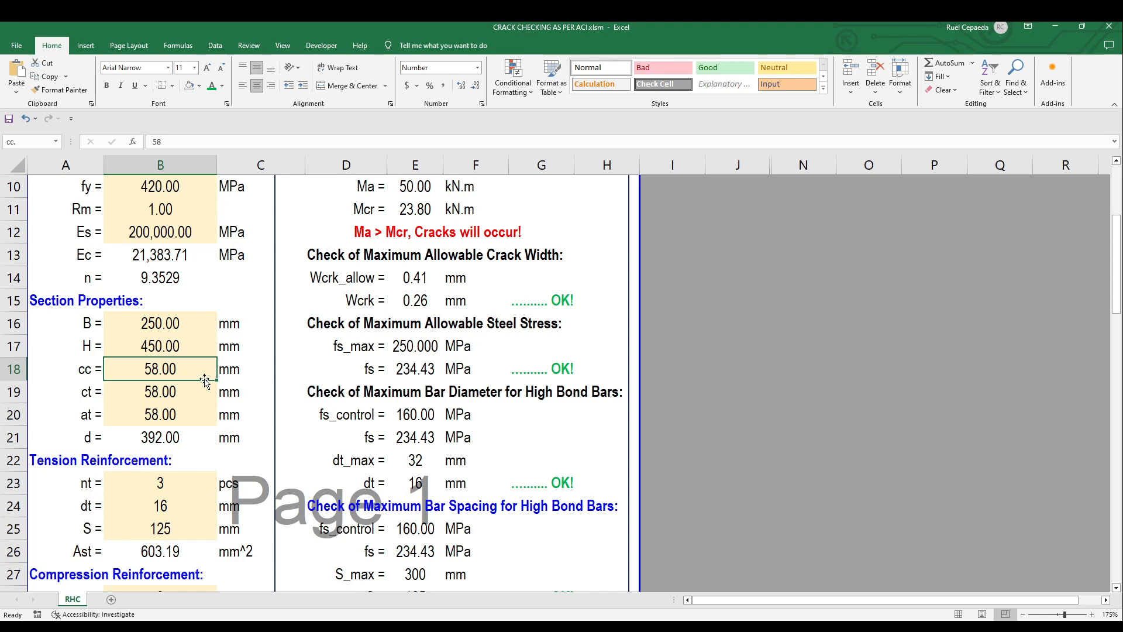
{"action": "mouse_move", "coordinate": [155, 391]}
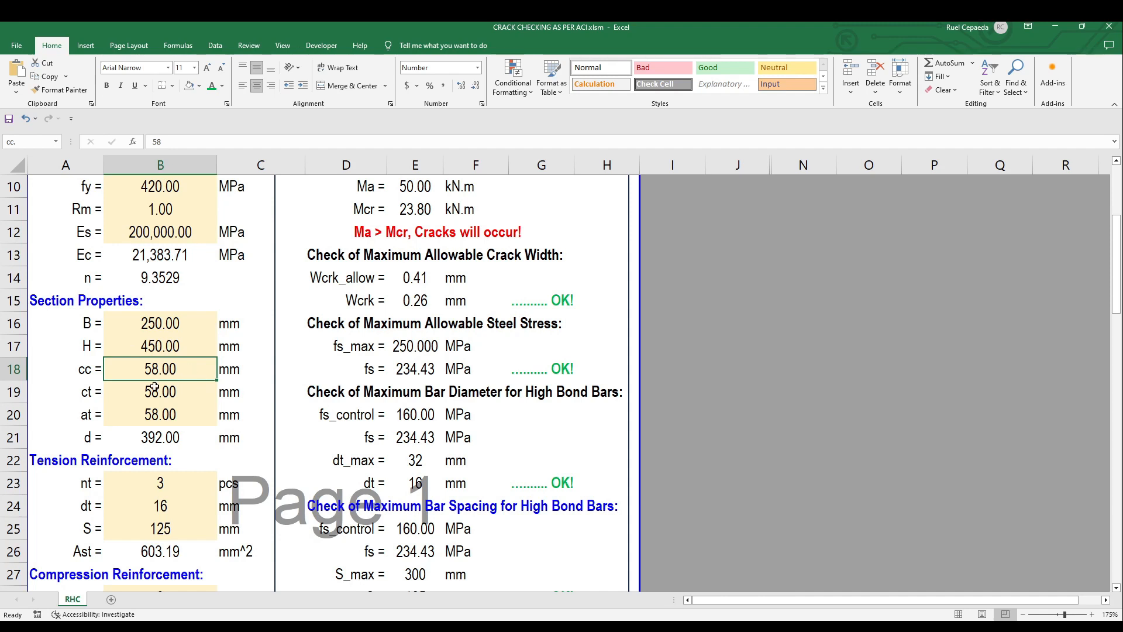
{"action": "left_click", "coordinate": [160, 392]}
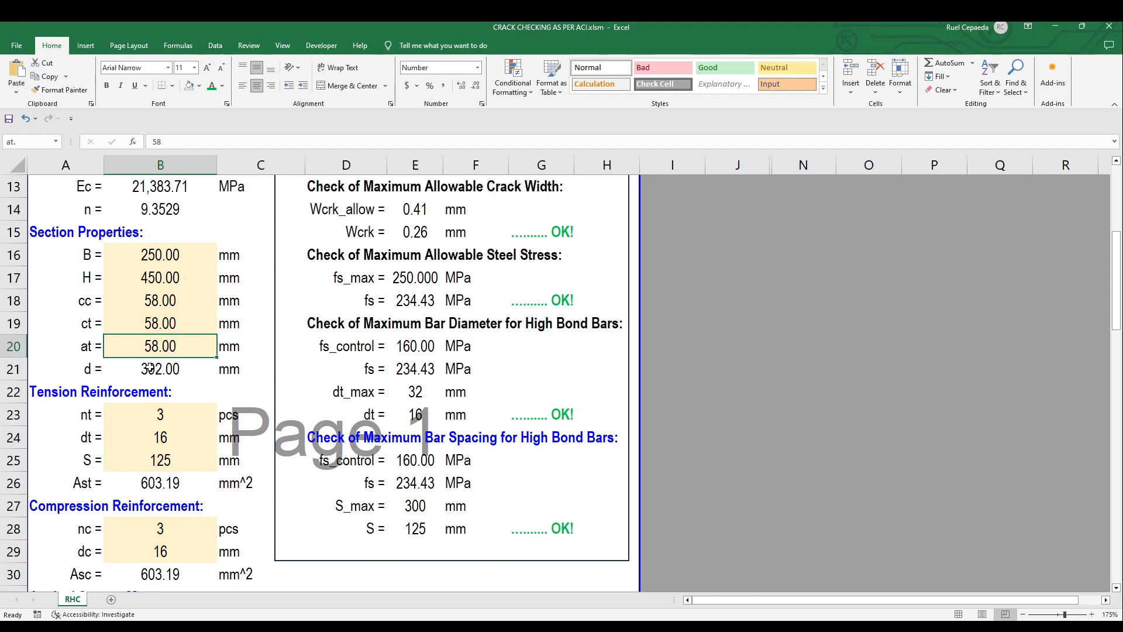
{"action": "left_click", "coordinate": [159, 369]}
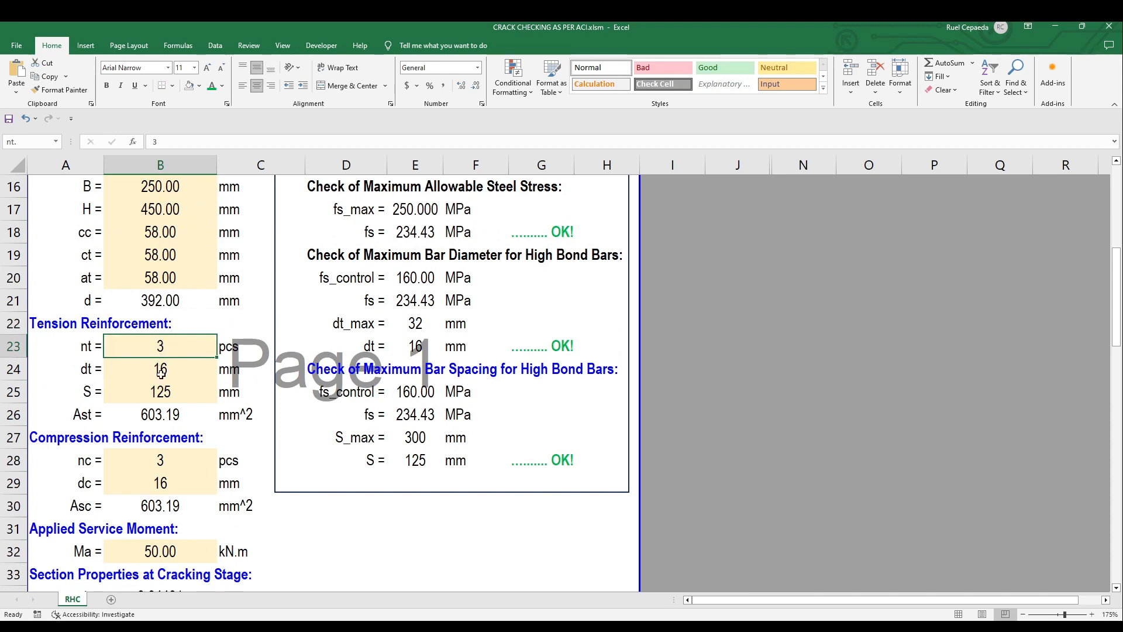
{"action": "left_click", "coordinate": [159, 368]}
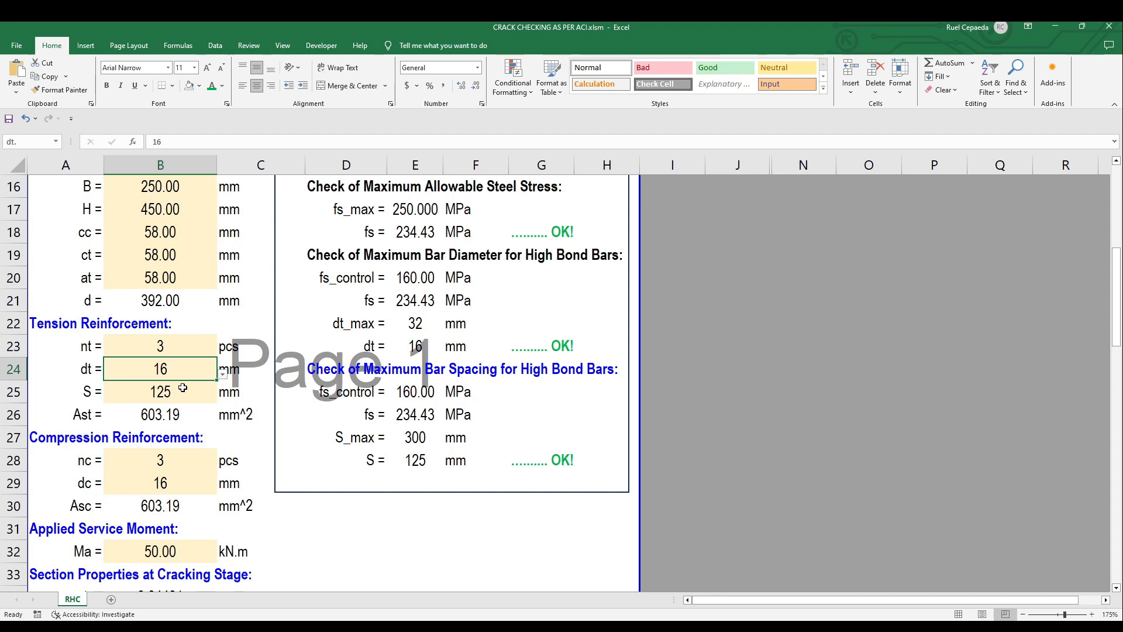
{"action": "left_click", "coordinate": [160, 346]}
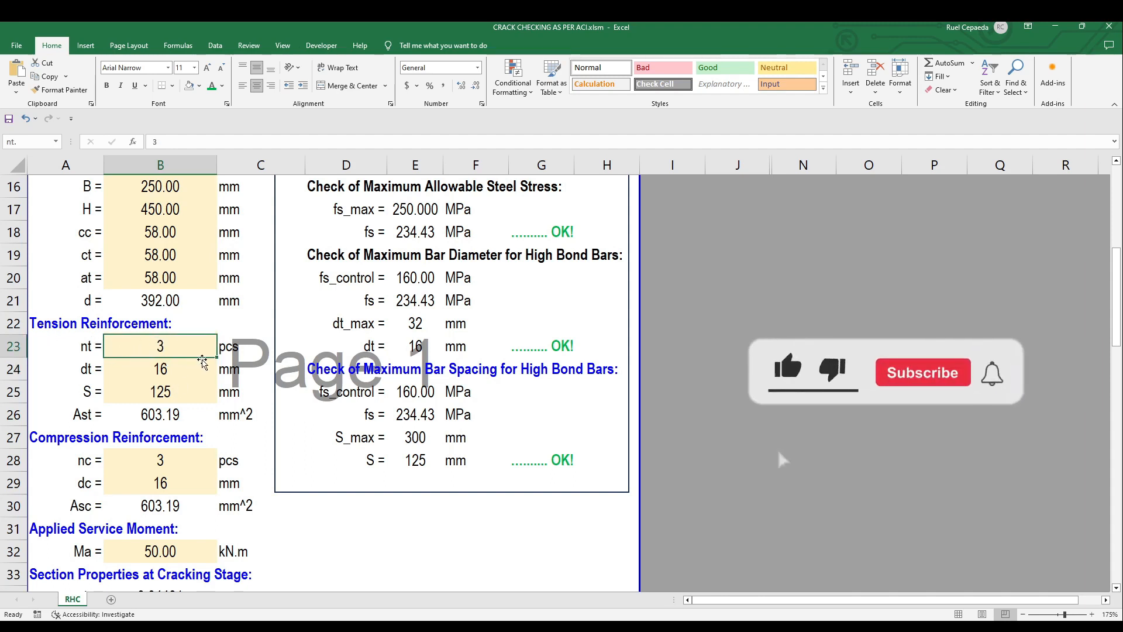
{"action": "left_click", "coordinate": [160, 369]}
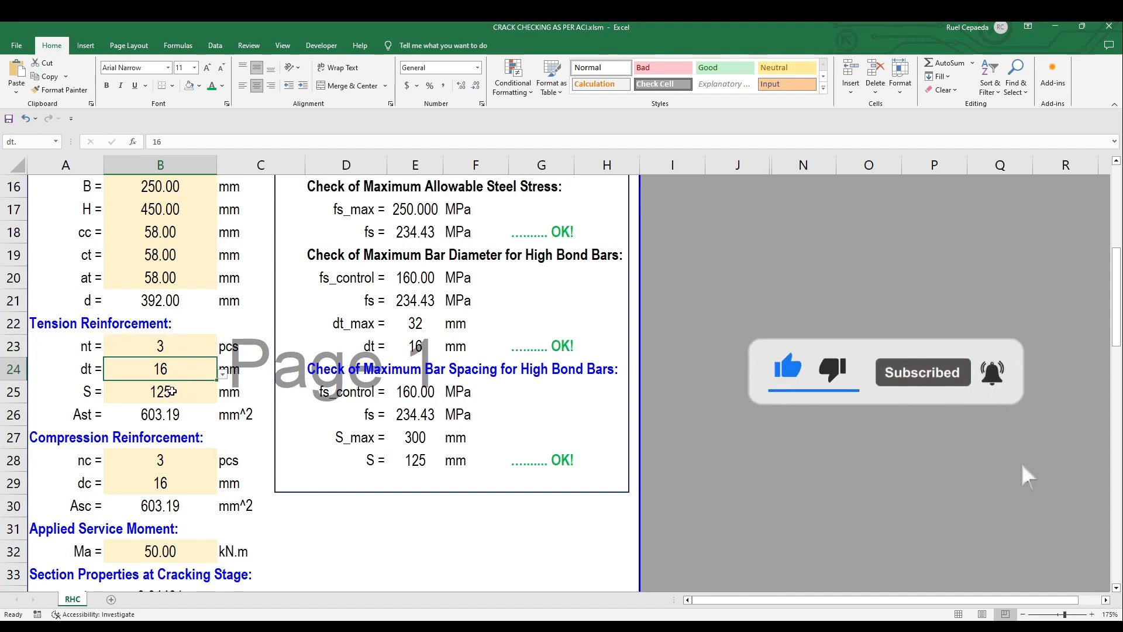
{"action": "left_click", "coordinate": [159, 392]}
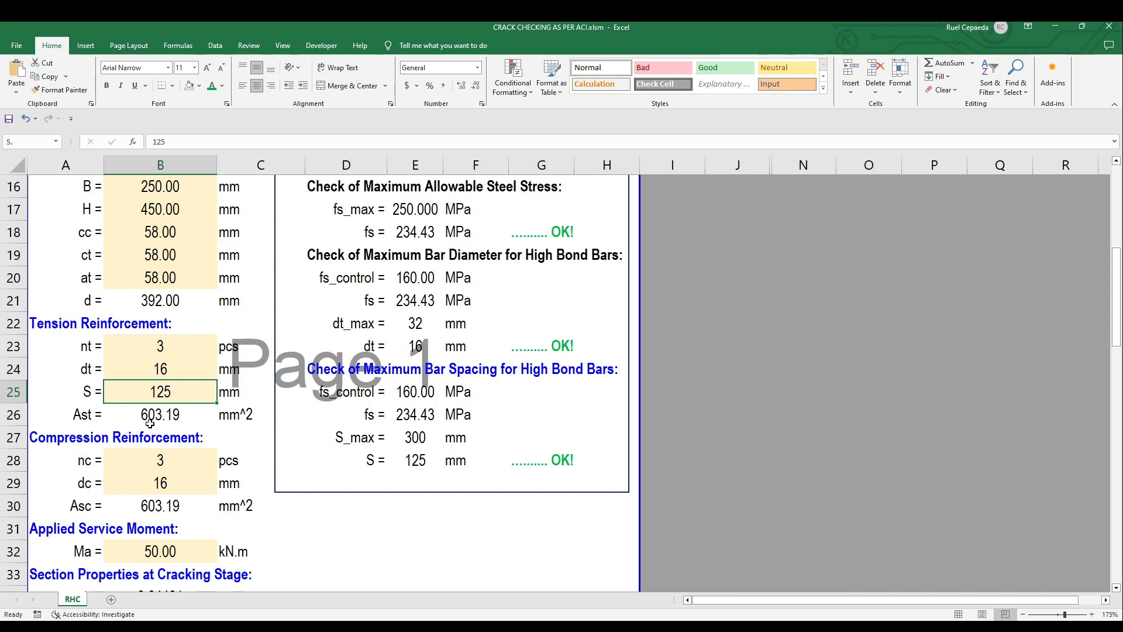
{"action": "left_click", "coordinate": [160, 414]}
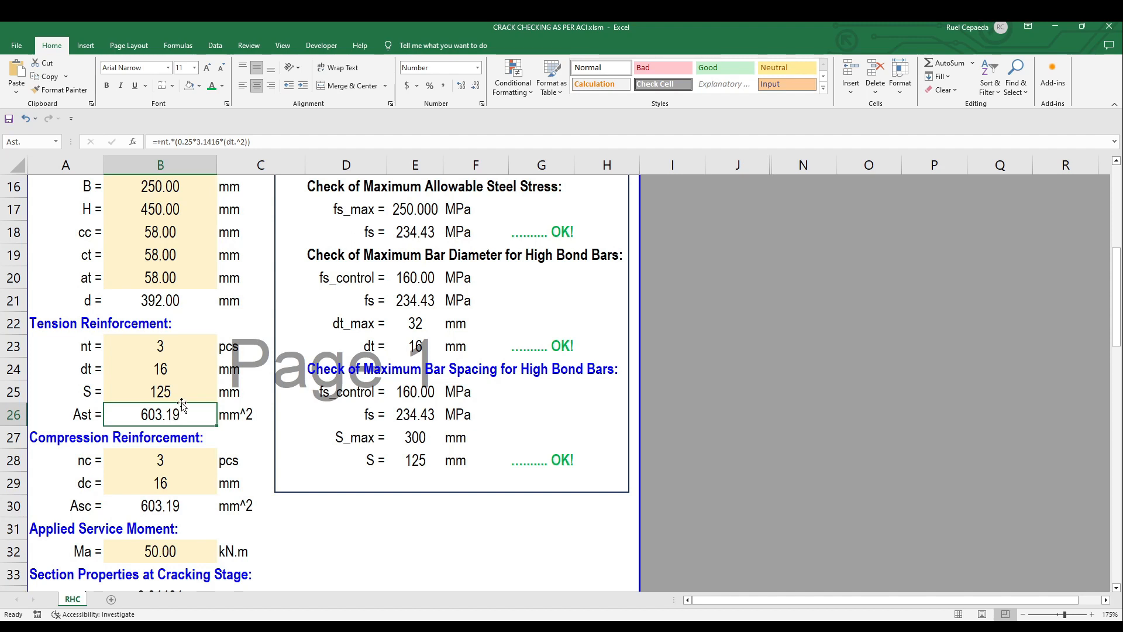
{"action": "mouse_move", "coordinate": [121, 430]}
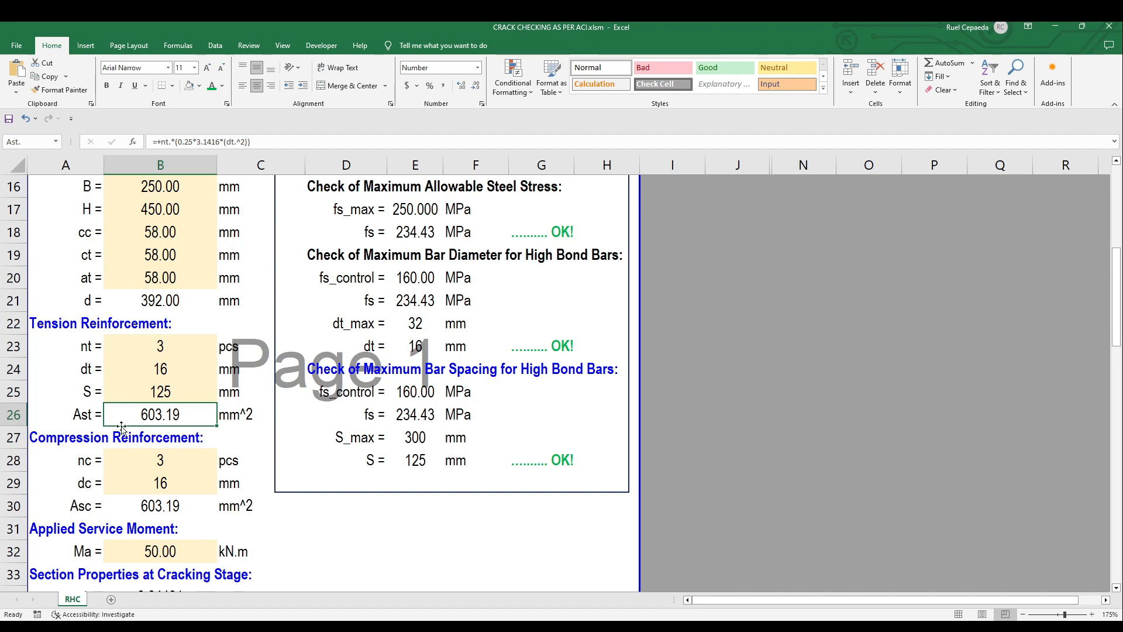
{"action": "left_click", "coordinate": [159, 345]}
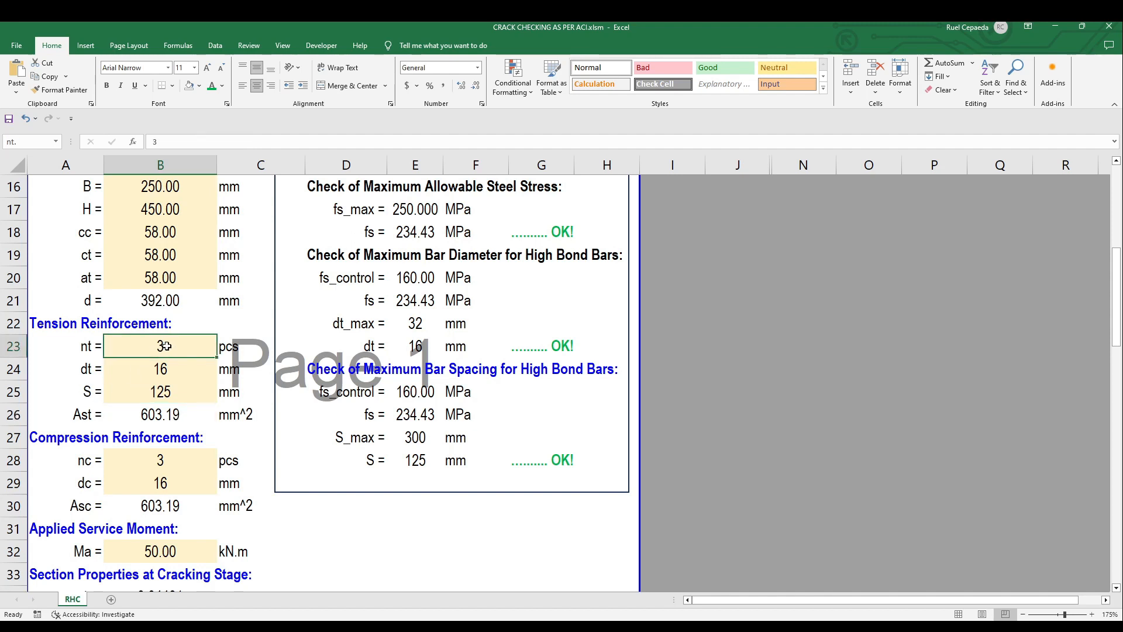
{"action": "scroll", "scroll_direction": "down", "scroll_amount": 3}
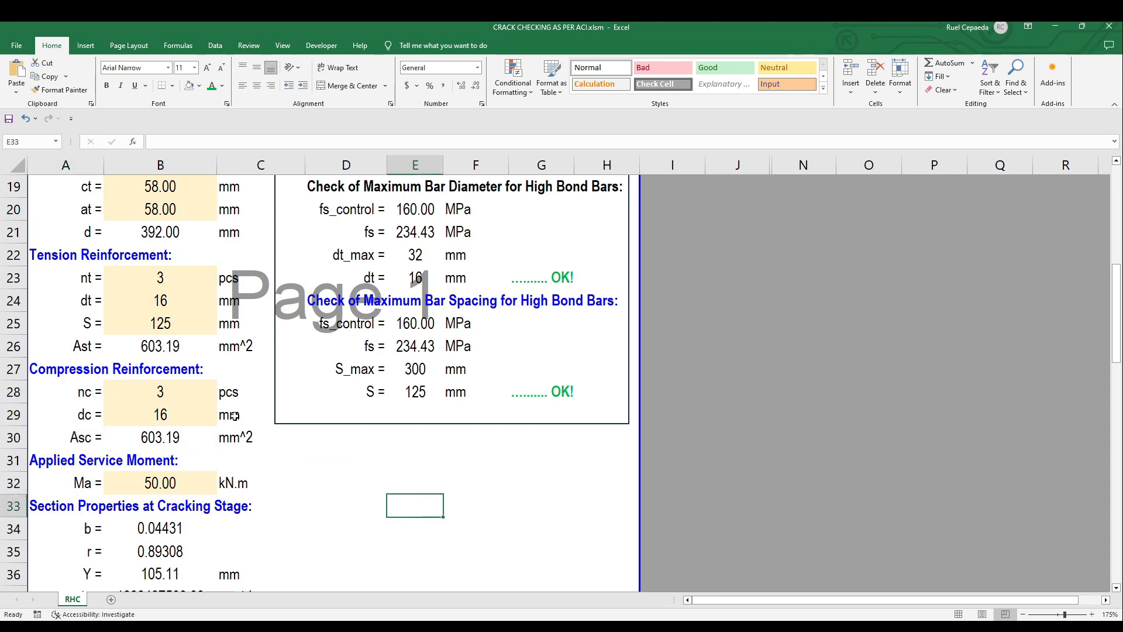
{"action": "scroll", "scroll_direction": "up", "scroll_amount": 3}
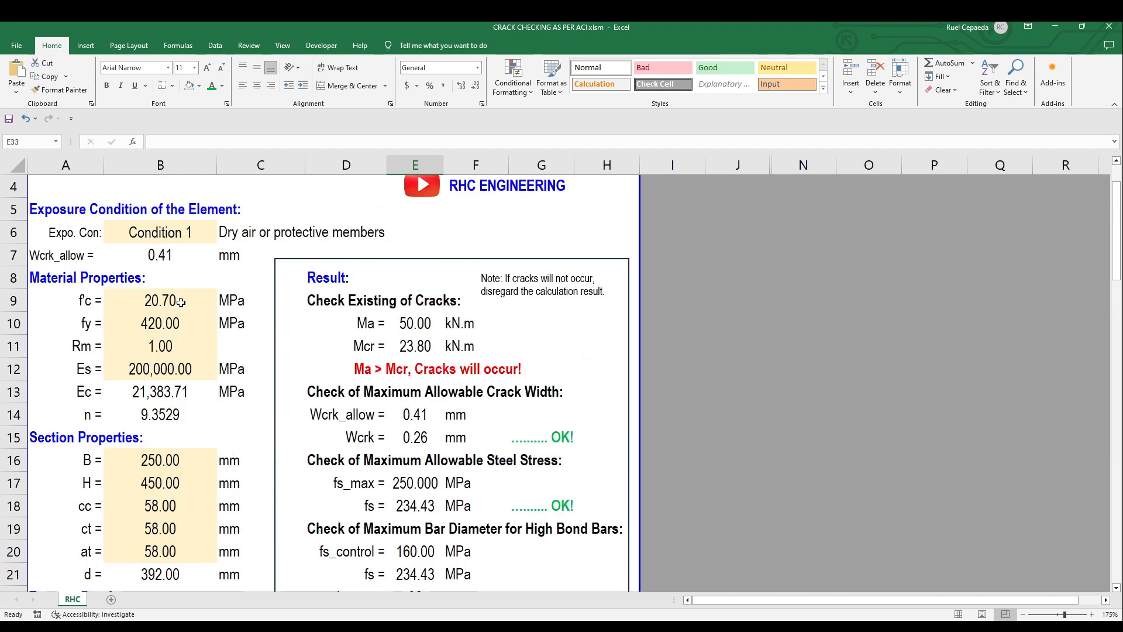
{"action": "left_click", "coordinate": [160, 300]}
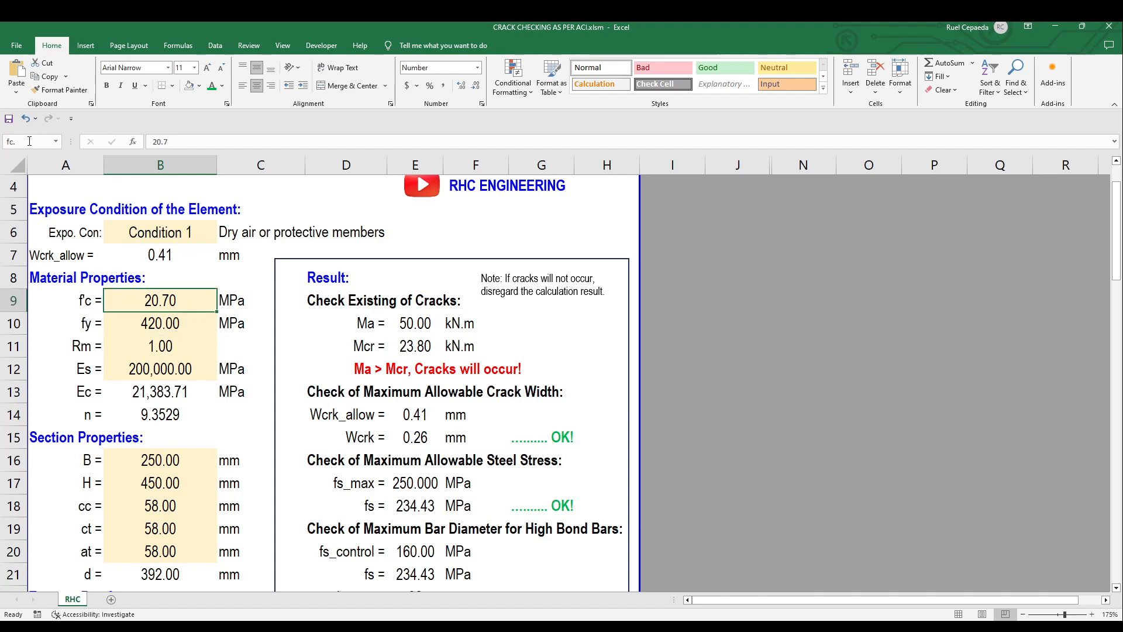
{"action": "left_click", "coordinate": [160, 323]}
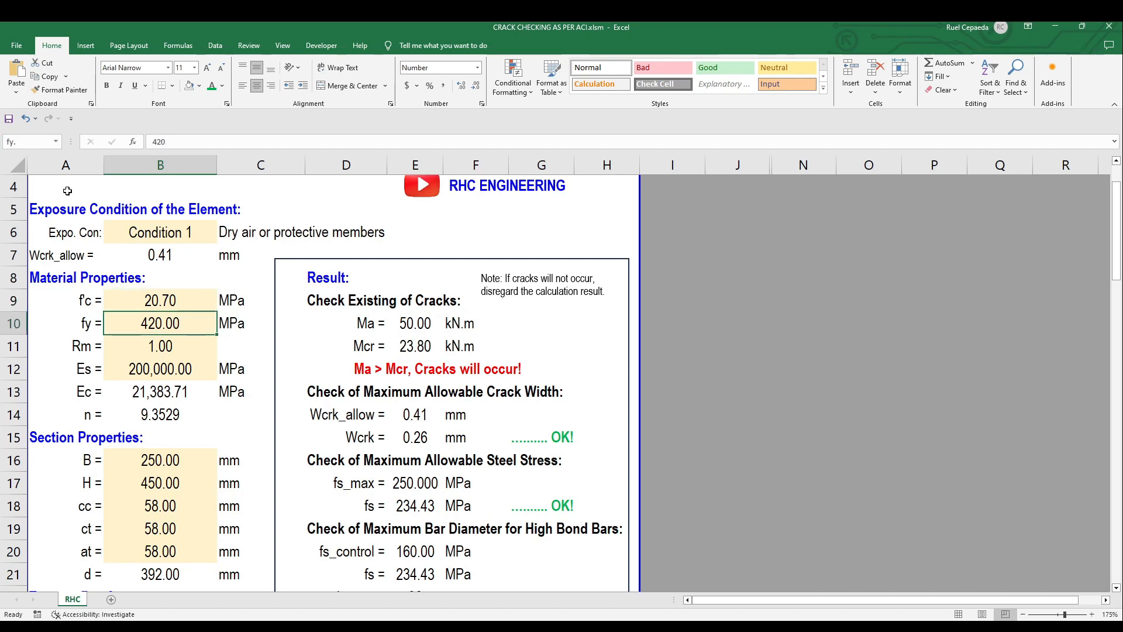
{"action": "left_click", "coordinate": [160, 346]}
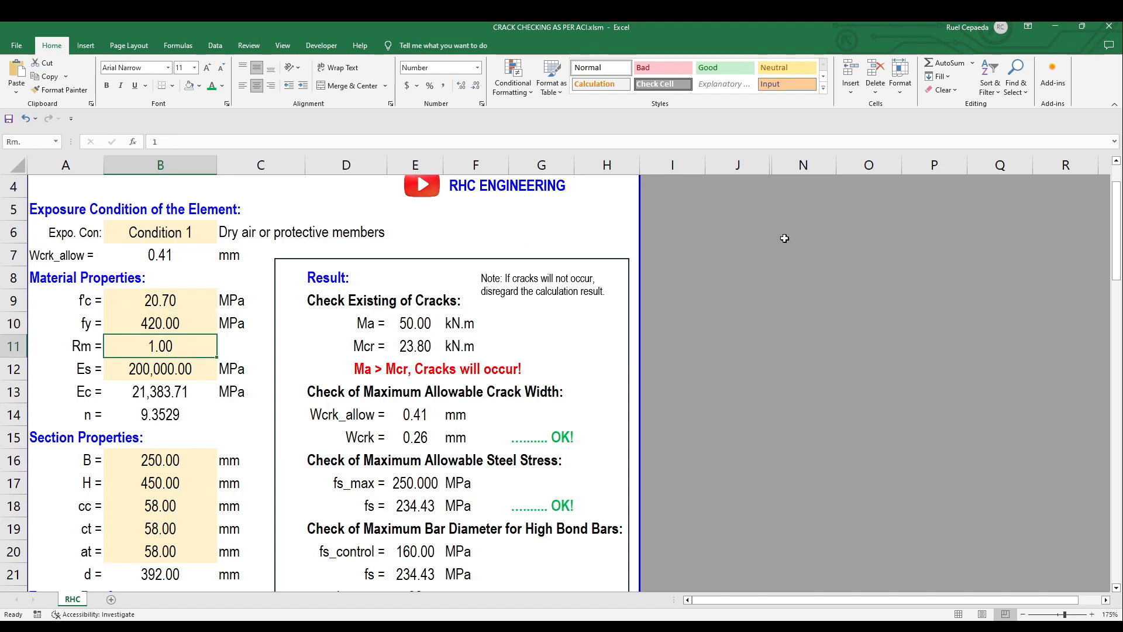
{"action": "left_click", "coordinate": [737, 278]}
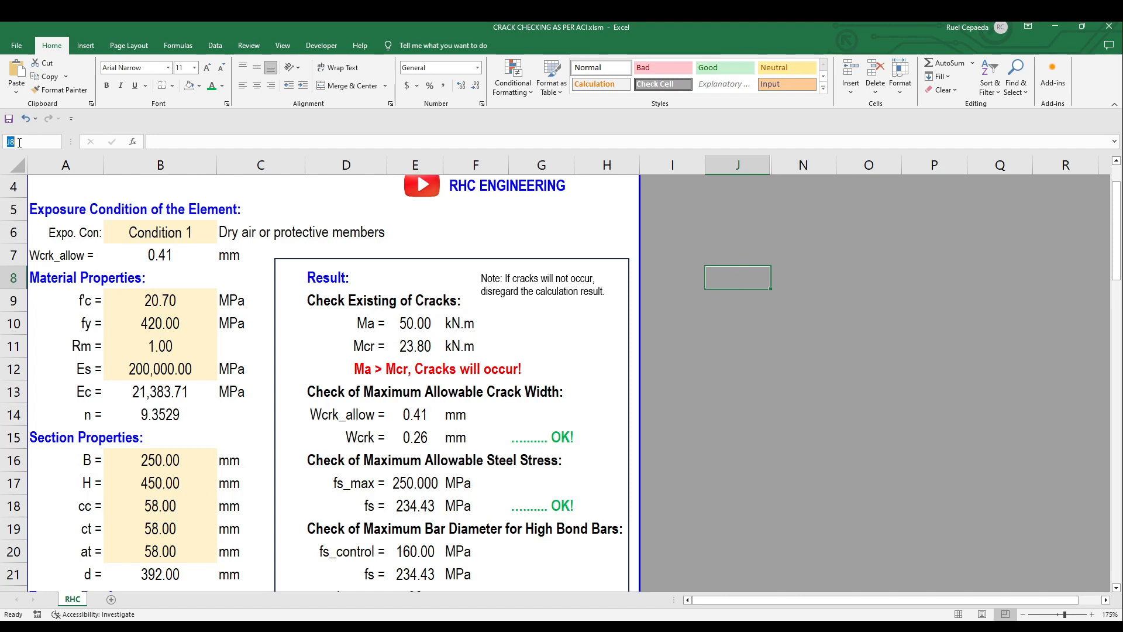
{"action": "type", "text": "hjkhkh"}
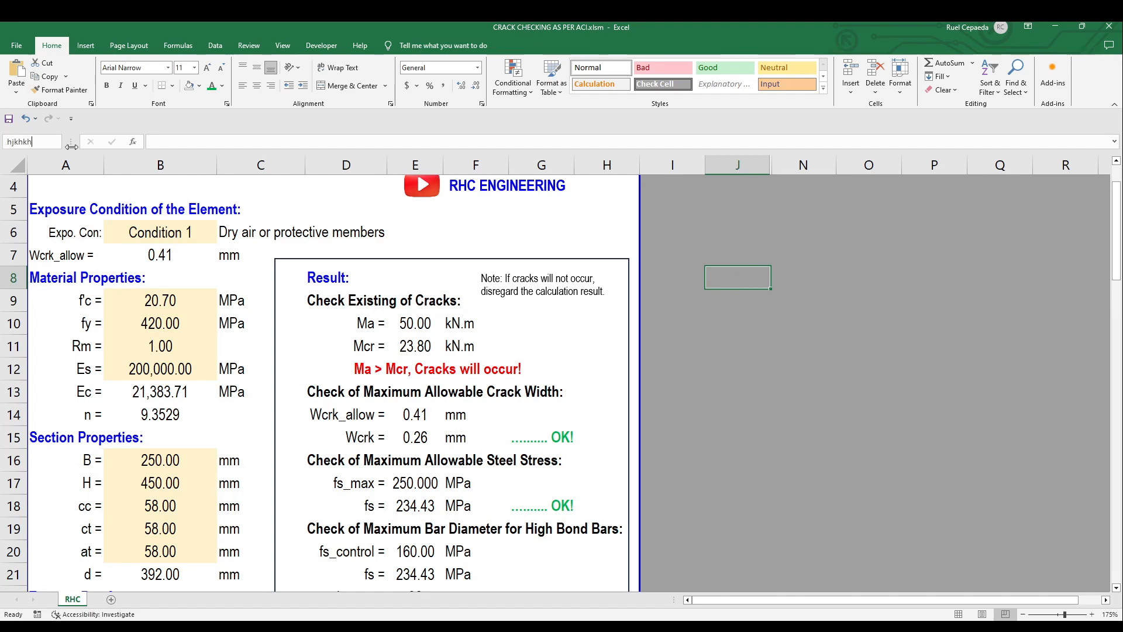
{"action": "mouse_move", "coordinate": [693, 325]}
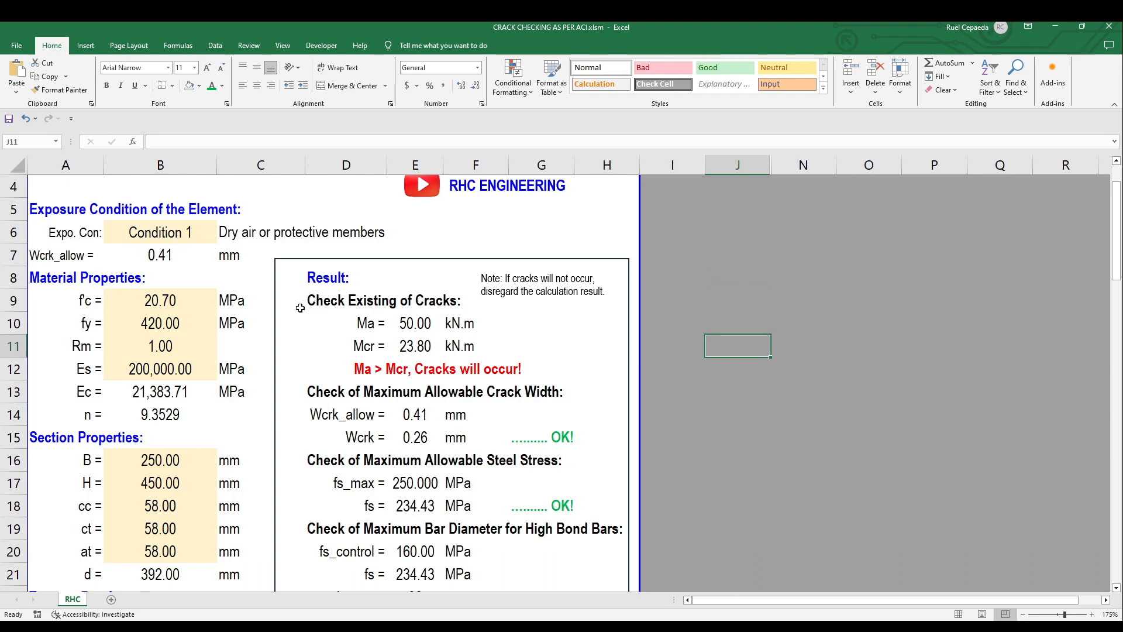
{"action": "scroll", "scroll_direction": "down", "scroll_amount": 3}
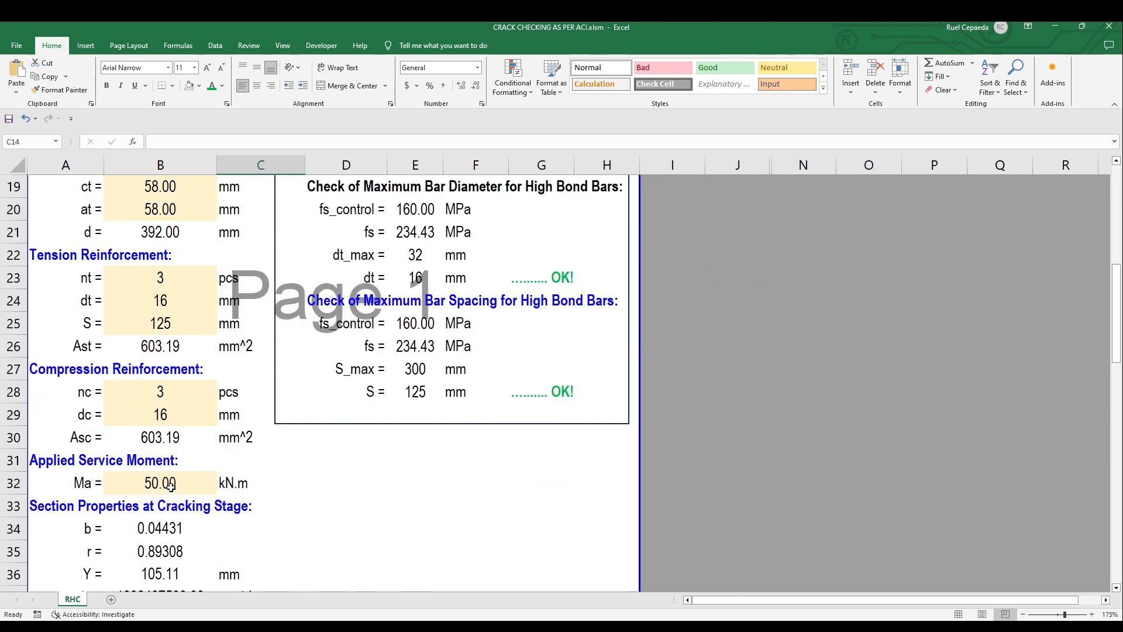
{"action": "left_click", "coordinate": [160, 483]}
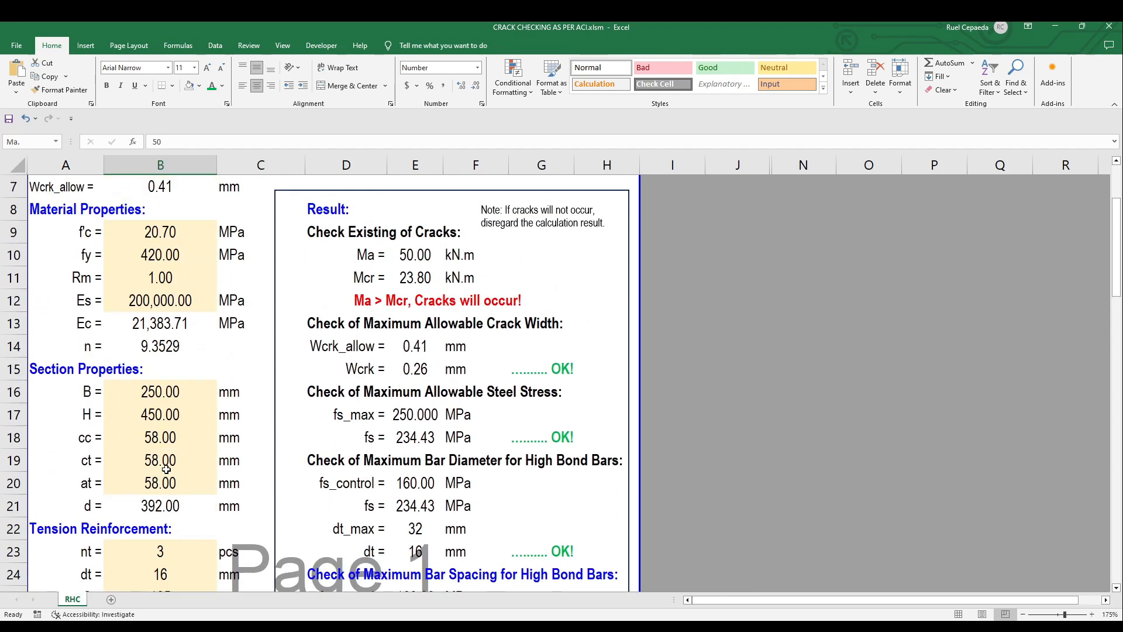
{"action": "mouse_move", "coordinate": [227, 433]}
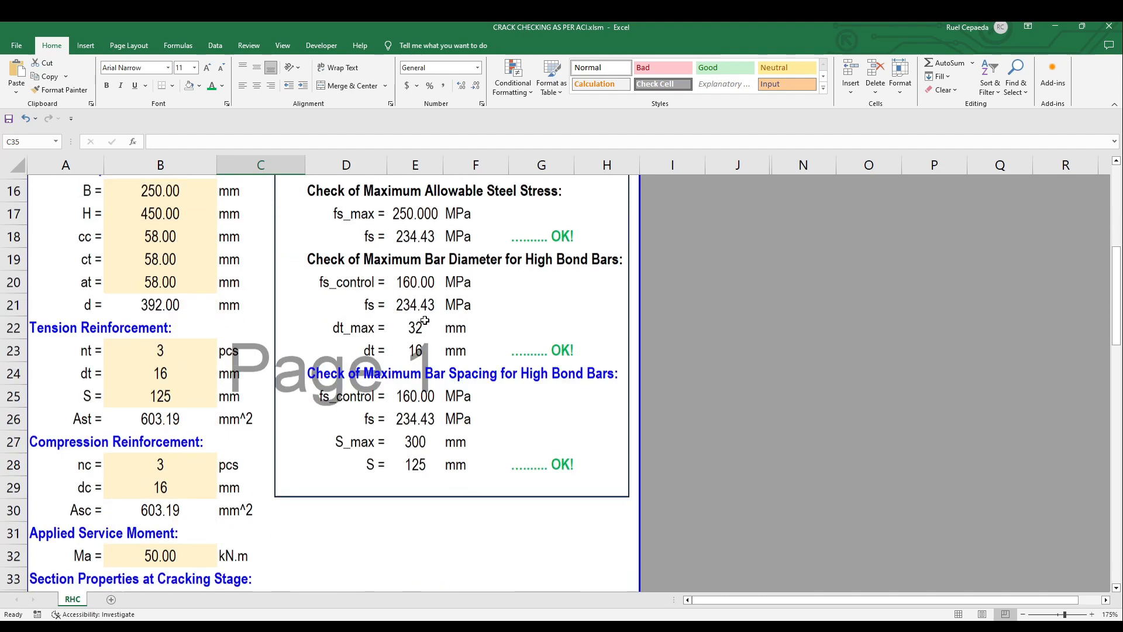
{"action": "scroll", "scroll_direction": "up", "scroll_amount": 3}
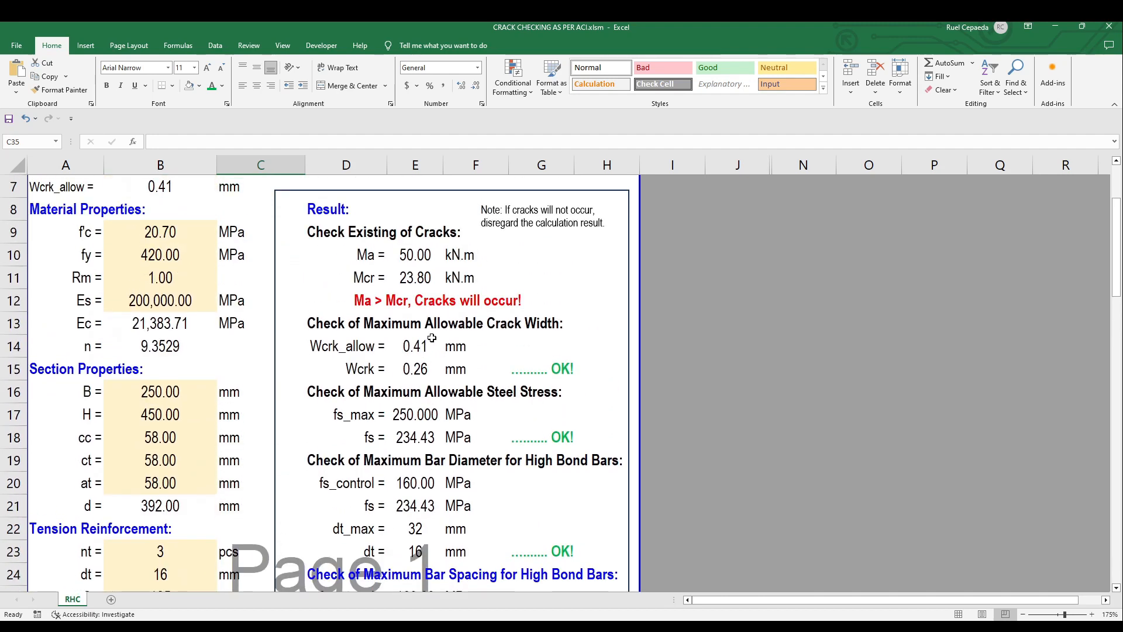
{"action": "scroll", "scroll_direction": "down", "scroll_amount": 3}
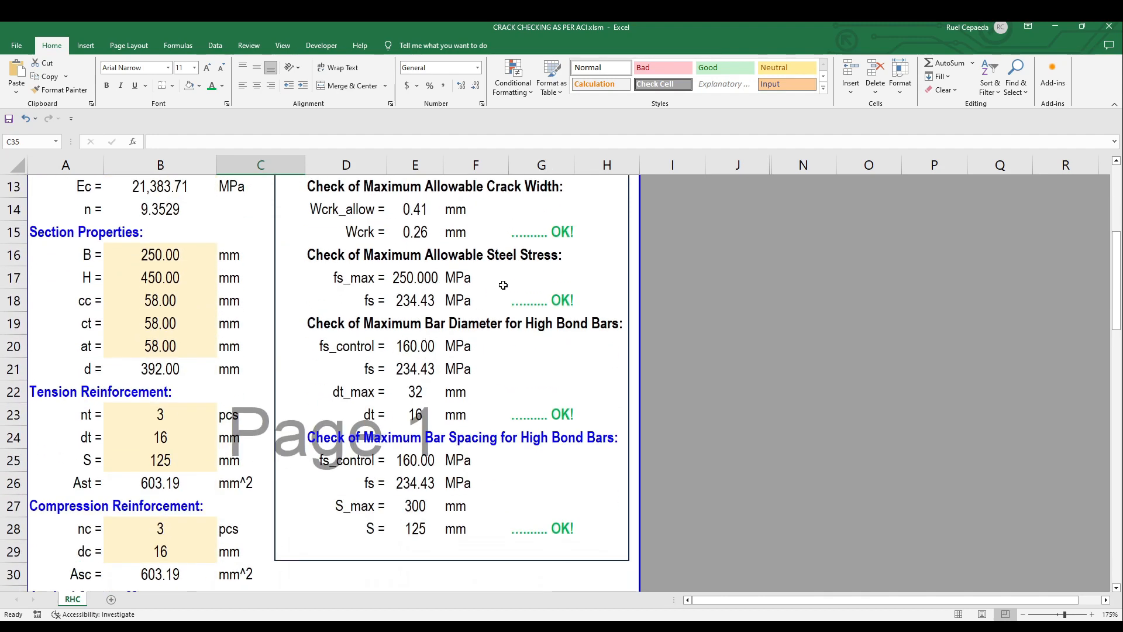
{"action": "scroll", "scroll_direction": "down", "scroll_amount": 3}
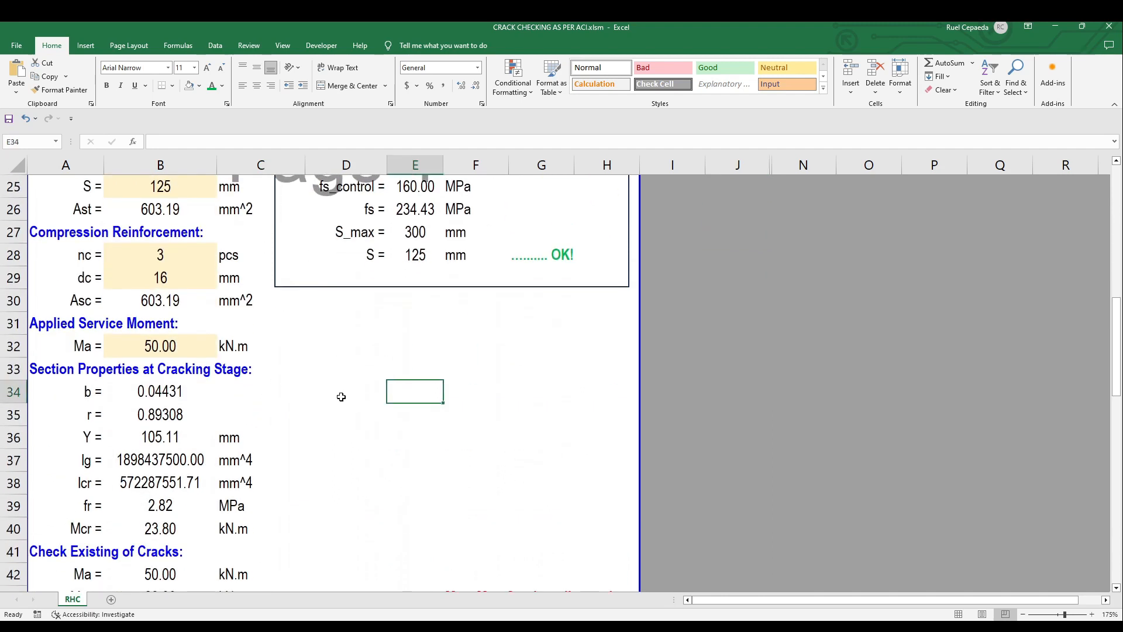
{"action": "scroll", "scroll_direction": "down", "scroll_amount": 3}
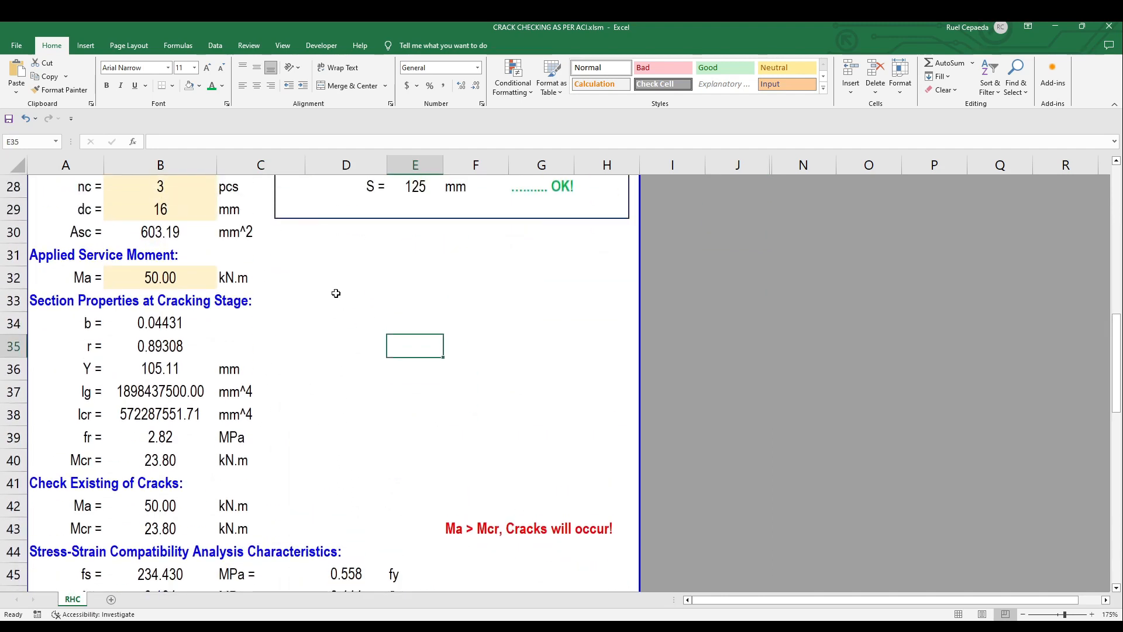
{"action": "mouse_move", "coordinate": [290, 319]}
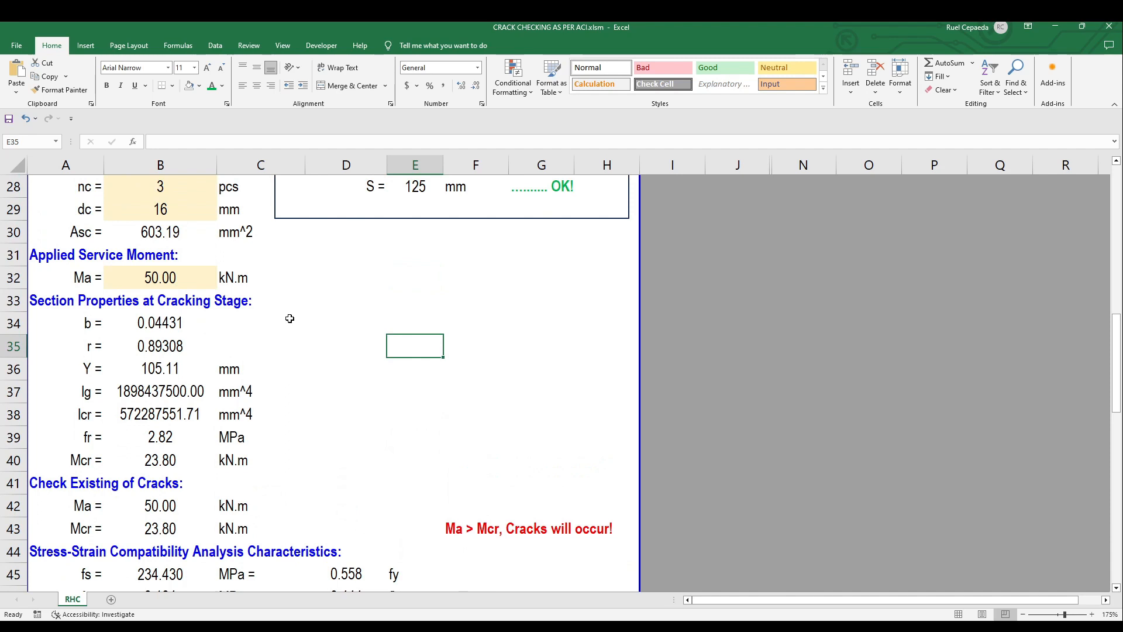
{"action": "left_click", "coordinate": [414, 277]}
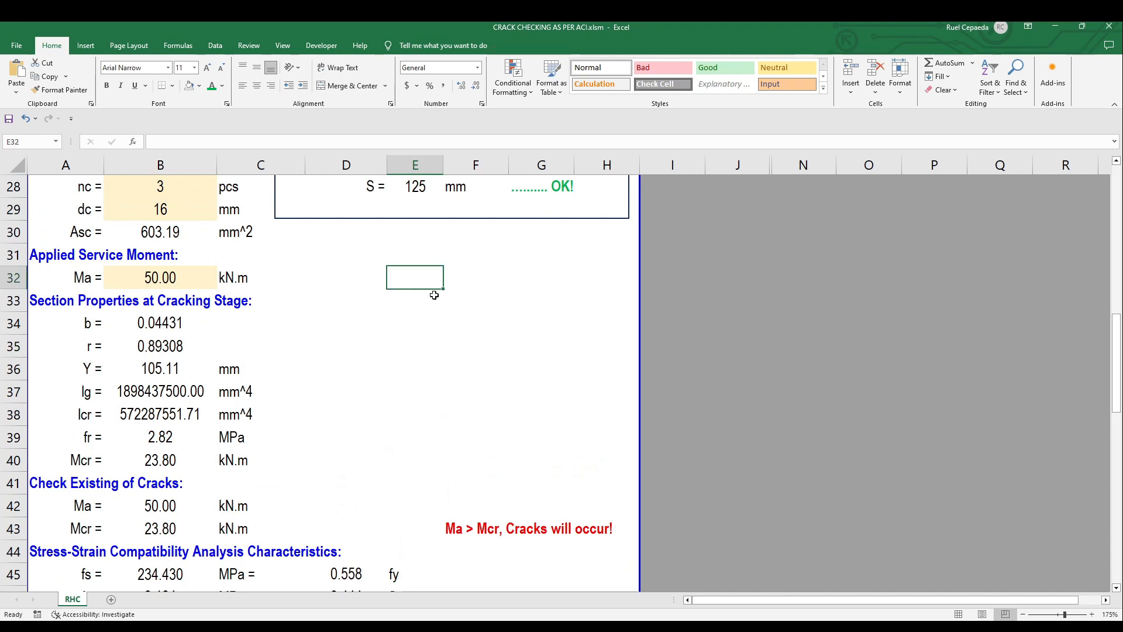
{"action": "scroll", "scroll_direction": "down", "scroll_amount": 3}
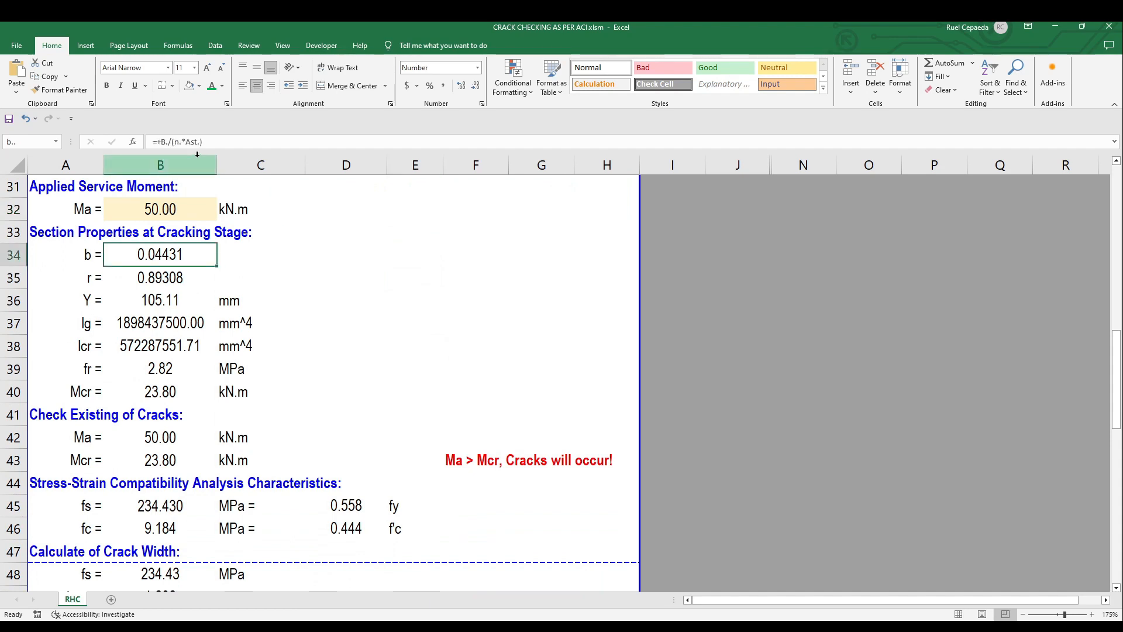
{"action": "double_click", "coordinate": [160, 254]}
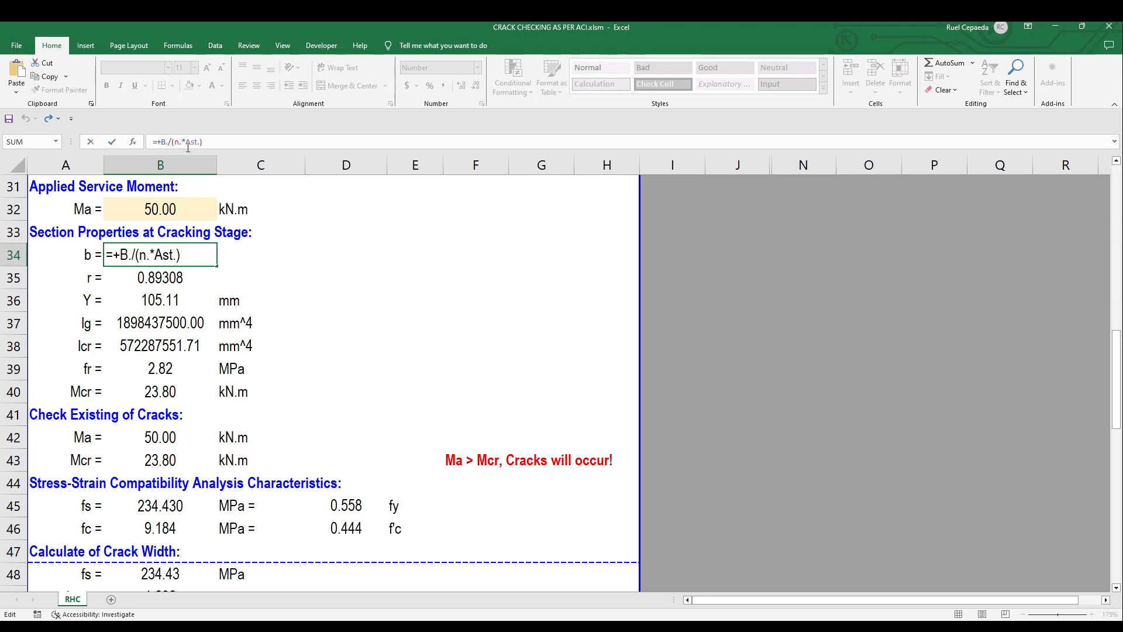
{"action": "key", "text": "enter"}
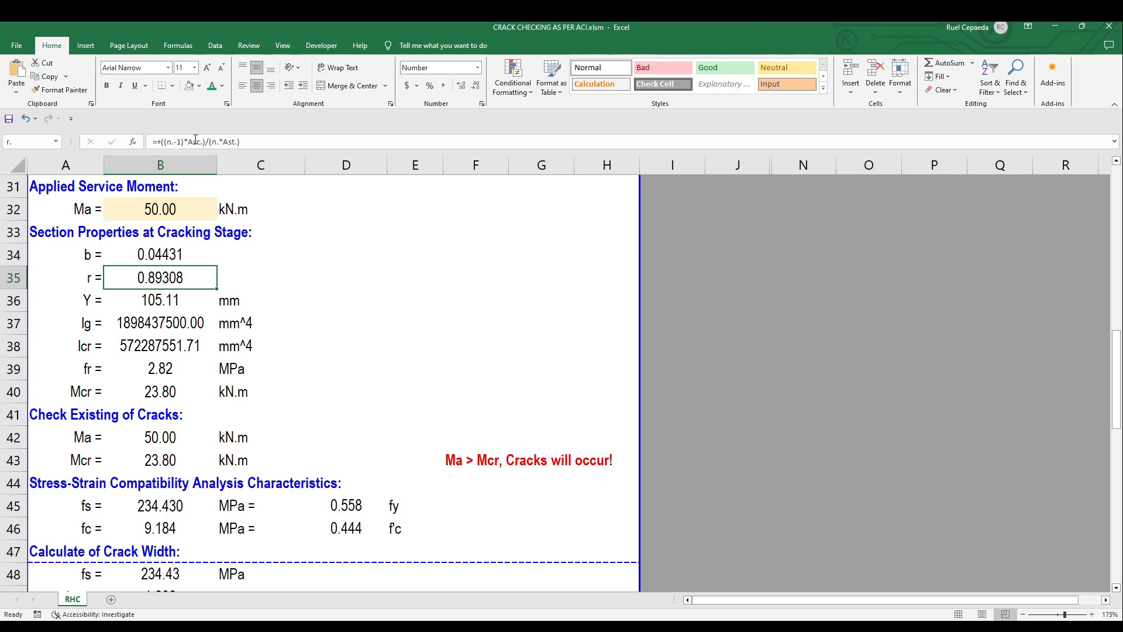
{"action": "double_click", "coordinate": [159, 277]}
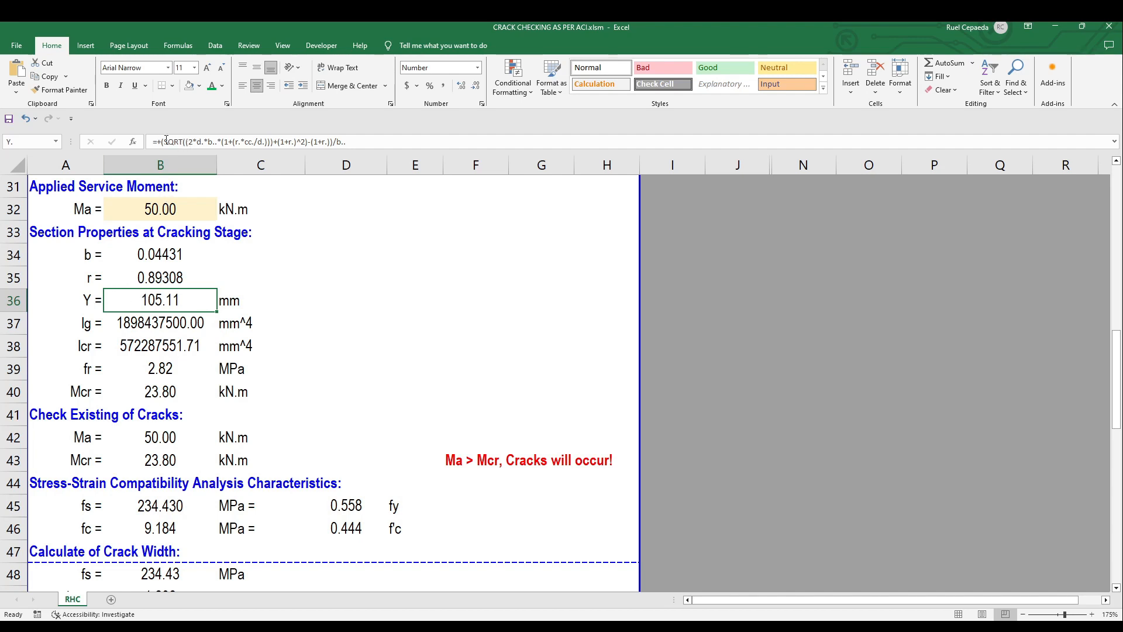
{"action": "double_click", "coordinate": [159, 300]}
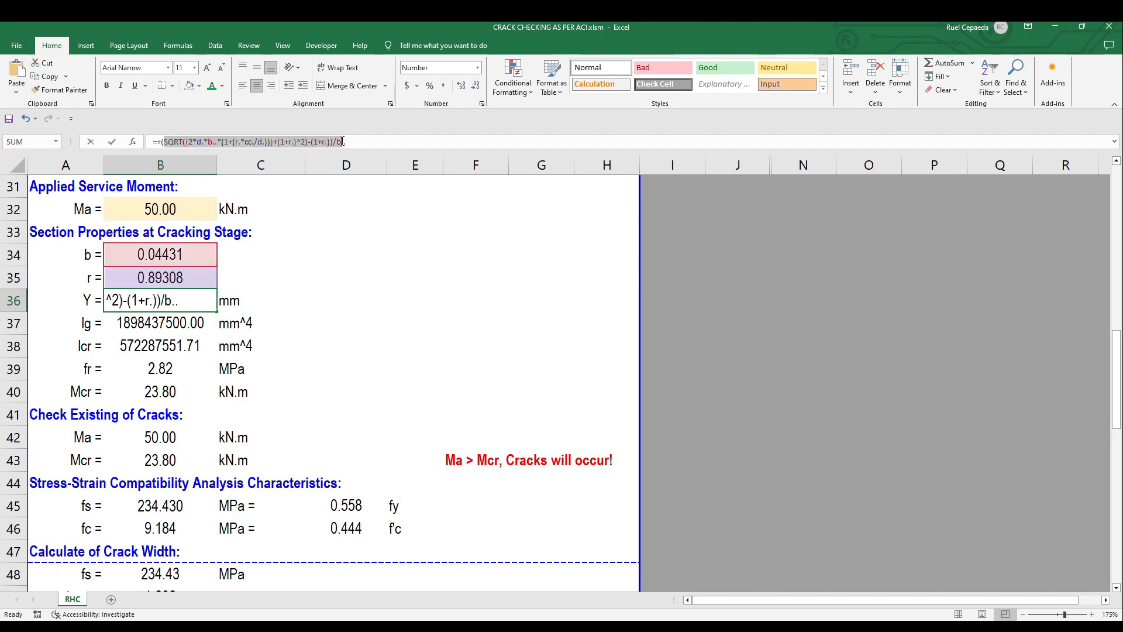
{"action": "left_click", "coordinate": [177, 141]}
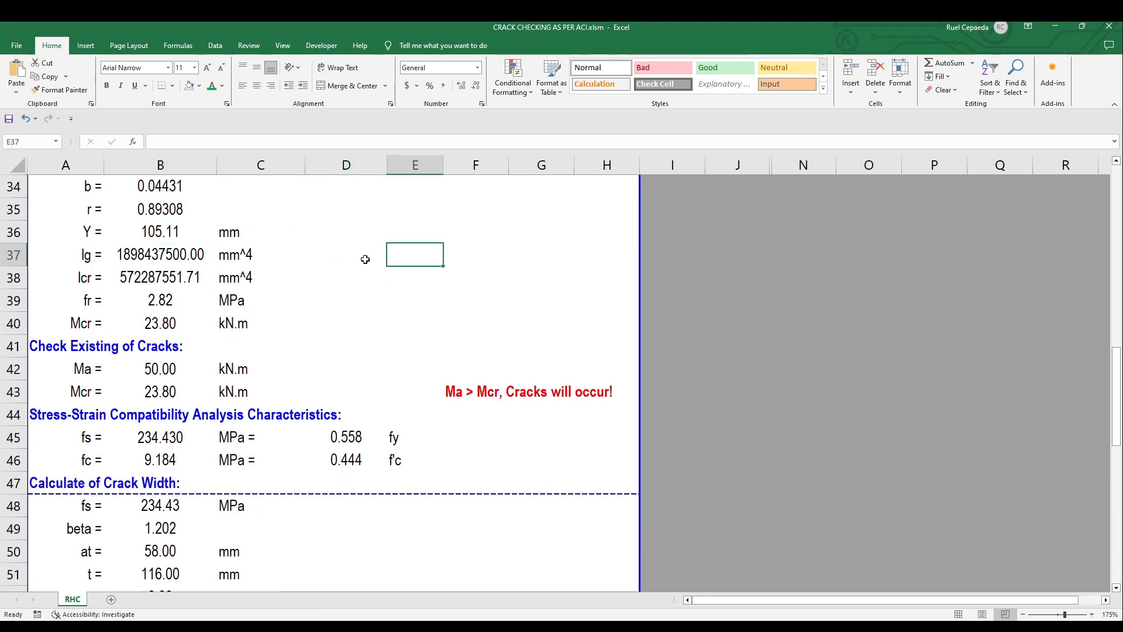
{"action": "left_click", "coordinate": [160, 255]}
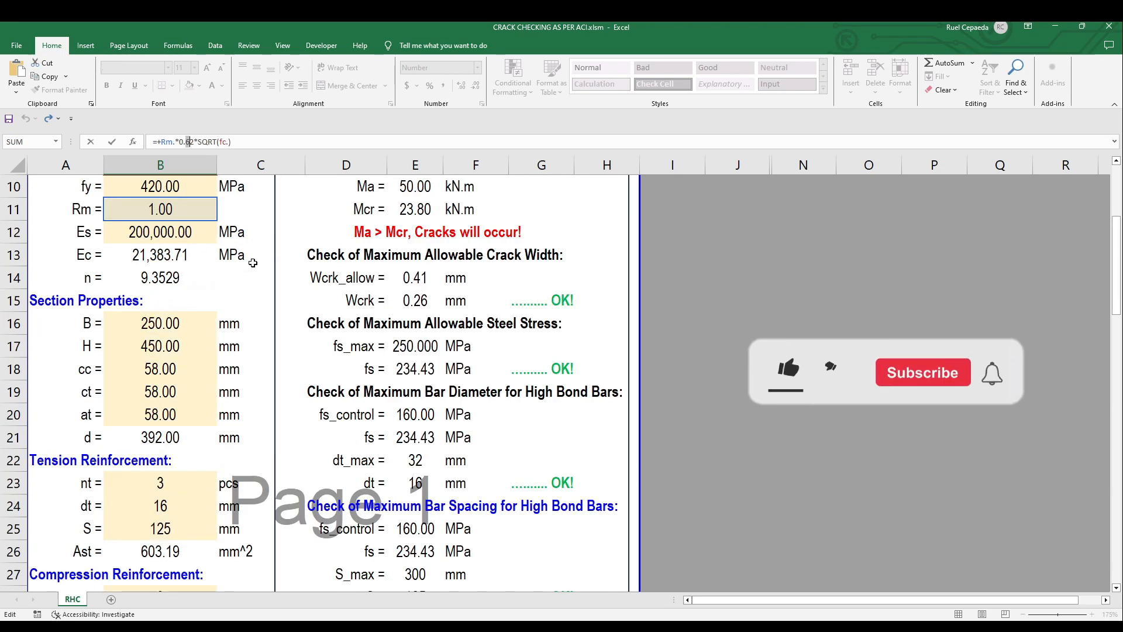
{"action": "scroll", "scroll_direction": "down", "scroll_amount": 3}
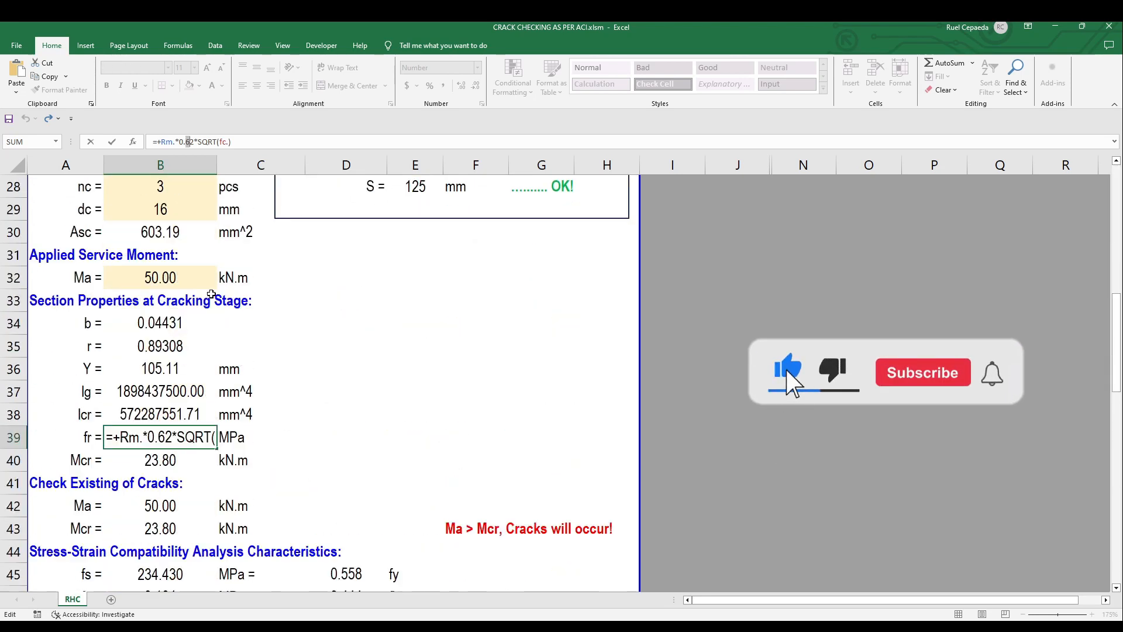
{"action": "scroll", "scroll_direction": "down", "scroll_amount": 3}
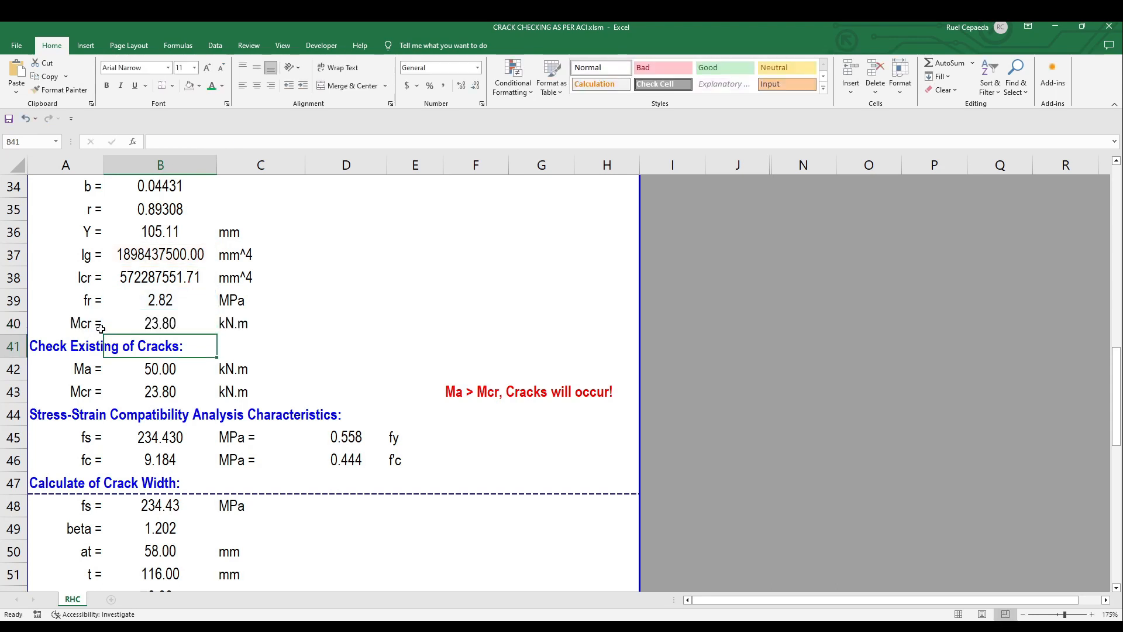
{"action": "left_click", "coordinate": [328, 323]}
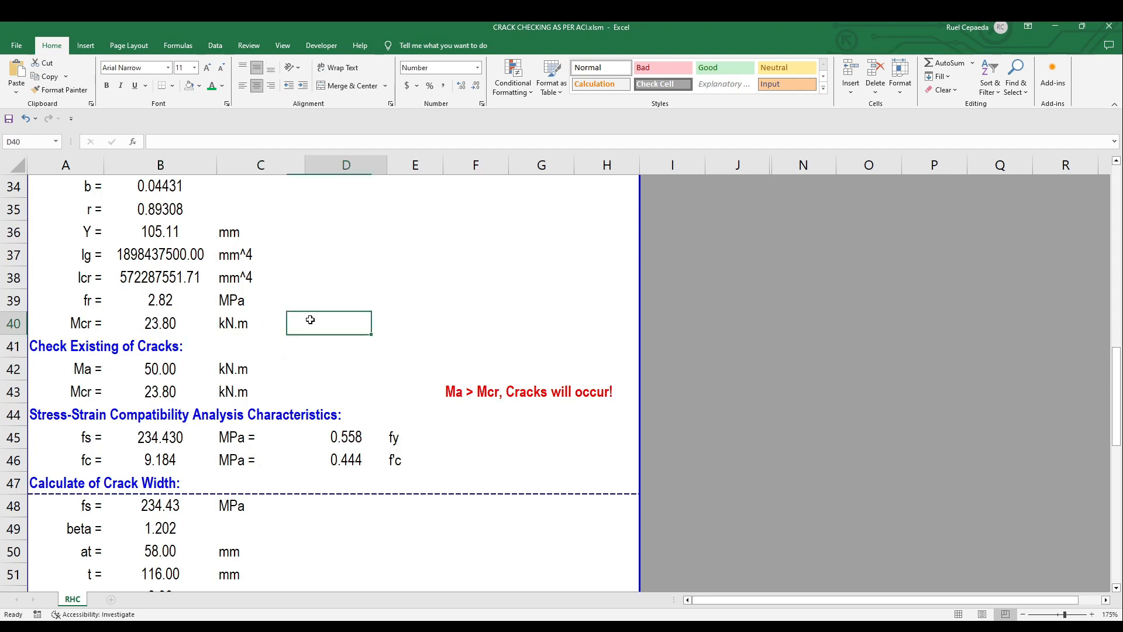
{"action": "scroll", "scroll_direction": "down", "scroll_amount": 3}
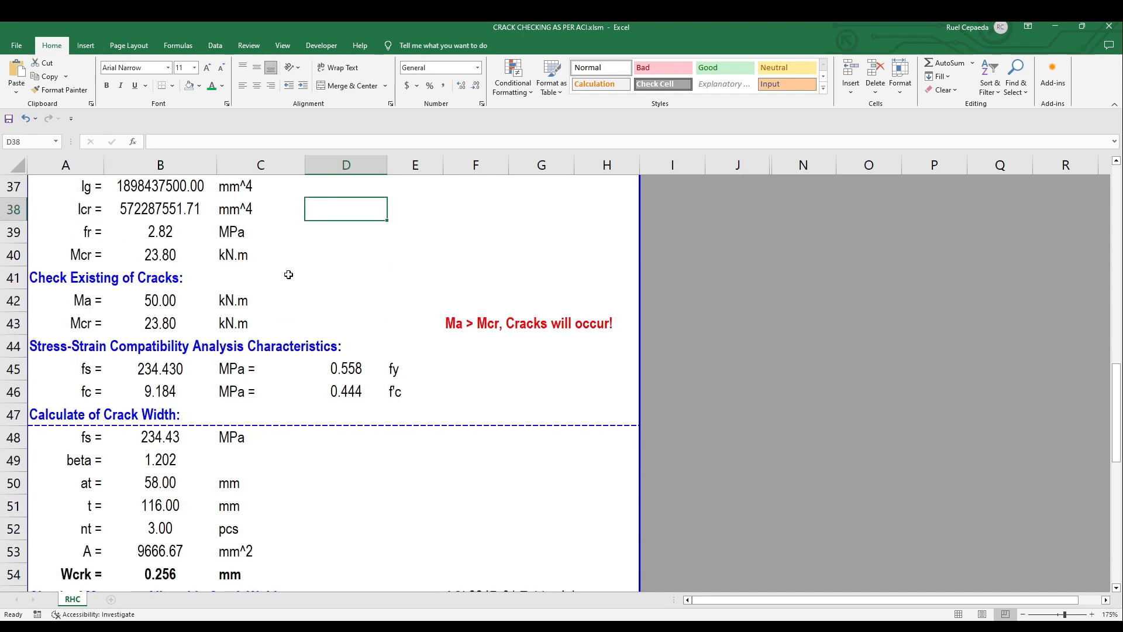
{"action": "scroll", "scroll_direction": "down", "scroll_amount": 3}
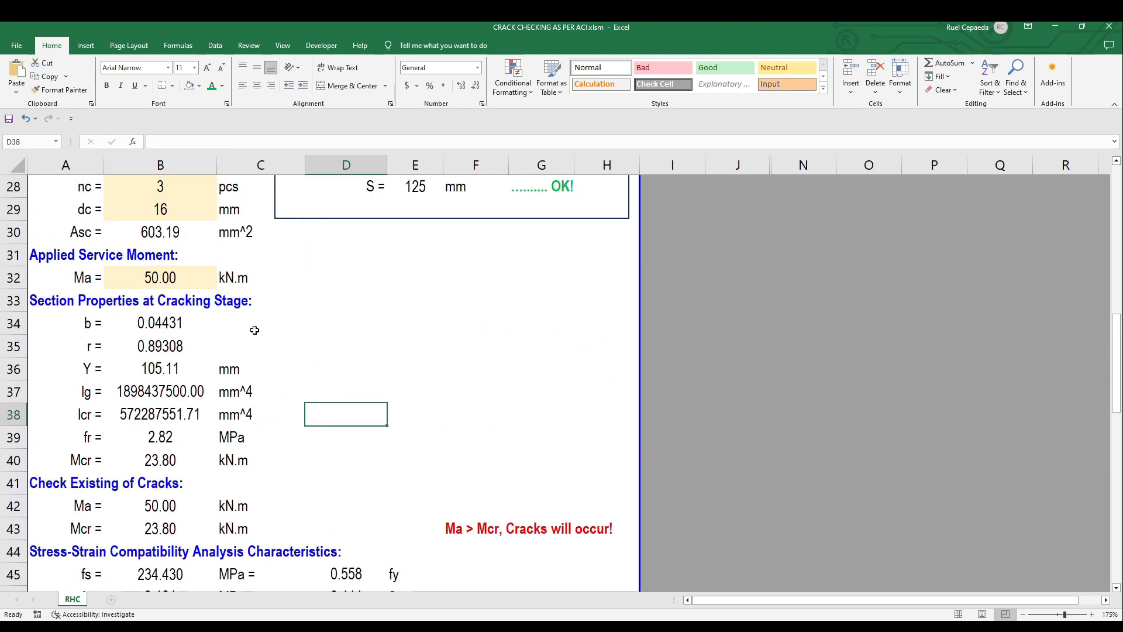
{"action": "scroll", "scroll_direction": "down", "scroll_amount": 3}
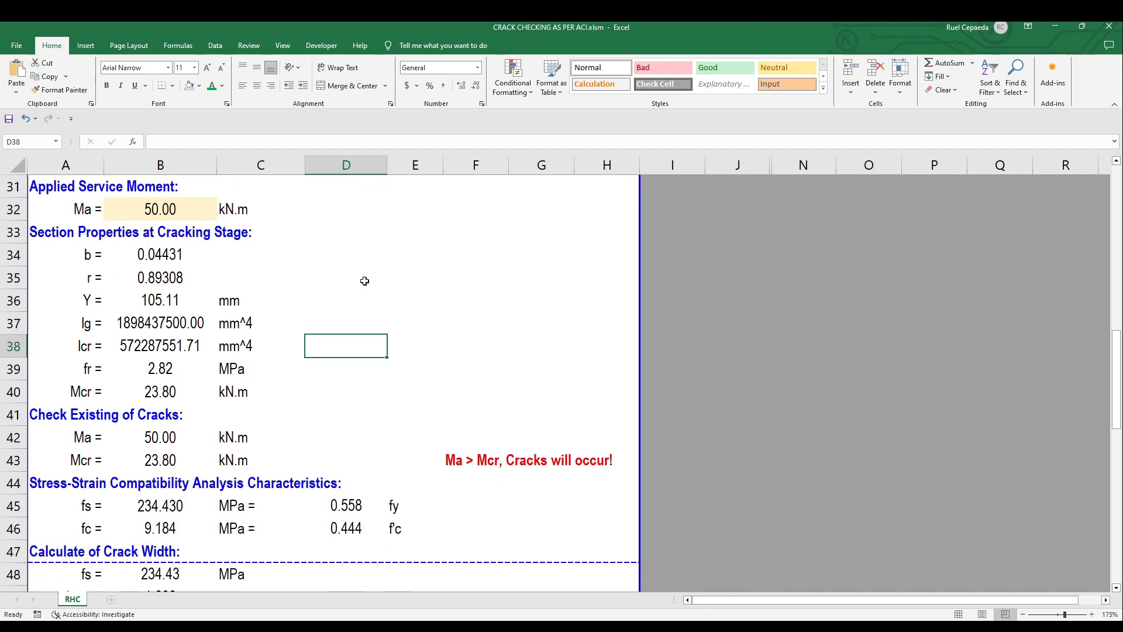
{"action": "scroll", "scroll_direction": "down", "scroll_amount": 3}
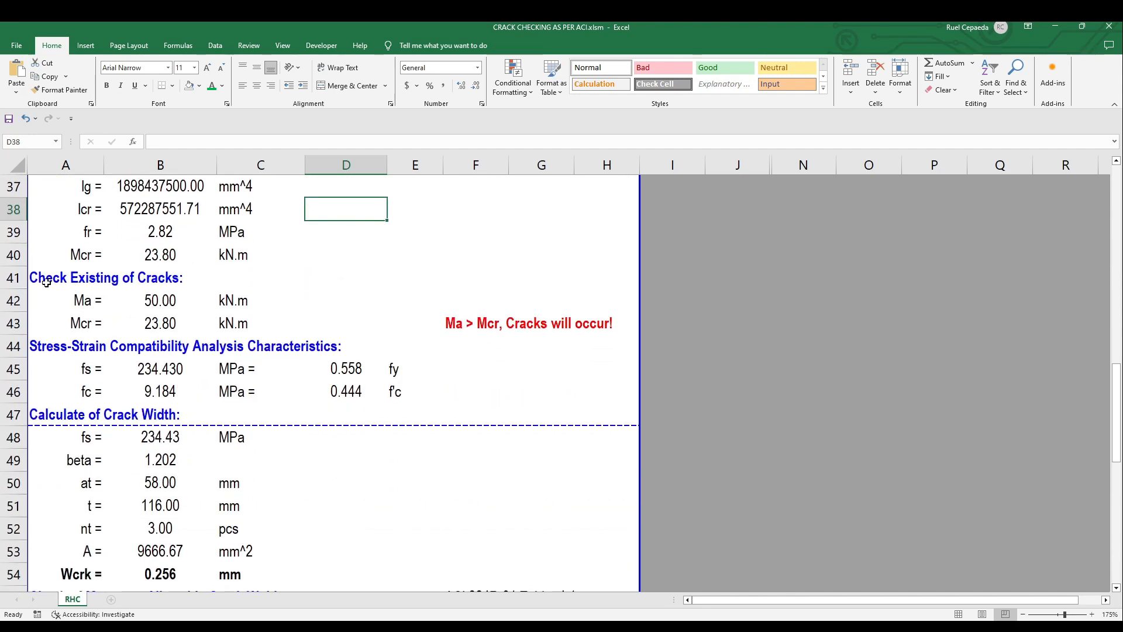
{"action": "left_click", "coordinate": [414, 232]}
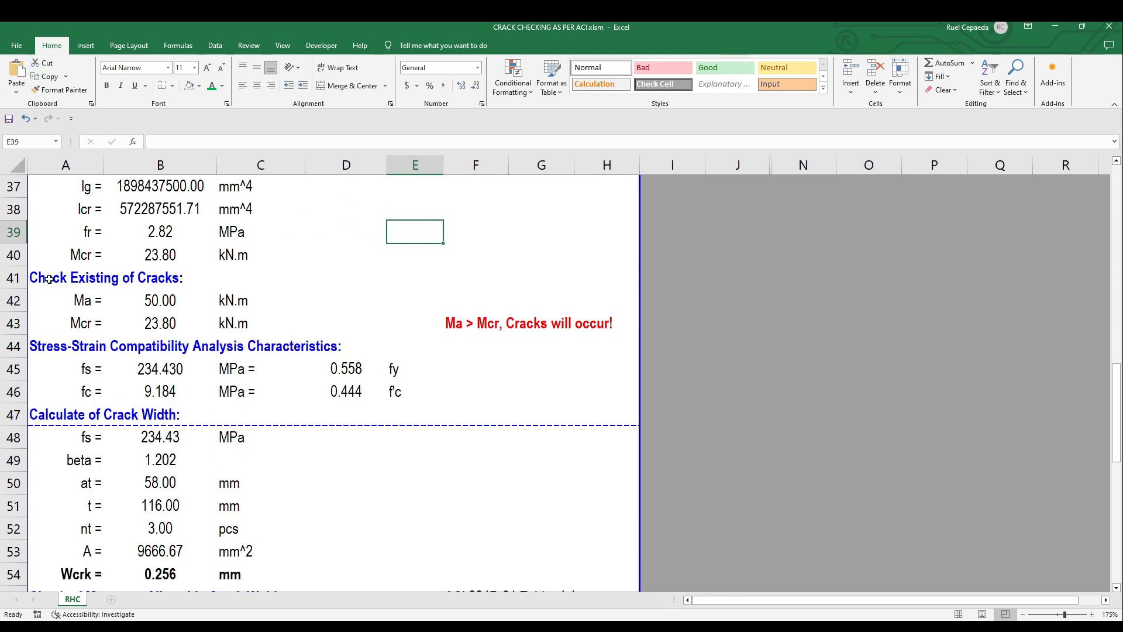
{"action": "left_click", "coordinate": [65, 277]}
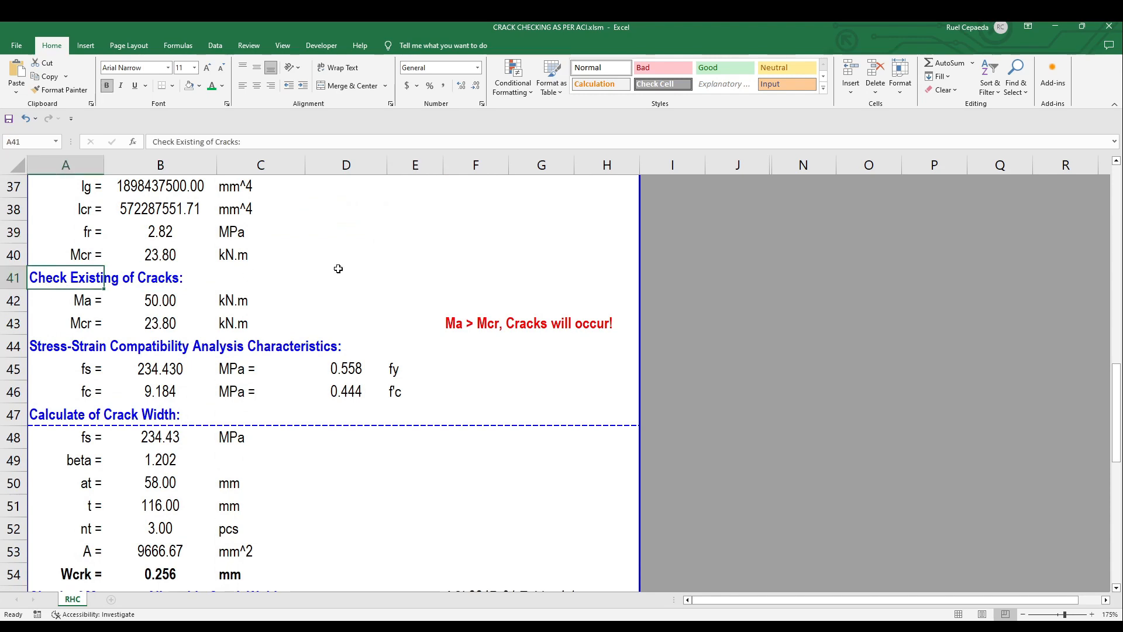
{"action": "mouse_move", "coordinate": [481, 252]}
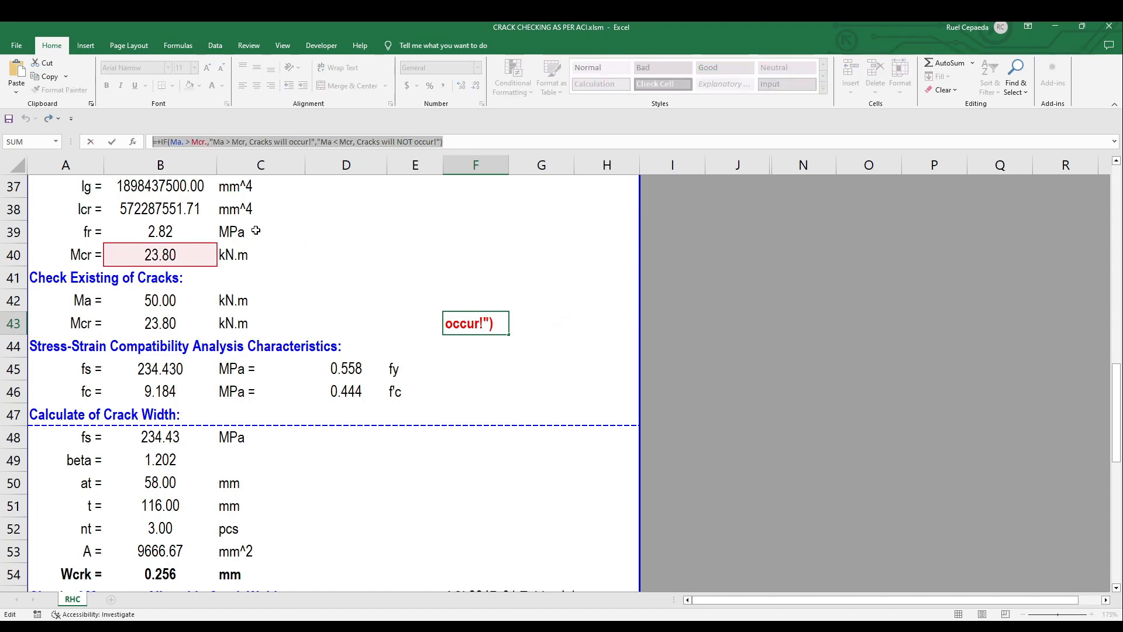
{"action": "mouse_move", "coordinate": [233, 232]}
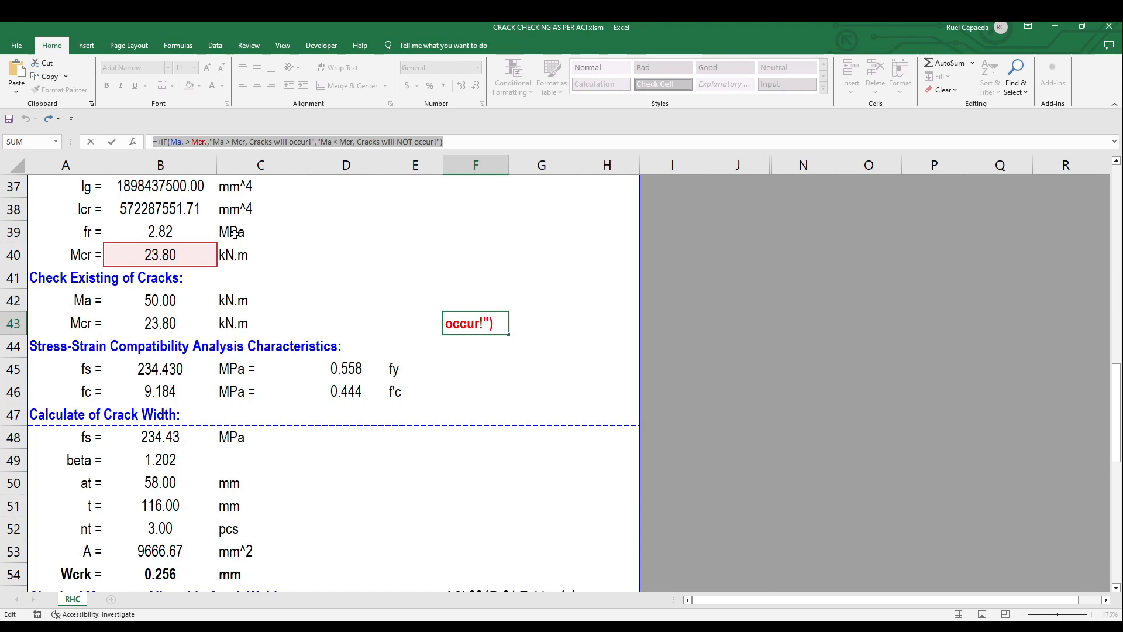
{"action": "key", "text": "enter"}
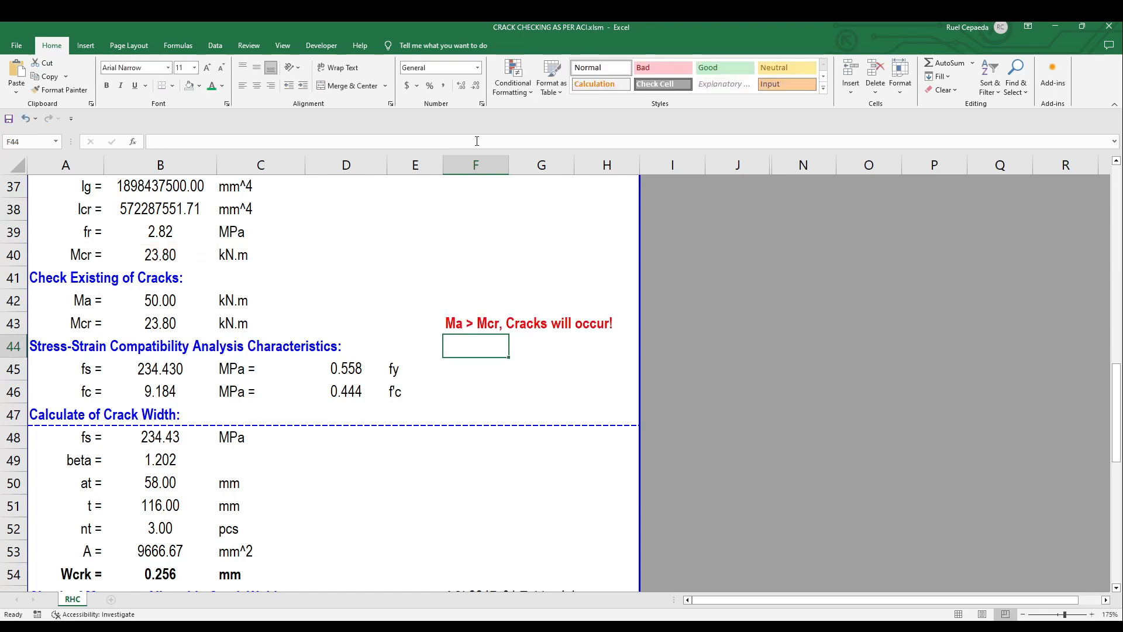
{"action": "left_click", "coordinate": [475, 392]}
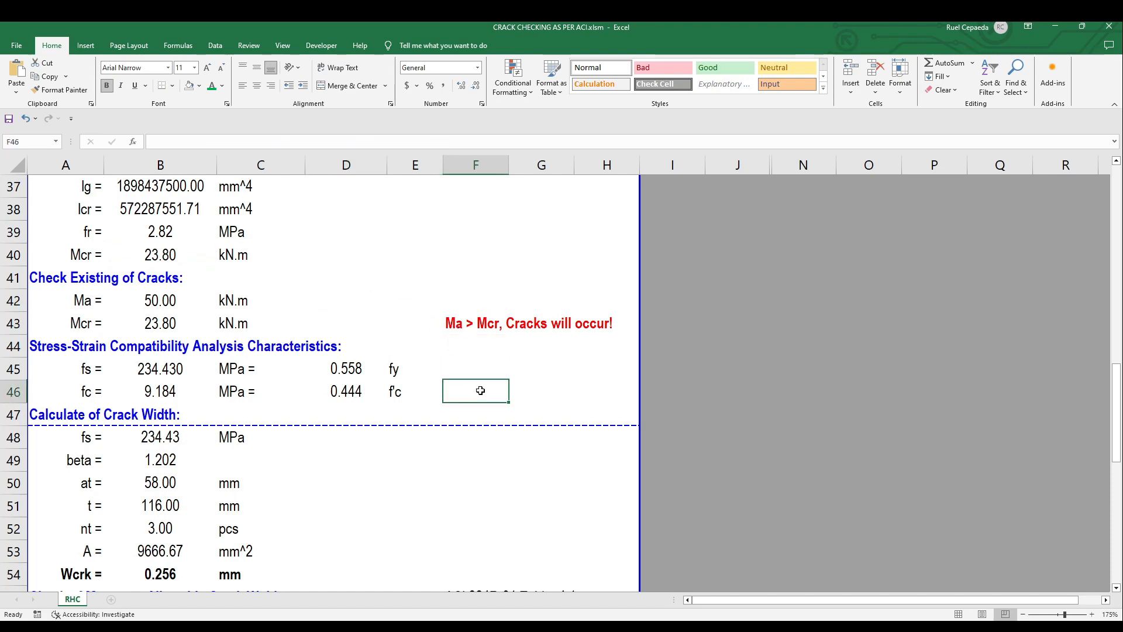
{"action": "left_click", "coordinate": [414, 300]}
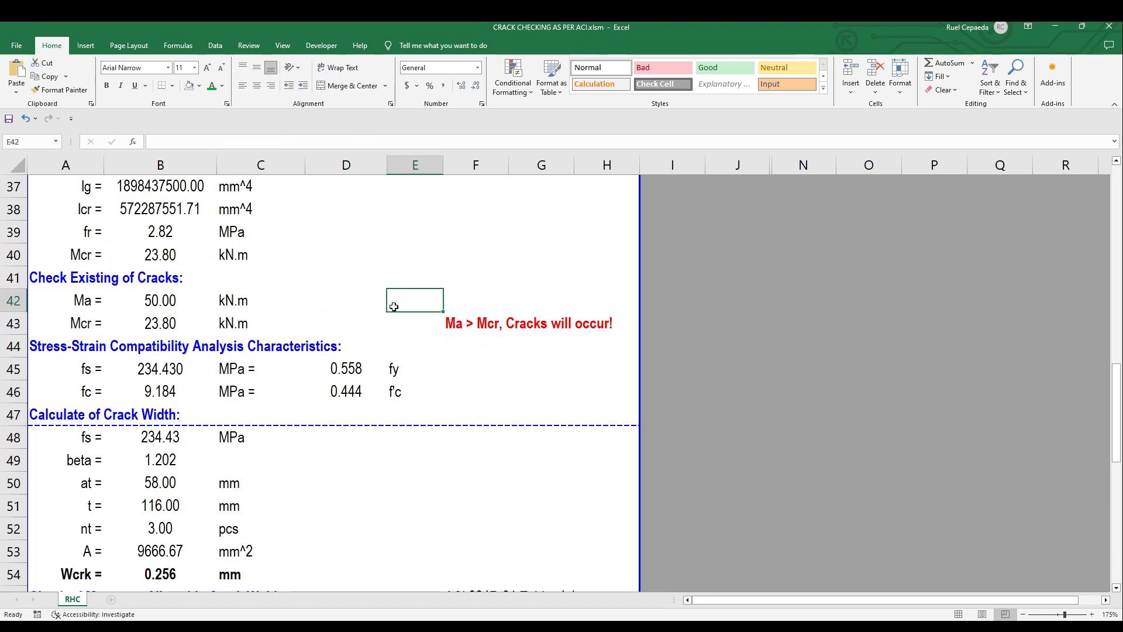
{"action": "left_click", "coordinate": [475, 367]}
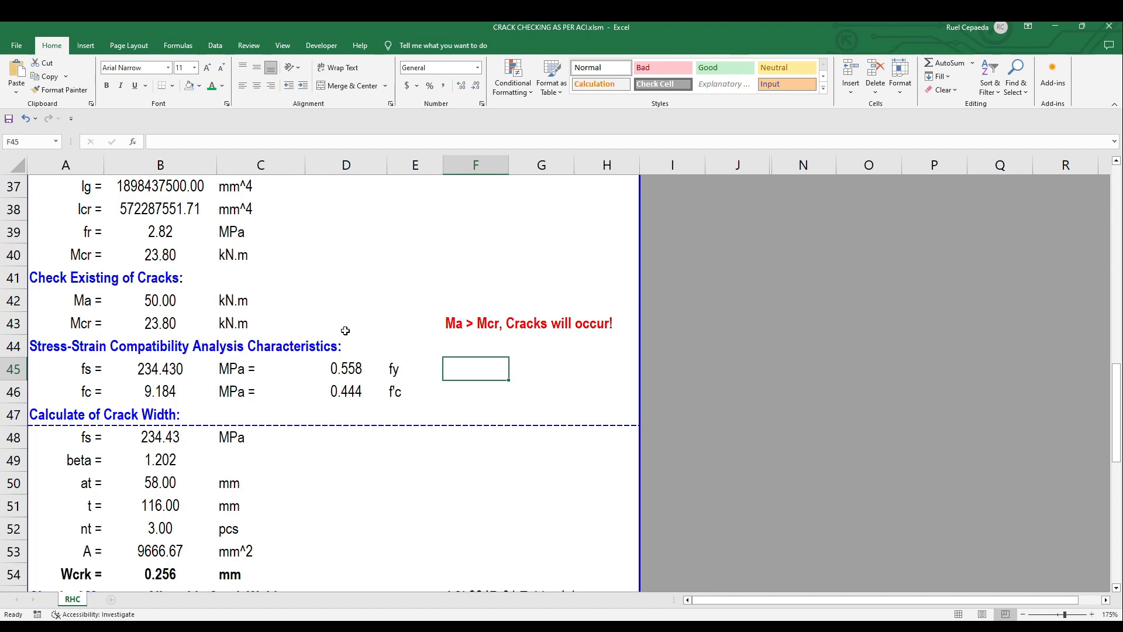
{"action": "mouse_move", "coordinate": [225, 288]}
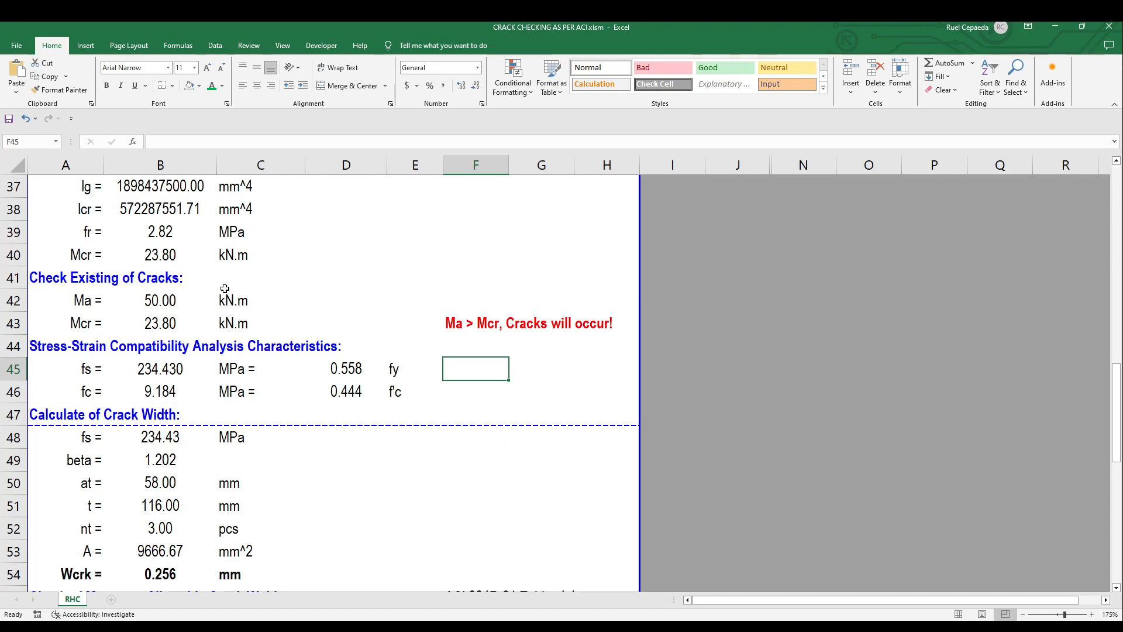
{"action": "left_click", "coordinate": [346, 300]}
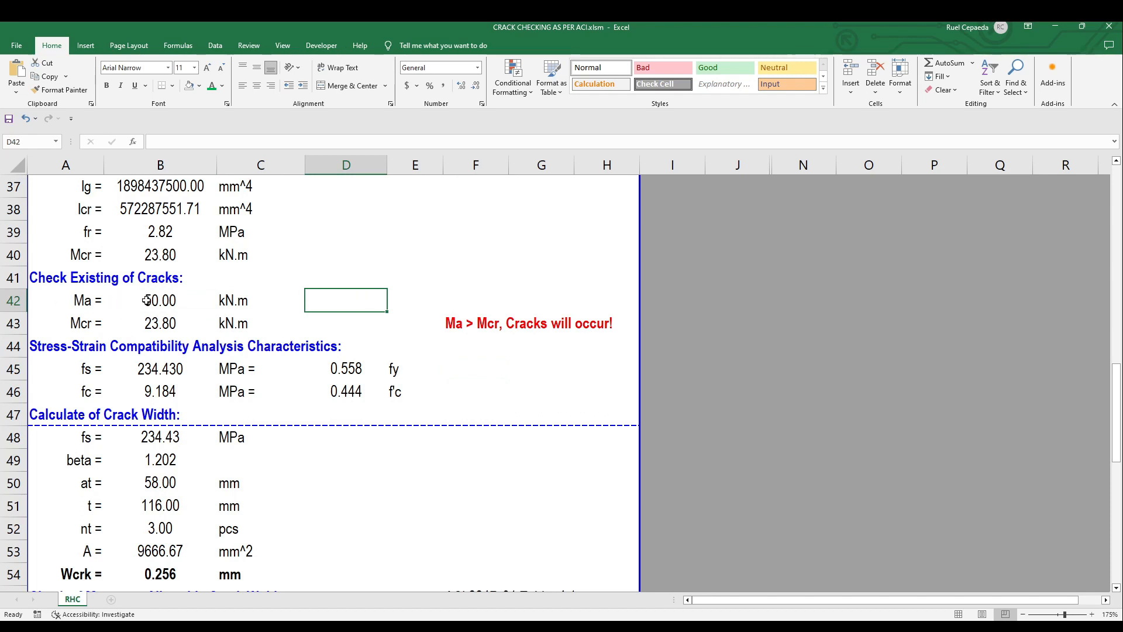
{"action": "left_click", "coordinate": [475, 368]}
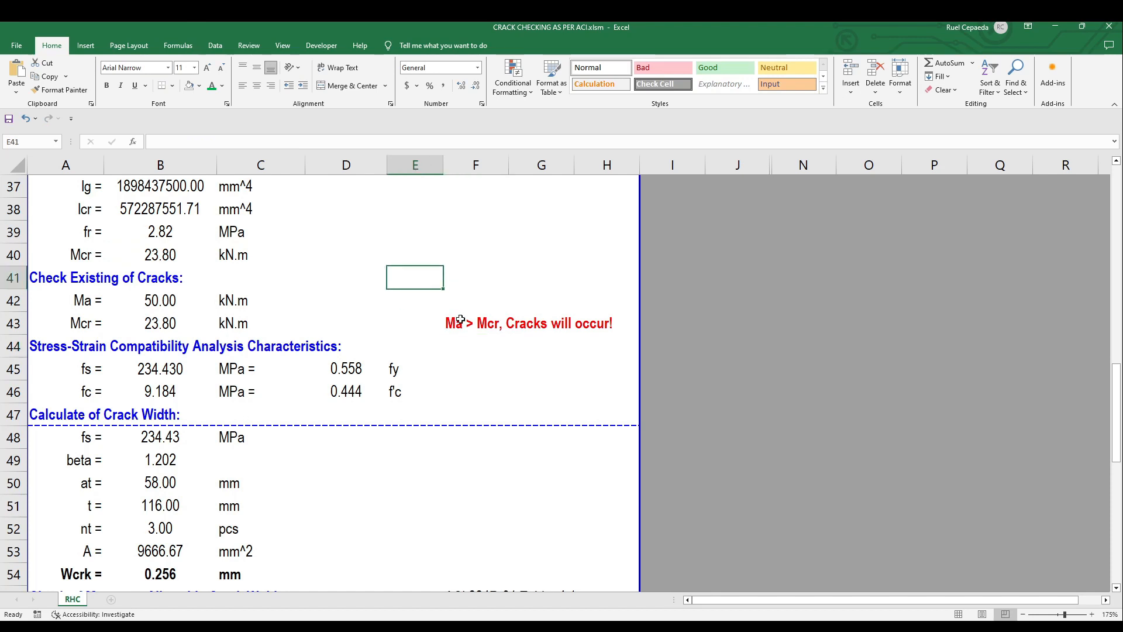
{"action": "left_click", "coordinate": [475, 255]}
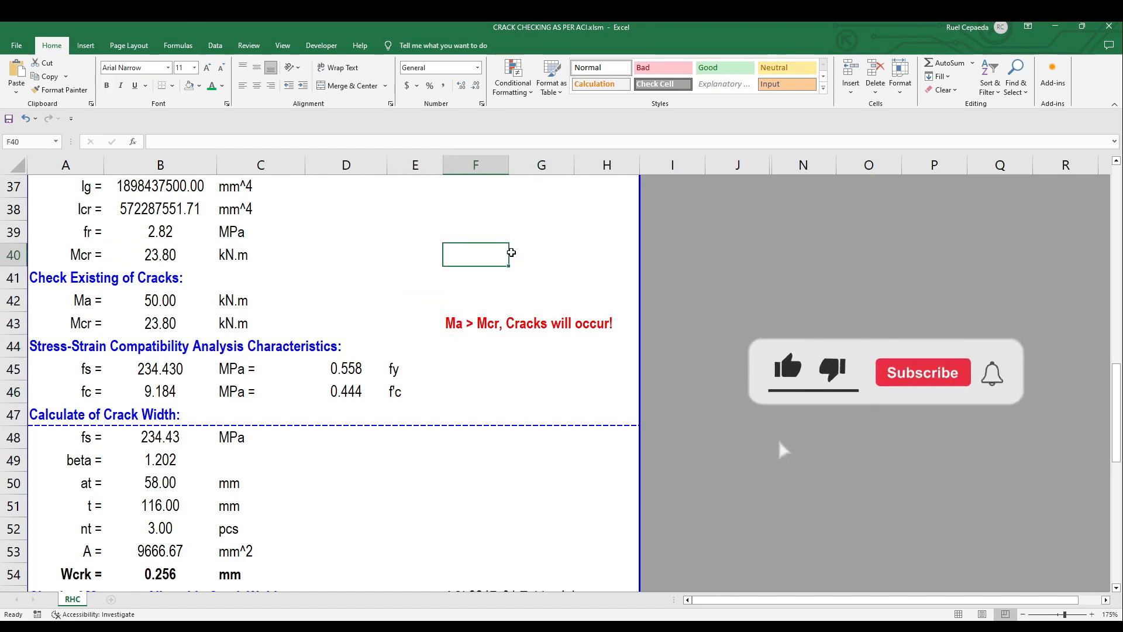
{"action": "scroll", "scroll_direction": "down", "scroll_amount": 3}
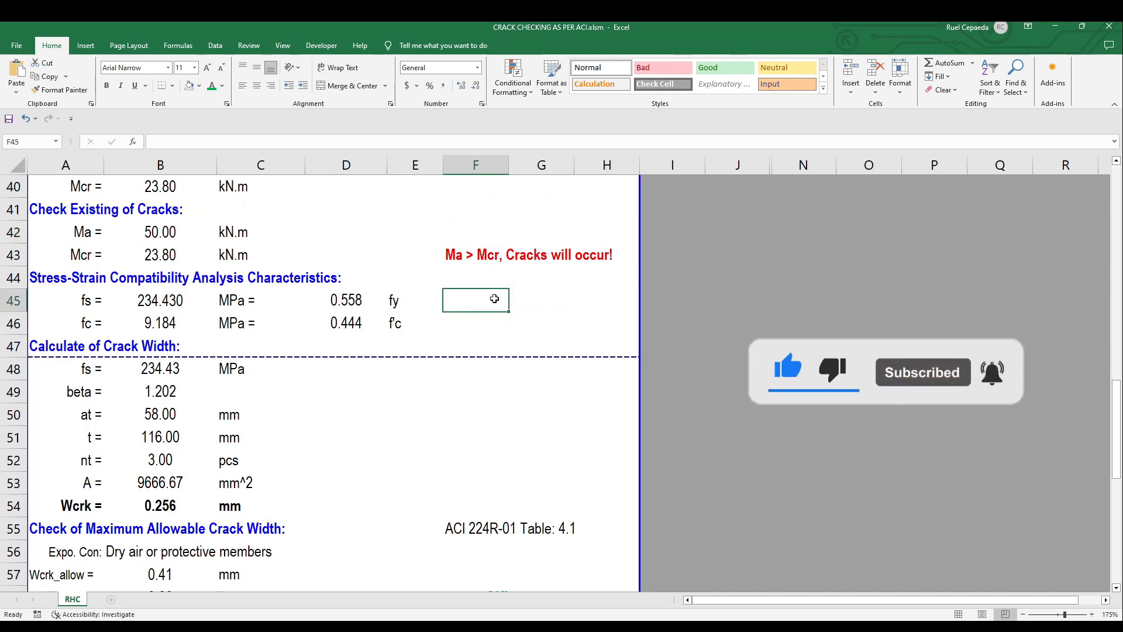
{"action": "left_click", "coordinate": [542, 322]}
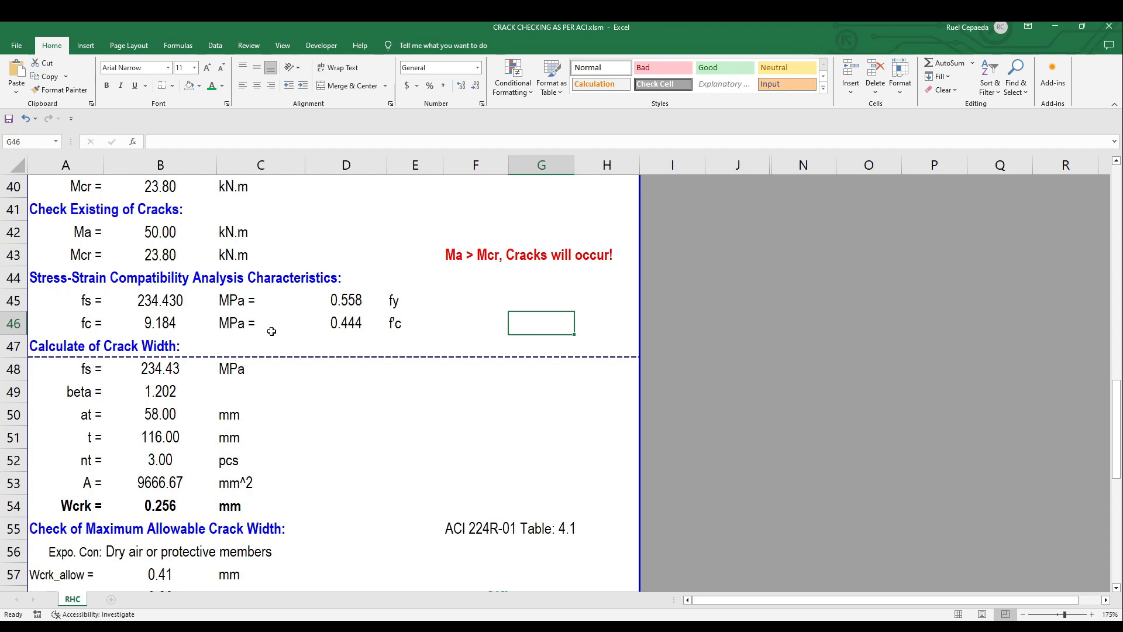
{"action": "left_click", "coordinate": [346, 414]}
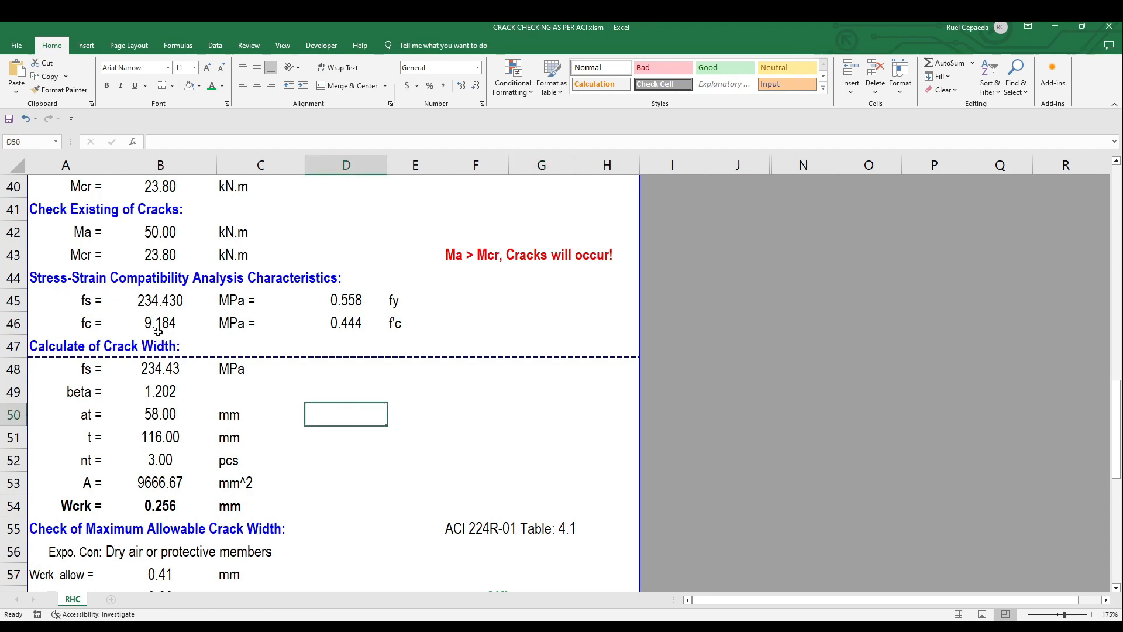
{"action": "mouse_move", "coordinate": [131, 321]}
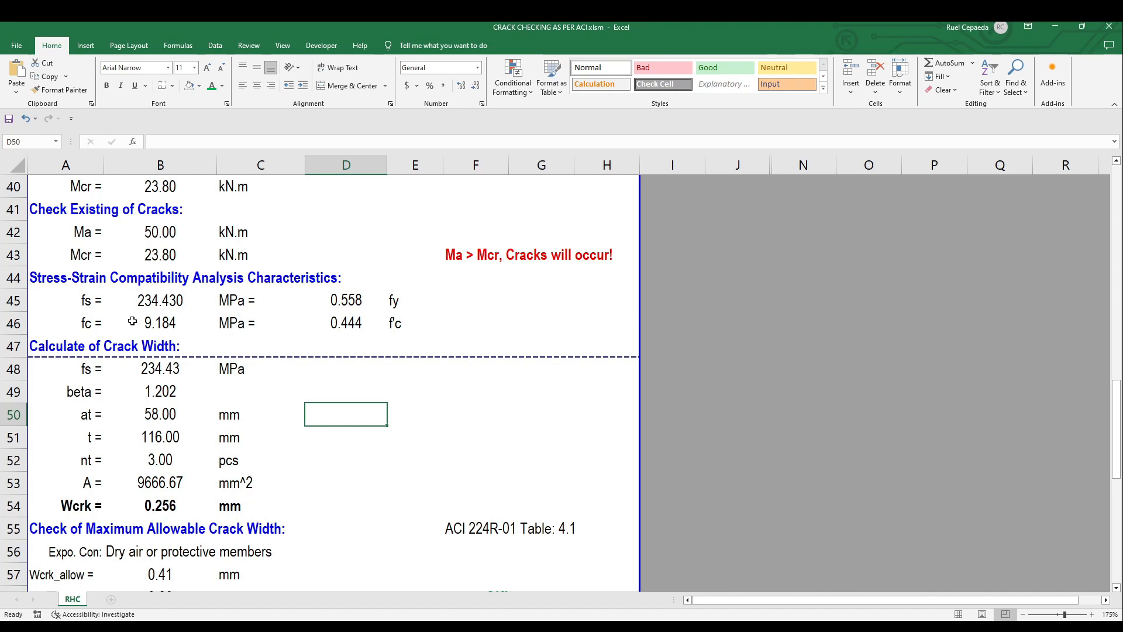
{"action": "left_click", "coordinate": [160, 300]}
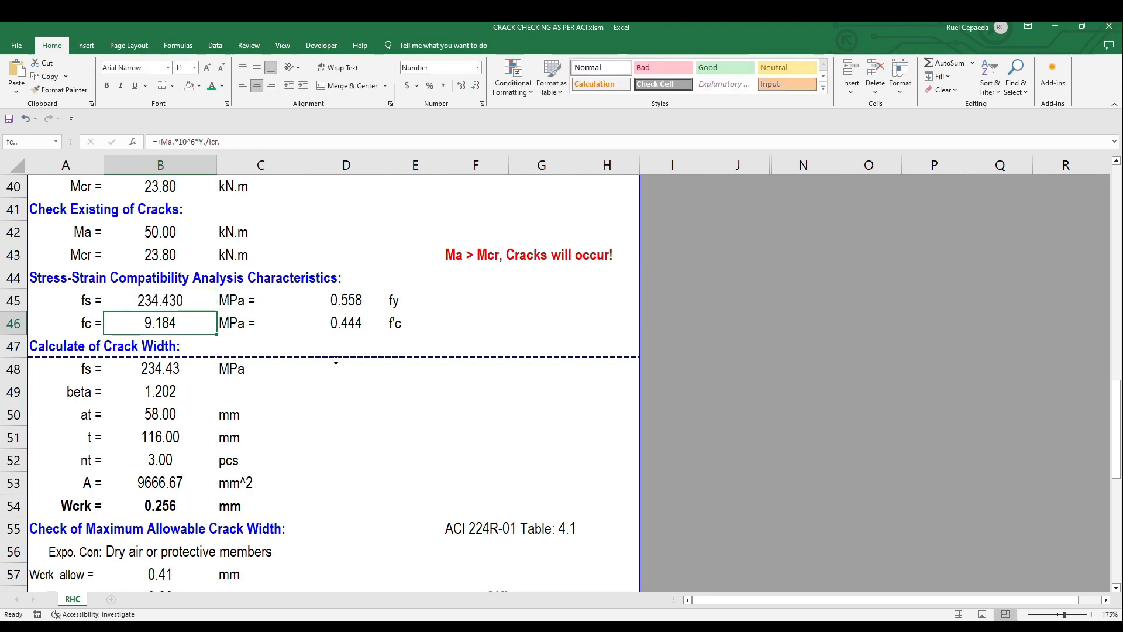
{"action": "left_click", "coordinate": [345, 391]}
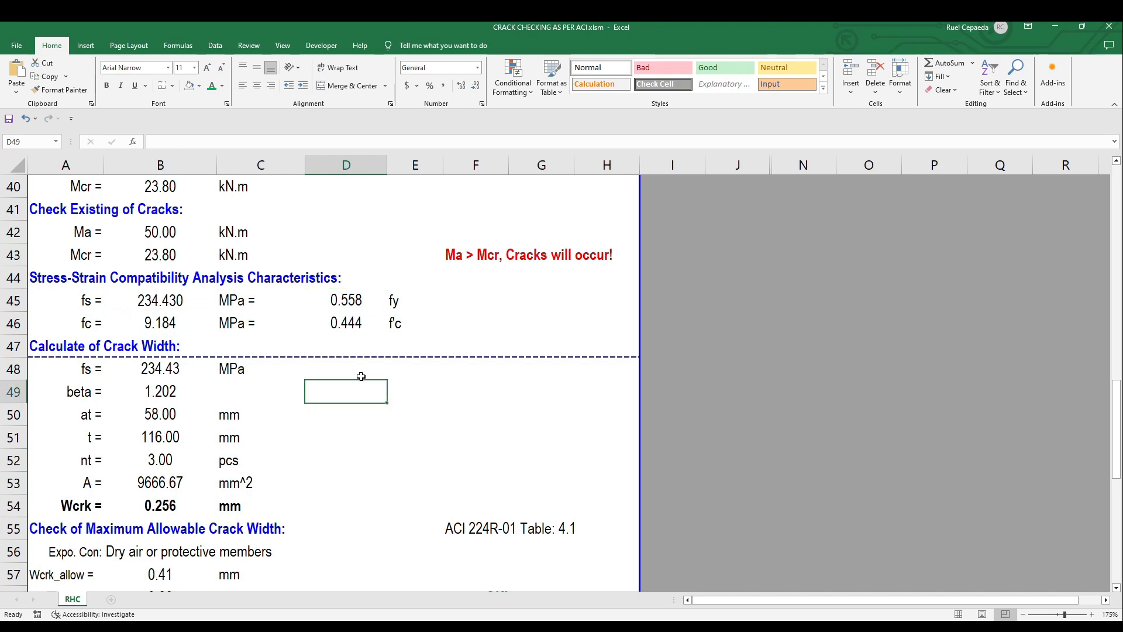
{"action": "left_click", "coordinate": [345, 299]}
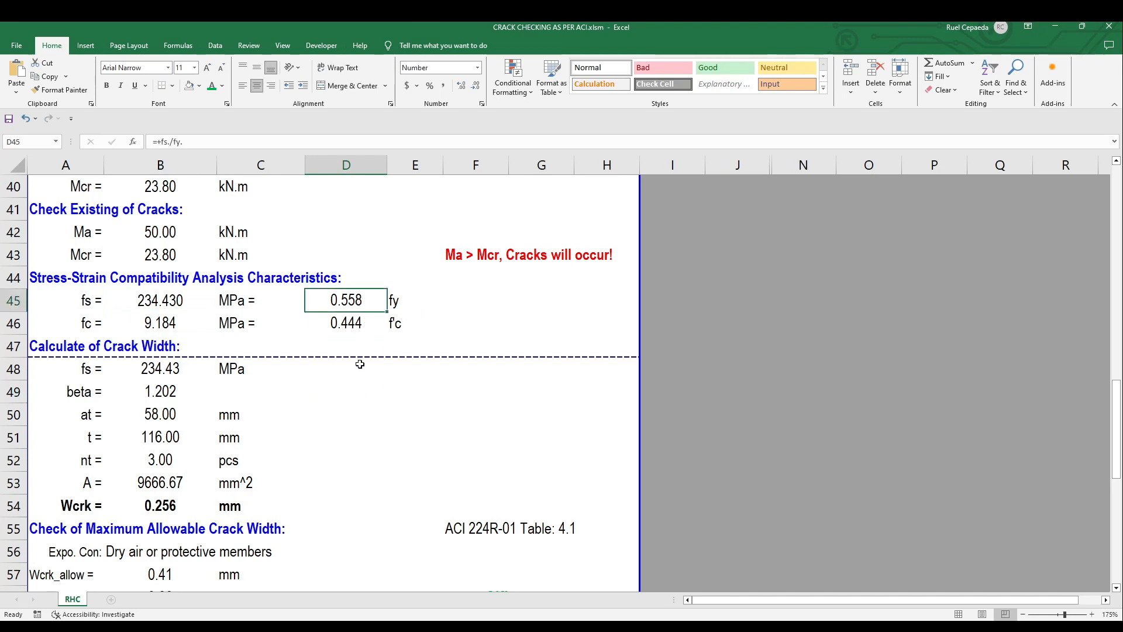
{"action": "mouse_move", "coordinate": [168, 311]}
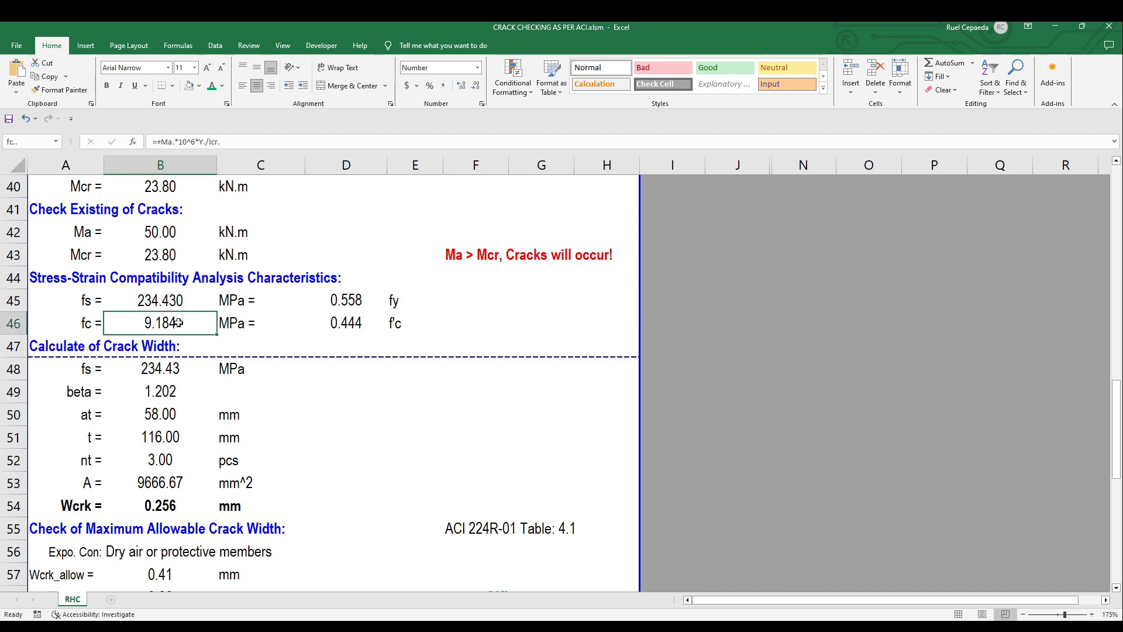
{"action": "double_click", "coordinate": [160, 323]}
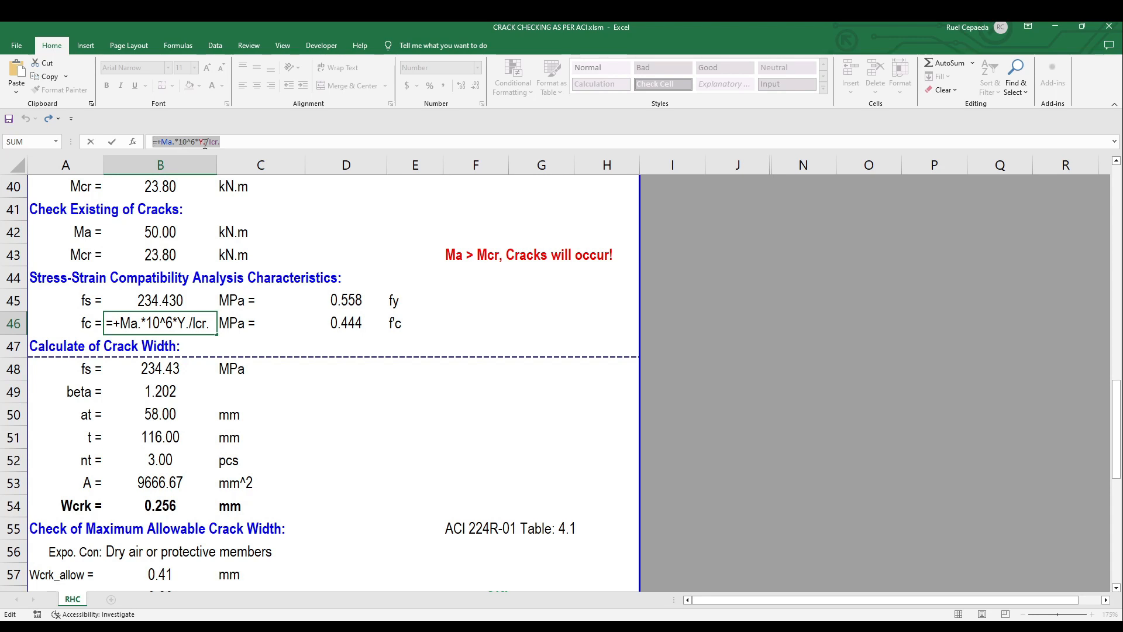
{"action": "left_click", "coordinate": [239, 141]}
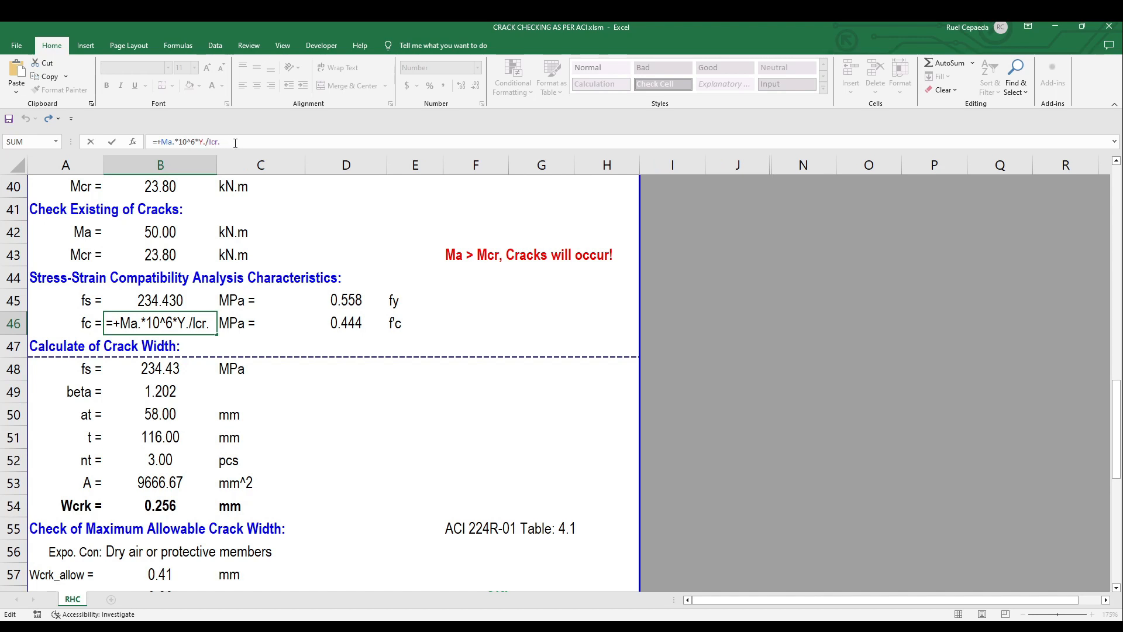
{"action": "key", "text": "enter"}
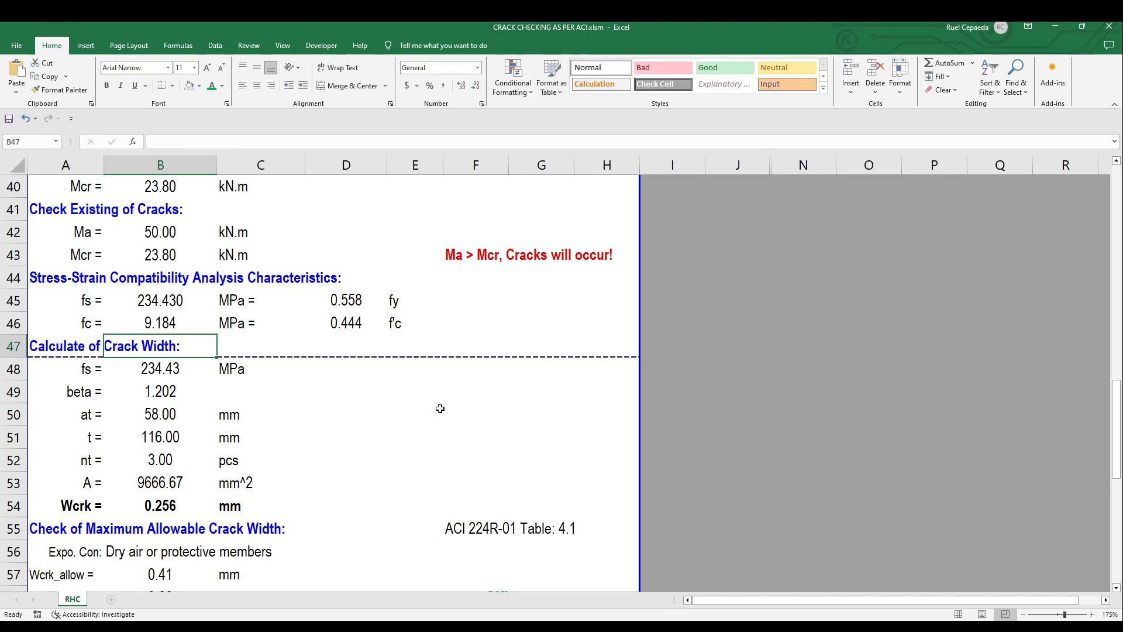
{"action": "left_click", "coordinate": [415, 391]}
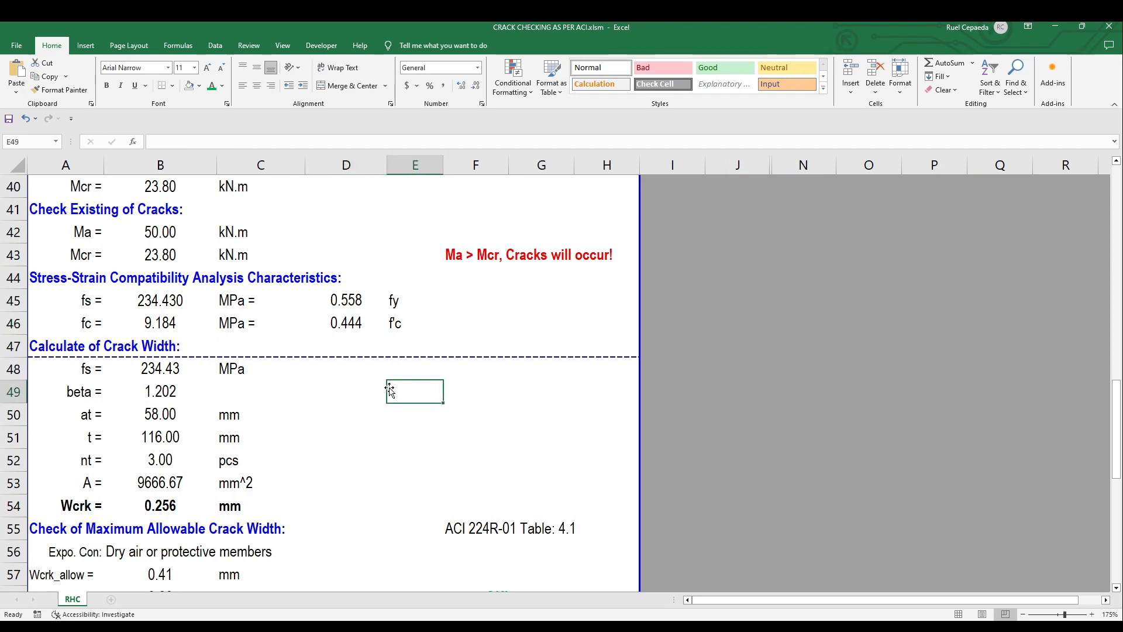
{"action": "scroll", "scroll_direction": "down", "scroll_amount": 3}
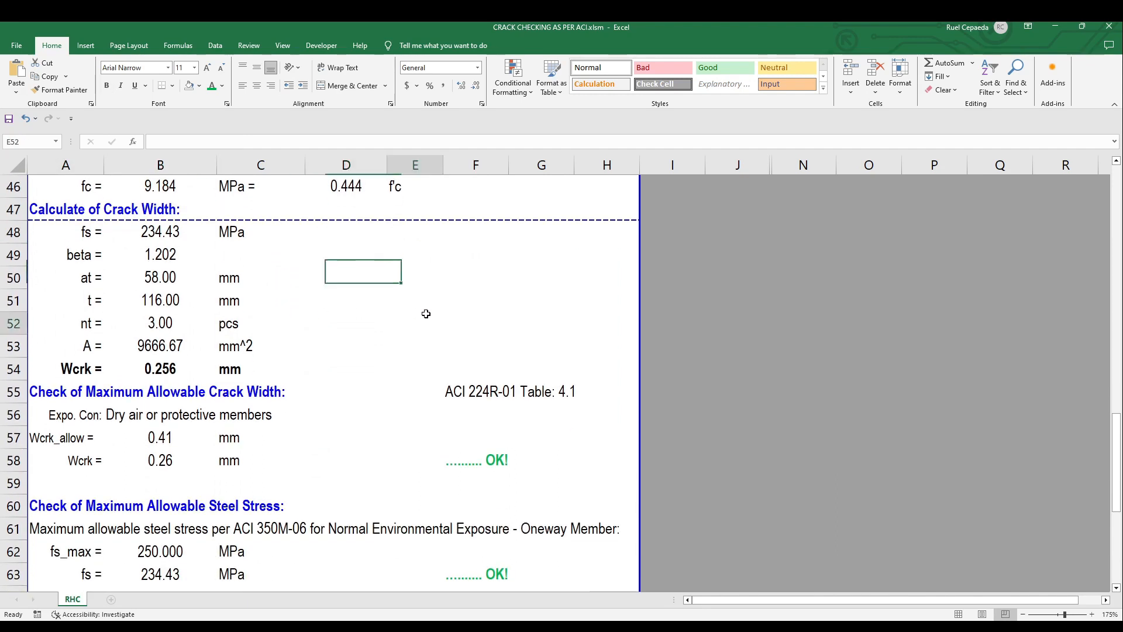
{"action": "left_click", "coordinate": [414, 323]}
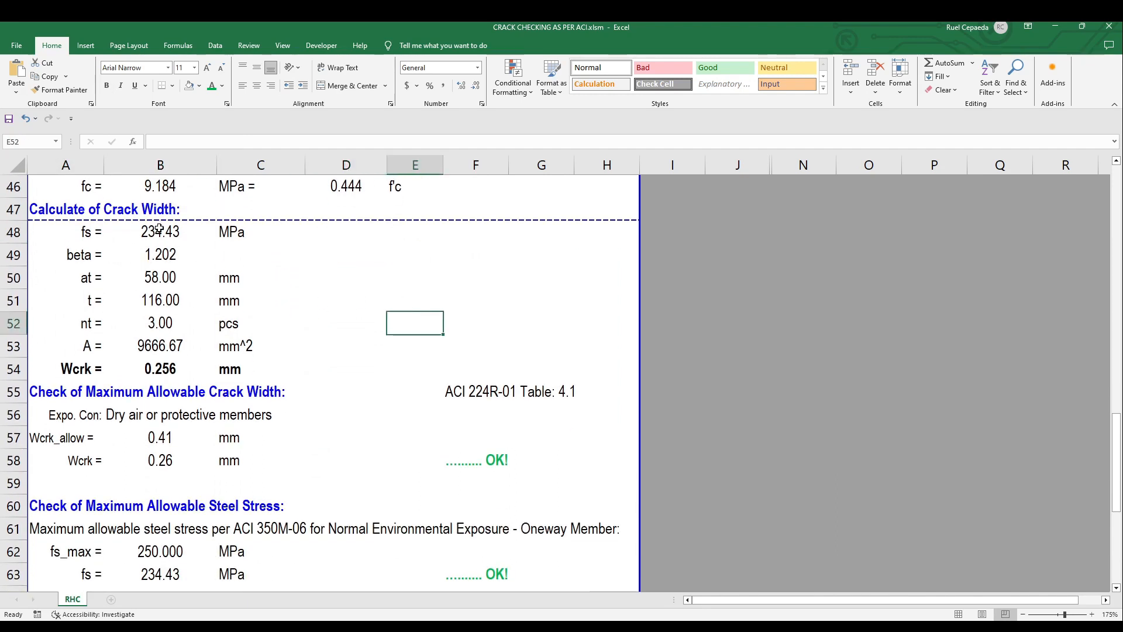
{"action": "left_click", "coordinate": [414, 277]}
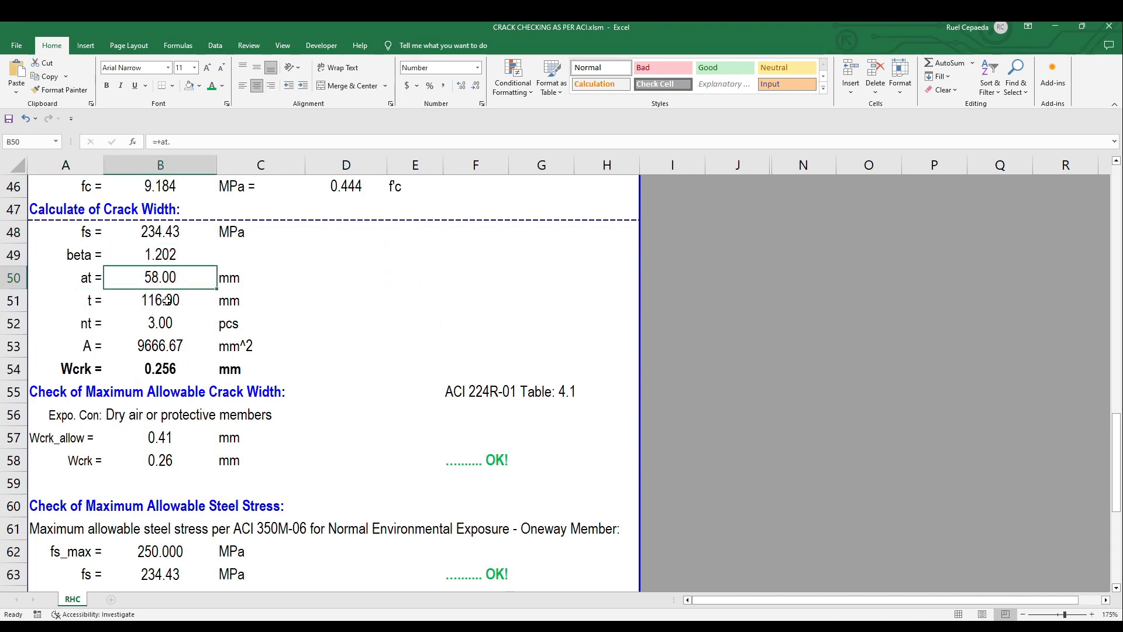
{"action": "left_click", "coordinate": [159, 300]}
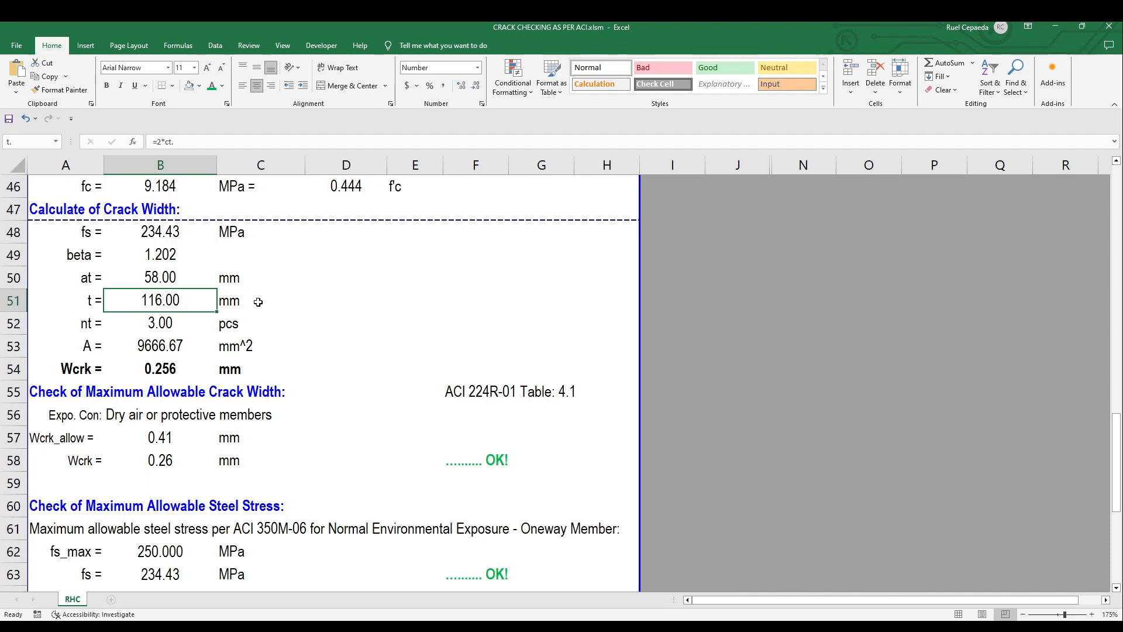
{"action": "mouse_move", "coordinate": [253, 304]}
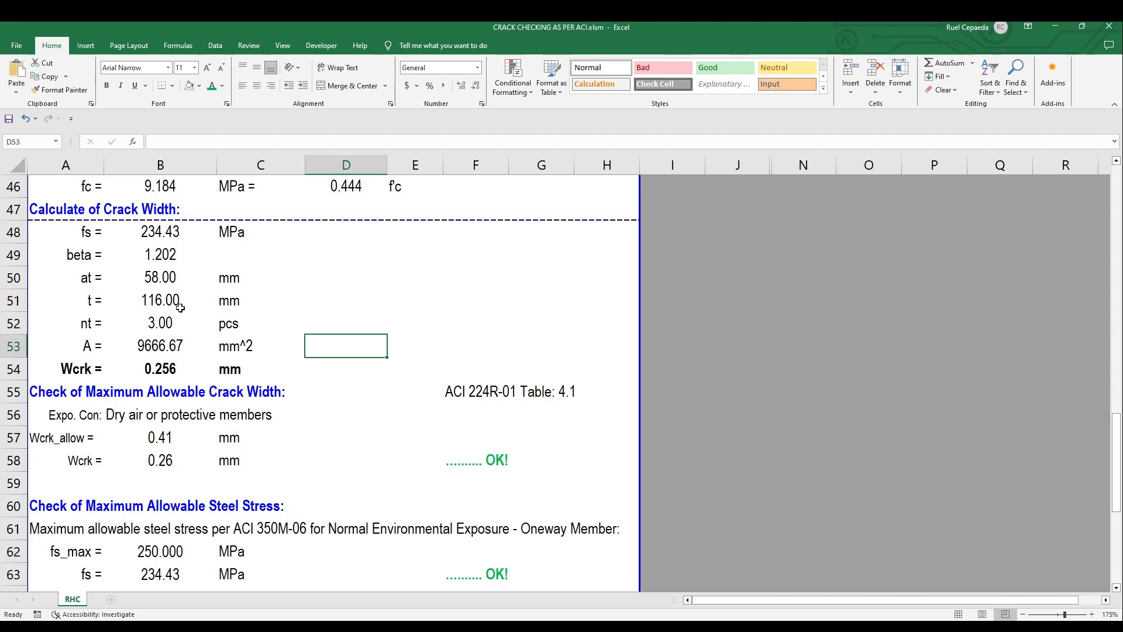
{"action": "type", "text": "=2*ct."}
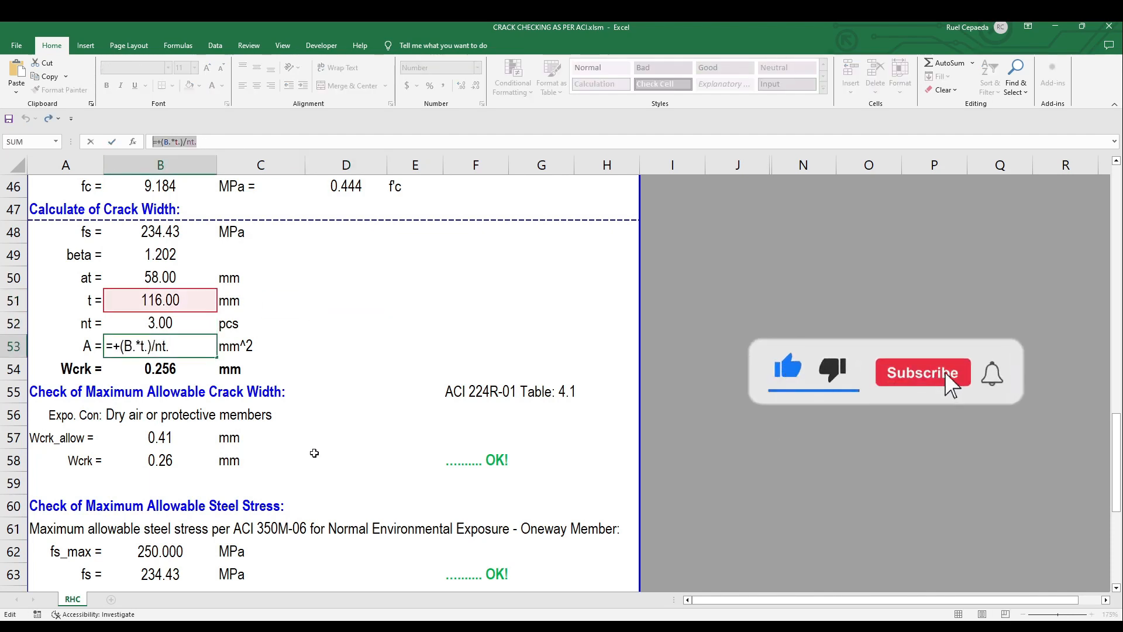
{"action": "left_click", "coordinate": [921, 372]}
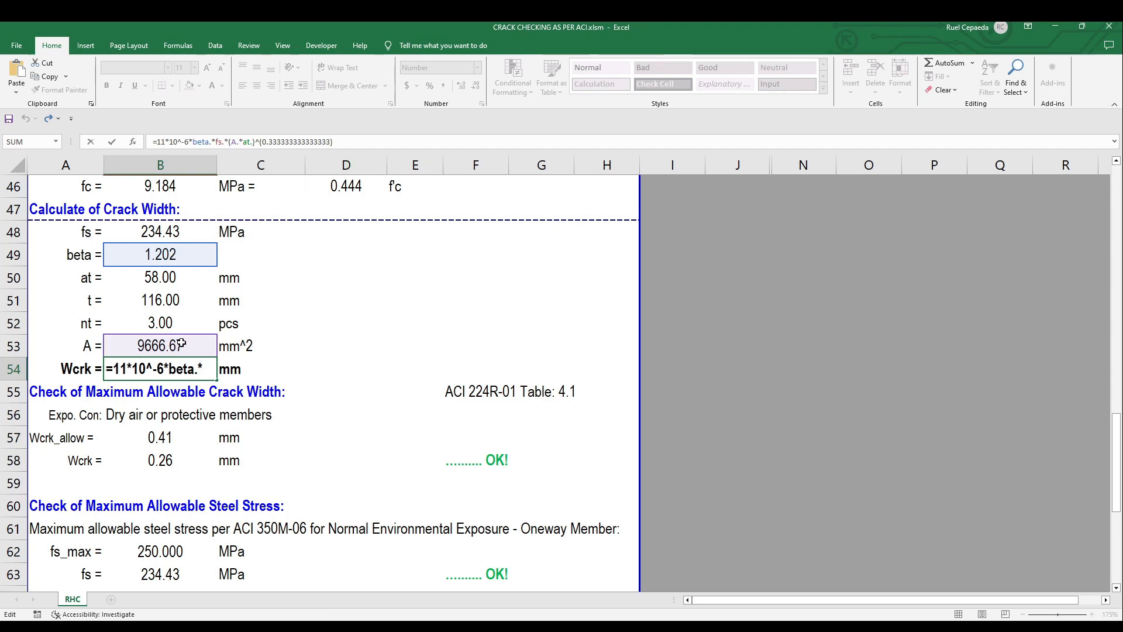
{"action": "mouse_move", "coordinate": [82, 351]}
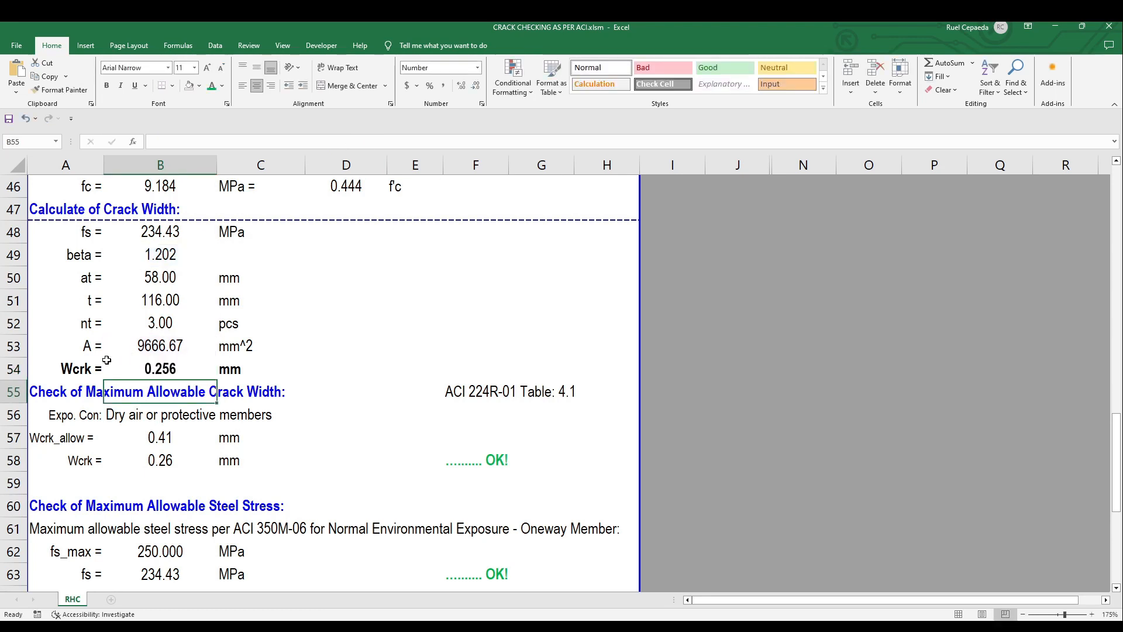
{"action": "left_click", "coordinate": [414, 300]}
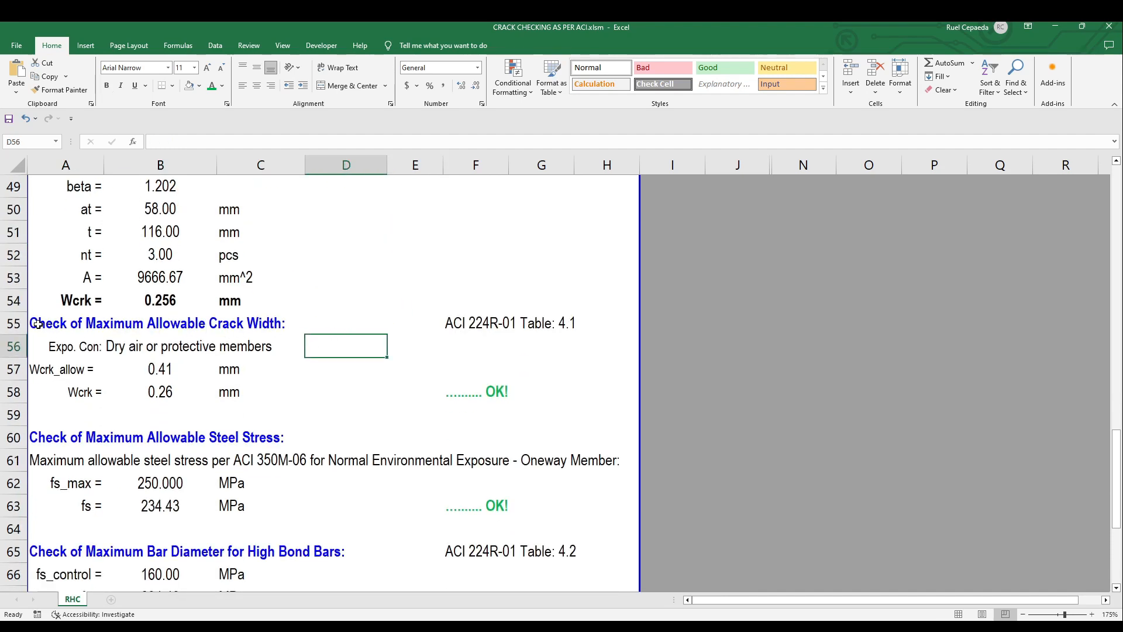
{"action": "left_click", "coordinate": [143, 323]}
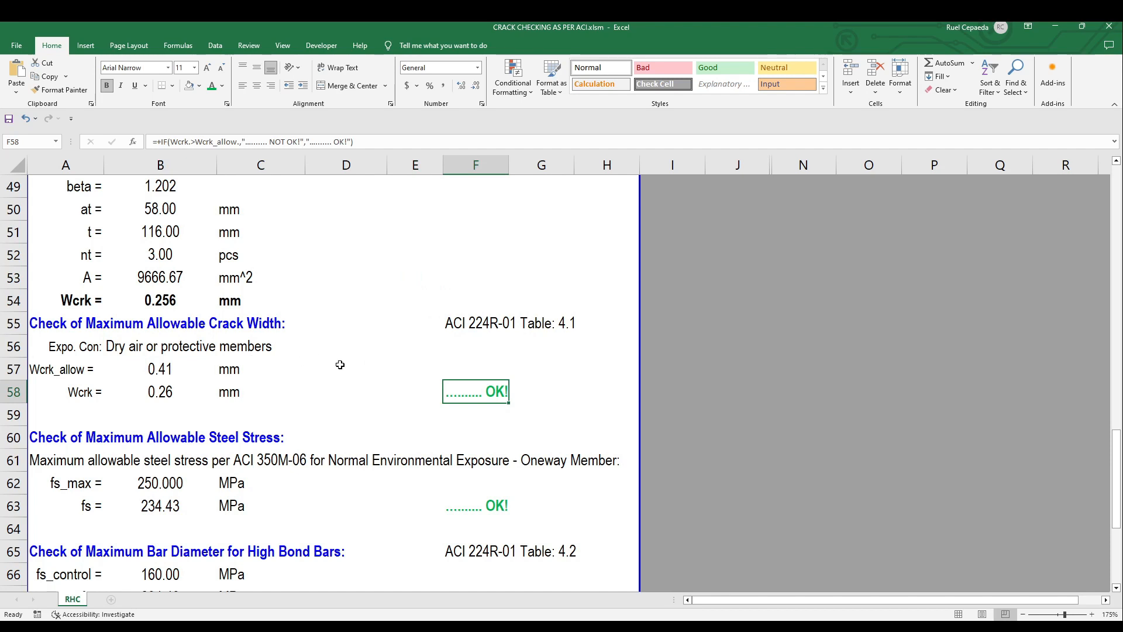
{"action": "left_click", "coordinate": [346, 392]}
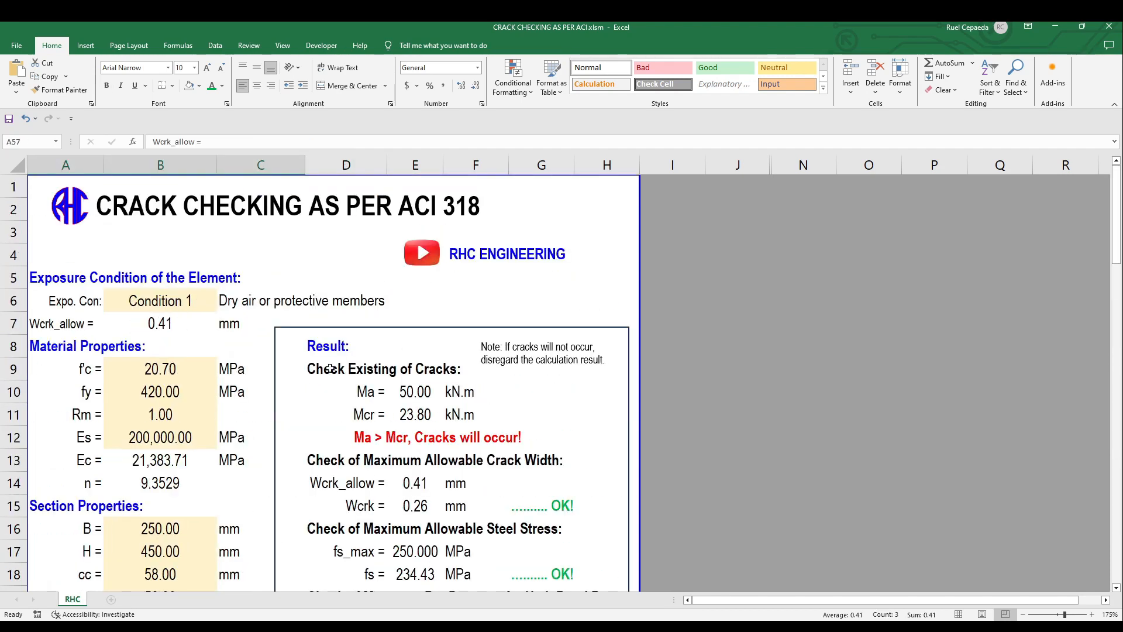
{"action": "left_click", "coordinate": [160, 301]}
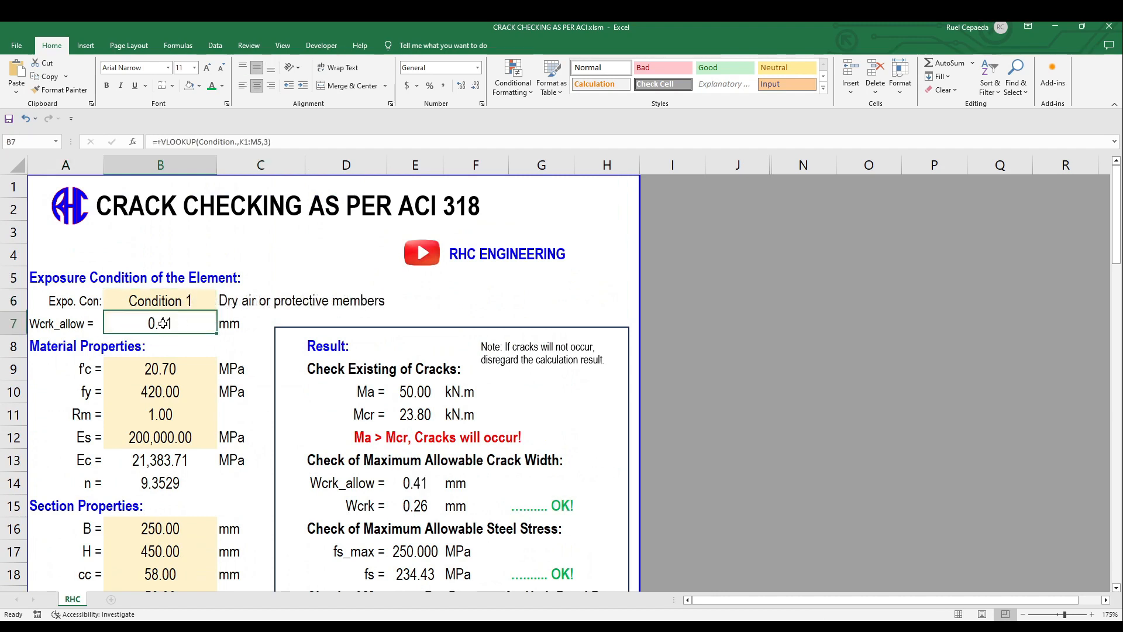
{"action": "scroll", "scroll_direction": "down", "scroll_amount": 3}
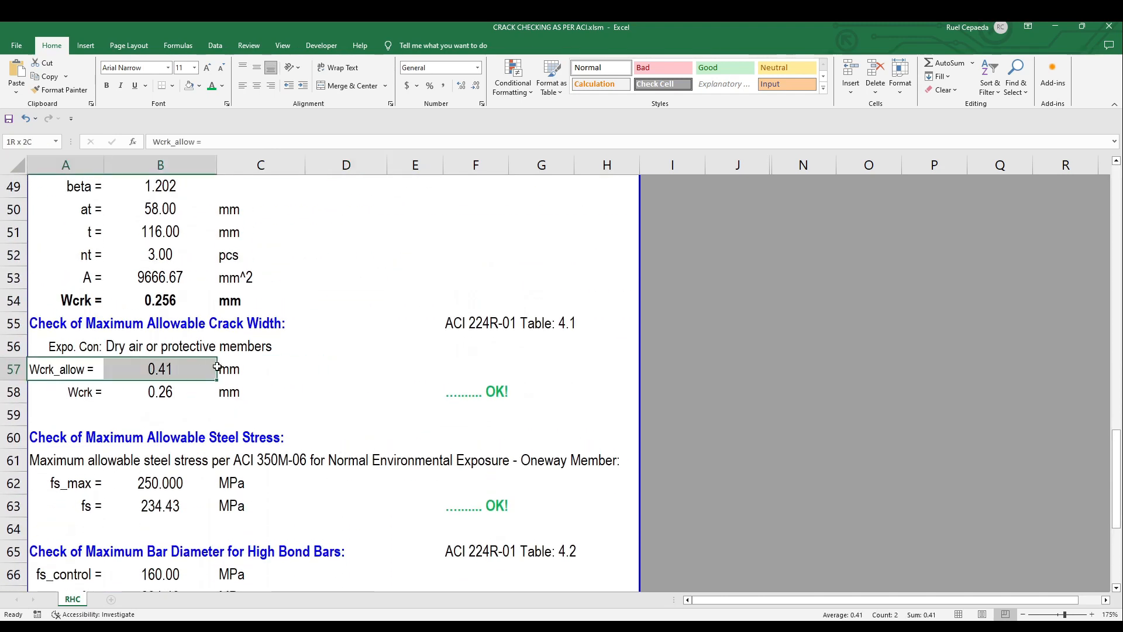
{"action": "left_click", "coordinate": [261, 415]}
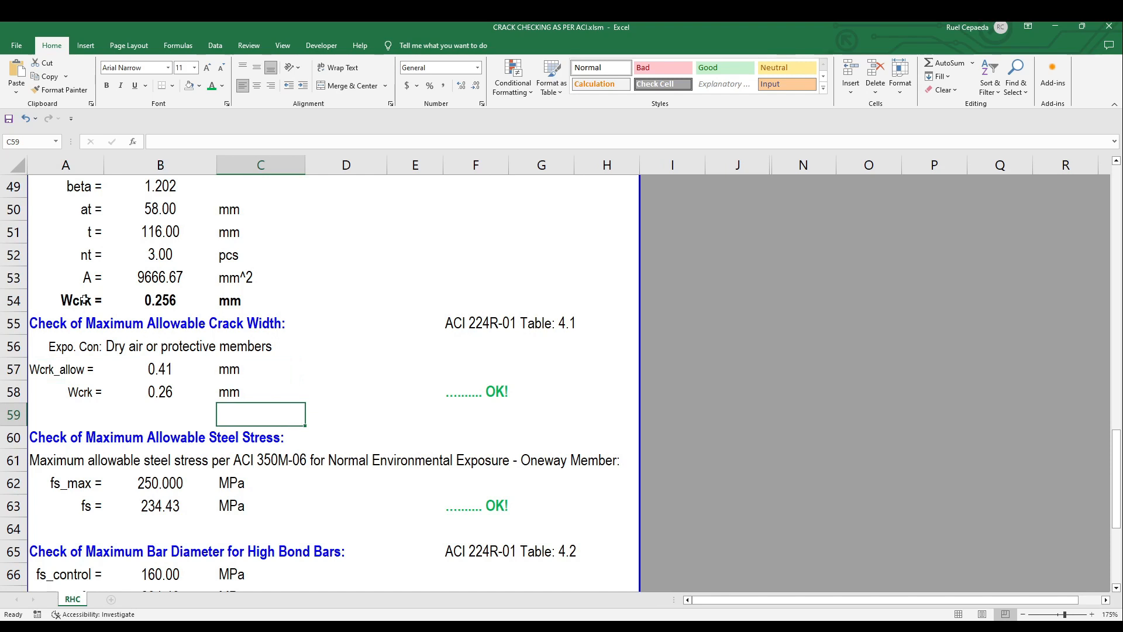
{"action": "left_click", "coordinate": [65, 300]}
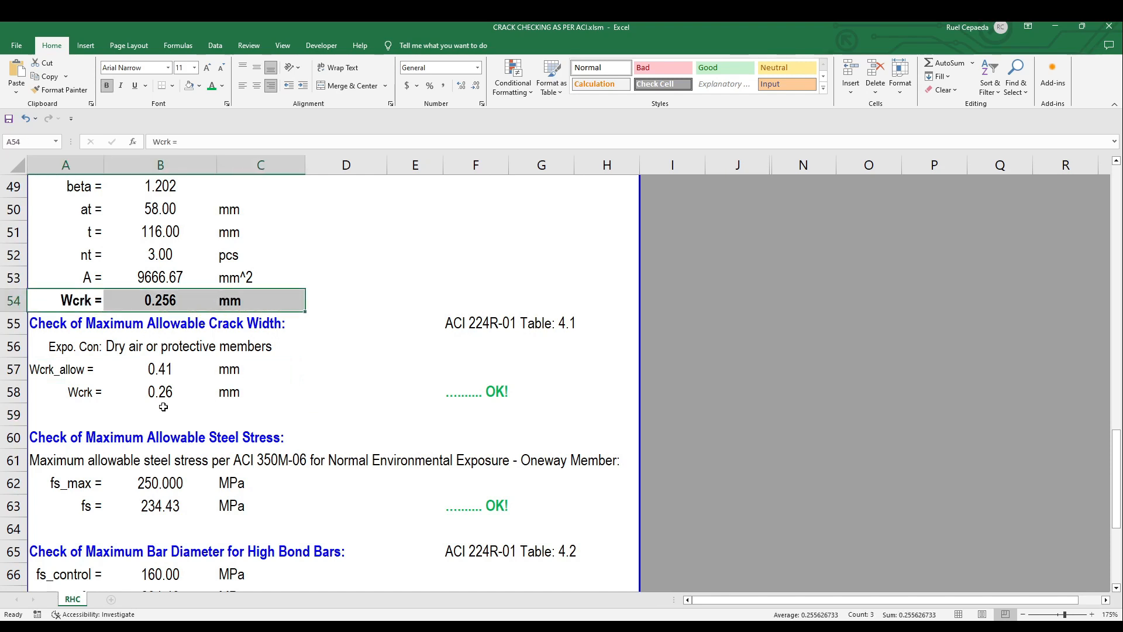
{"action": "left_click", "coordinate": [414, 414]}
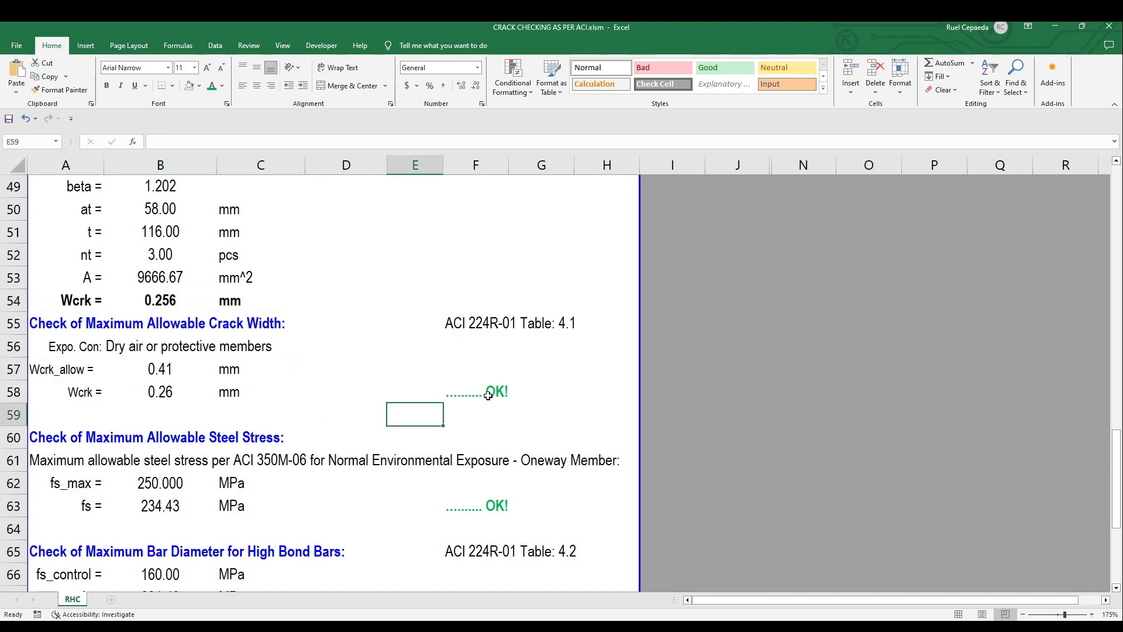
{"action": "left_click", "coordinate": [606, 414]}
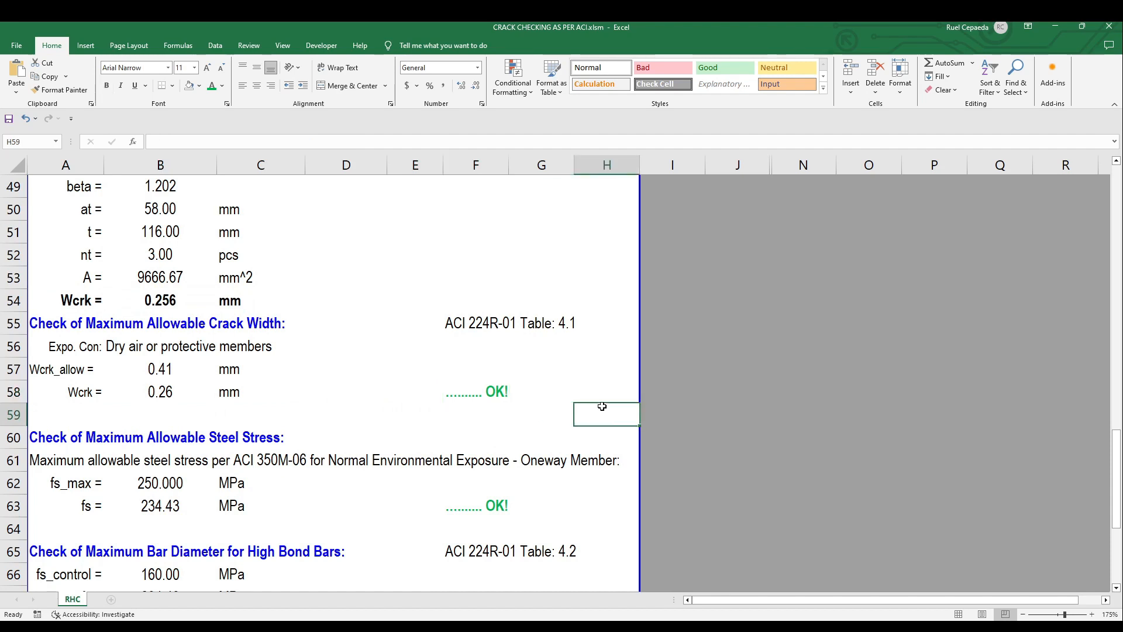
{"action": "left_click", "coordinate": [606, 437]}
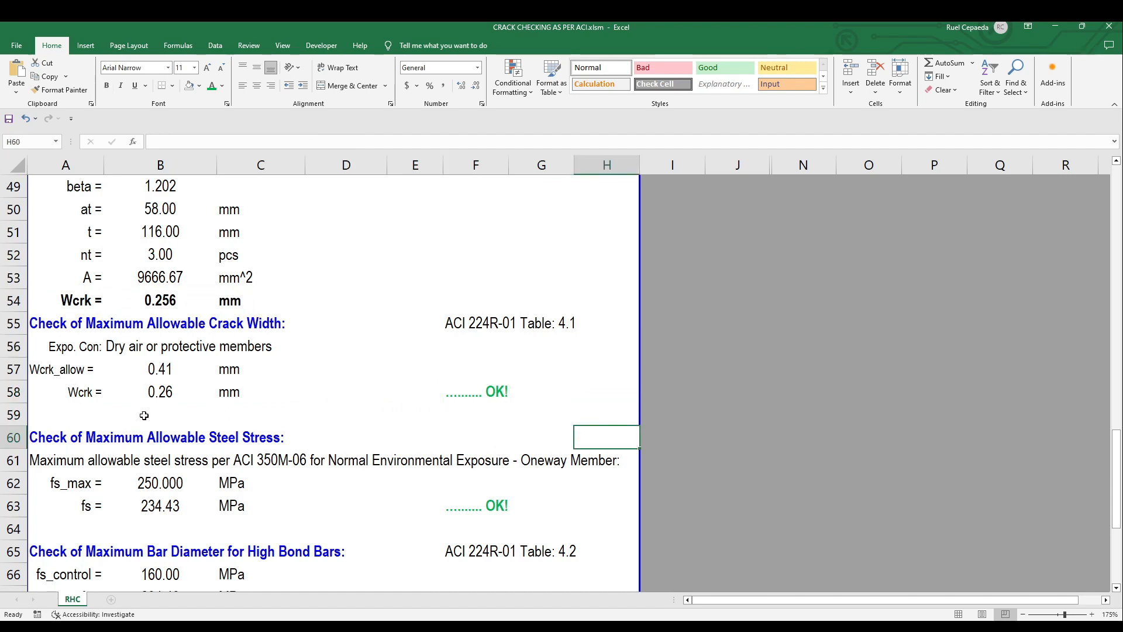
{"action": "left_click", "coordinate": [414, 414]}
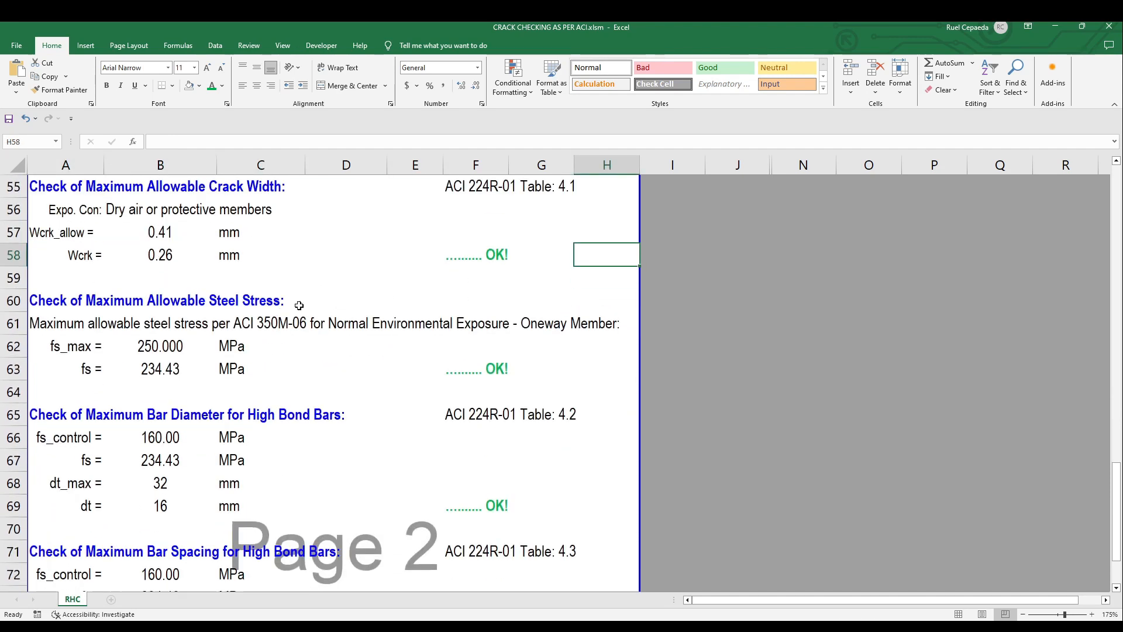
{"action": "left_click", "coordinate": [345, 255]}
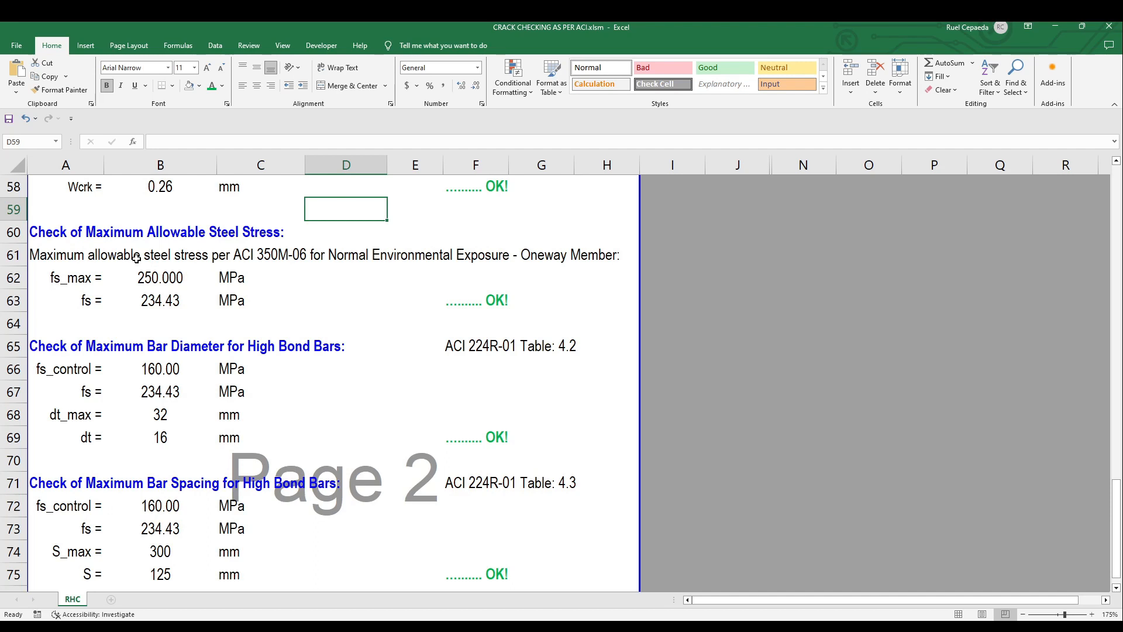
{"action": "mouse_move", "coordinate": [334, 271]}
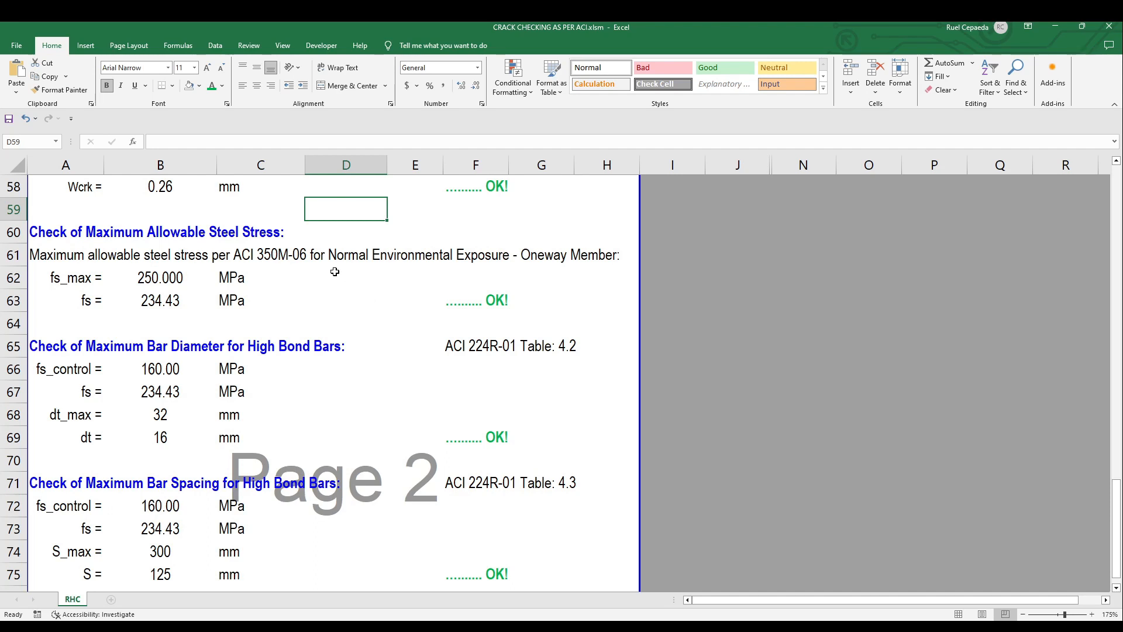
{"action": "mouse_move", "coordinate": [351, 286]}
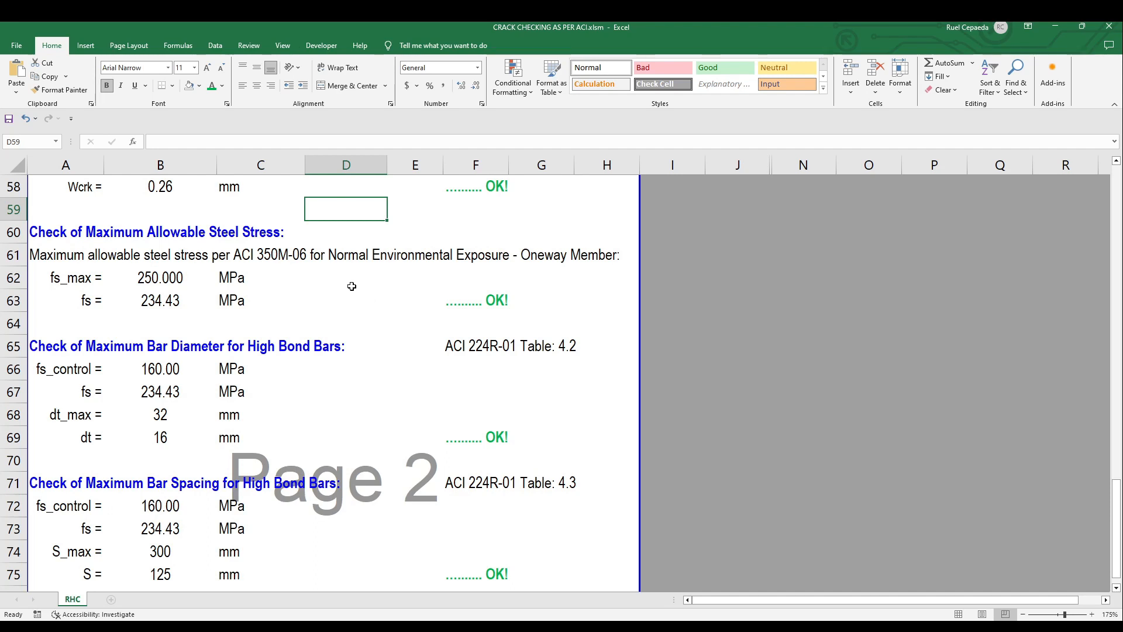
{"action": "mouse_move", "coordinate": [395, 281]}
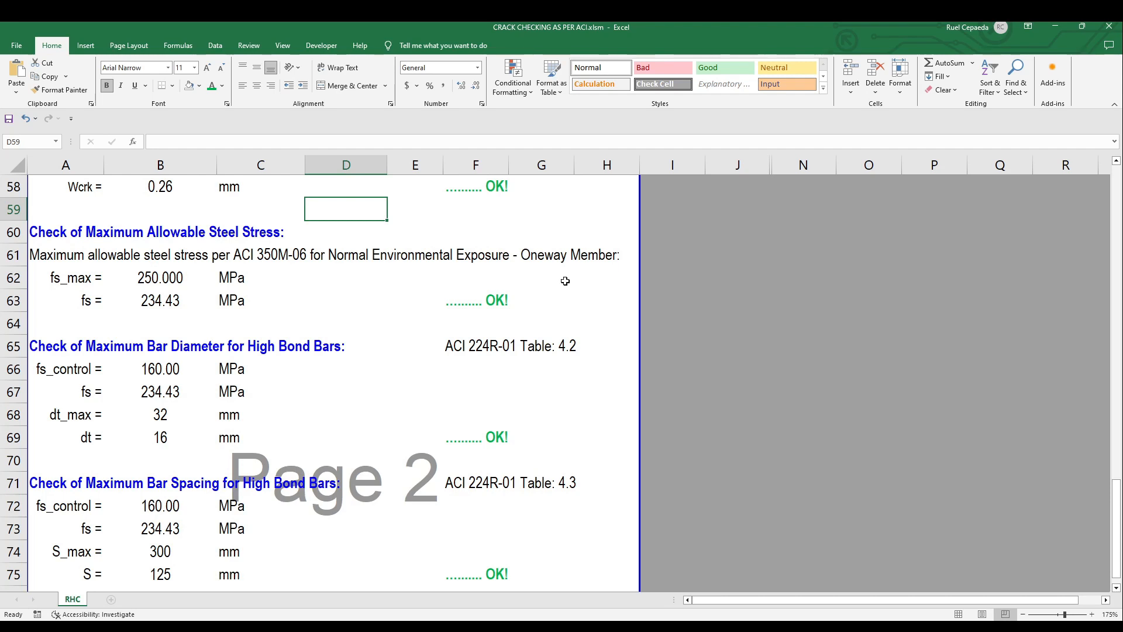
{"action": "left_click", "coordinate": [541, 255]}
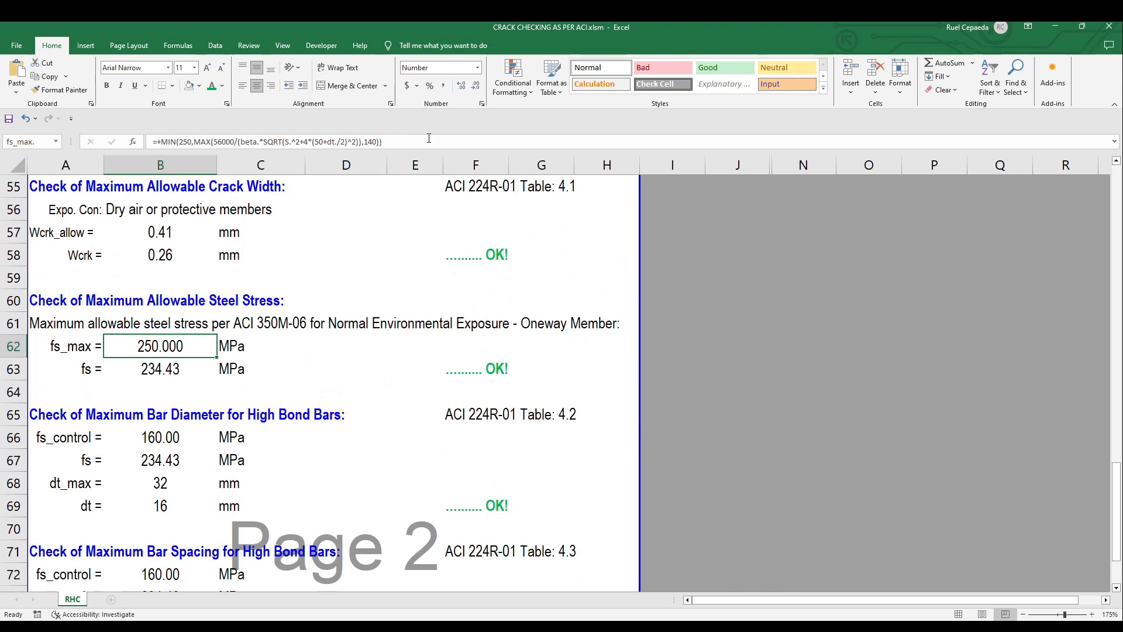
{"action": "double_click", "coordinate": [160, 345]}
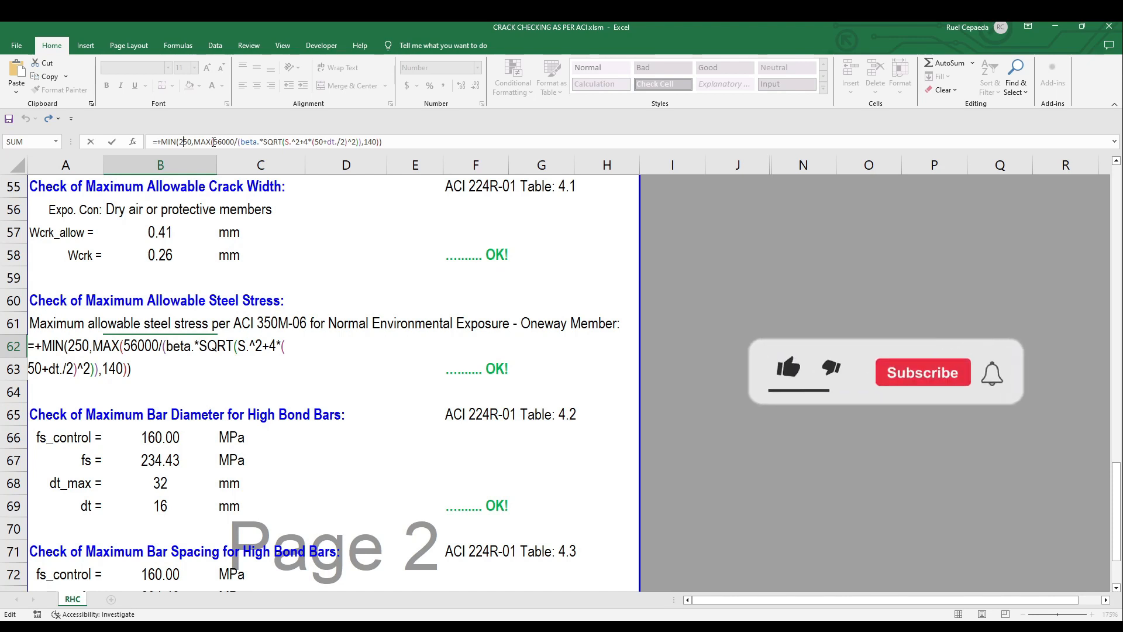
{"action": "left_click", "coordinate": [788, 366]}
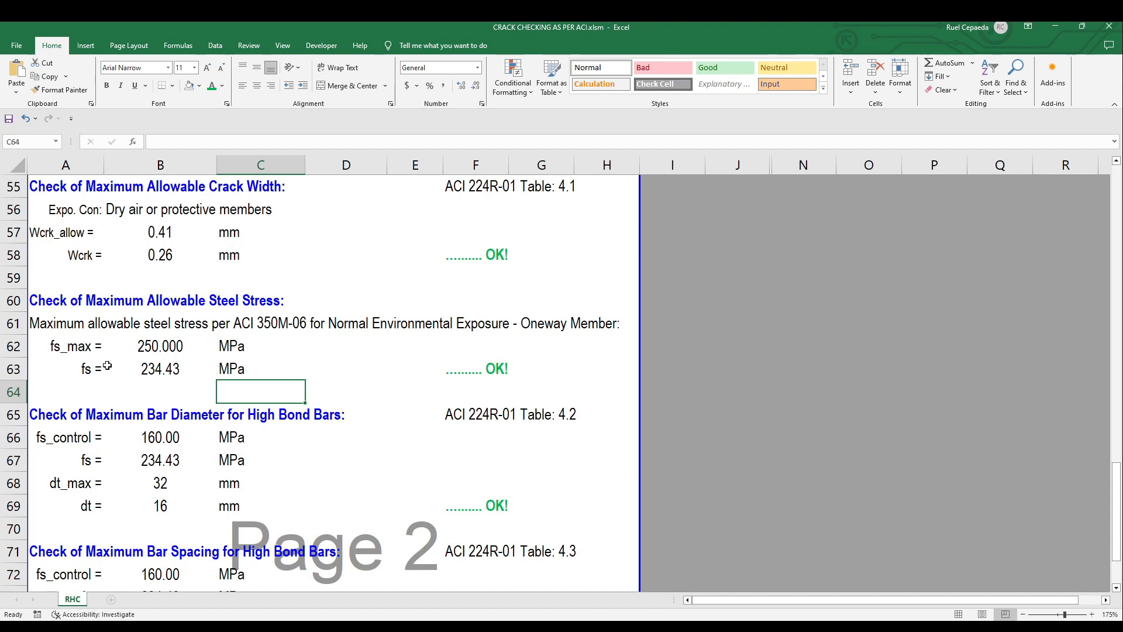
{"action": "mouse_move", "coordinate": [137, 337]}
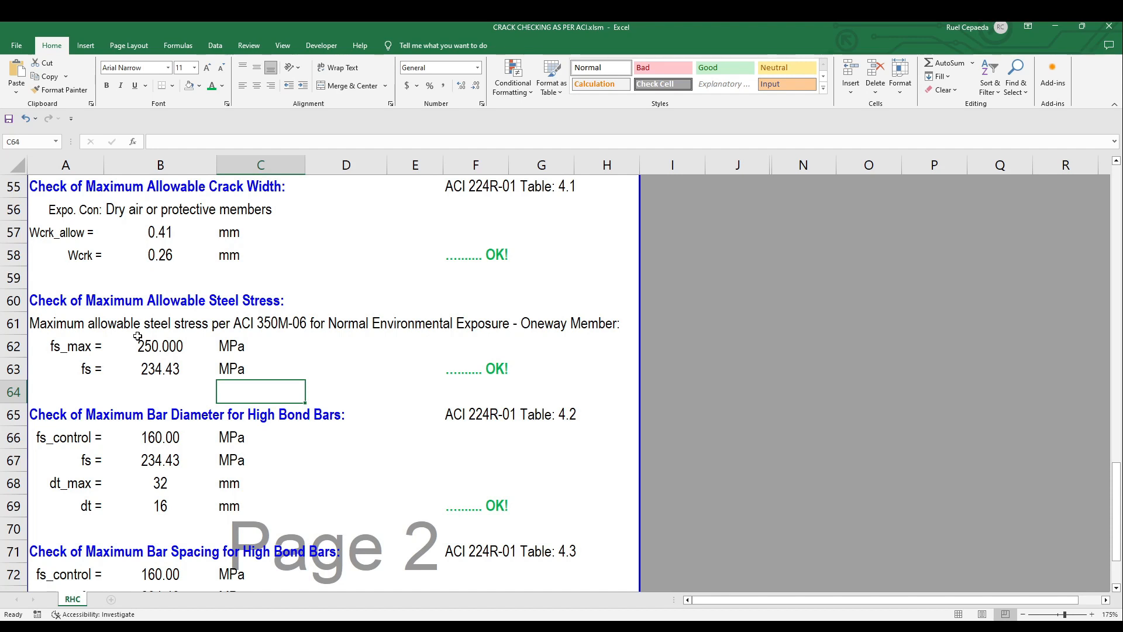
{"action": "left_click", "coordinate": [160, 368]}
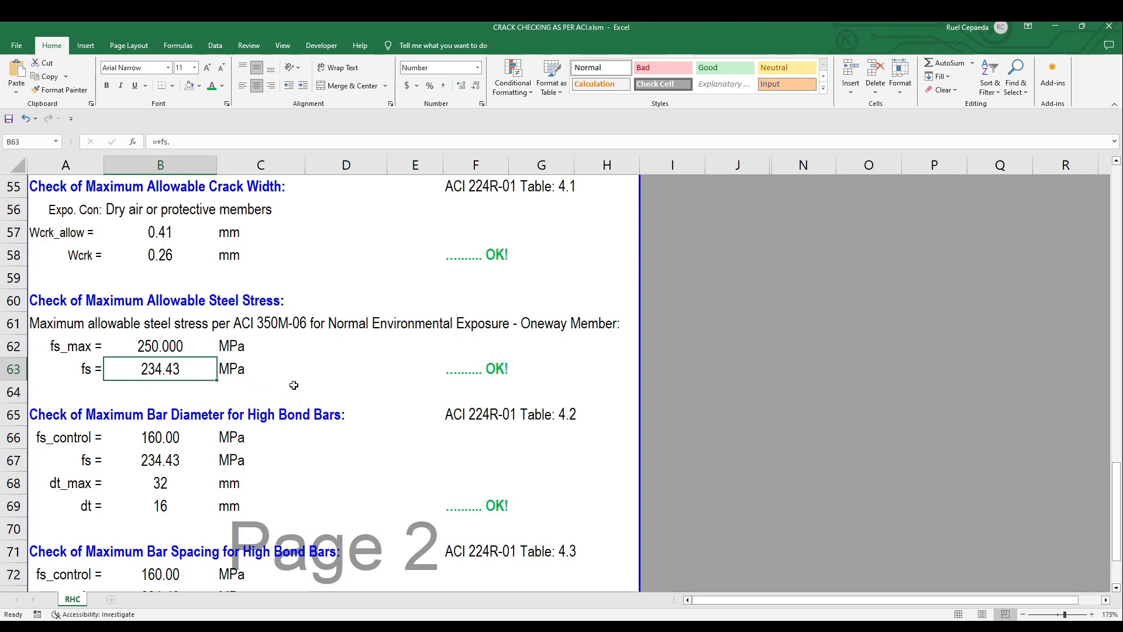
{"action": "left_click", "coordinate": [64, 368]}
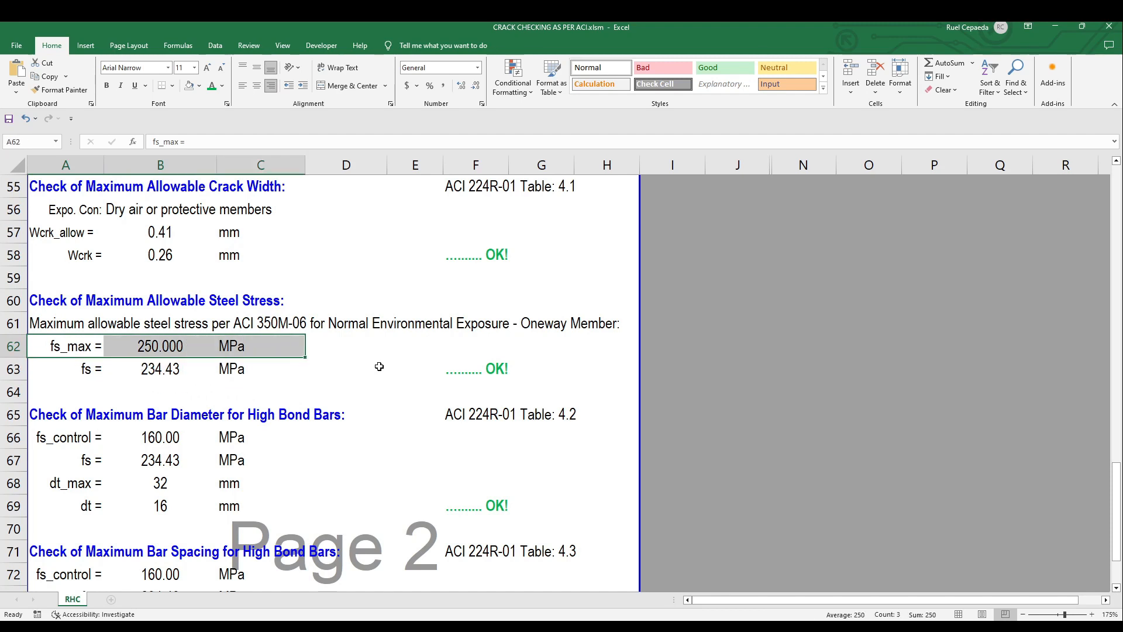
{"action": "left_click", "coordinate": [475, 368]}
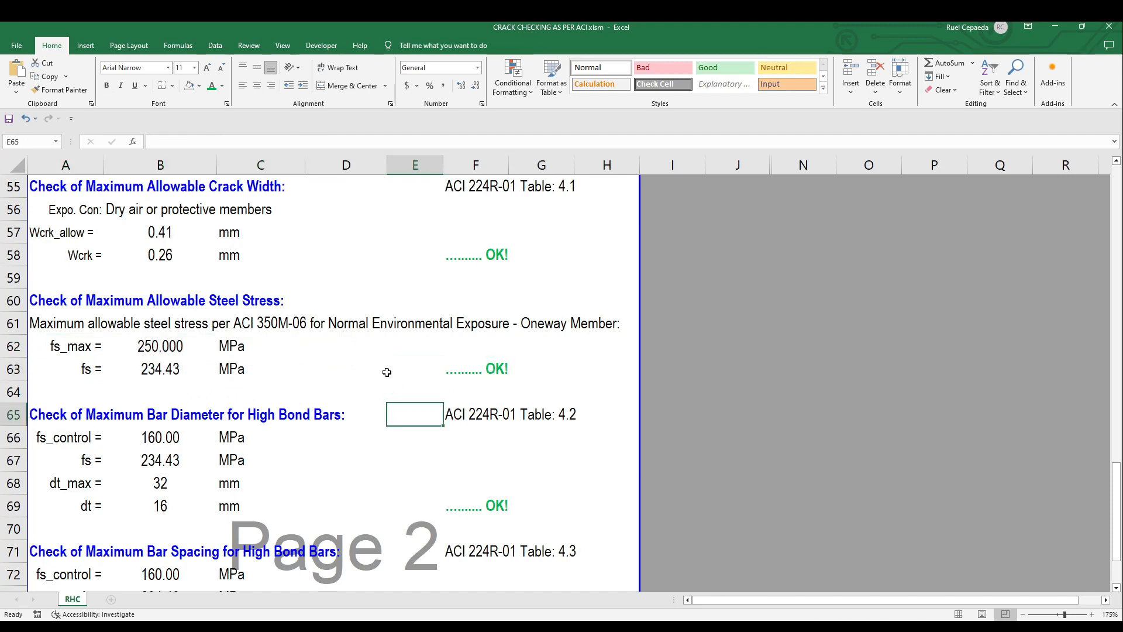
{"action": "scroll", "scroll_direction": "down", "scroll_amount": 3}
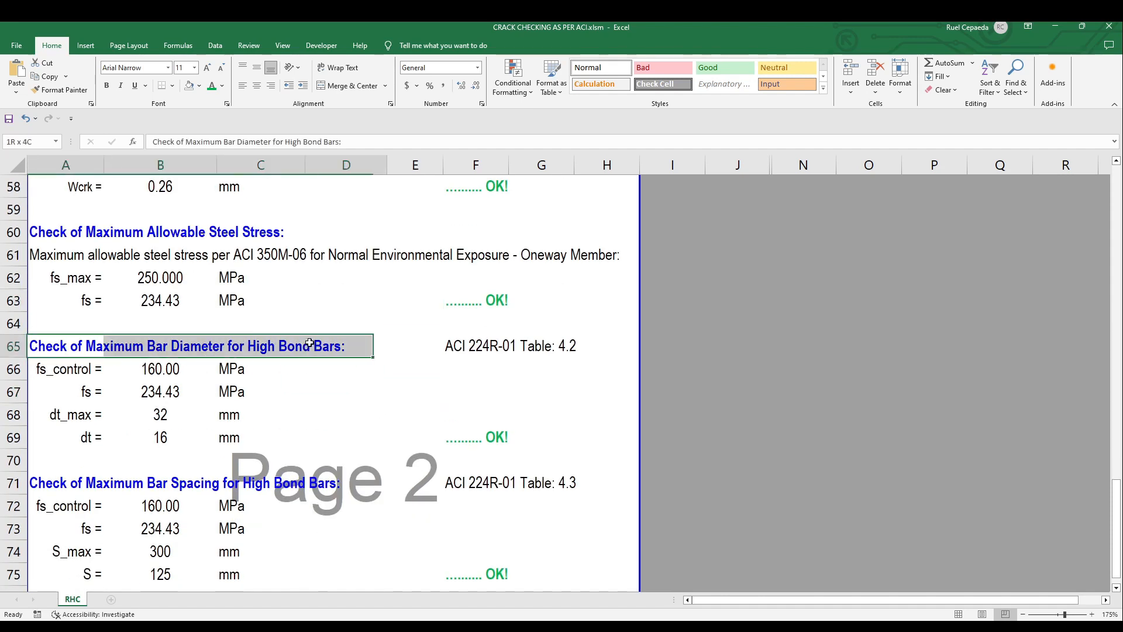
{"action": "left_click", "coordinate": [346, 414]}
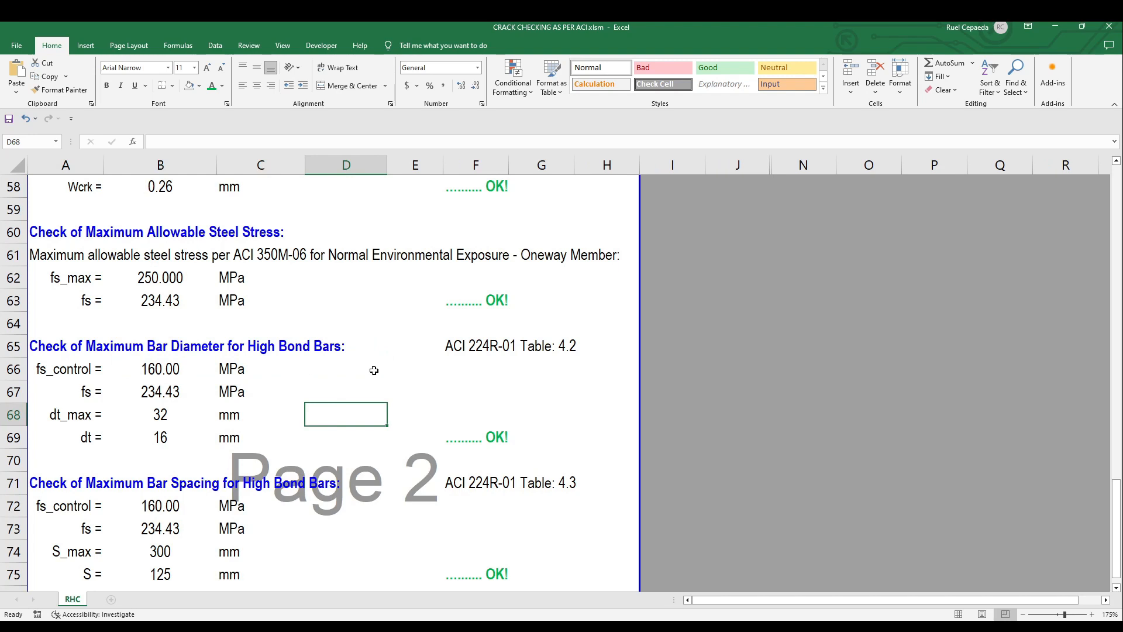
{"action": "left_click", "coordinate": [415, 368]}
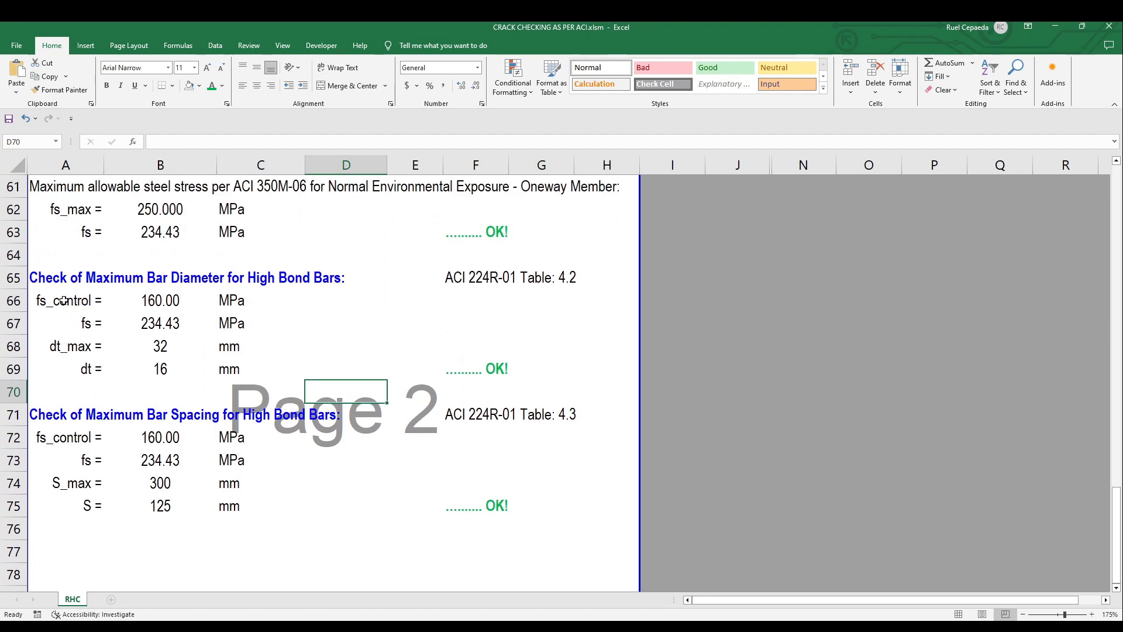
{"action": "left_click", "coordinate": [346, 345]}
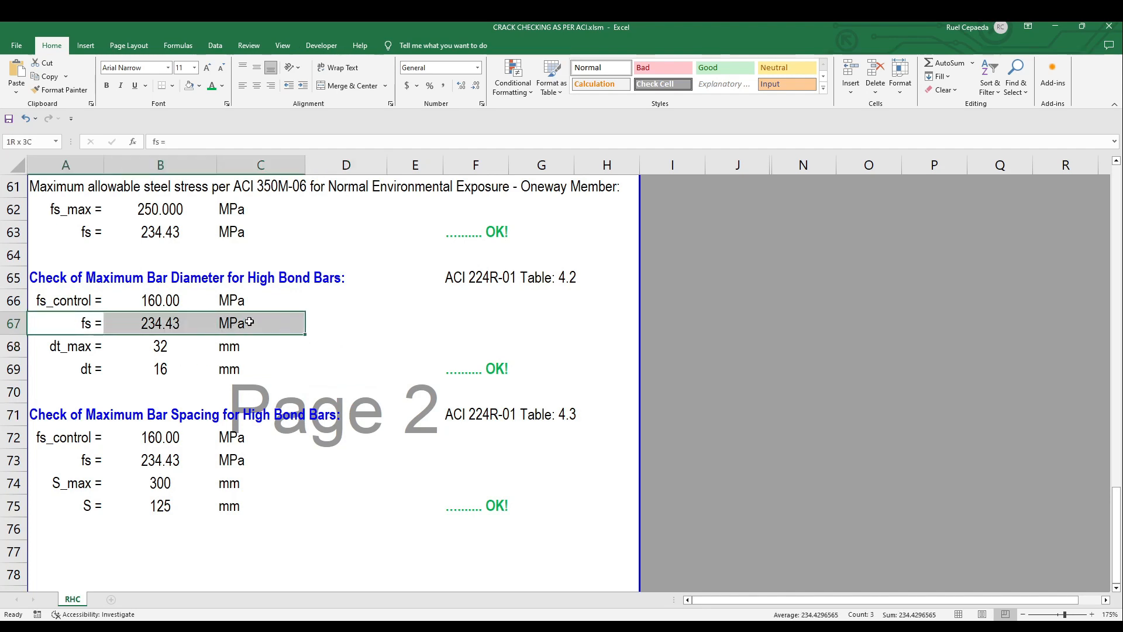
{"action": "left_click", "coordinate": [346, 368]}
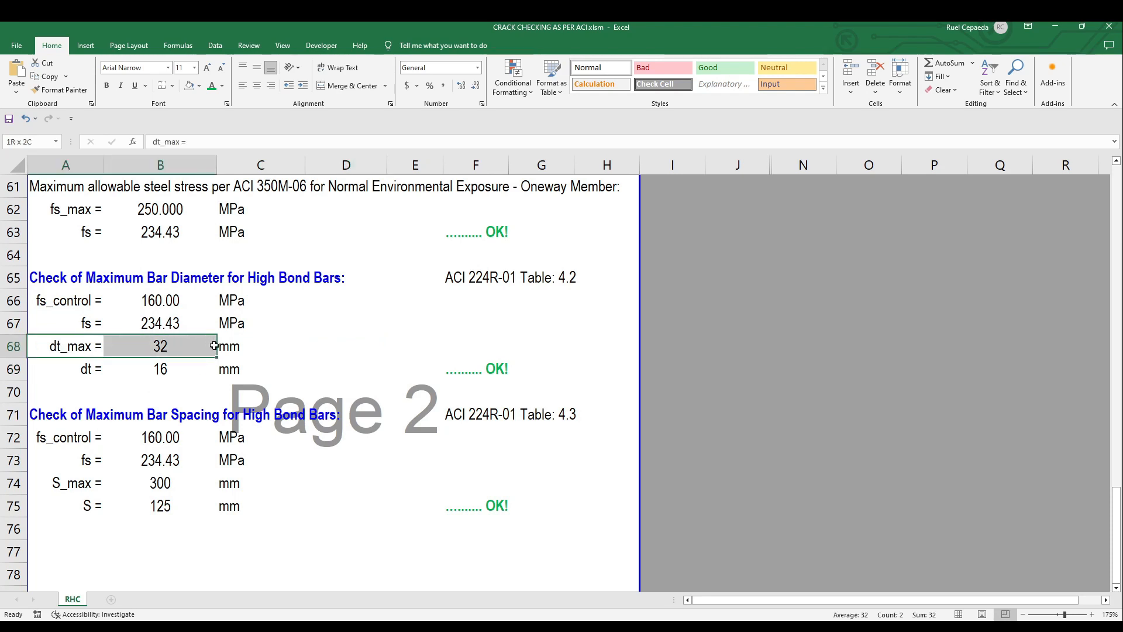
{"action": "left_click", "coordinate": [160, 346]}
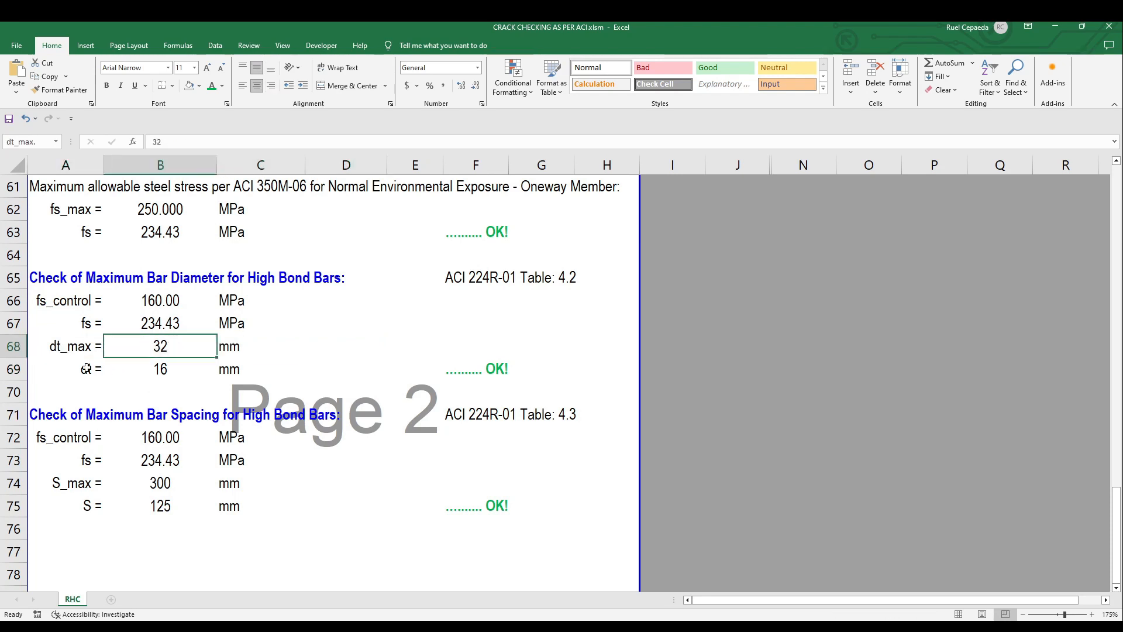
{"action": "left_click", "coordinate": [345, 322]}
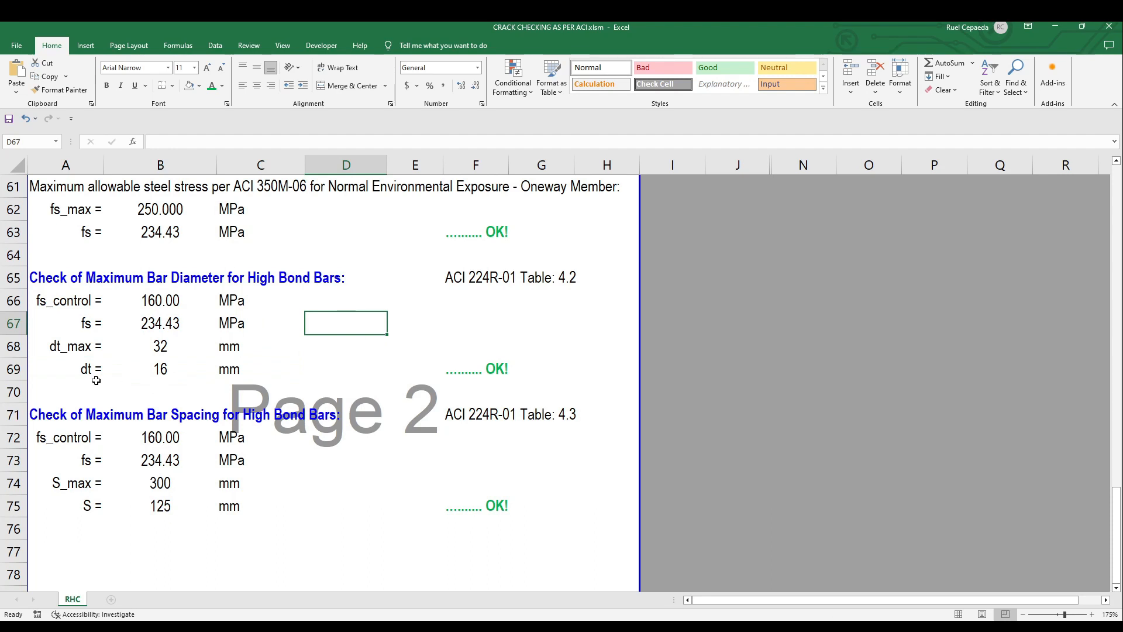
{"action": "mouse_move", "coordinate": [179, 386]}
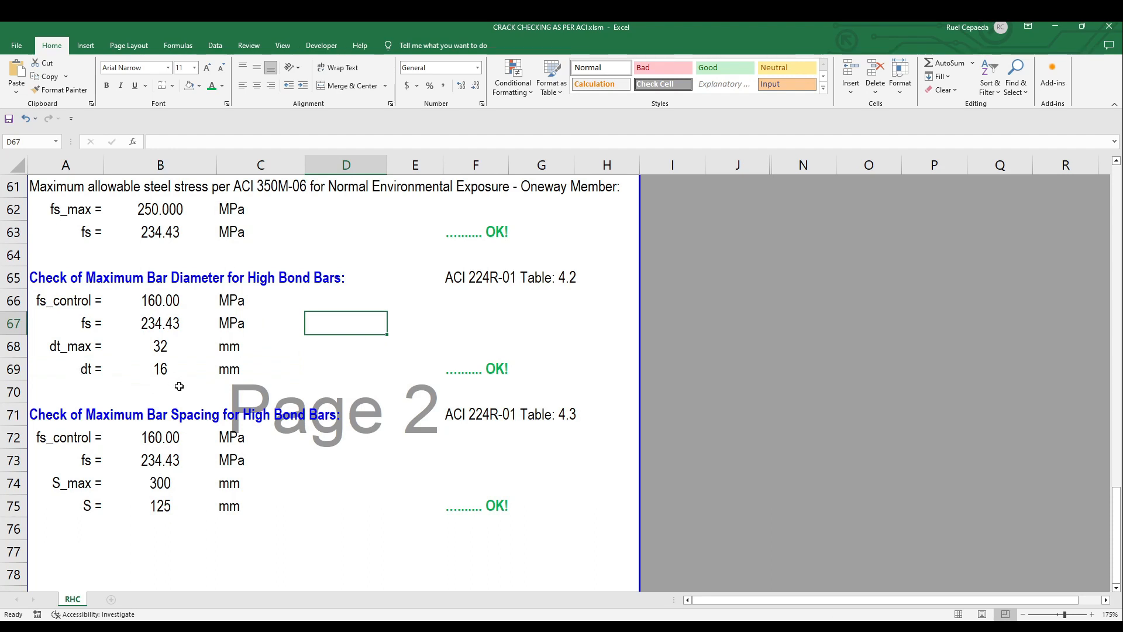
{"action": "left_click", "coordinate": [475, 368]}
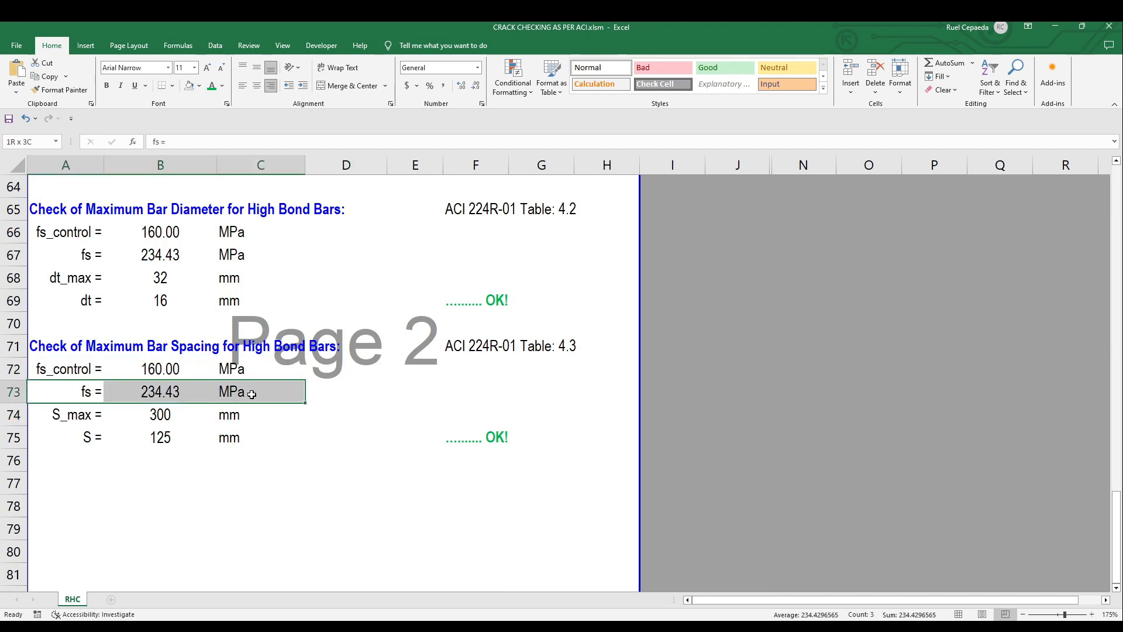
Review the S_max row and spacing formula: S 125 mm versus S_max 300 mm
{"action": "left_click", "coordinate": [159, 415]}
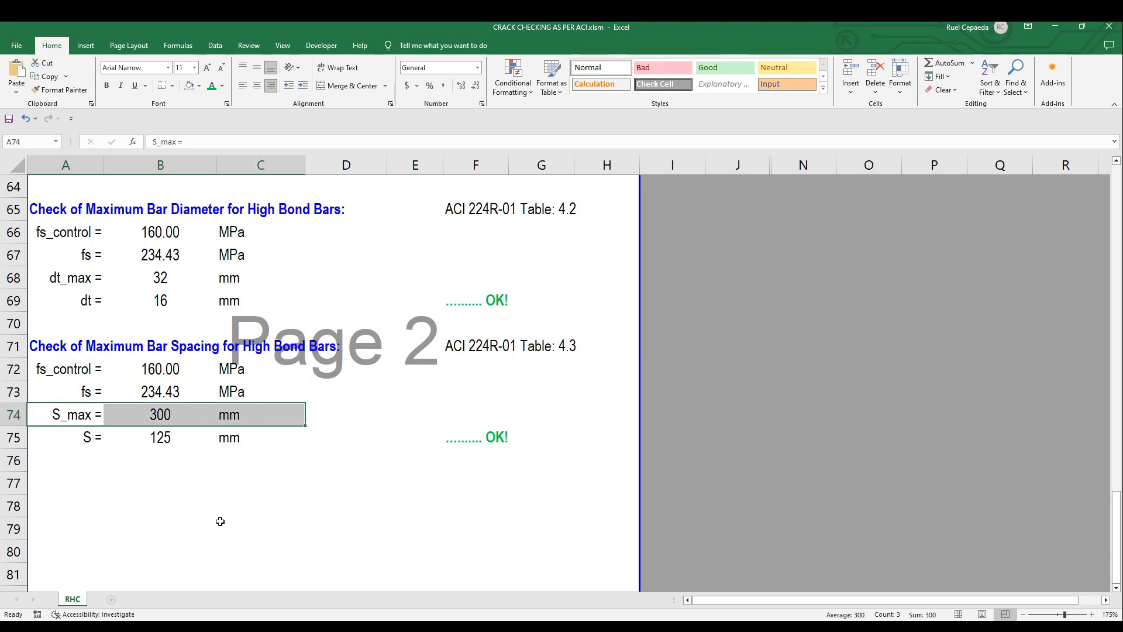
{"action": "left_click", "coordinate": [160, 414]}
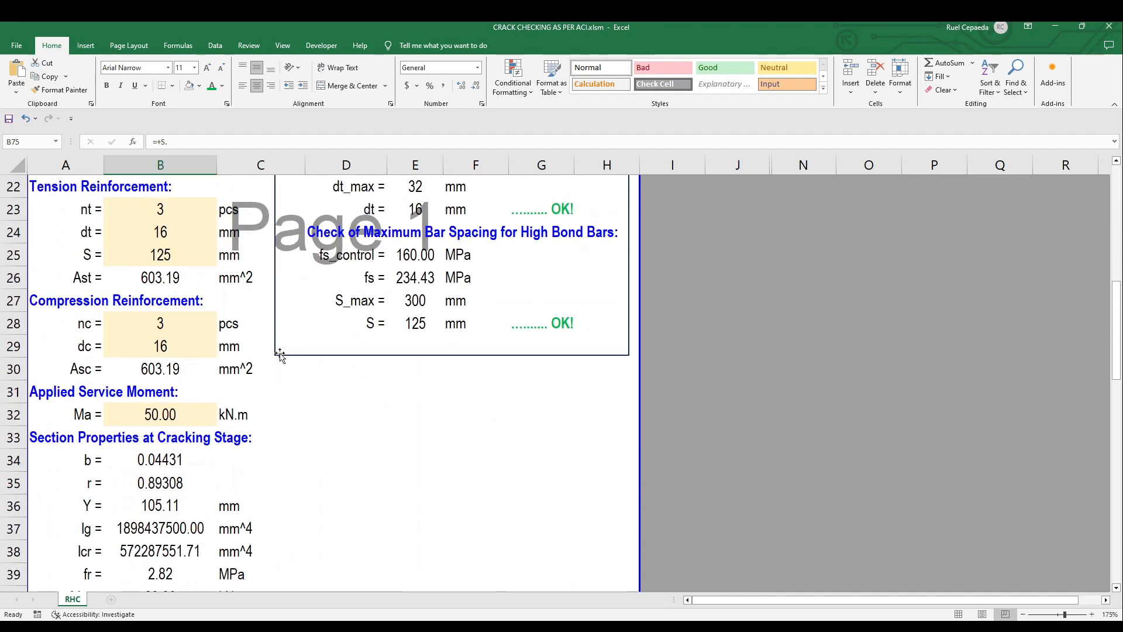
{"action": "scroll", "scroll_direction": "down", "scroll_amount": 3}
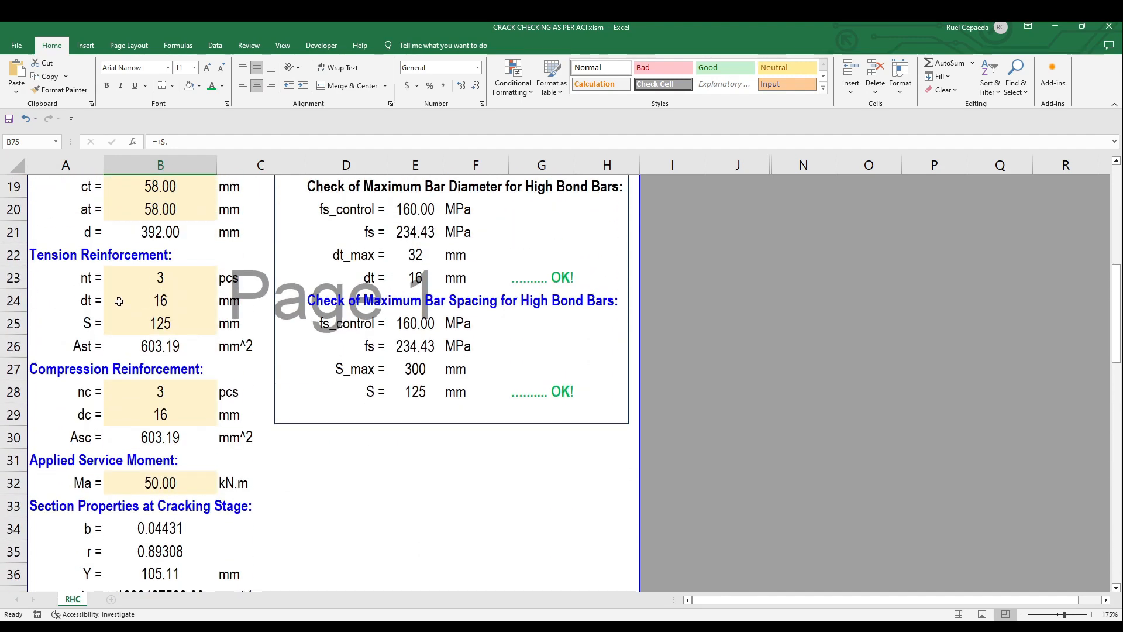
{"action": "scroll", "scroll_direction": "down", "scroll_amount": 3}
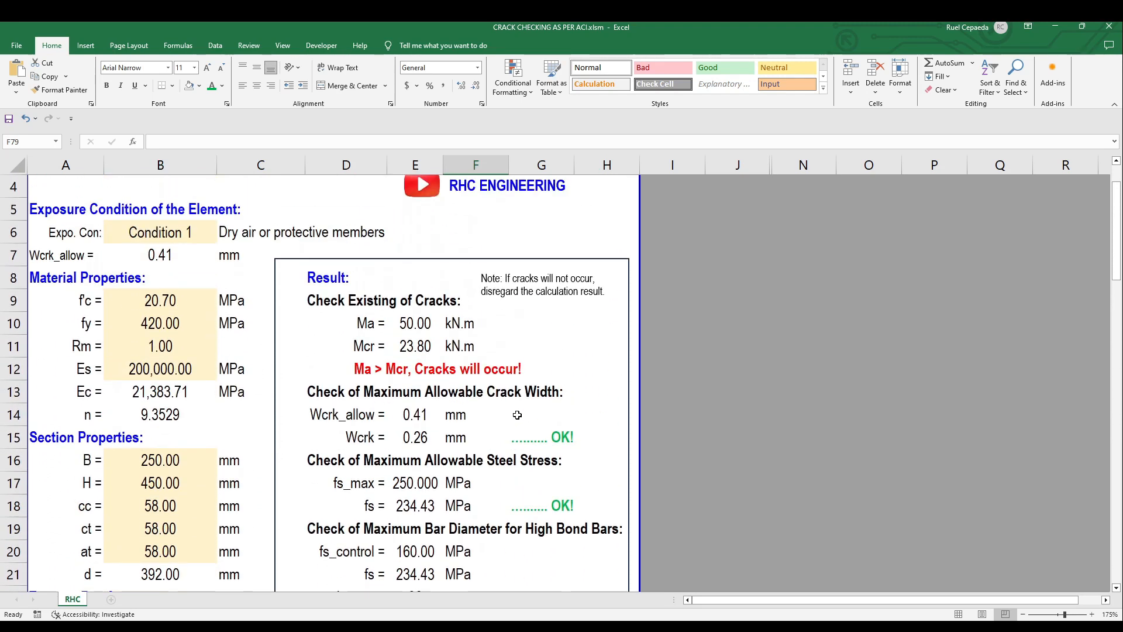
{"action": "scroll", "scroll_direction": "down", "scroll_amount": 3}
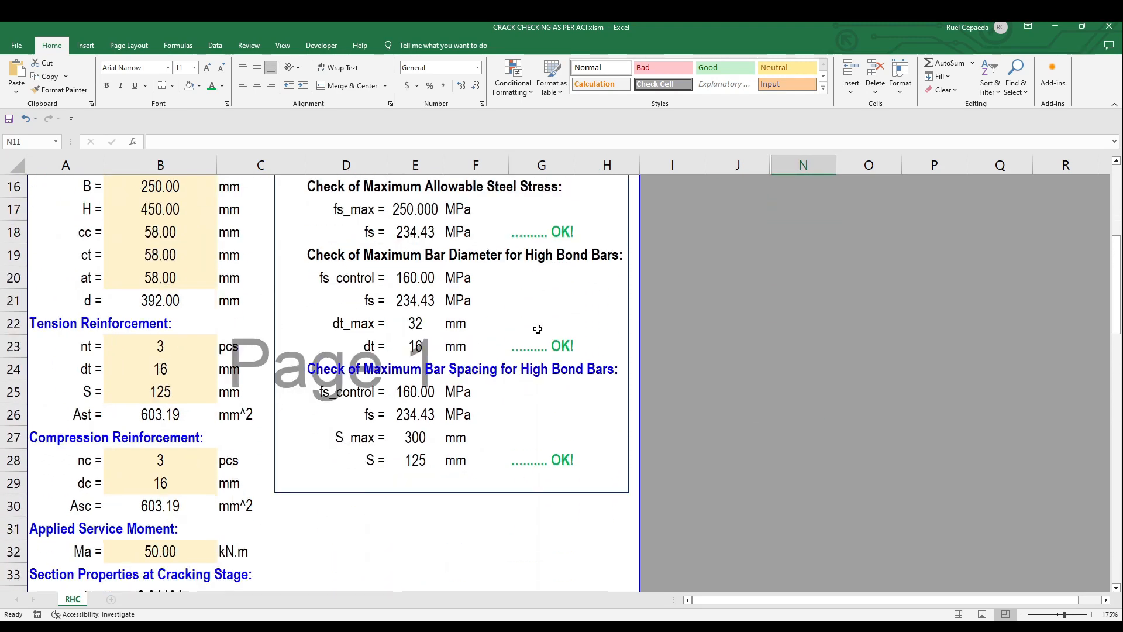
{"action": "scroll", "scroll_direction": "up", "scroll_amount": 3}
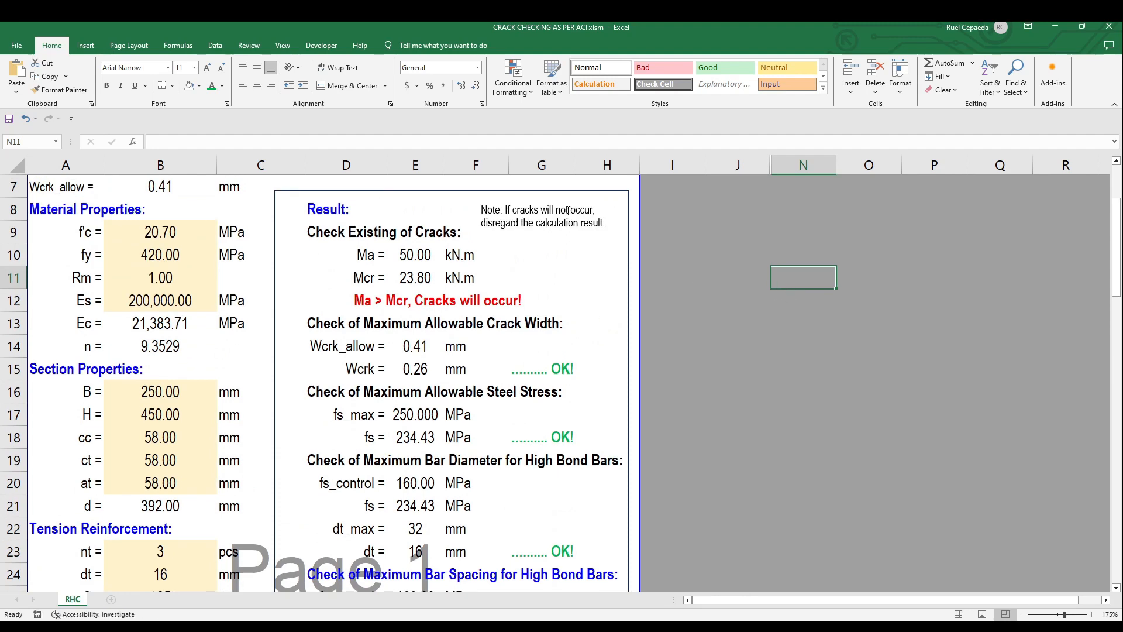
{"action": "left_click", "coordinate": [545, 216]}
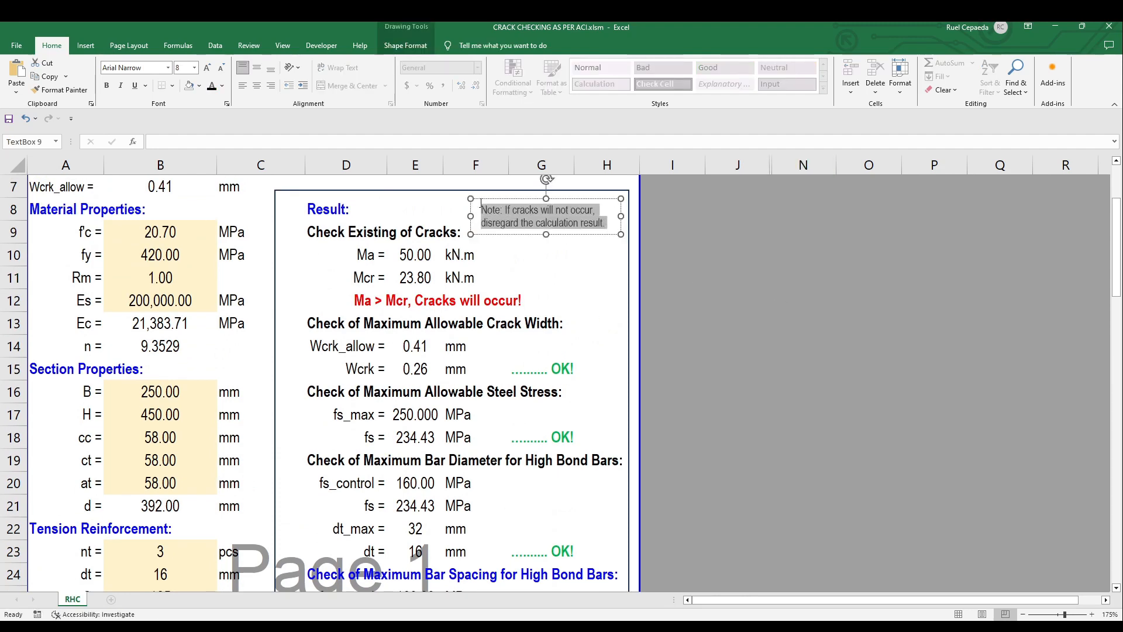
{"action": "left_click", "coordinate": [737, 345]}
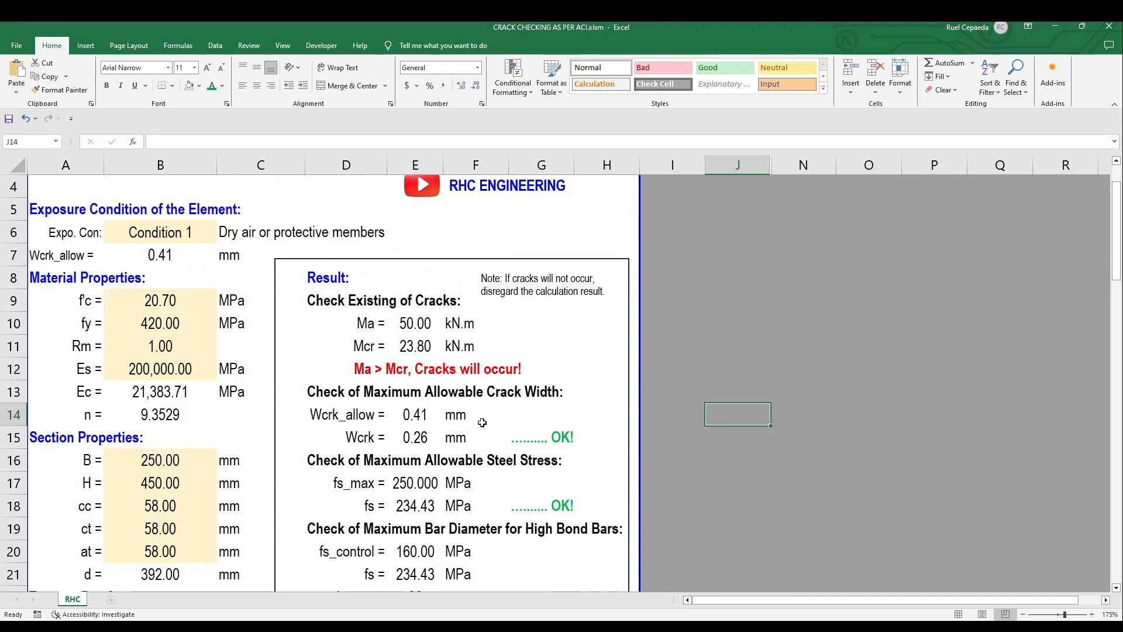
{"action": "scroll", "scroll_direction": "down", "scroll_amount": 3}
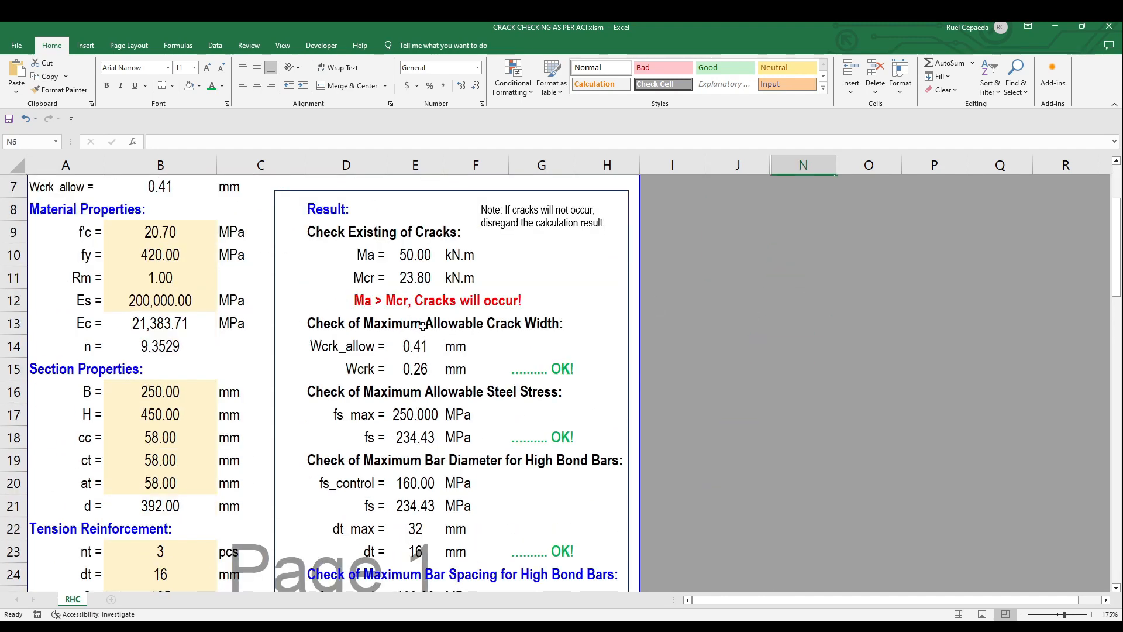
{"action": "mouse_move", "coordinate": [329, 317]}
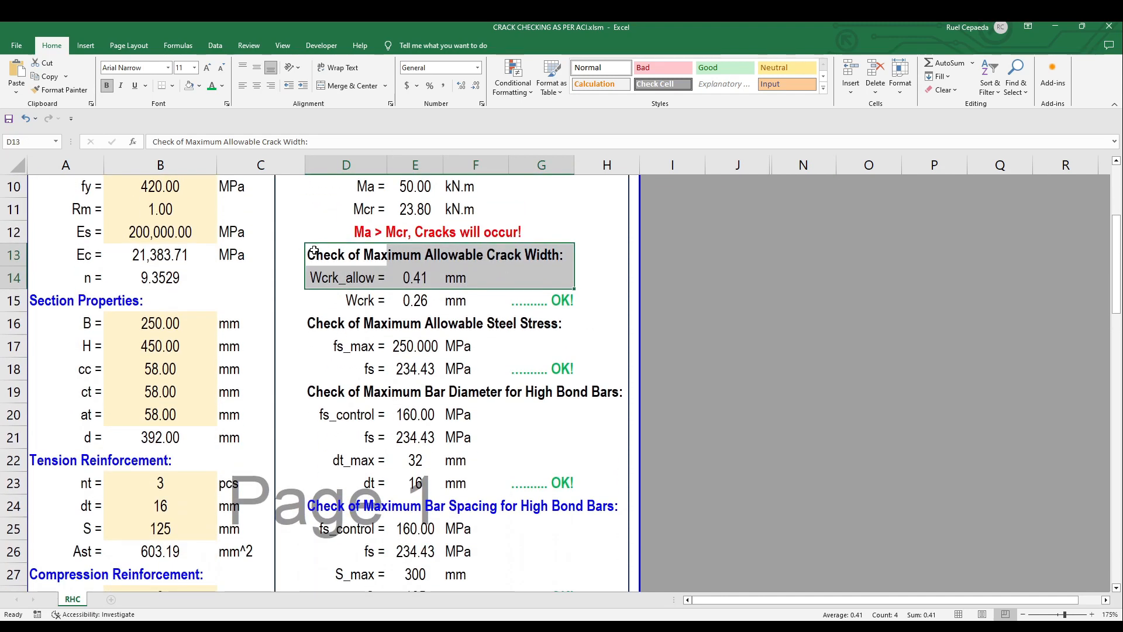
{"action": "scroll", "scroll_direction": "down", "scroll_amount": 3}
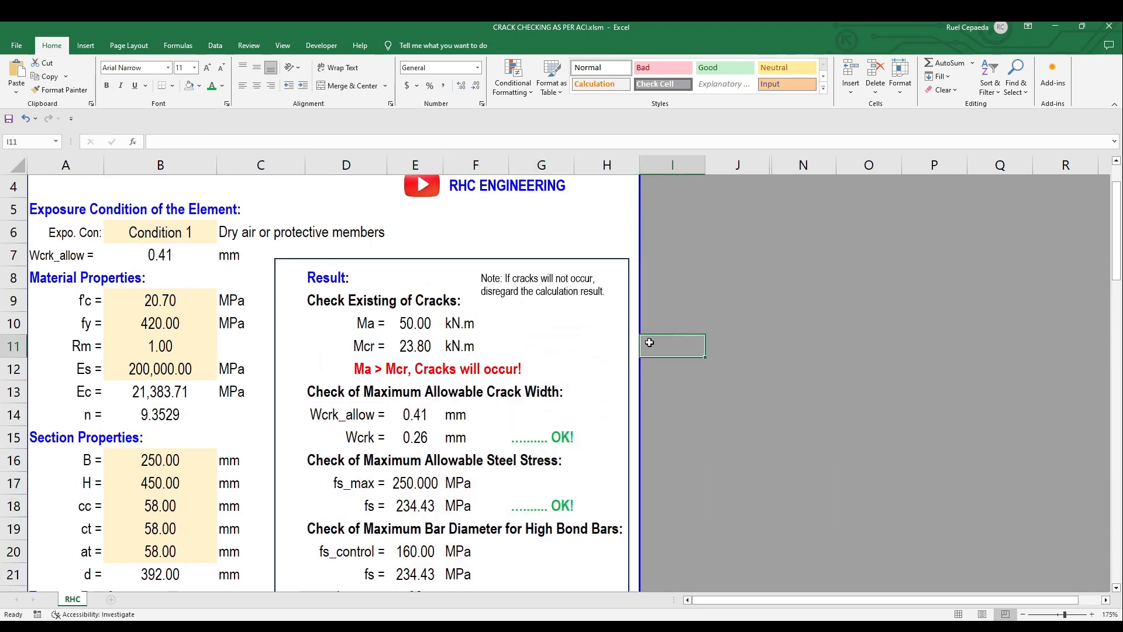
{"action": "scroll", "scroll_direction": "down", "scroll_amount": 3}
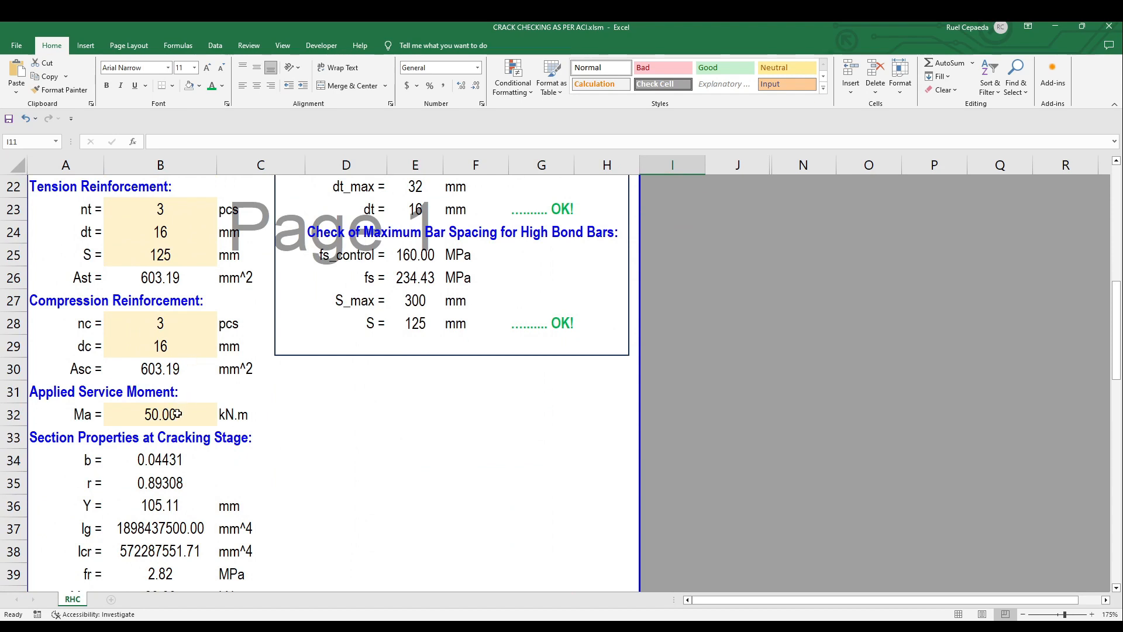
Enter 1.00 kN·m for Ma and confirm cracks will not occur (Wcrk 0.01 mm)
{"action": "type", "text": "1.00"}
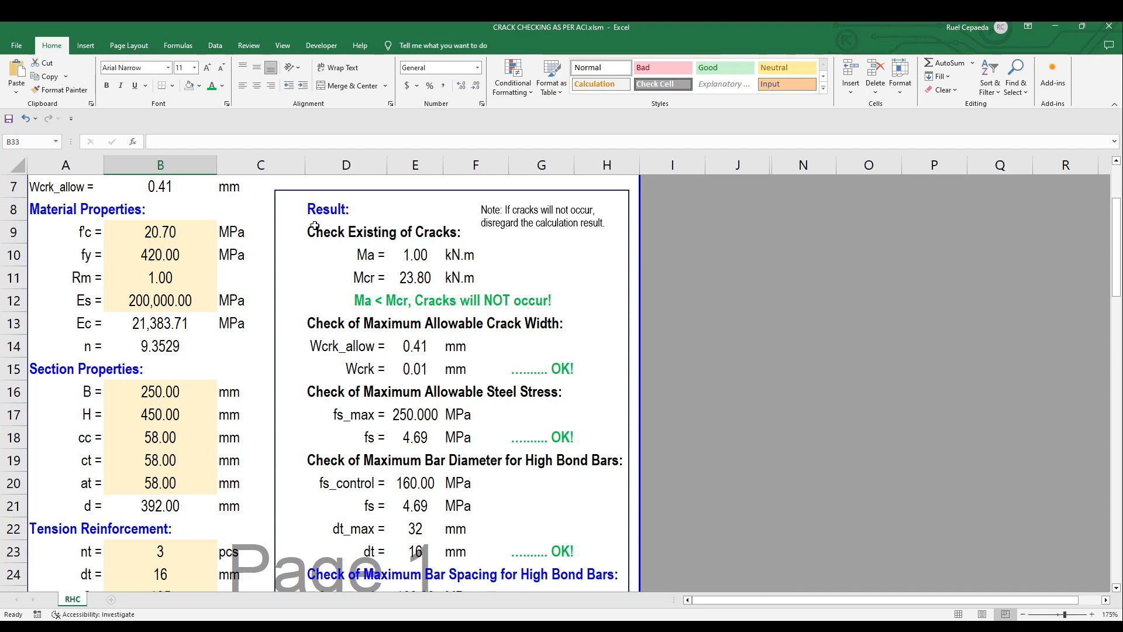
{"action": "mouse_move", "coordinate": [430, 261]}
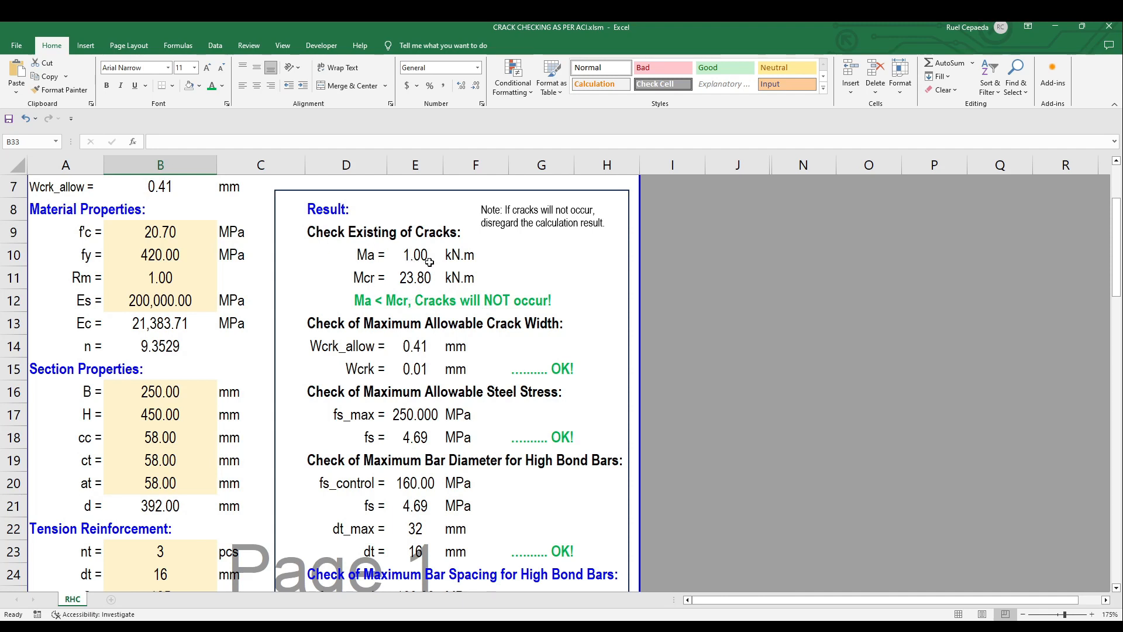
{"action": "mouse_move", "coordinate": [397, 278]}
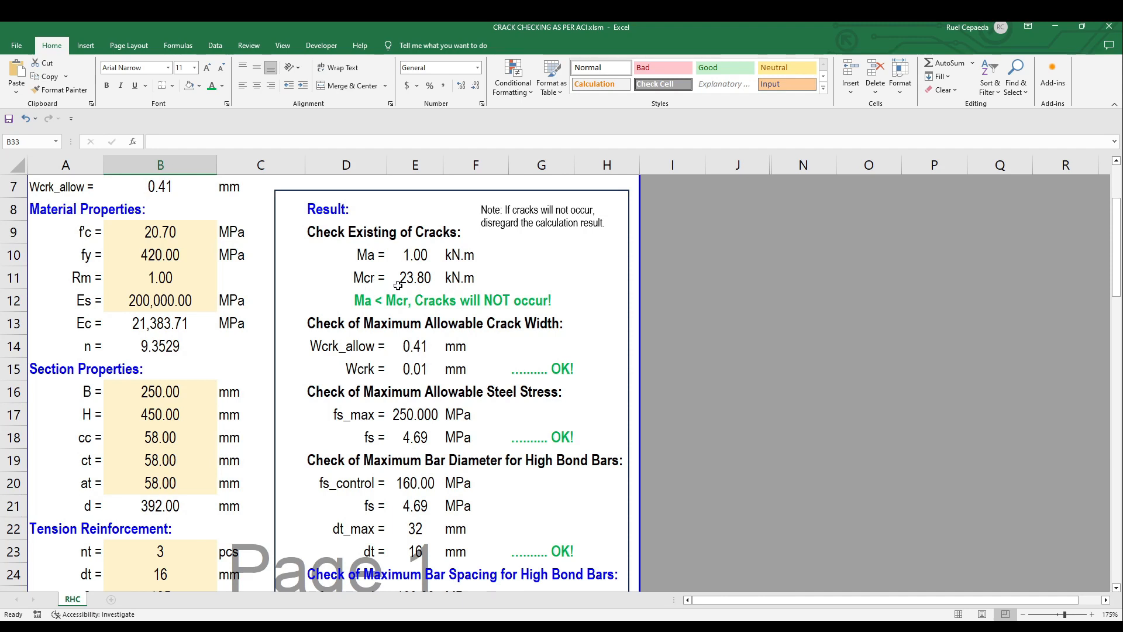
{"action": "mouse_move", "coordinate": [453, 297]}
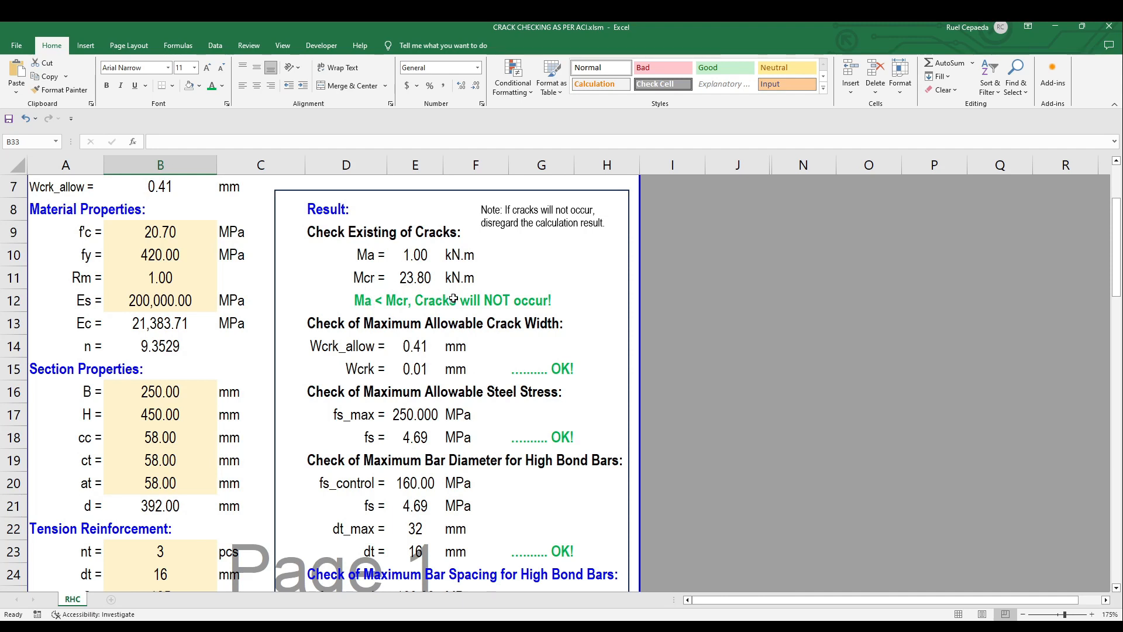
{"action": "mouse_move", "coordinate": [473, 257]}
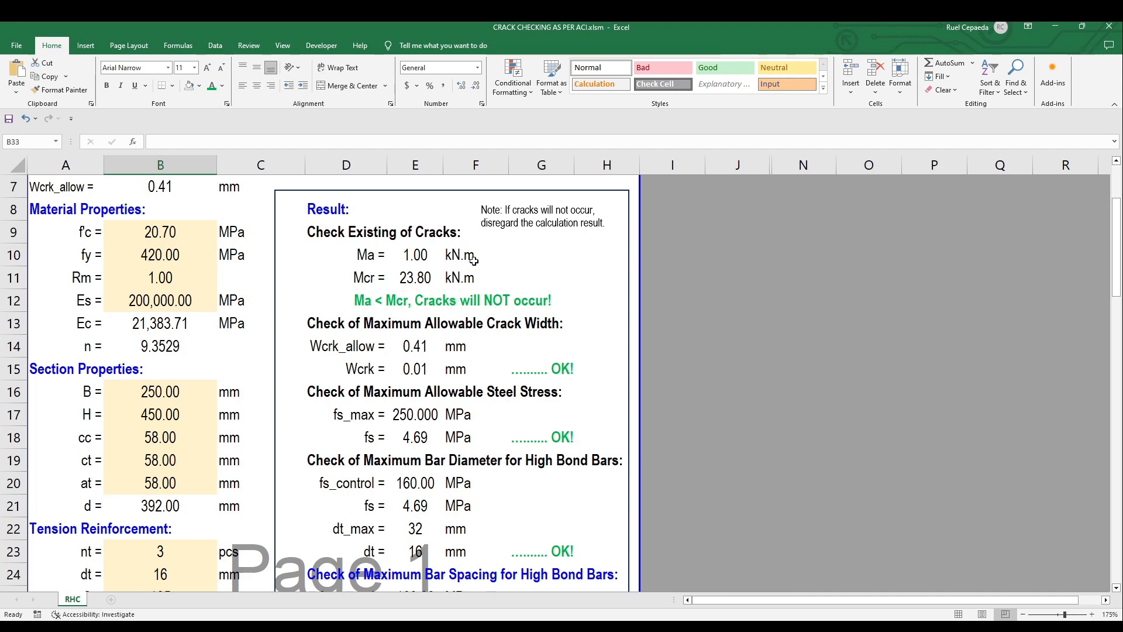
{"action": "mouse_move", "coordinate": [446, 277]}
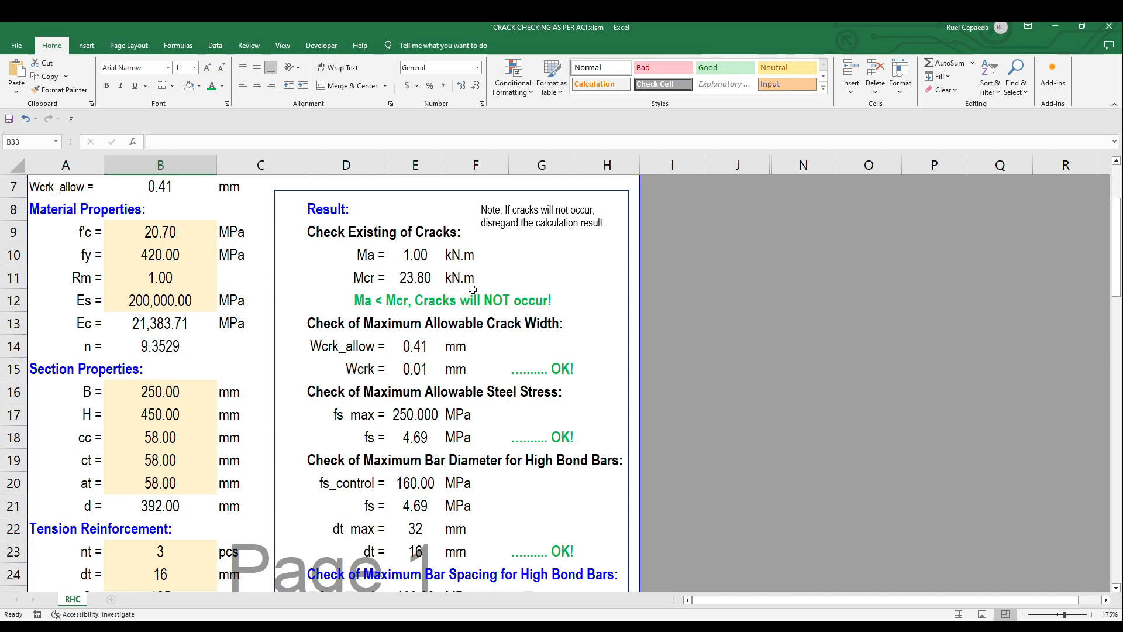
{"action": "scroll", "scroll_direction": "down", "scroll_amount": 3}
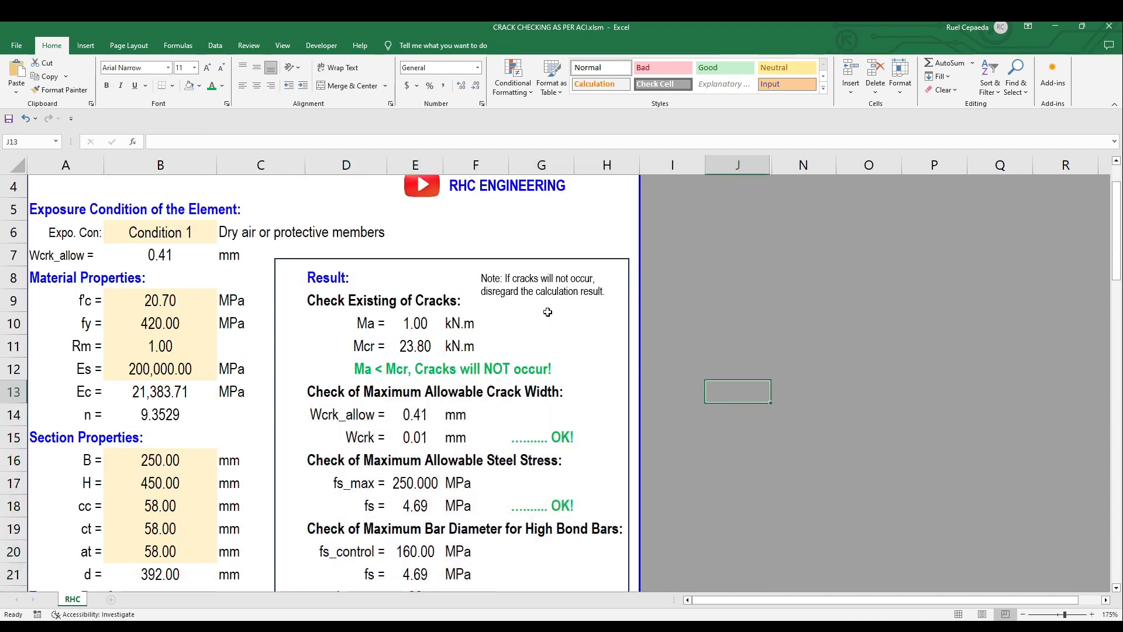
Set section height H to 500 mm and exposure to Condition 2 (humidity, moist air, soil)
{"action": "left_click", "coordinate": [543, 284]}
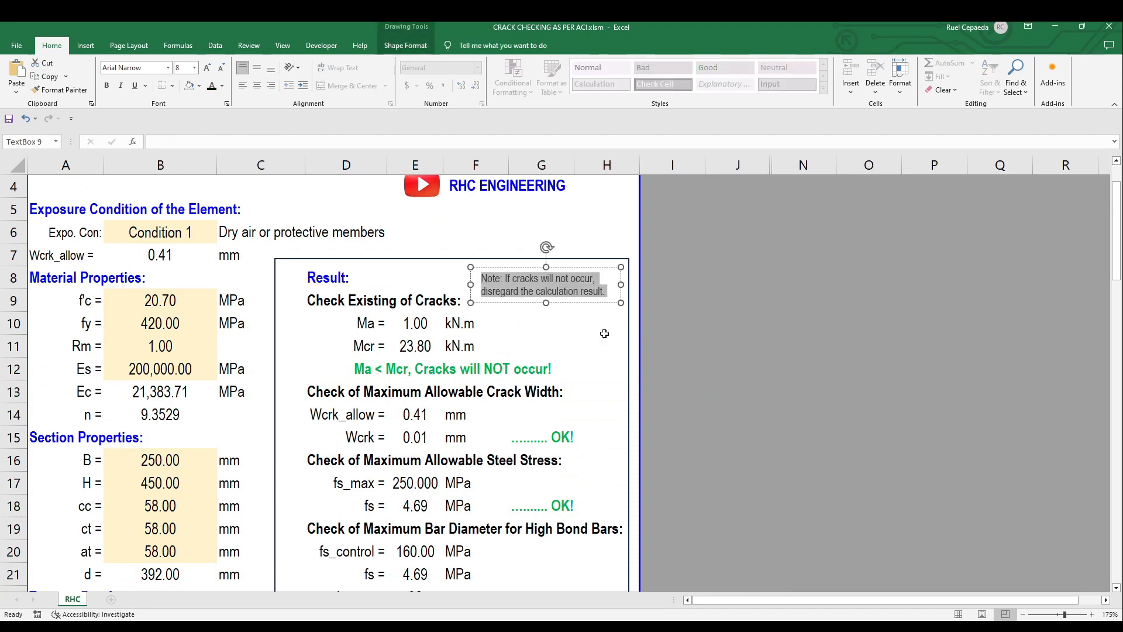
{"action": "scroll", "scroll_direction": "down", "scroll_amount": 3}
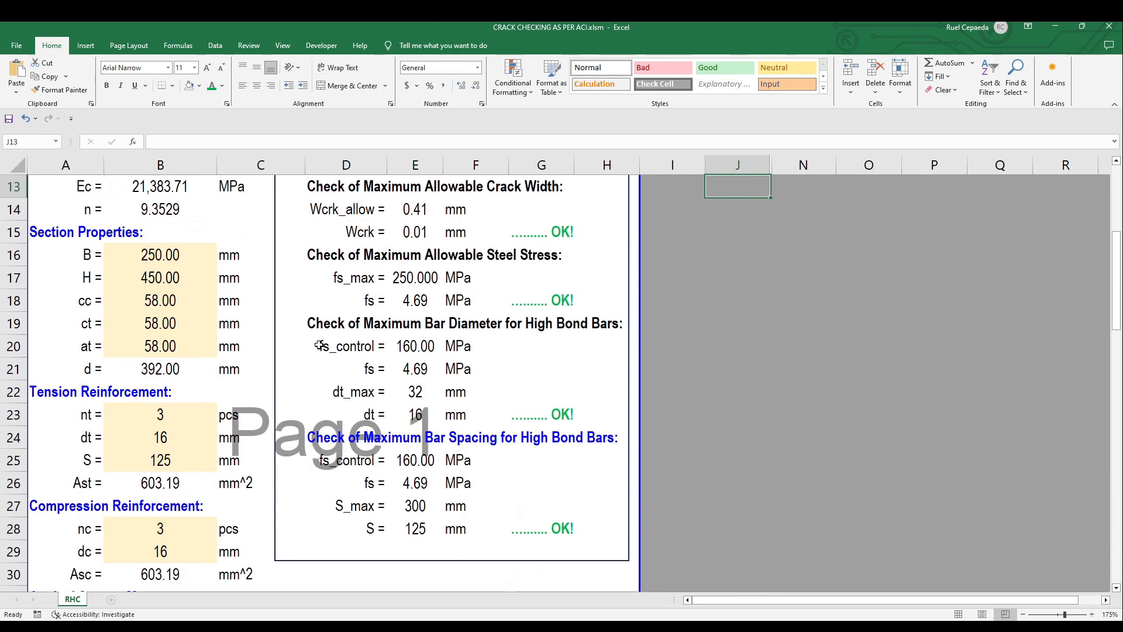
{"action": "type", "text": "60"}
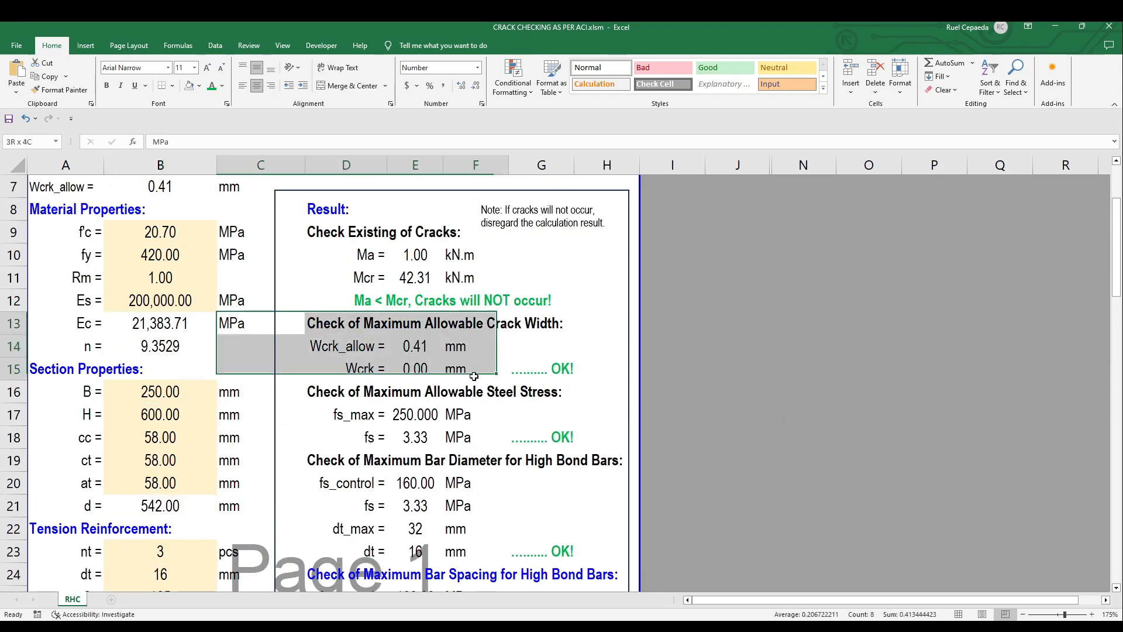
{"action": "scroll", "scroll_direction": "down", "scroll_amount": 3}
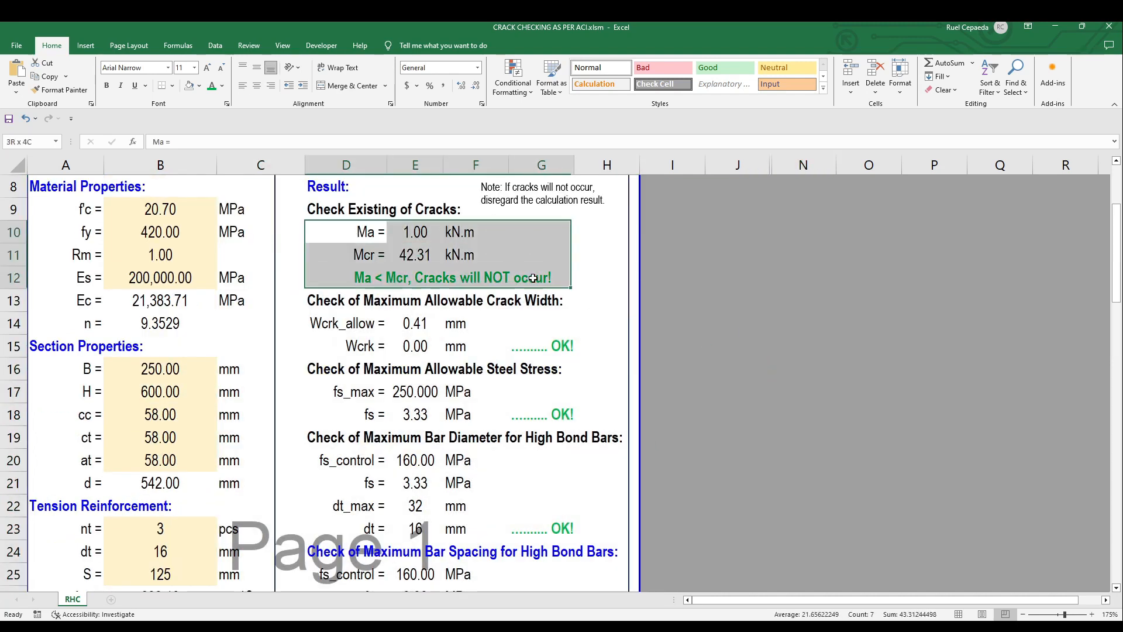
{"action": "left_click", "coordinate": [159, 392]}
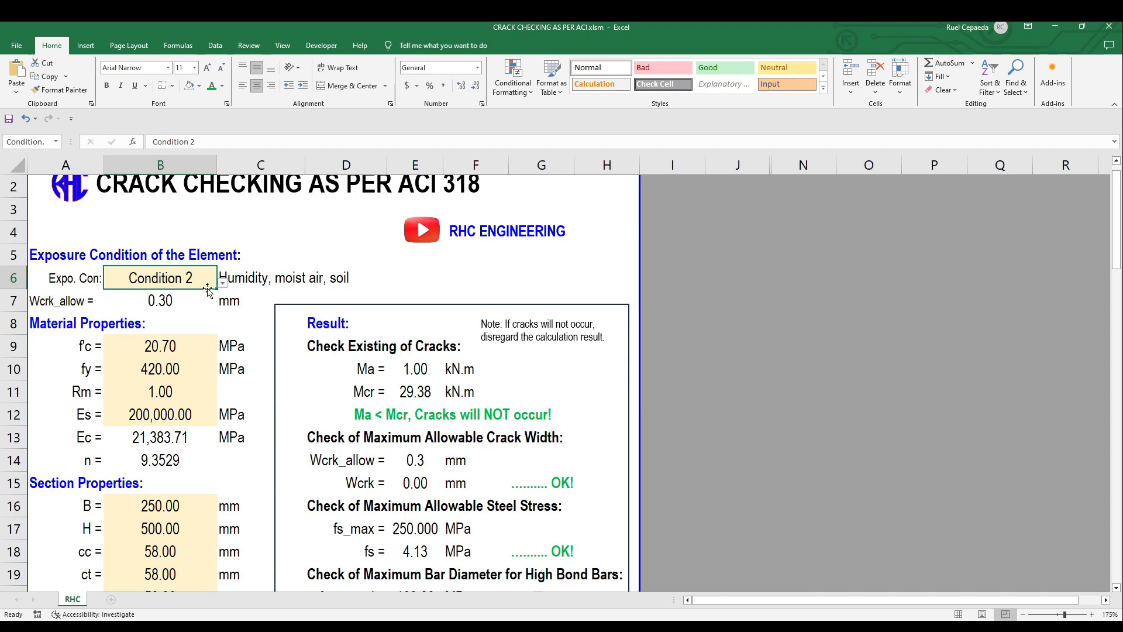
Enter 125 kN·m for Ma and review the failing Wcrk 0.55 mm and fs results
{"action": "scroll", "scroll_direction": "down", "scroll_amount": 3}
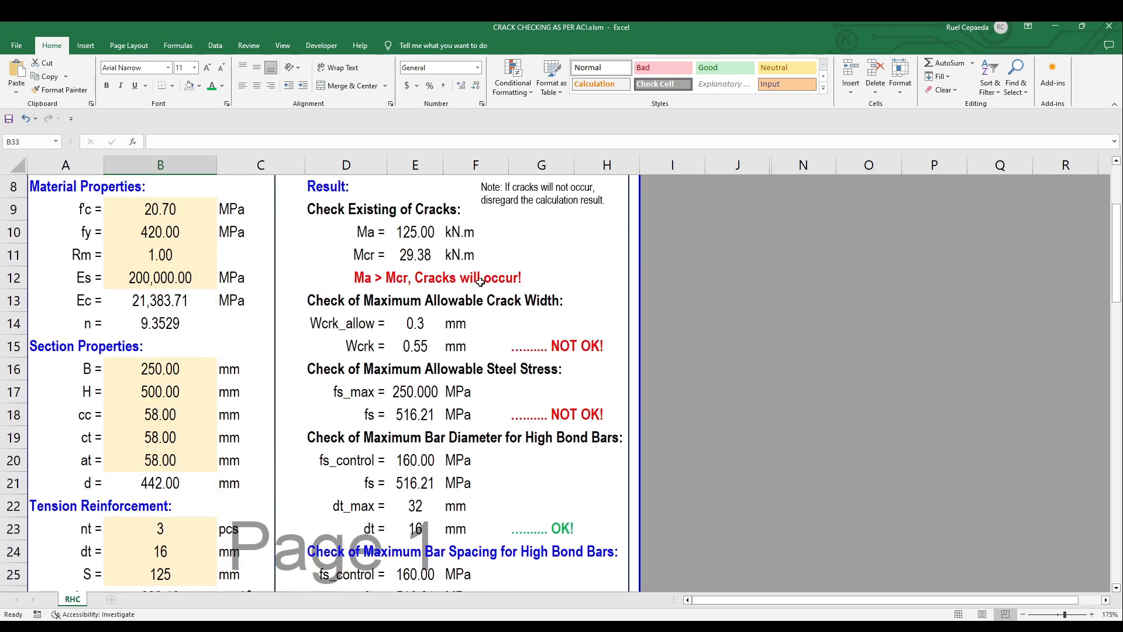
{"action": "left_click", "coordinate": [803, 300]}
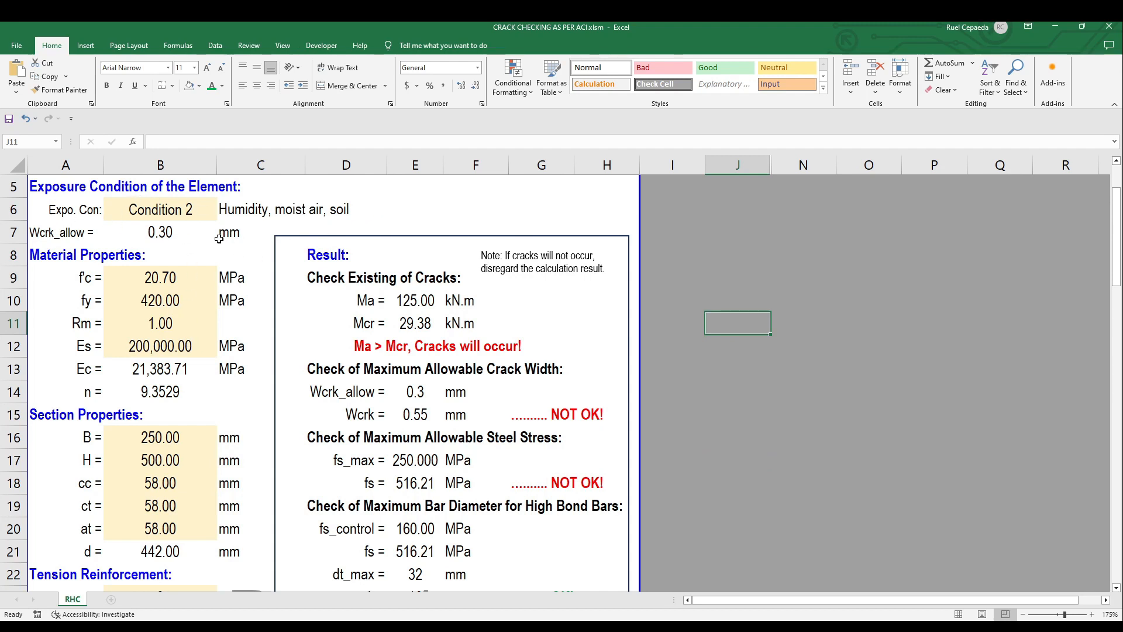
Set compression bars nc to 10, giving Asc of 2,010.62 mm²
{"action": "scroll", "scroll_direction": "down", "scroll_amount": 3}
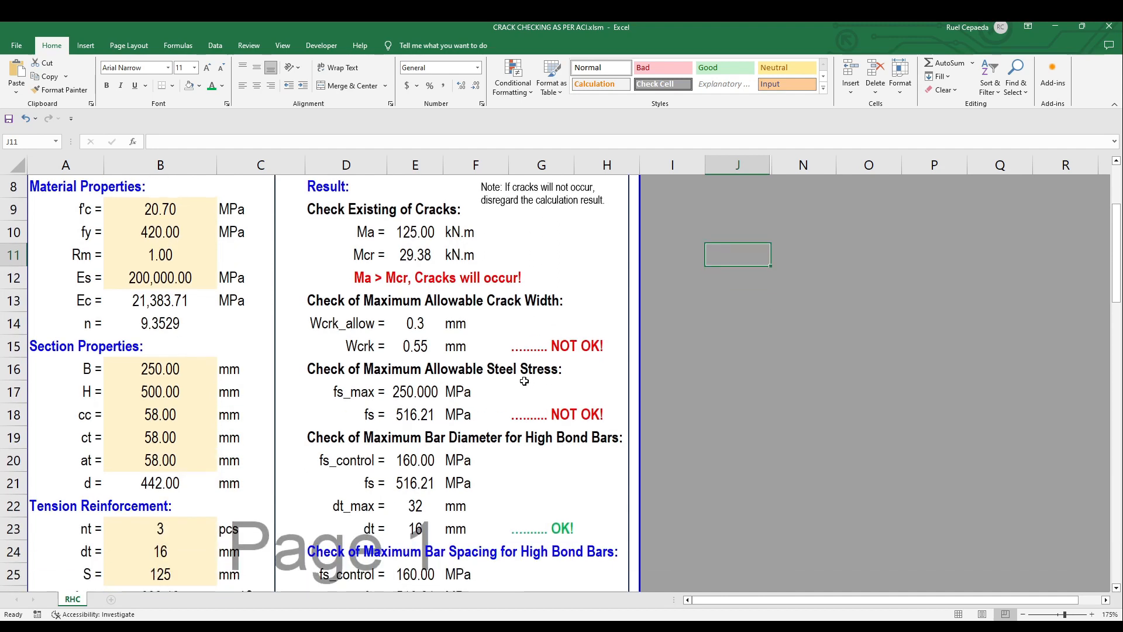
{"action": "left_click", "coordinate": [160, 391]}
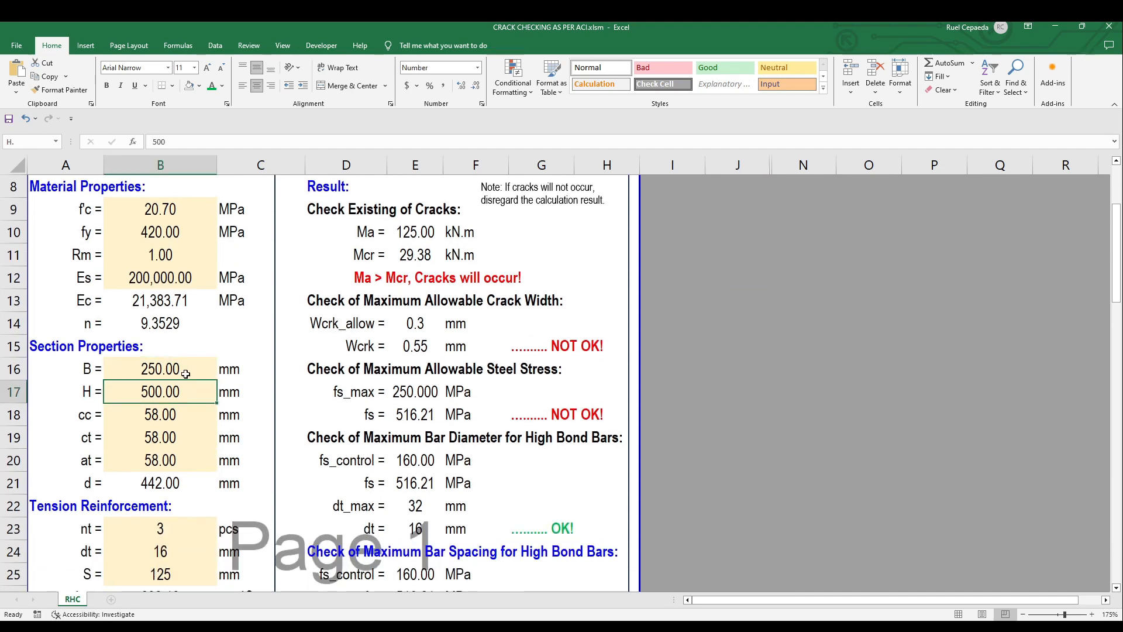
{"action": "scroll", "scroll_direction": "down", "scroll_amount": 3}
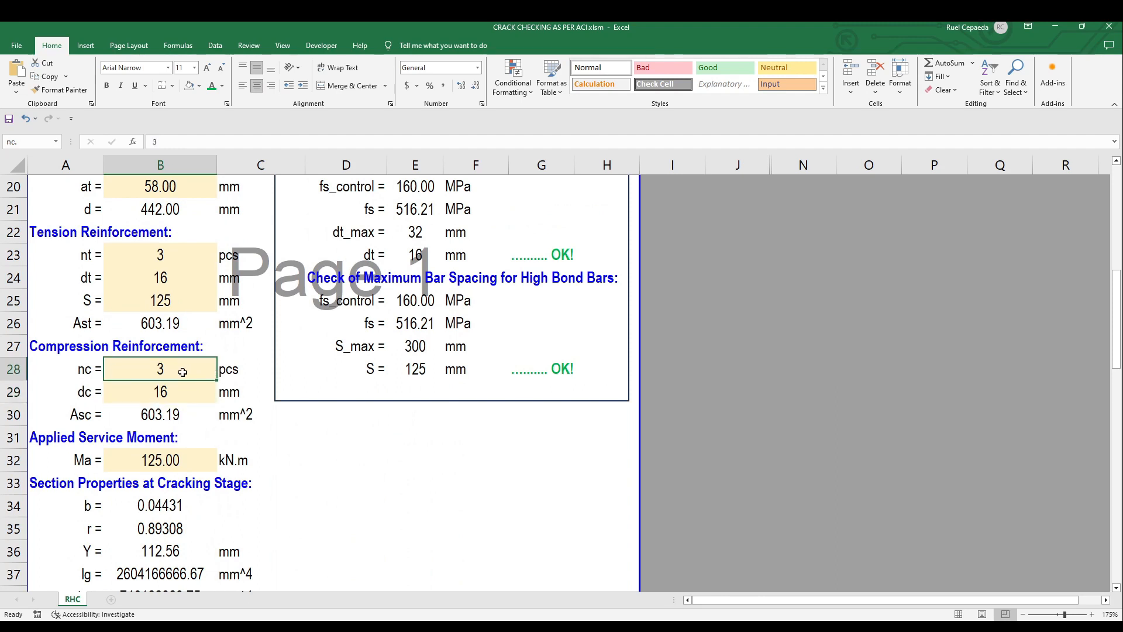
{"action": "type", "text": "4"}
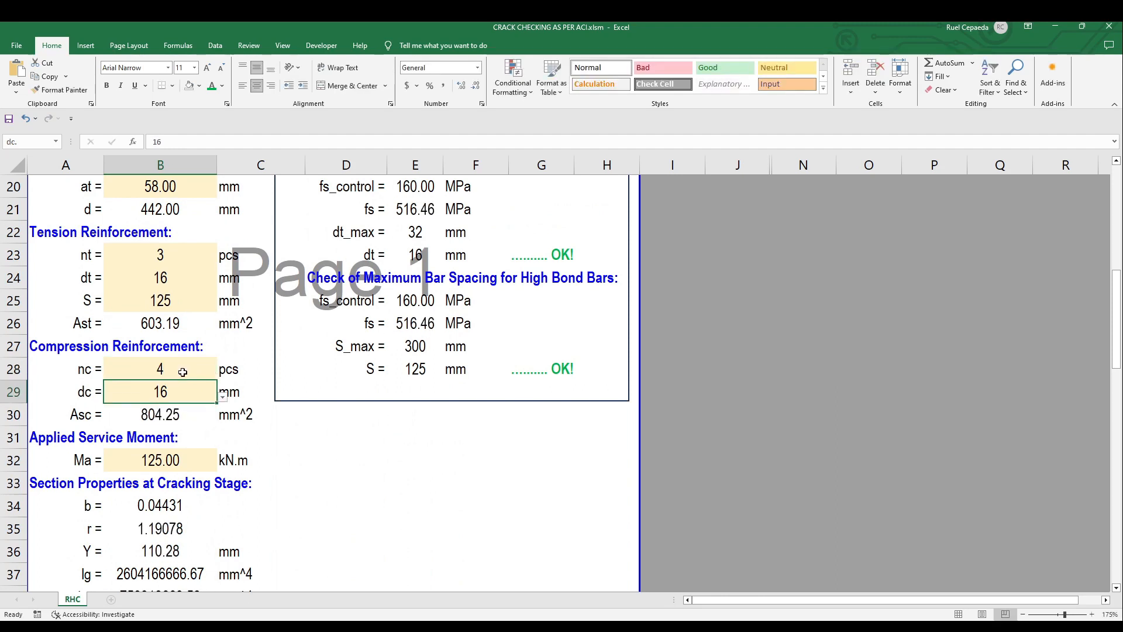
{"action": "left_click", "coordinate": [160, 367]}
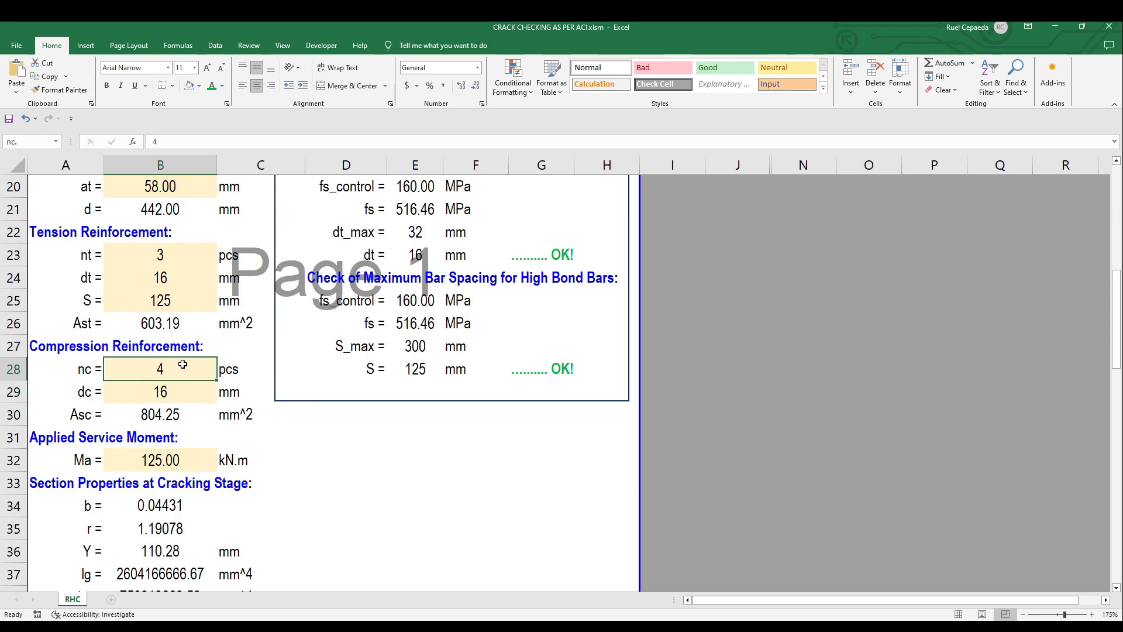
{"action": "scroll", "scroll_direction": "up", "scroll_amount": 3}
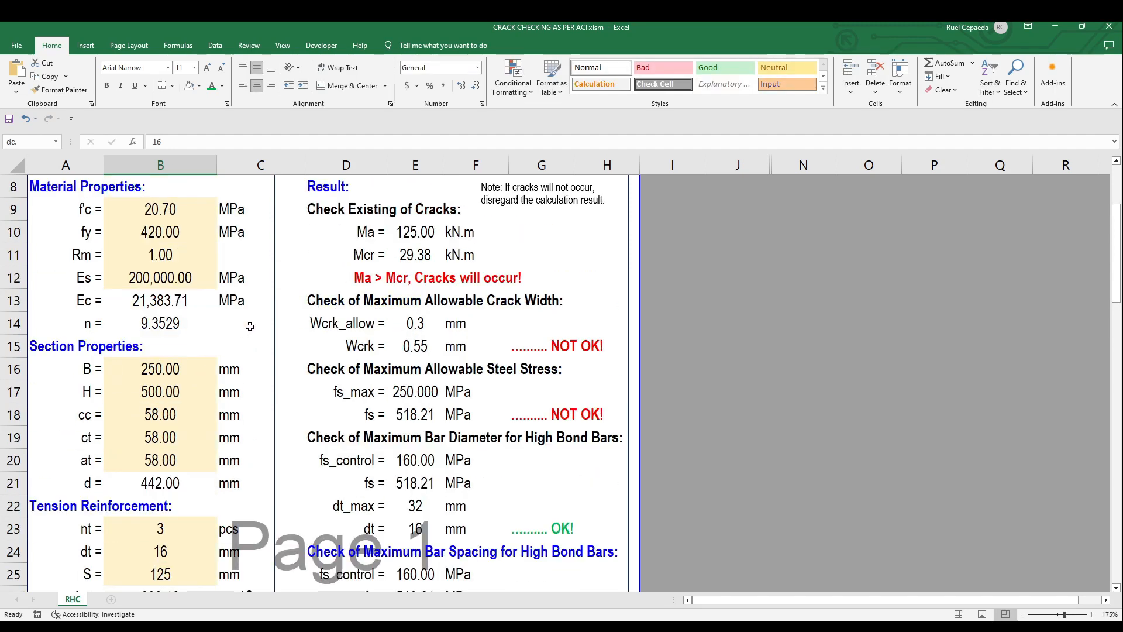
{"action": "scroll", "scroll_direction": "down", "scroll_amount": 3}
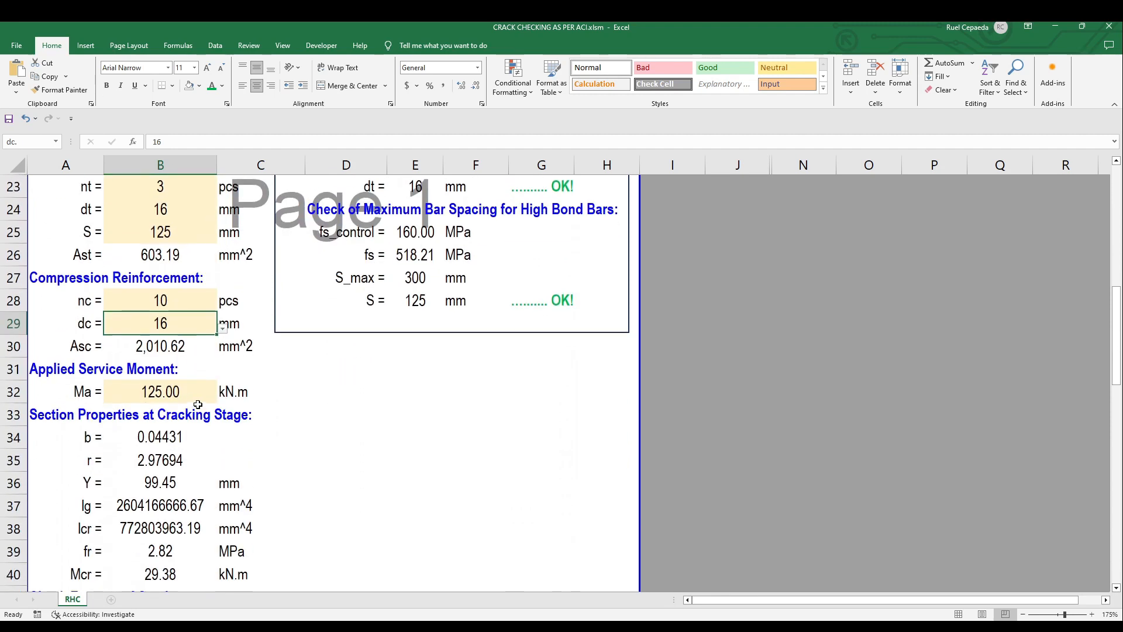
Set section width B to 300 mm and raise height H toward 850 mm
{"action": "scroll", "scroll_direction": "up", "scroll_amount": 3}
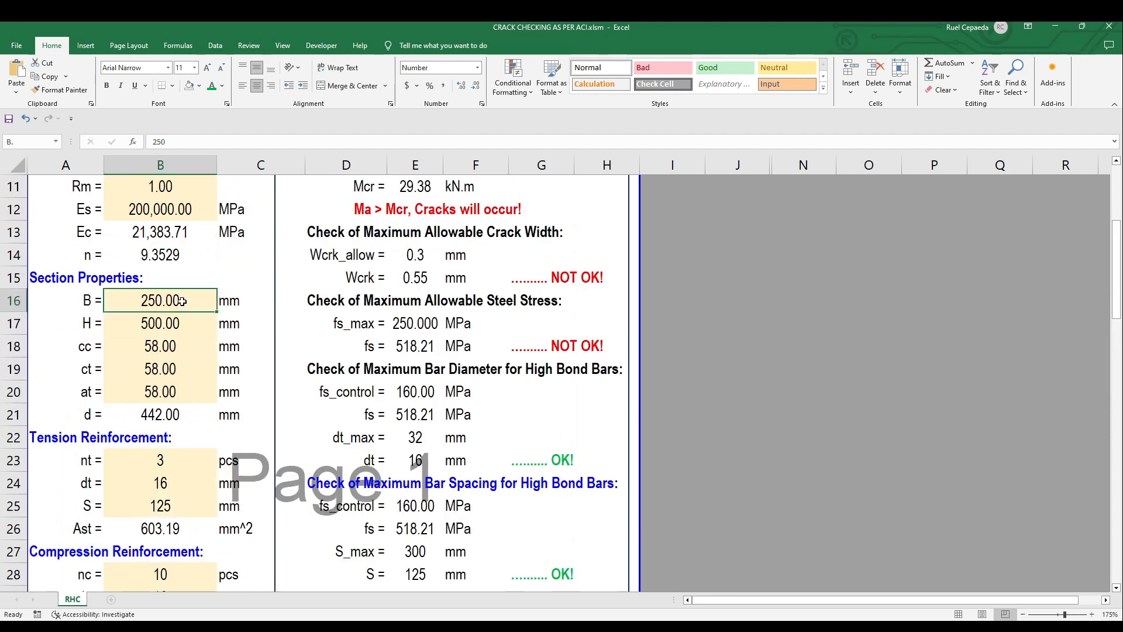
{"action": "type", "text": "300"}
{"action": "left_click", "coordinate": [159, 323]}
{"action": "type", "text": "800"}
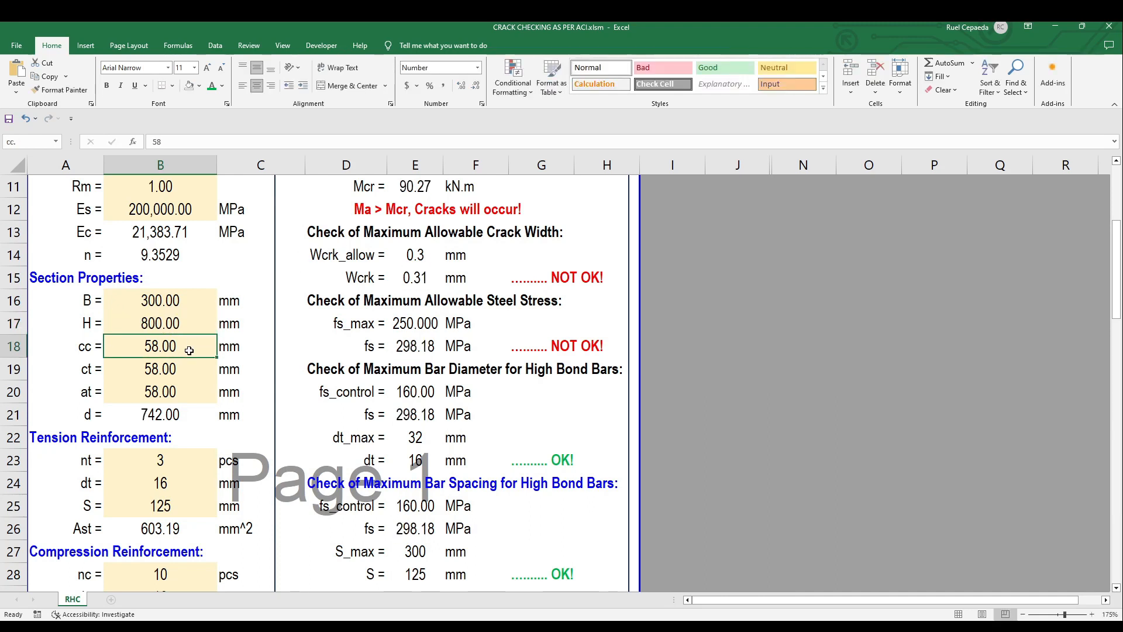
{"action": "type", "text": "85"}
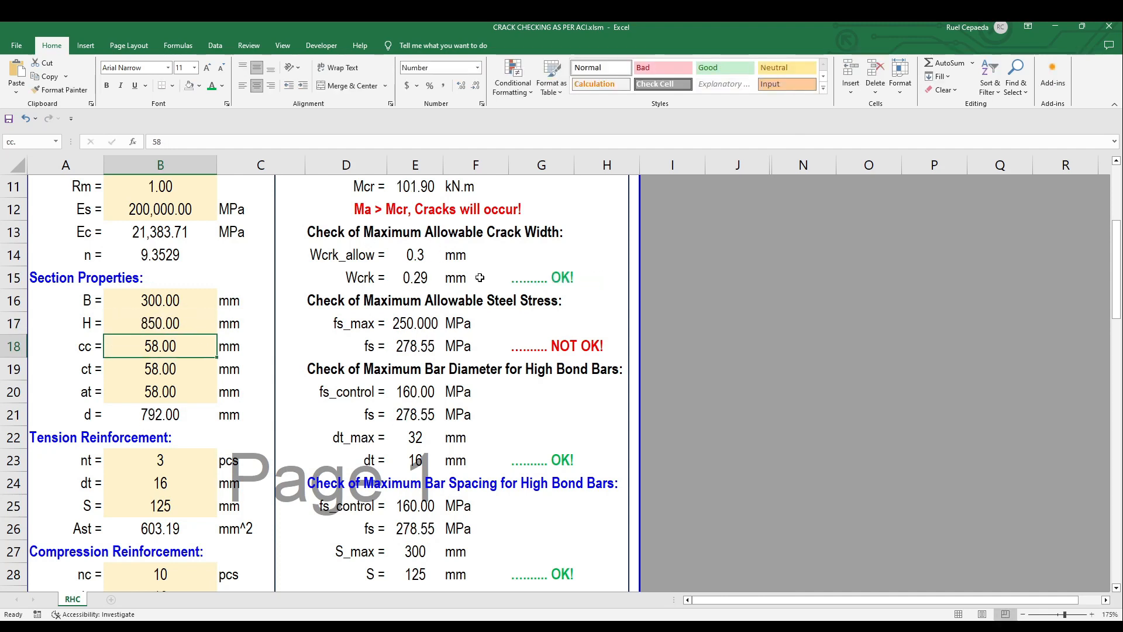
{"action": "mouse_move", "coordinate": [533, 247]}
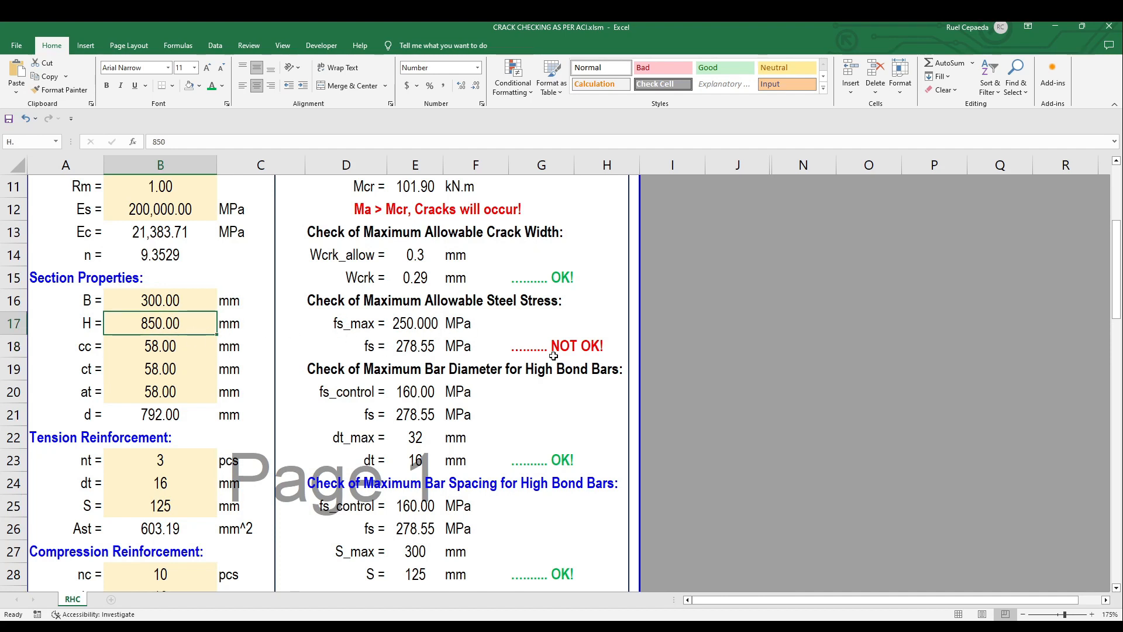
{"action": "mouse_move", "coordinate": [198, 351]}
{"action": "type", "text": "900"}
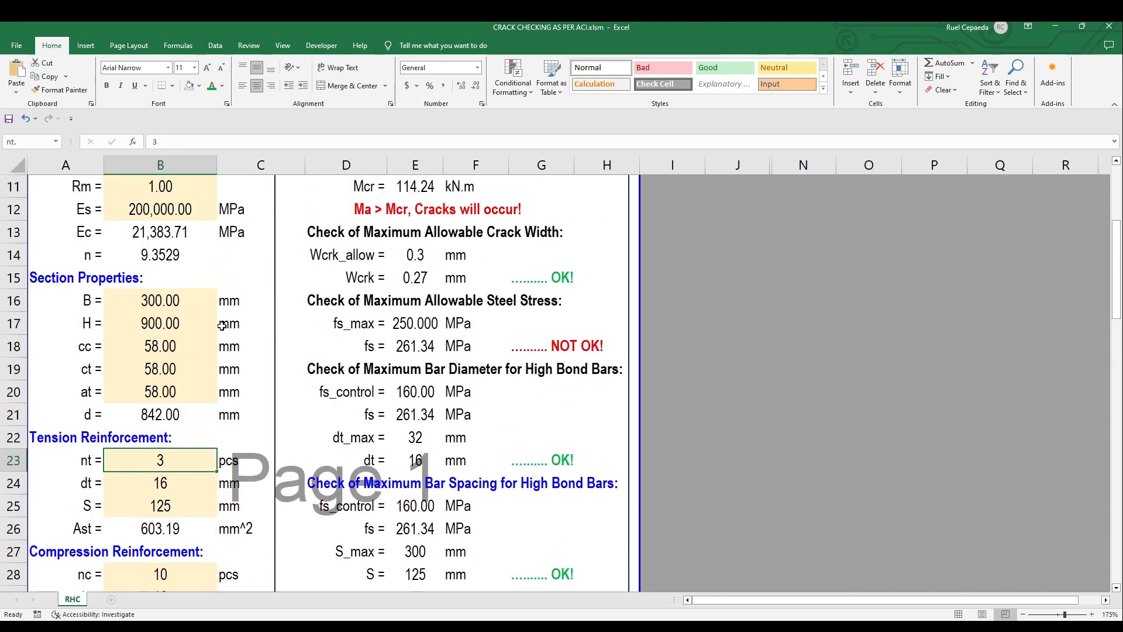
Set tension bars nt to 10, height H to 500 mm and compression bars nc to 3
{"action": "scroll", "scroll_direction": "down", "scroll_amount": 3}
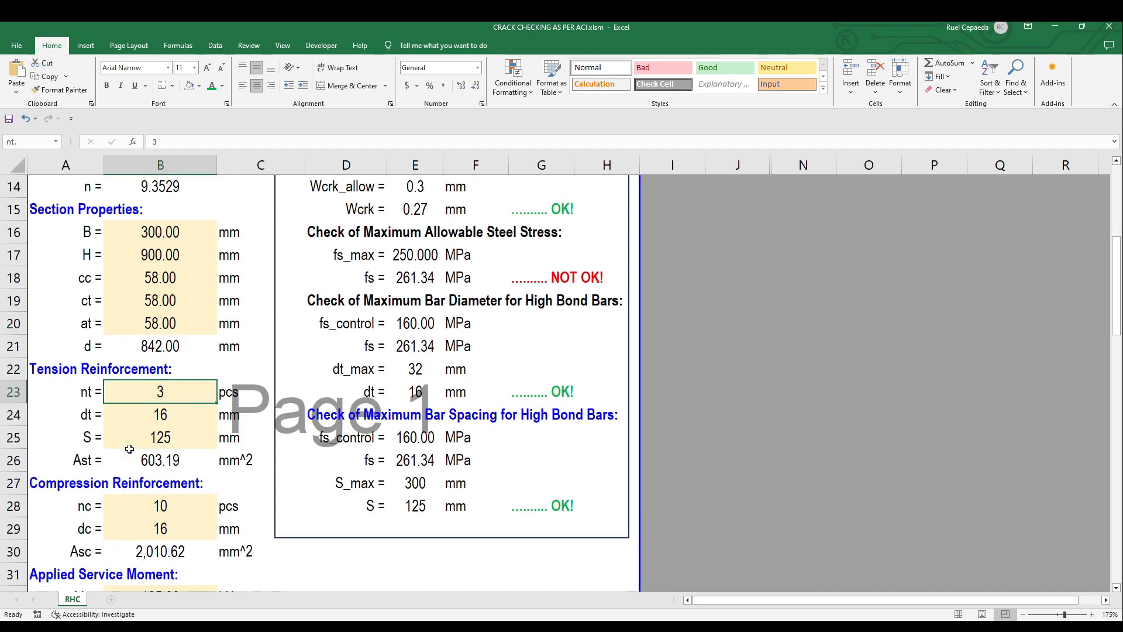
{"action": "type", "text": "10"}
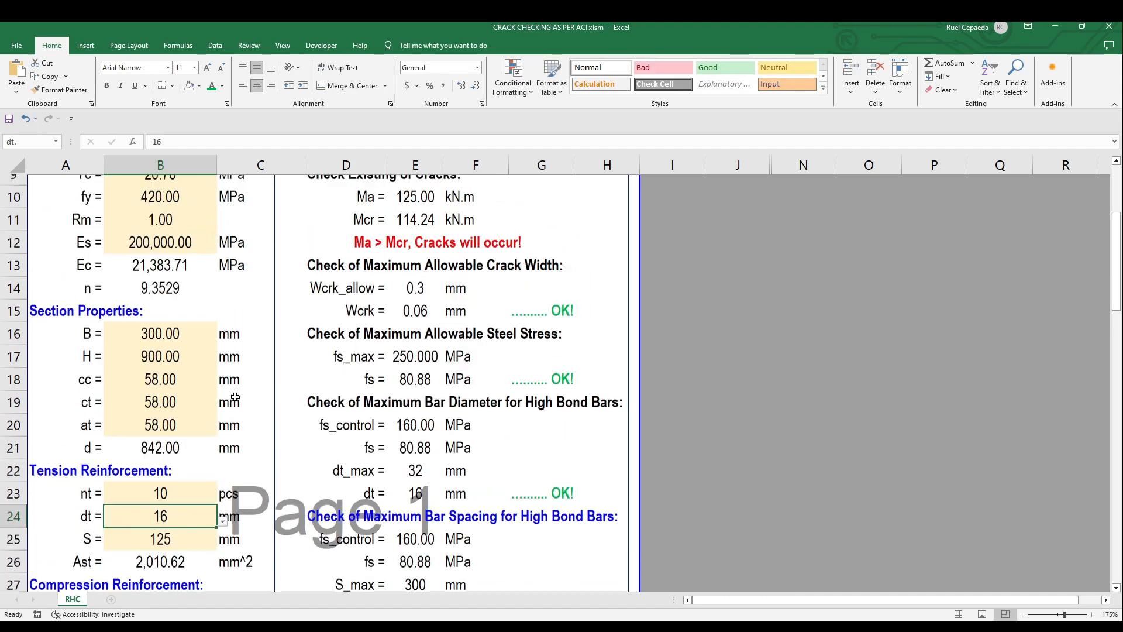
{"action": "type", "text": "500"}
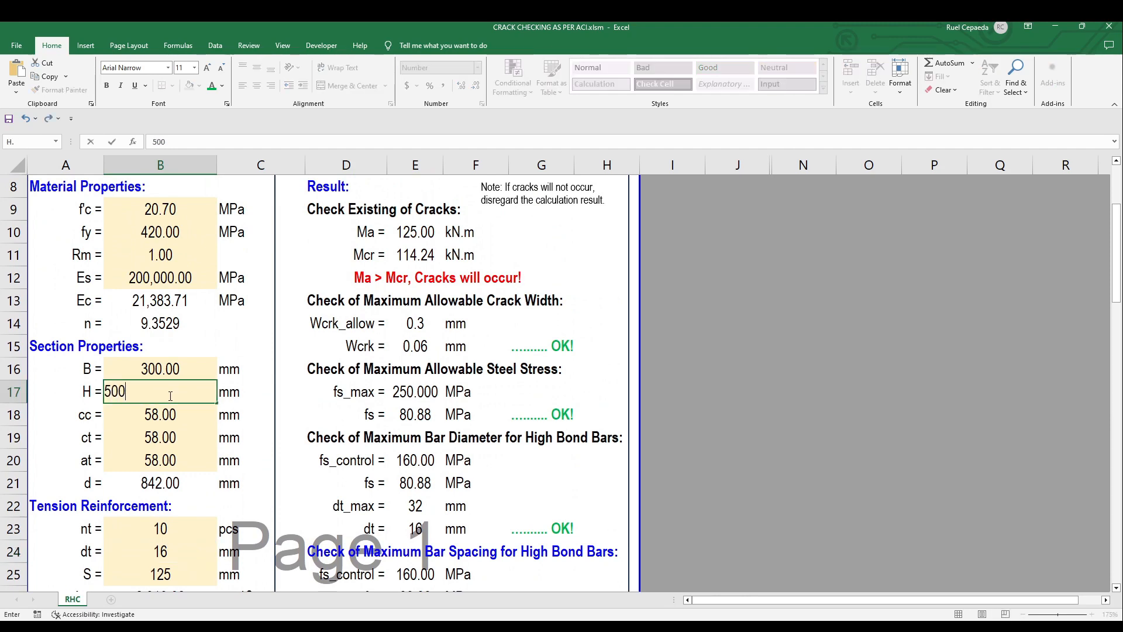
{"action": "key", "text": "enter"}
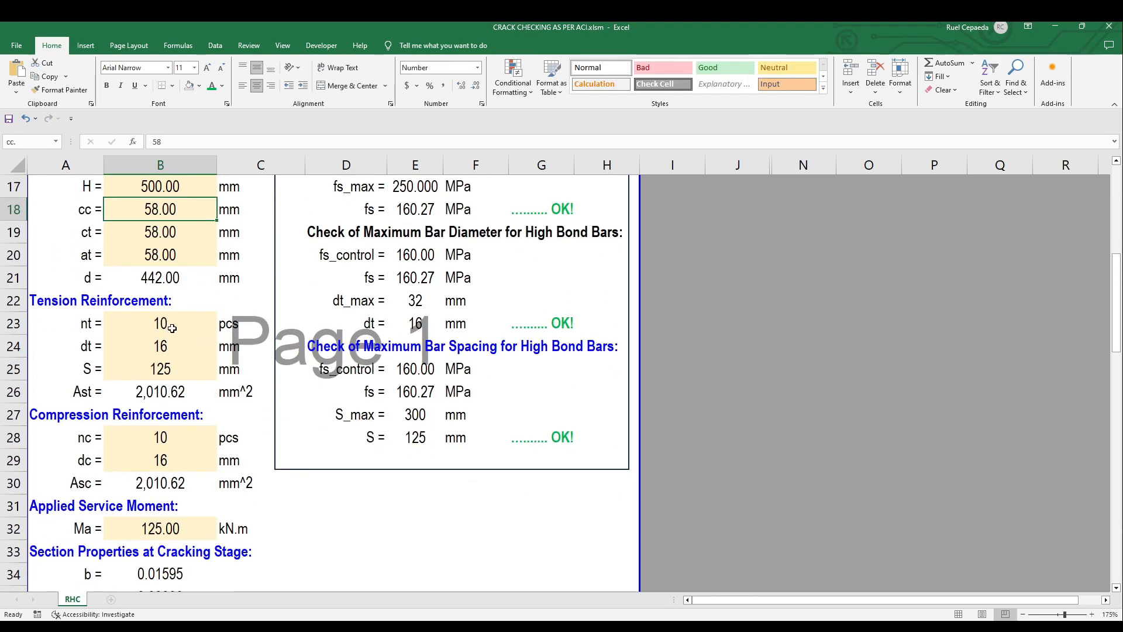
{"action": "left_click", "coordinate": [160, 323]}
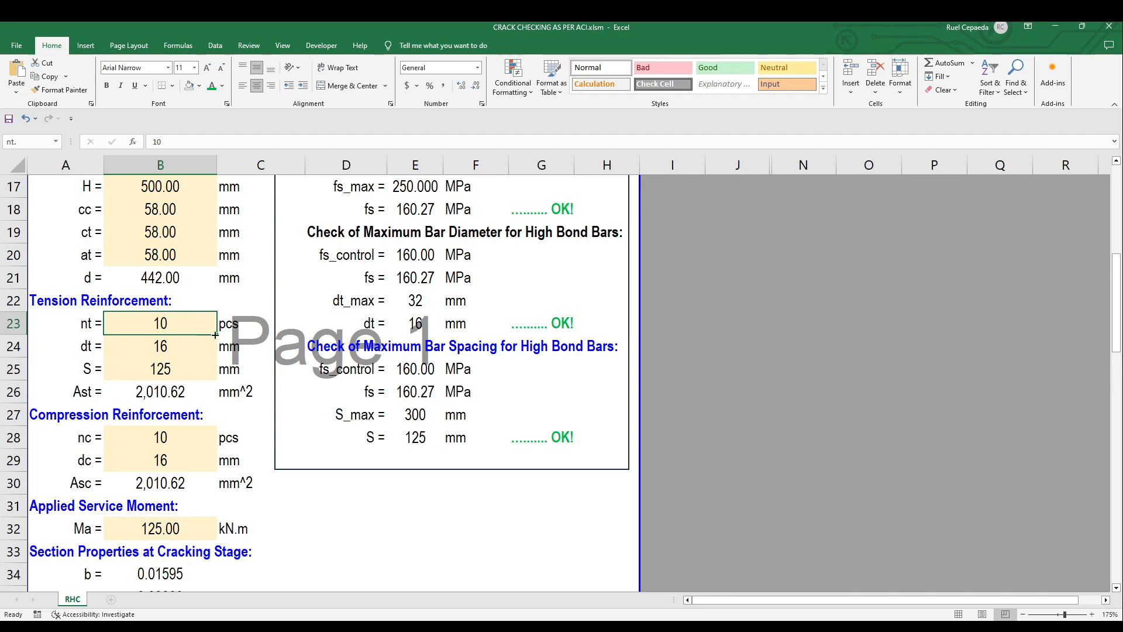
{"action": "left_click", "coordinate": [160, 437]}
{"action": "type", "text": "3"}
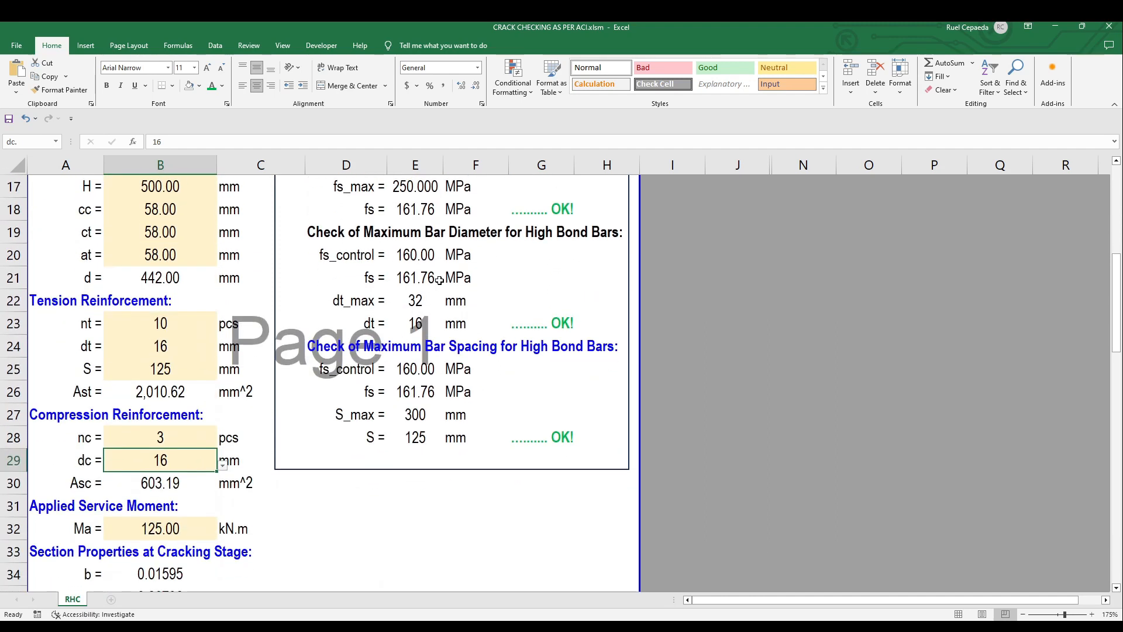
{"action": "scroll", "scroll_direction": "down", "scroll_amount": 3}
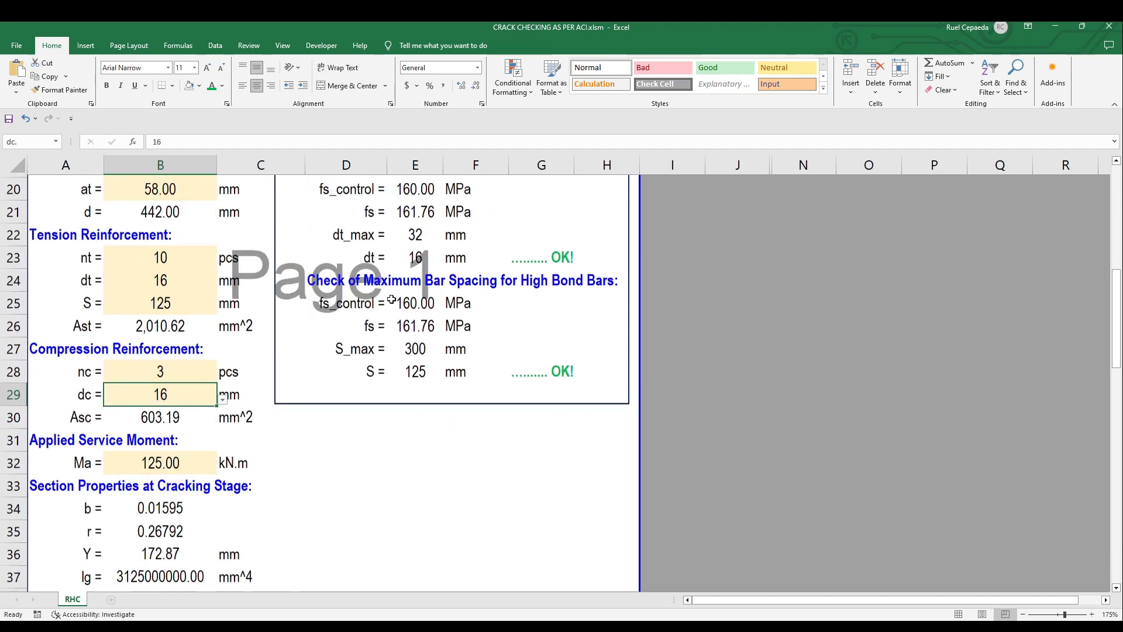
Change tension bar spacing S to 350 mm, lowering fs_max to 199.27 MPa
{"action": "type", "text": "350"}
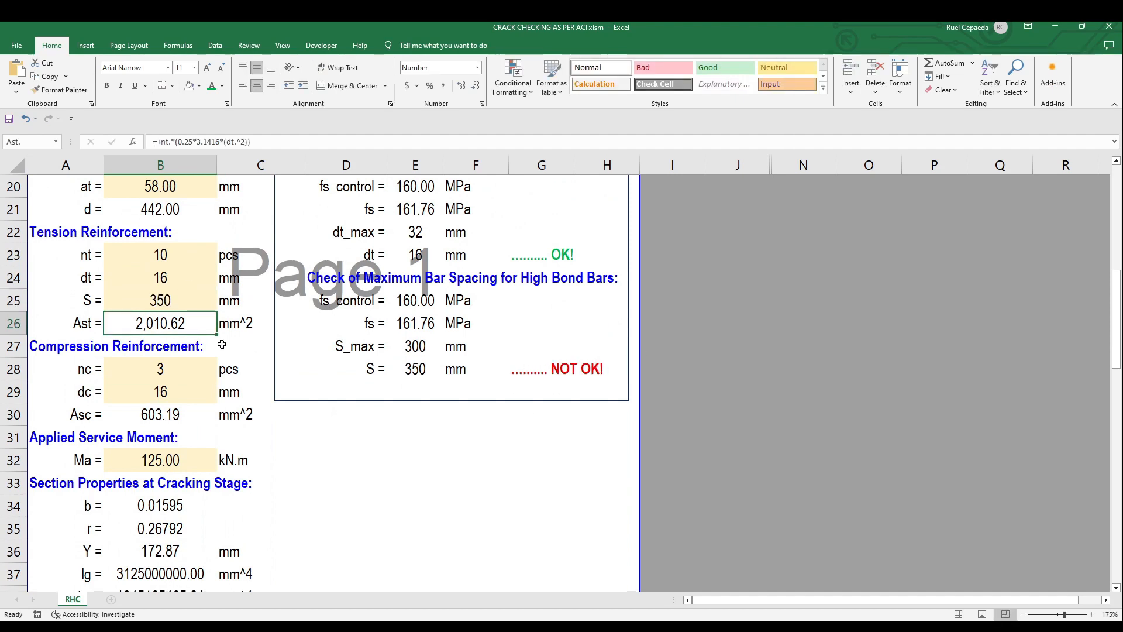
{"action": "left_click", "coordinate": [160, 300]}
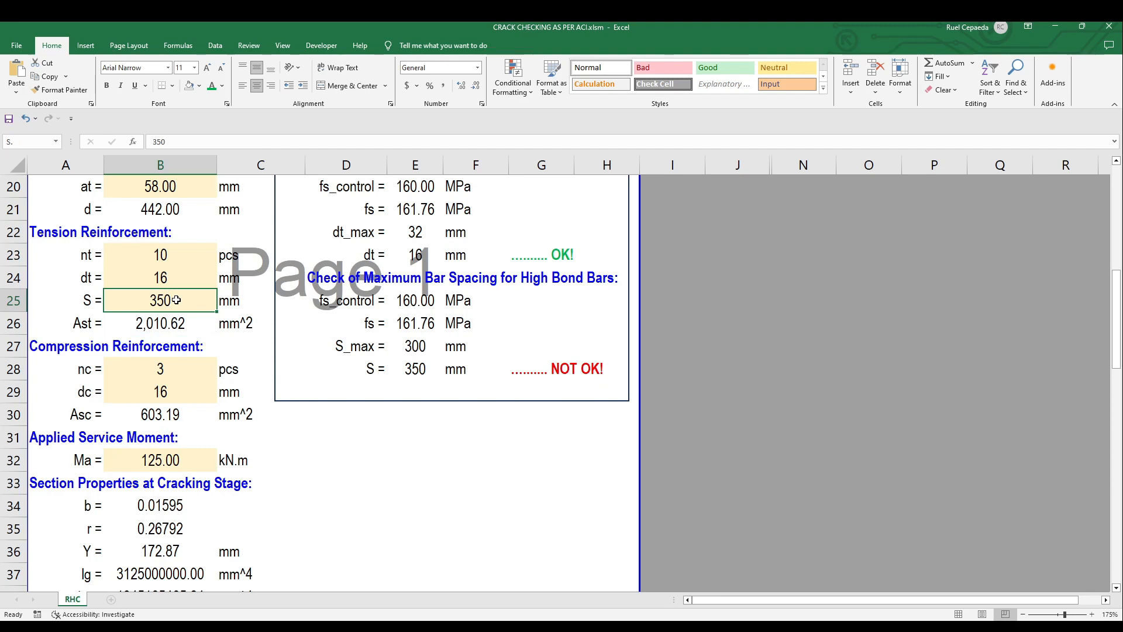
{"action": "type", "text": "2"}
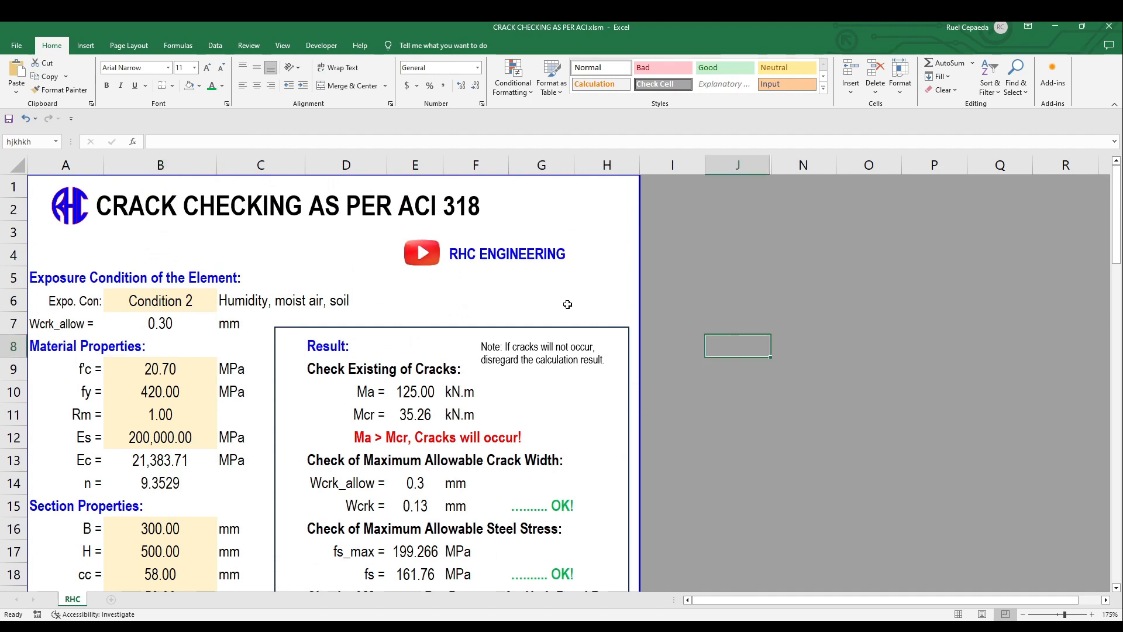
{"action": "scroll", "scroll_direction": "down", "scroll_amount": 3}
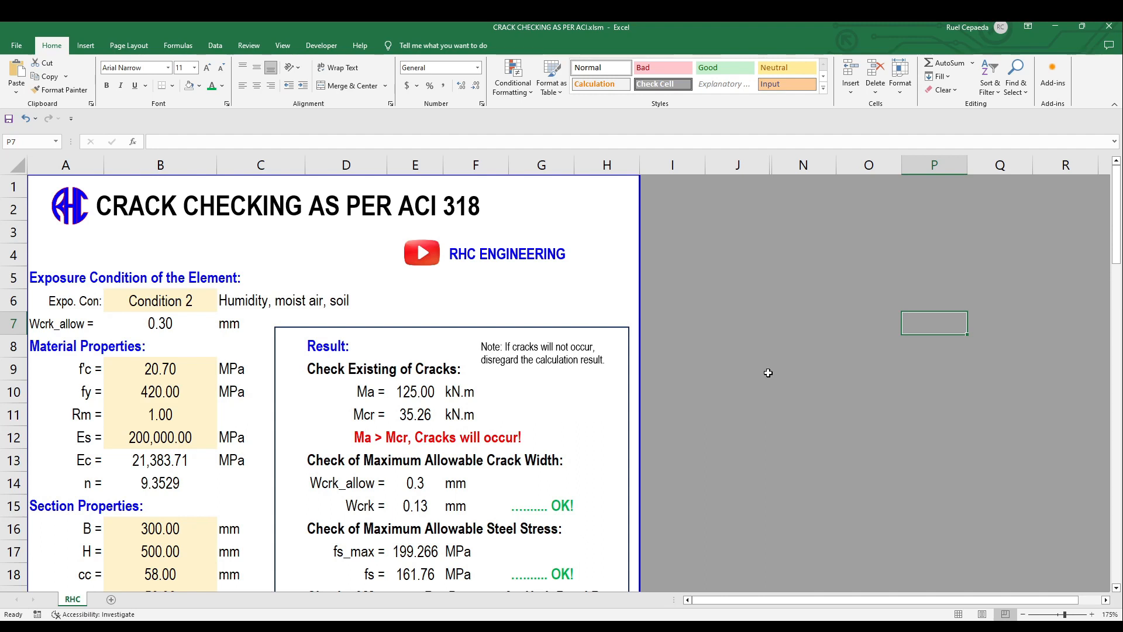
{"action": "left_click", "coordinate": [999, 392]}
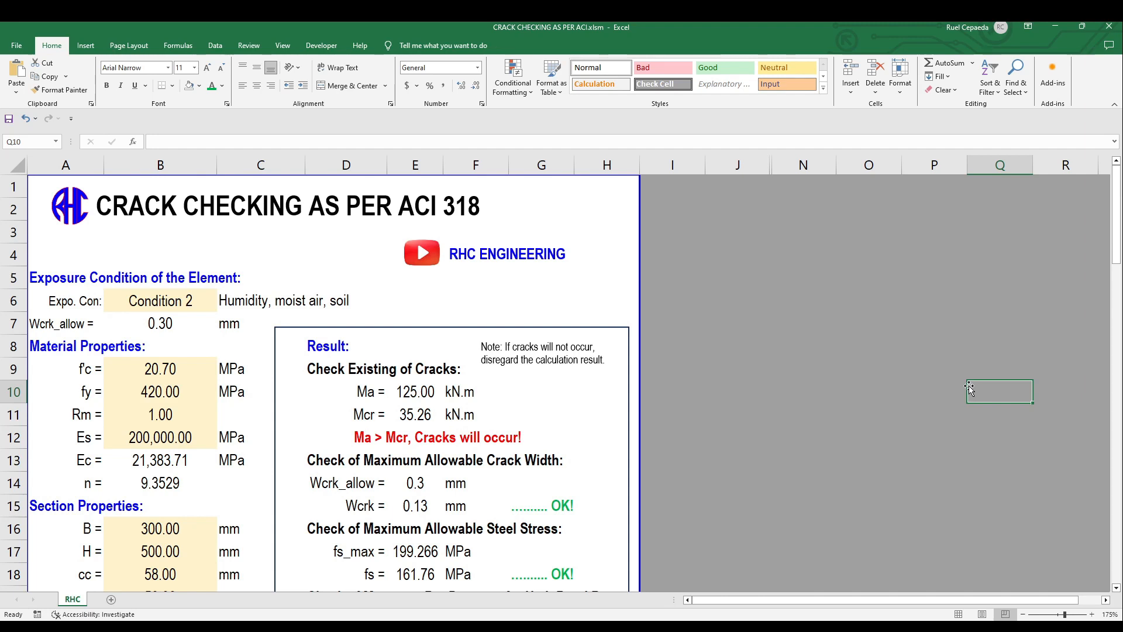
{"action": "left_click", "coordinate": [999, 322]}
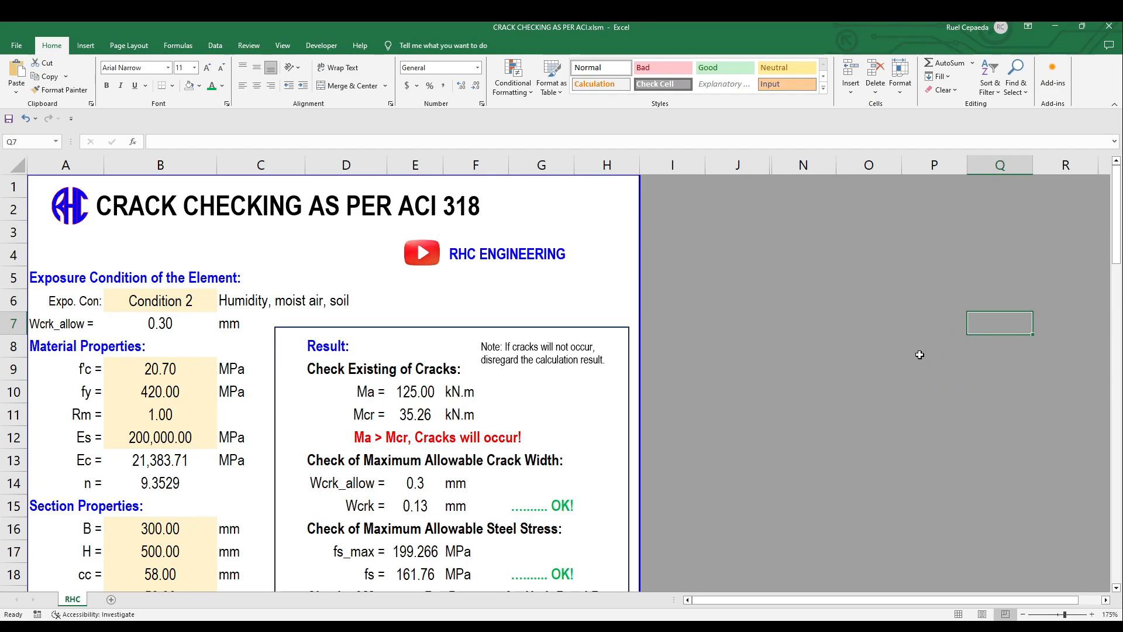